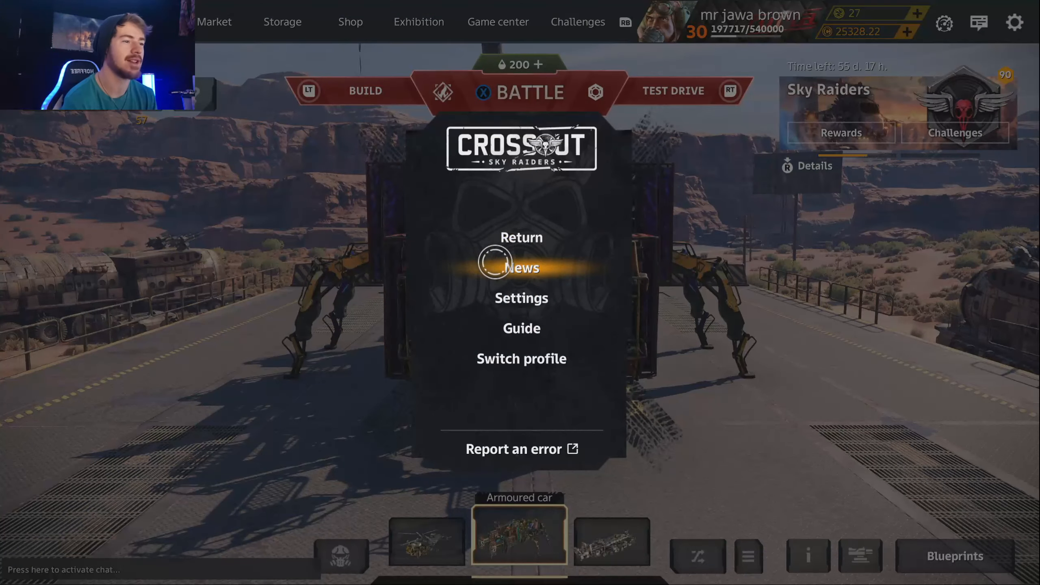
Bring up the Xbox guide and select the recent games and apps list with Microsoft Edge.
key("xbox")
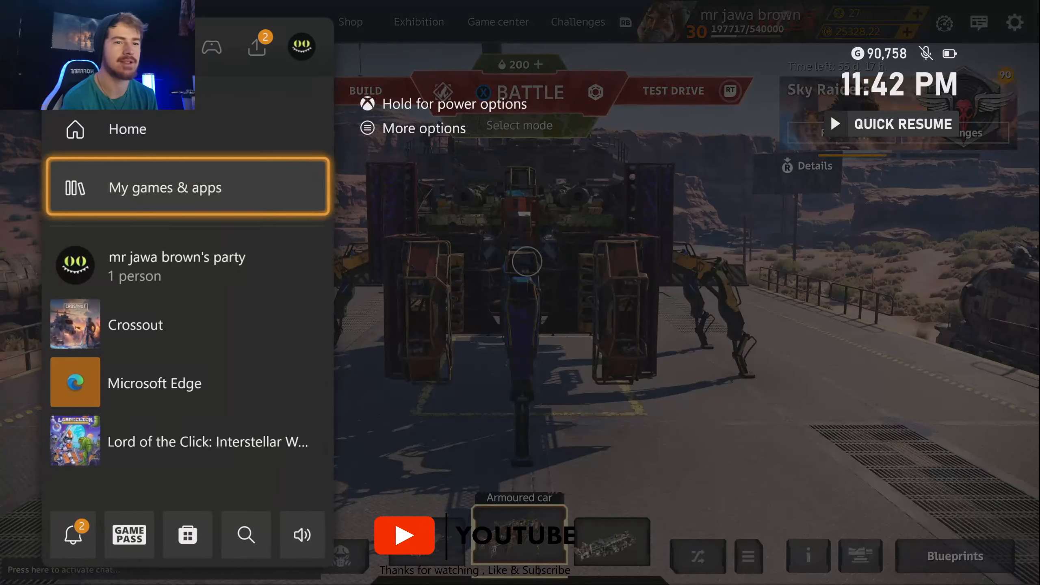
left_click(188, 186)
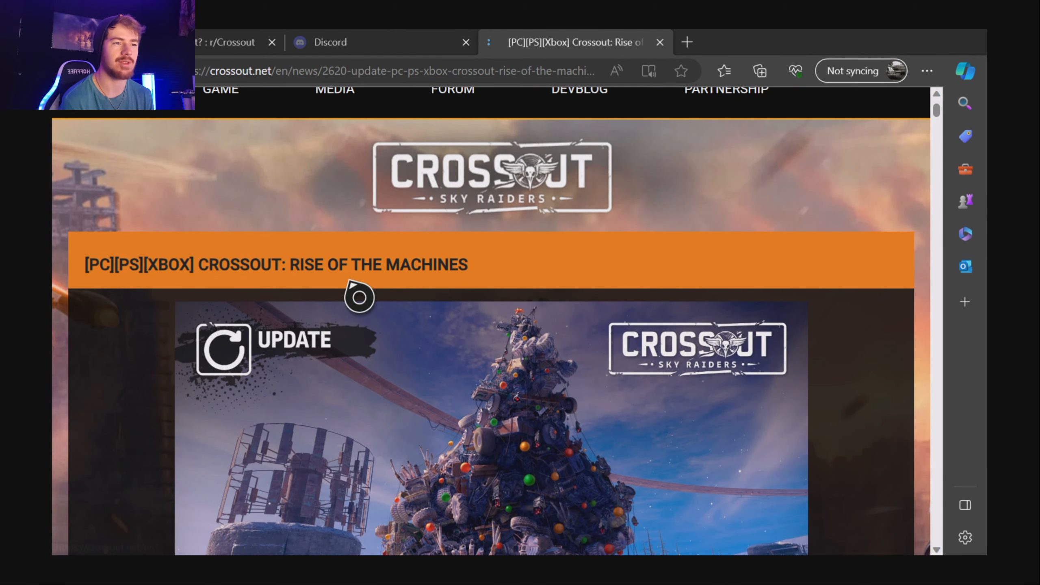
Scroll past the banner and holiday update intro to the embedded 'Rise of the machines' event video.
scroll("down", 3)
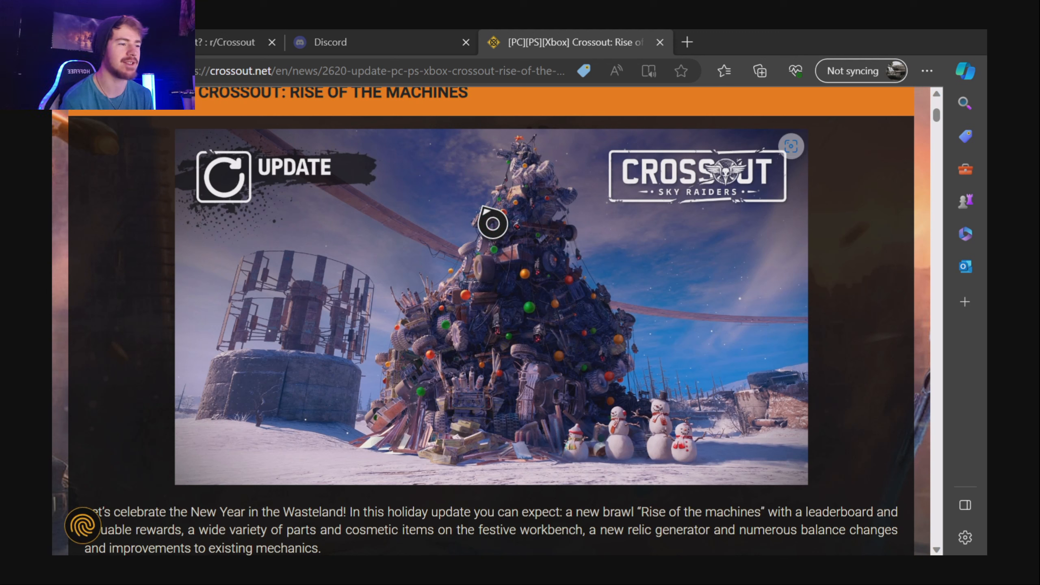
mouse_move(537, 307)
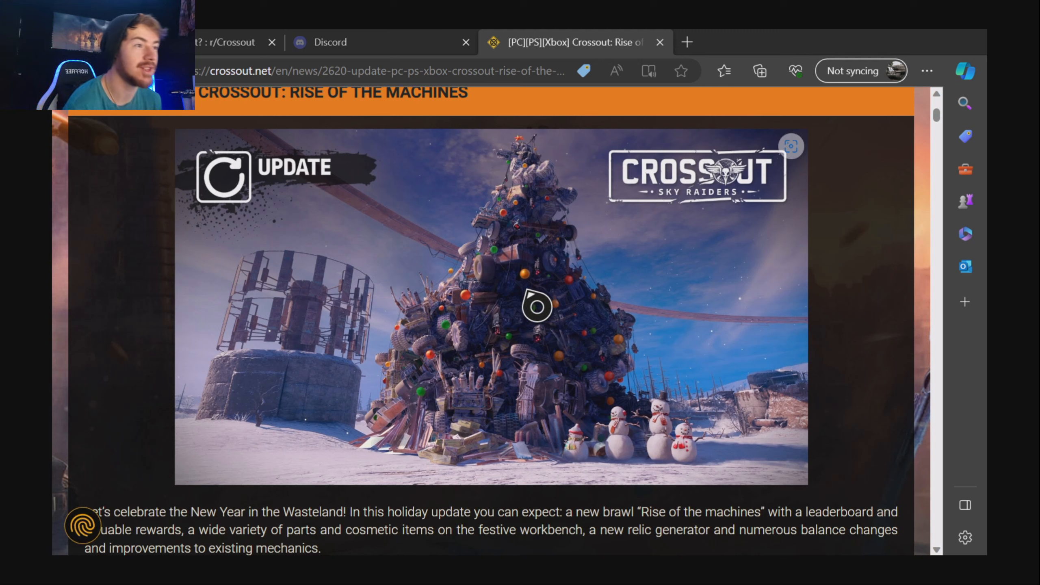
mouse_move(410, 322)
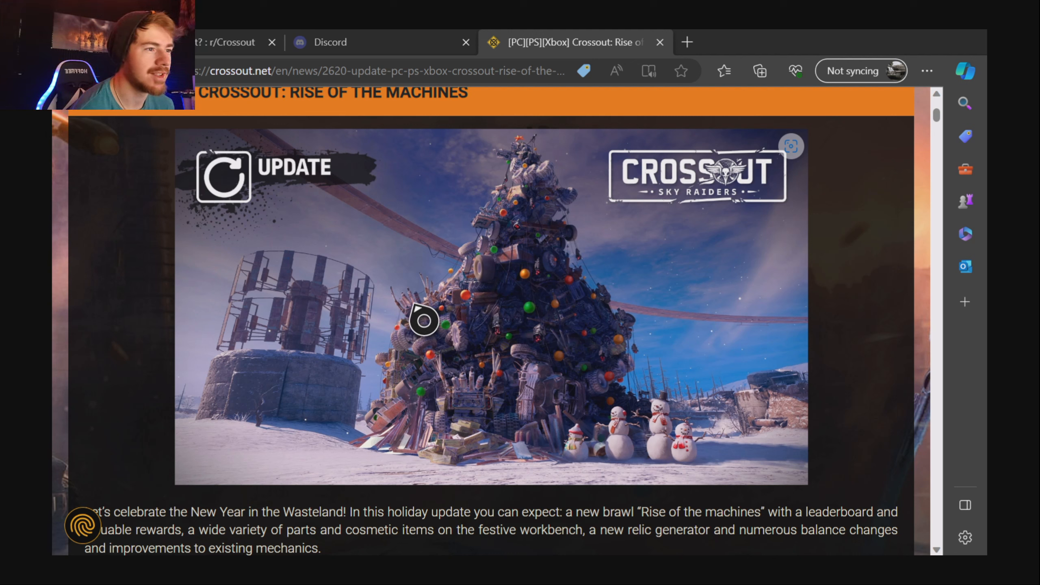
mouse_move(559, 424)
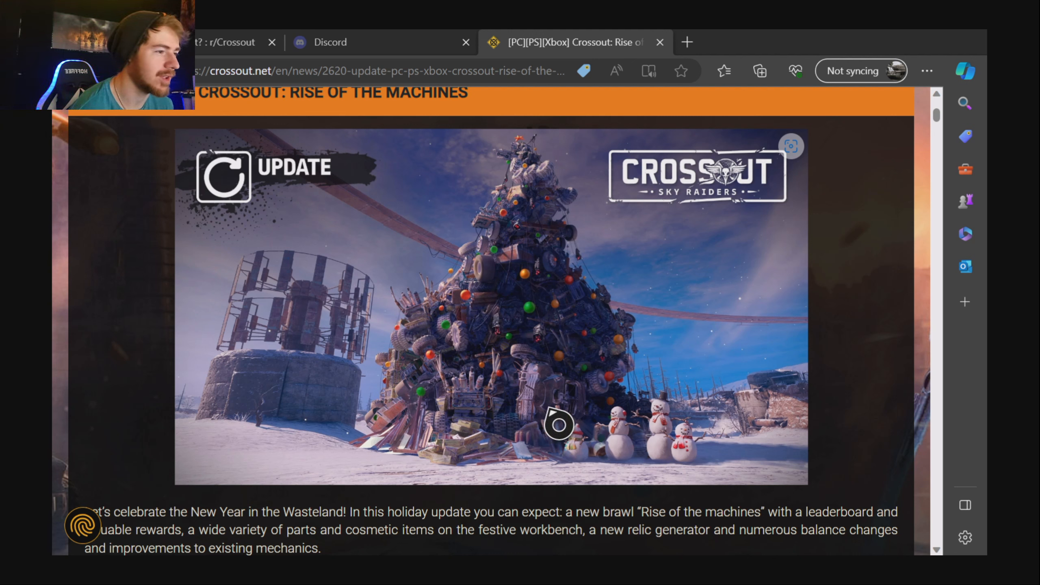
mouse_move(459, 457)
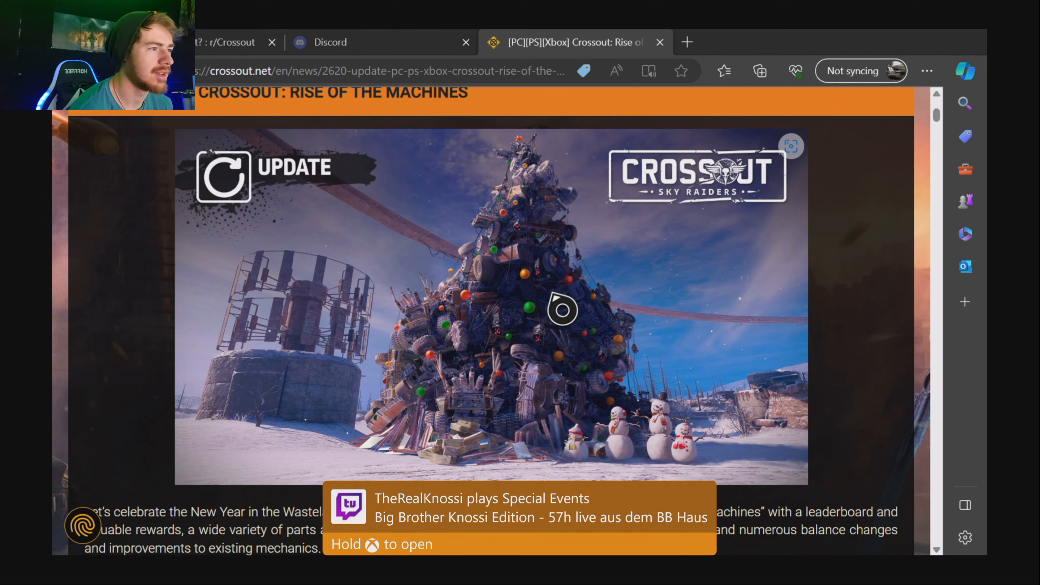
scroll("down", 3)
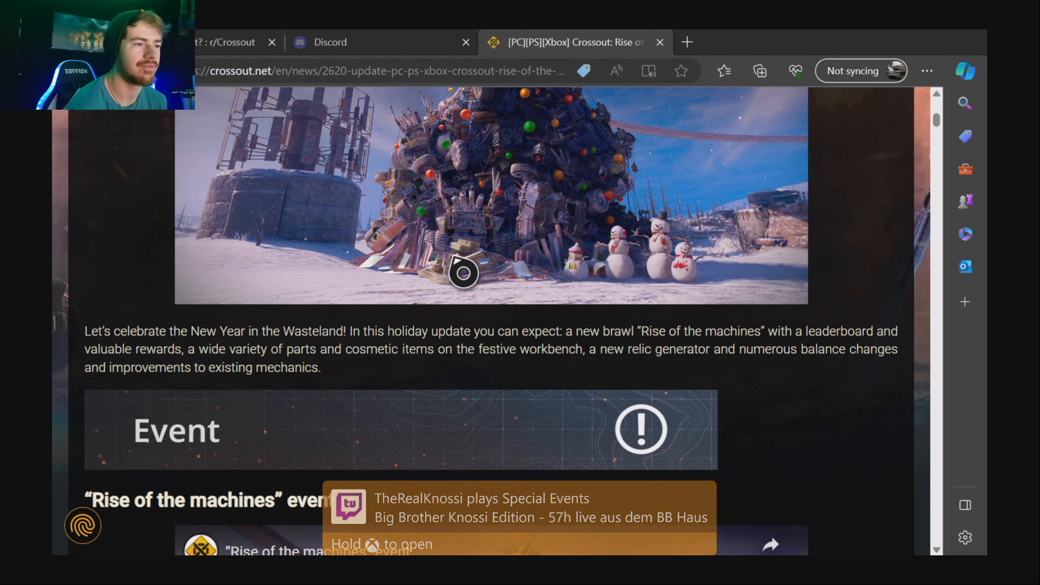
scroll("down", 3)
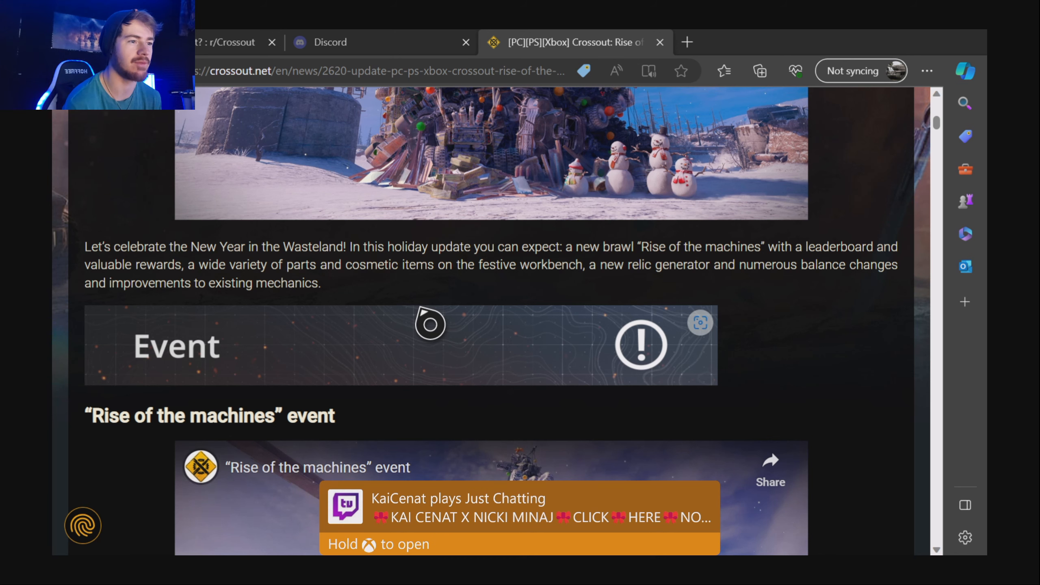
scroll("down", 3)
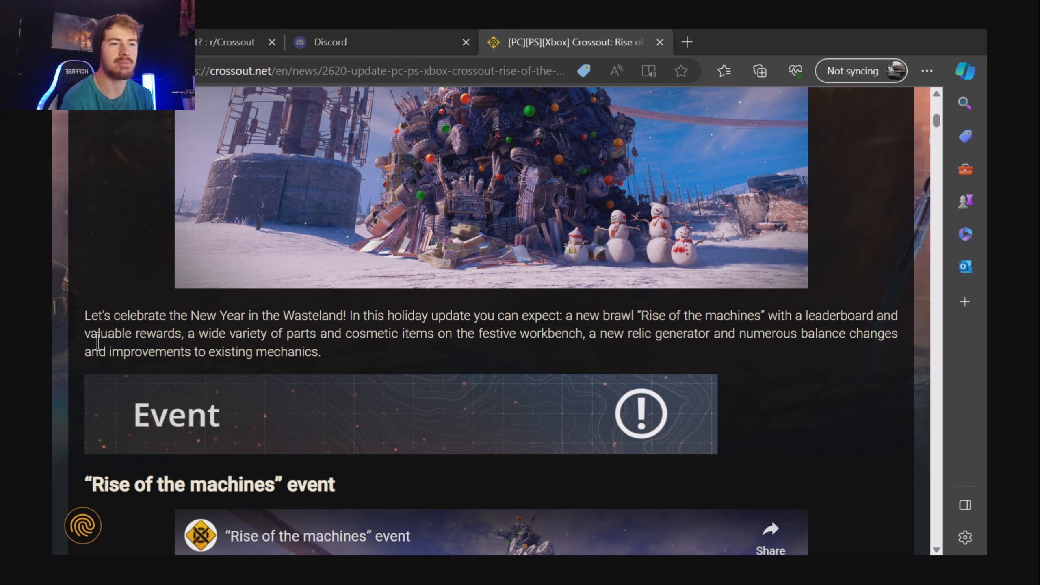
mouse_move(442, 335)
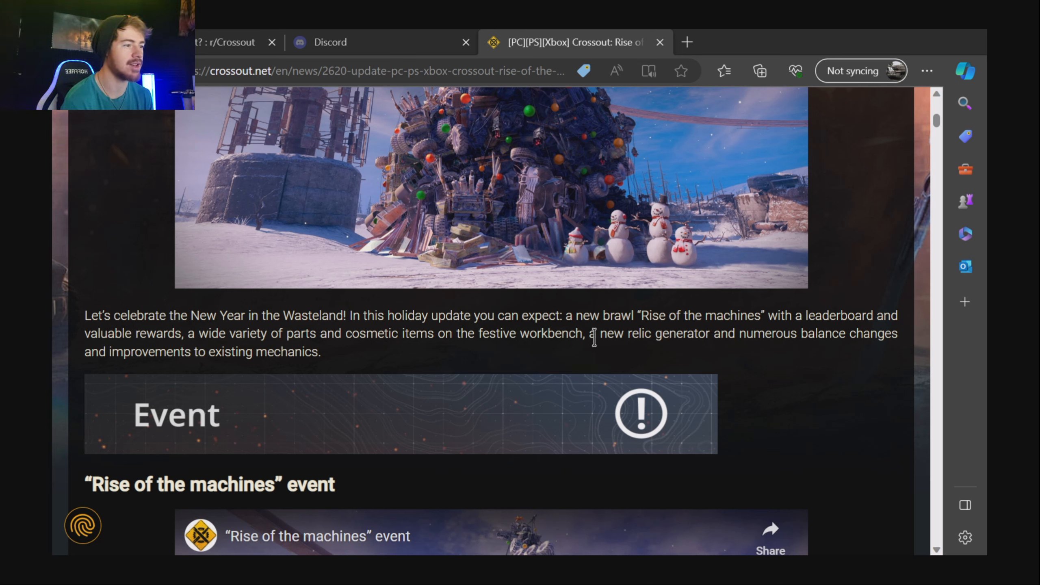
mouse_move(611, 366)
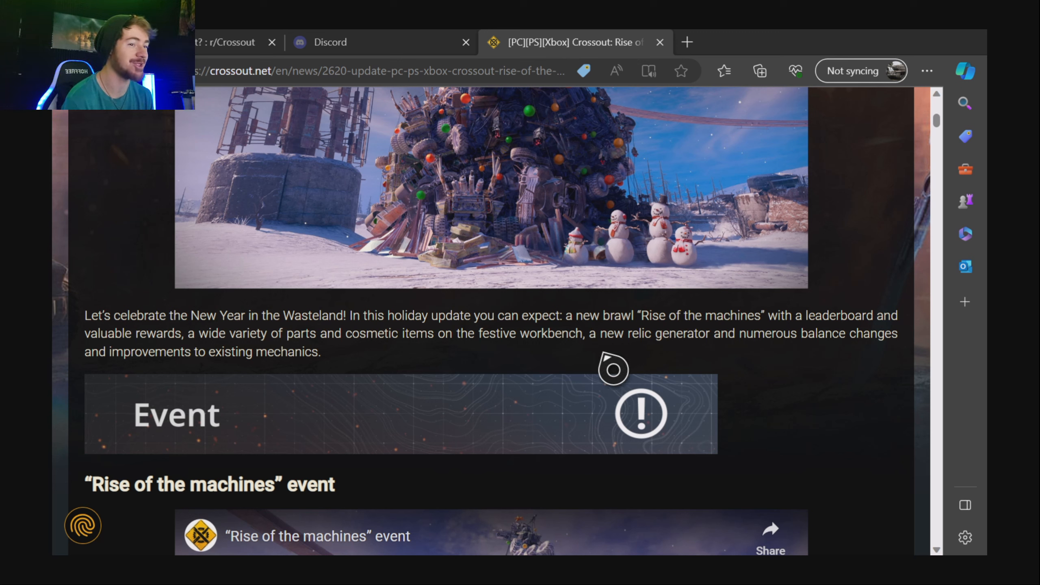
mouse_move(414, 369)
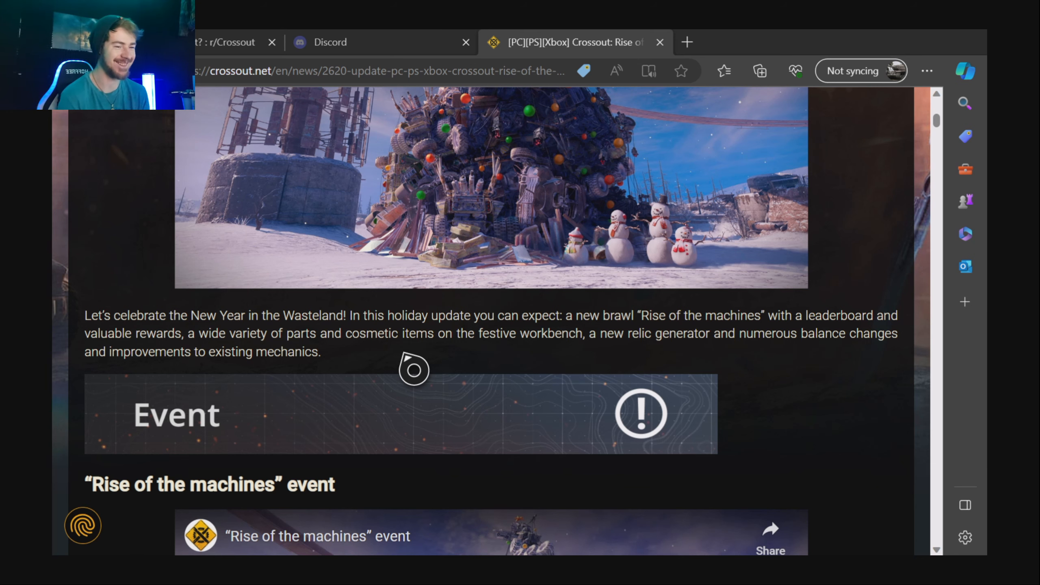
scroll("down", 3)
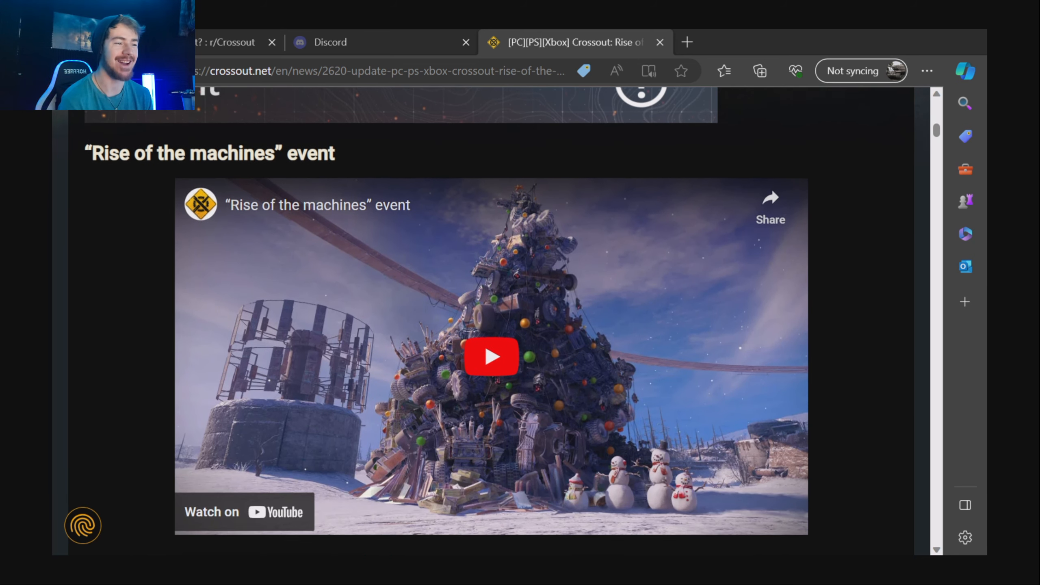
Play the embedded 'Rise of the machines' trailer and let it run to its end at 0:39 of 0:40.
scroll("down", 3)
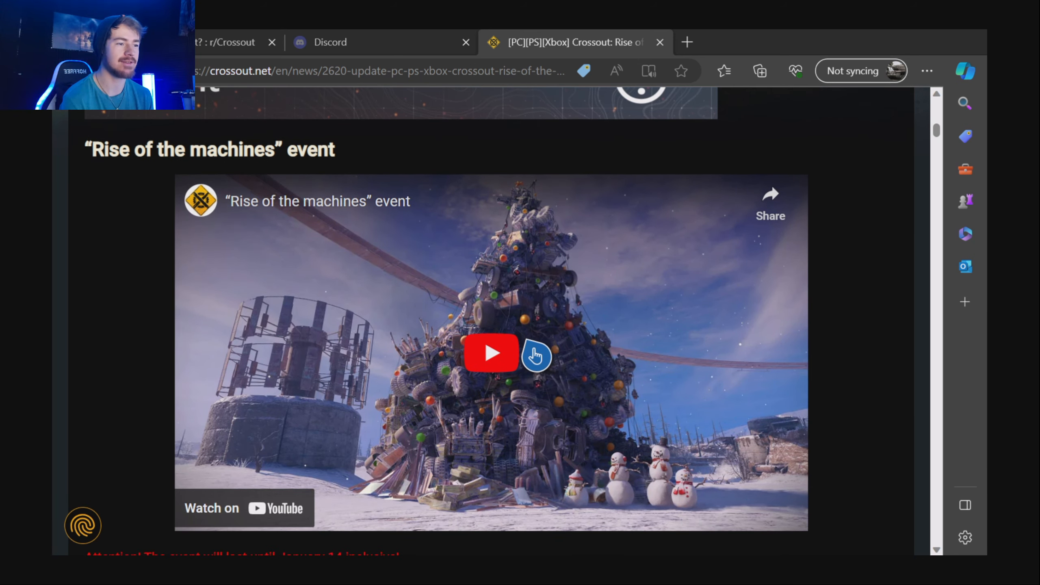
left_click(492, 353)
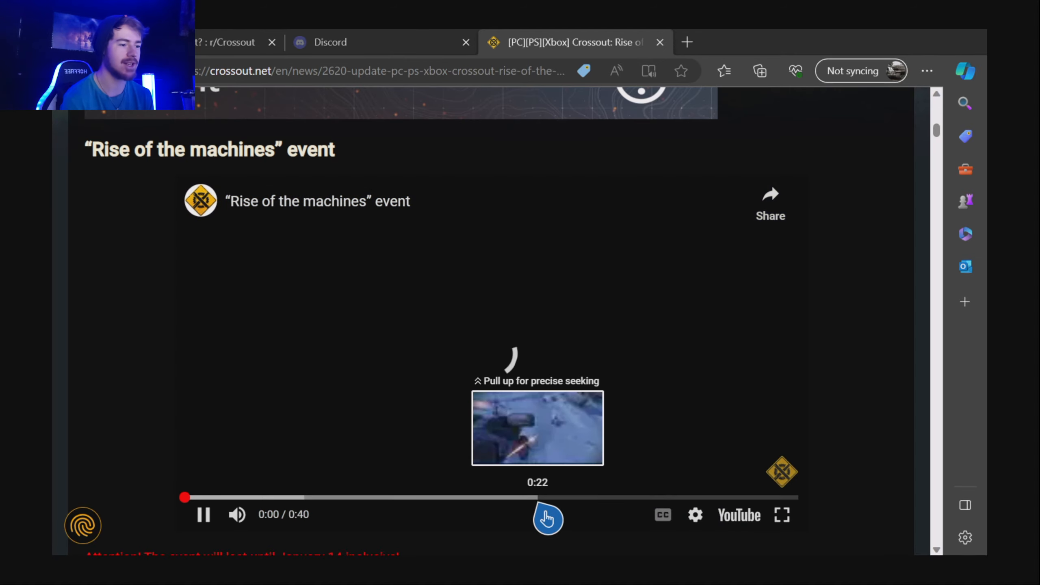
left_click(555, 497)
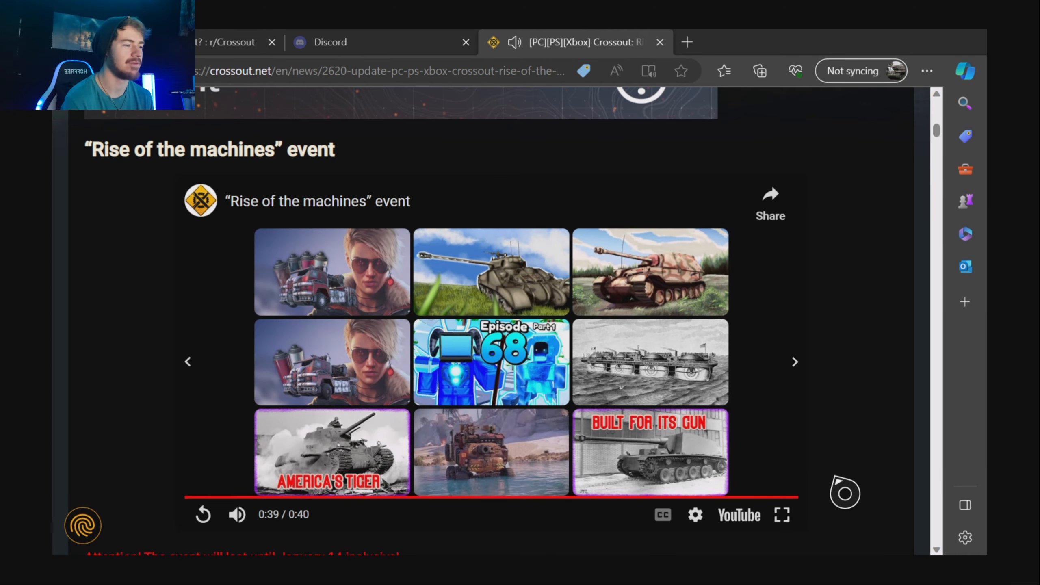
Scroll below the video to the 'Festive brawl' rules and on to the brawl rewards list.
scroll("down", 3)
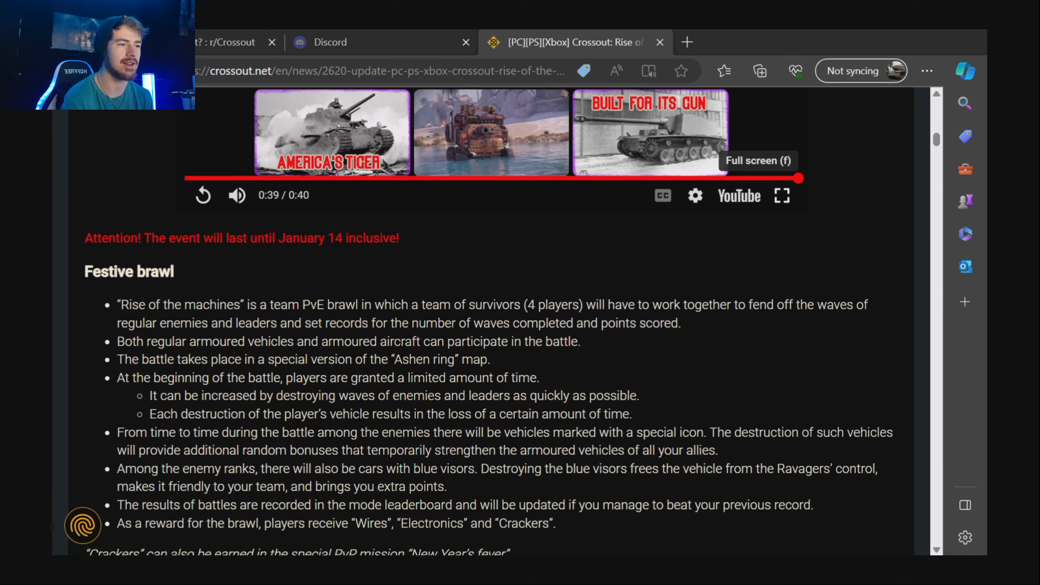
scroll("down", 3)
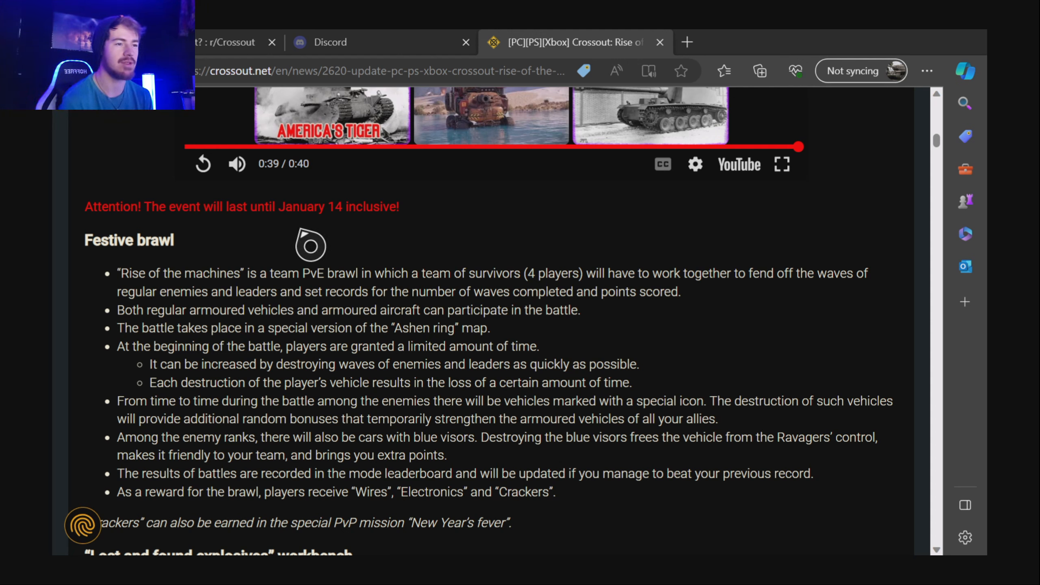
mouse_move(116, 270)
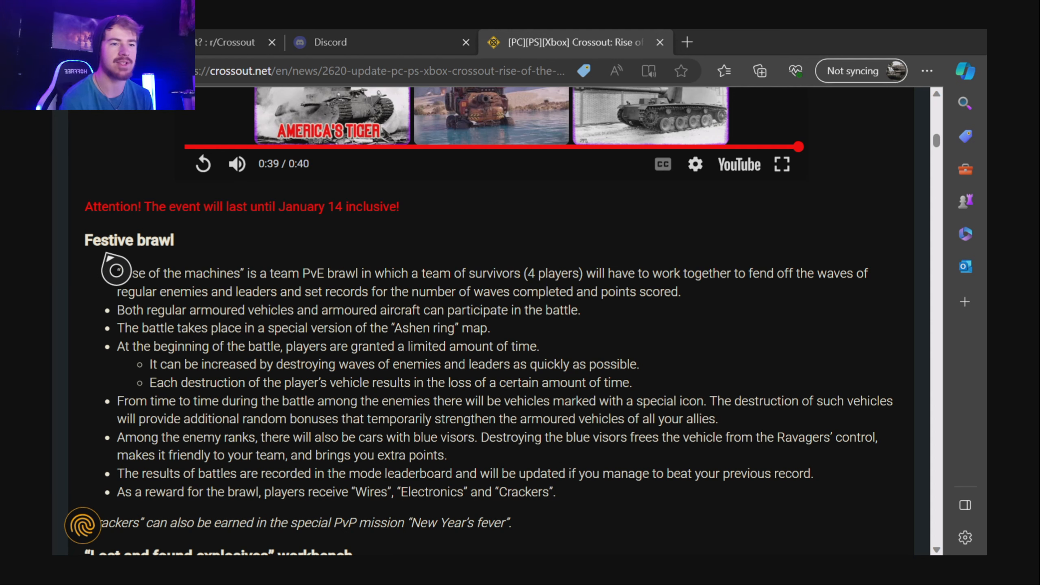
scroll("down", 3)
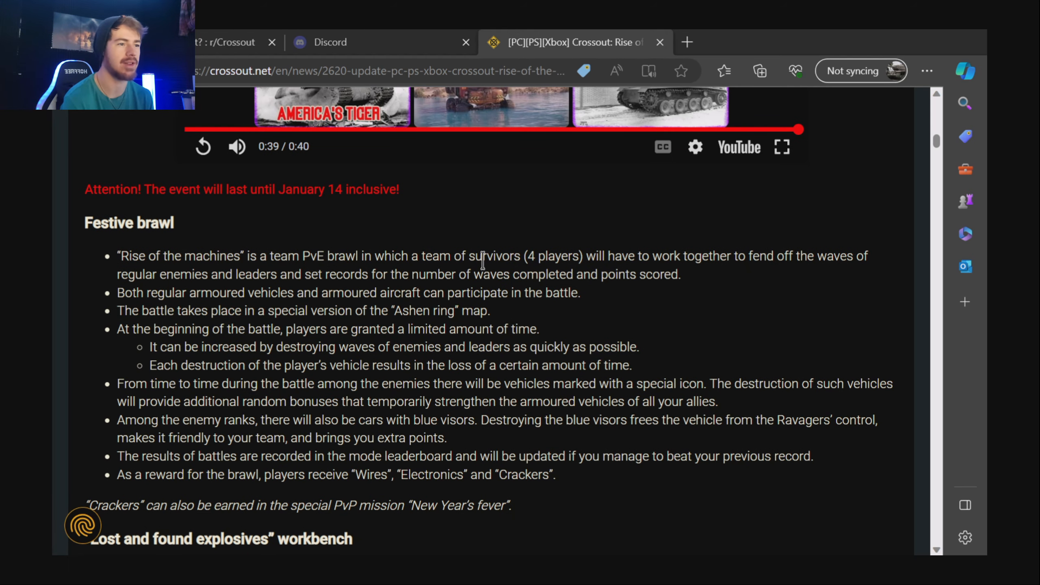
mouse_move(635, 262)
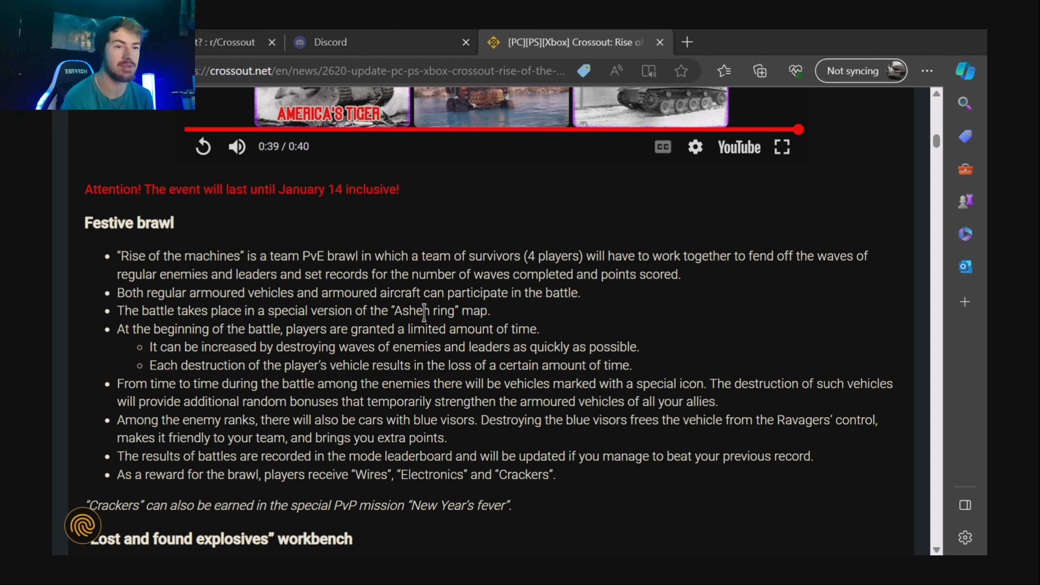
mouse_move(247, 312)
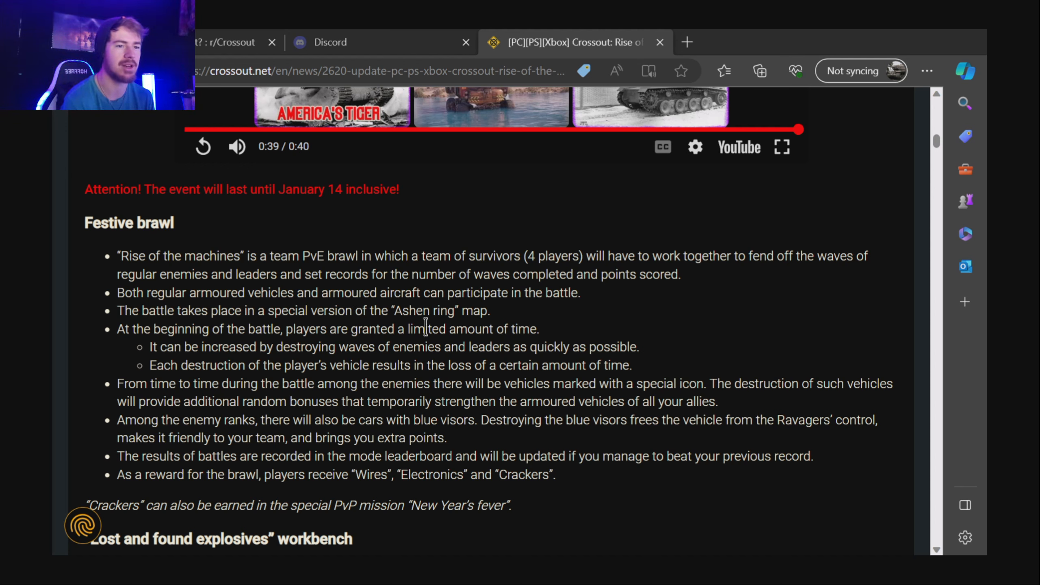
mouse_move(320, 352)
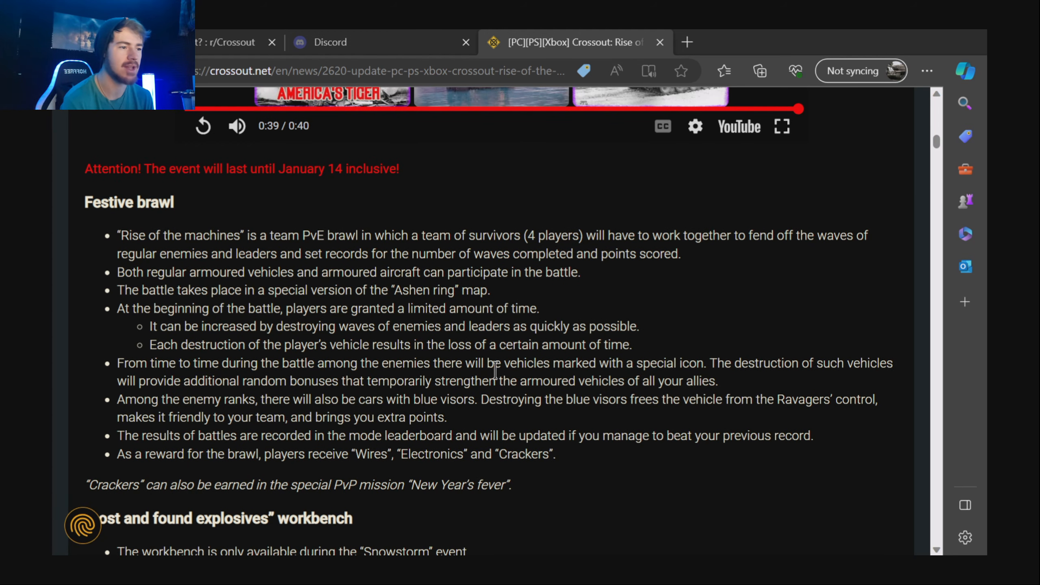
mouse_move(786, 366)
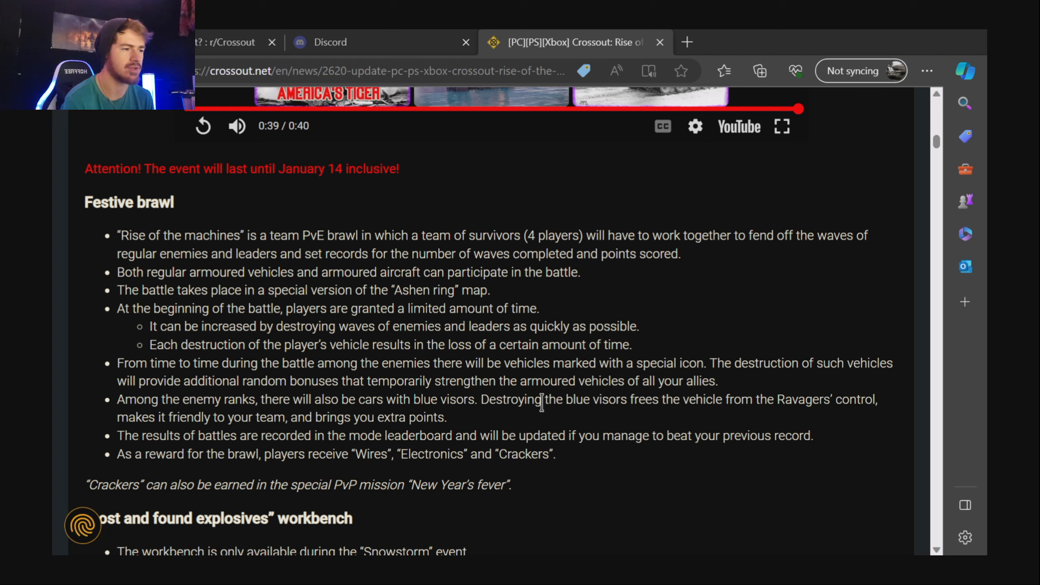
mouse_move(754, 403)
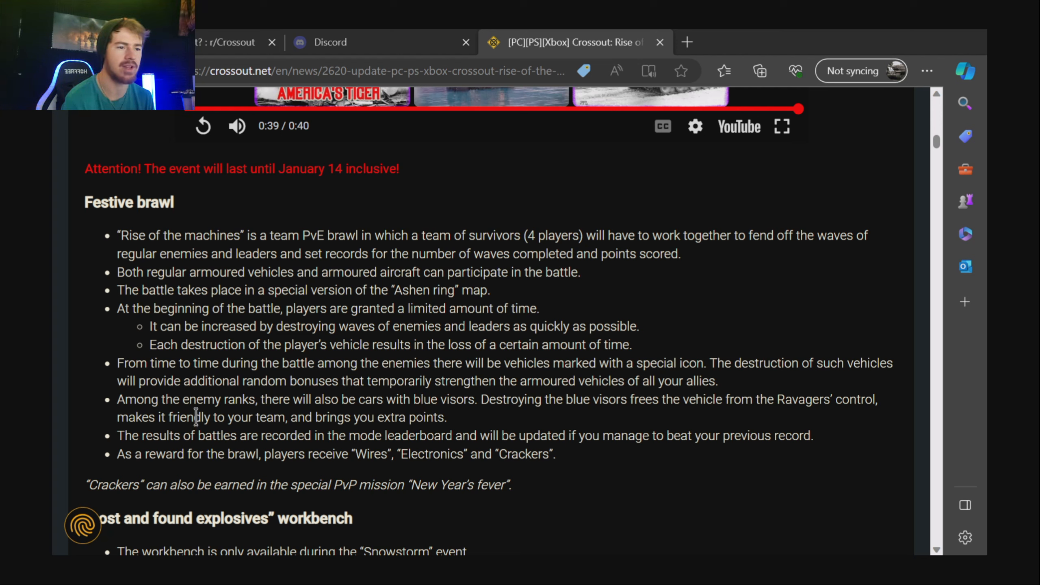
scroll("down", 3)
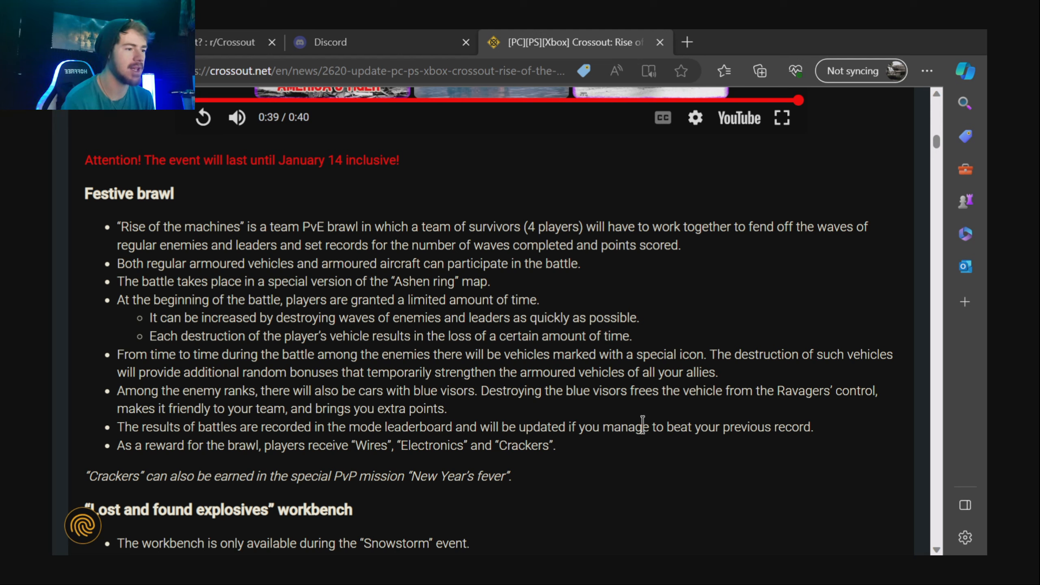
mouse_move(351, 435)
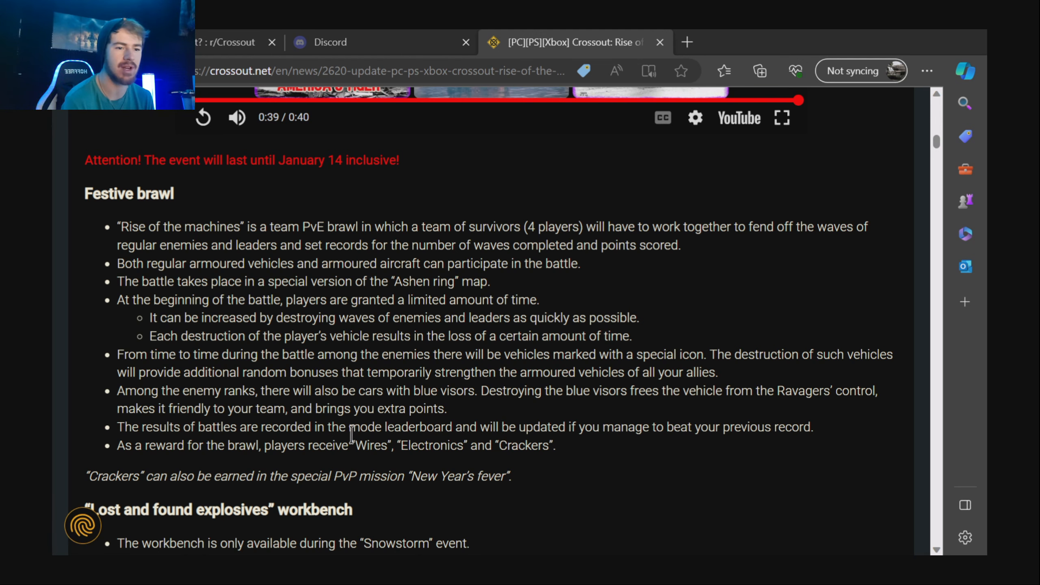
mouse_move(373, 449)
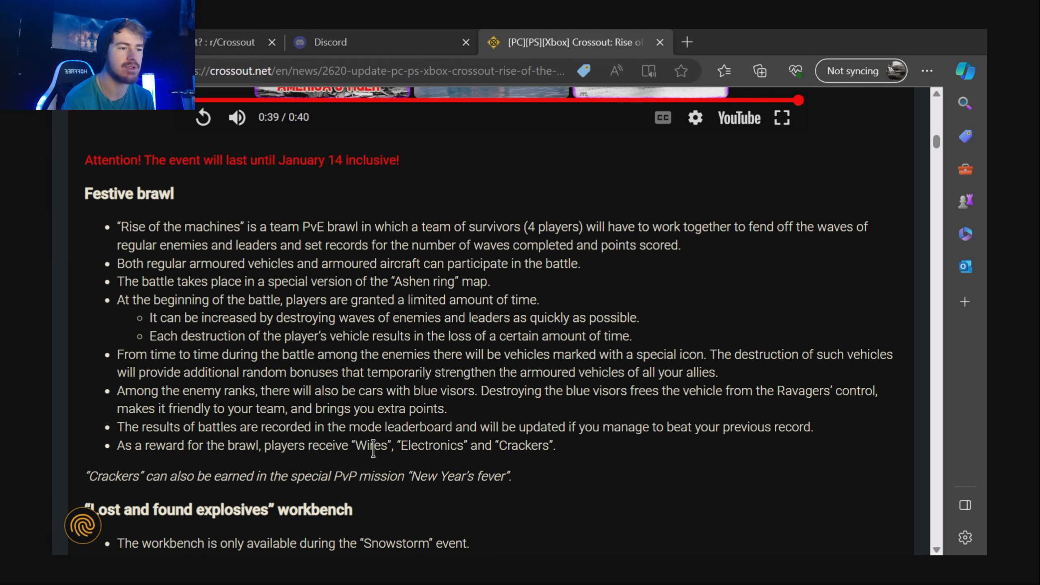
Scroll to the 'Lost and found explosives' workbench rules with the Leaderboard heading below.
scroll("down", 3)
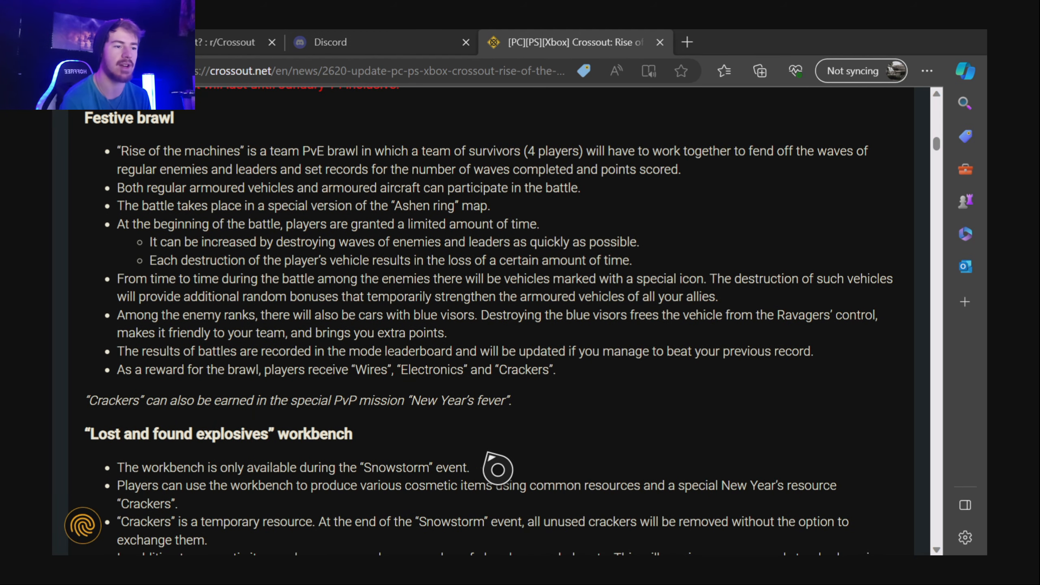
mouse_move(116, 399)
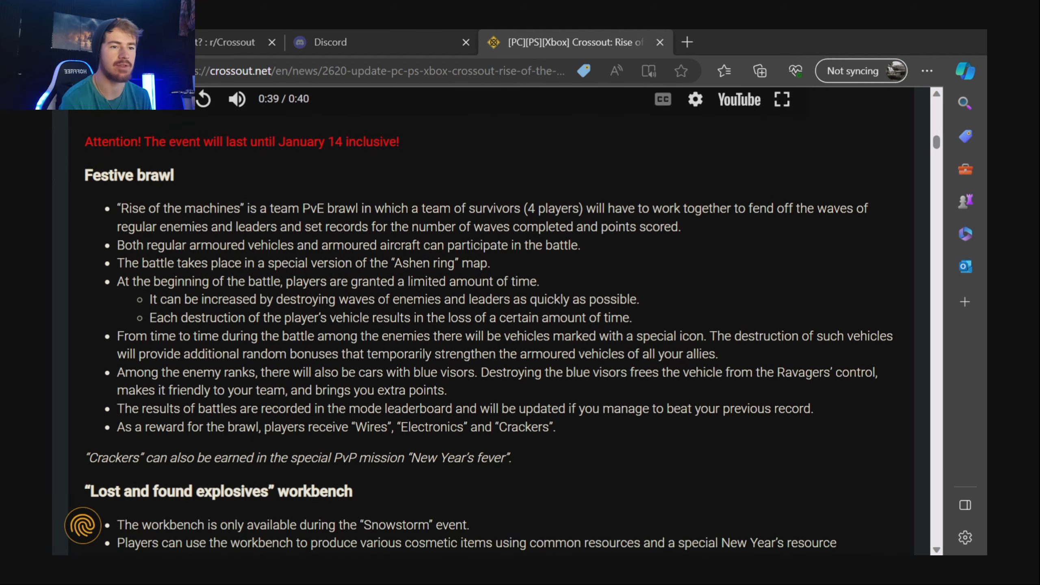
scroll("down", 3)
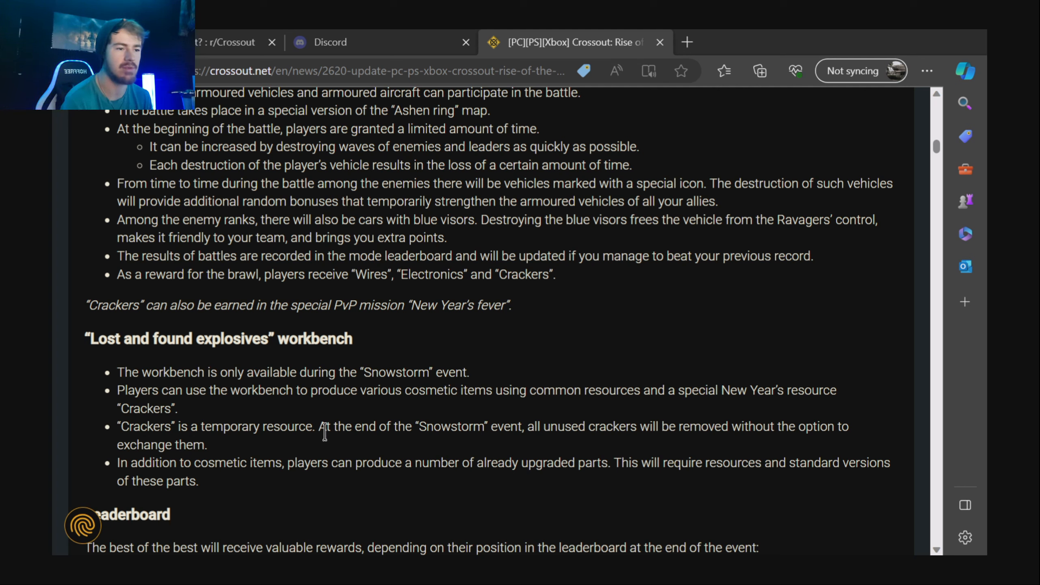
mouse_move(607, 432)
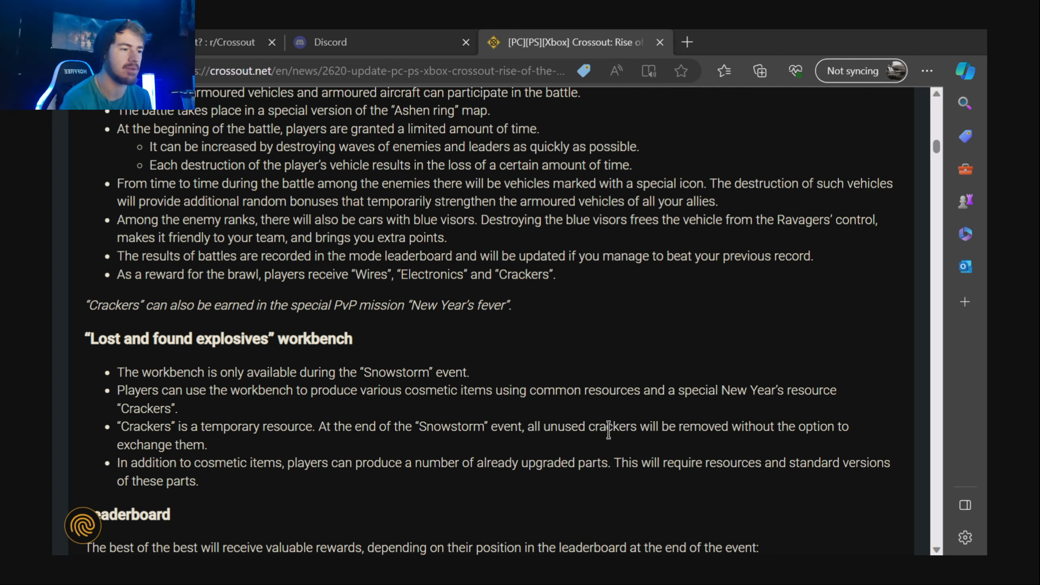
scroll("down", 3)
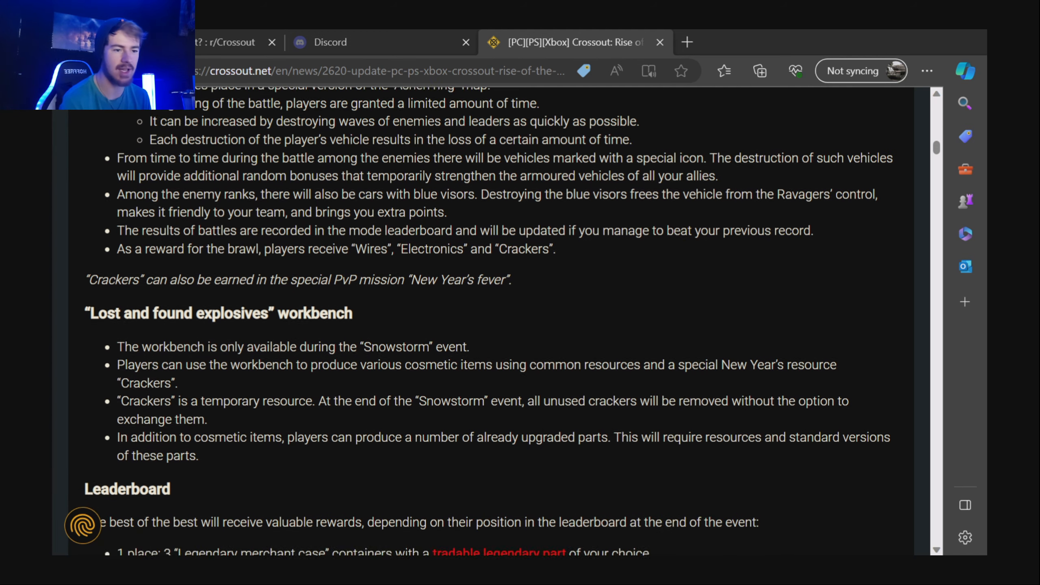
Scroll through the Leaderboard rewards and Special daily challenge to the structural parts promotion.
scroll("down", 3)
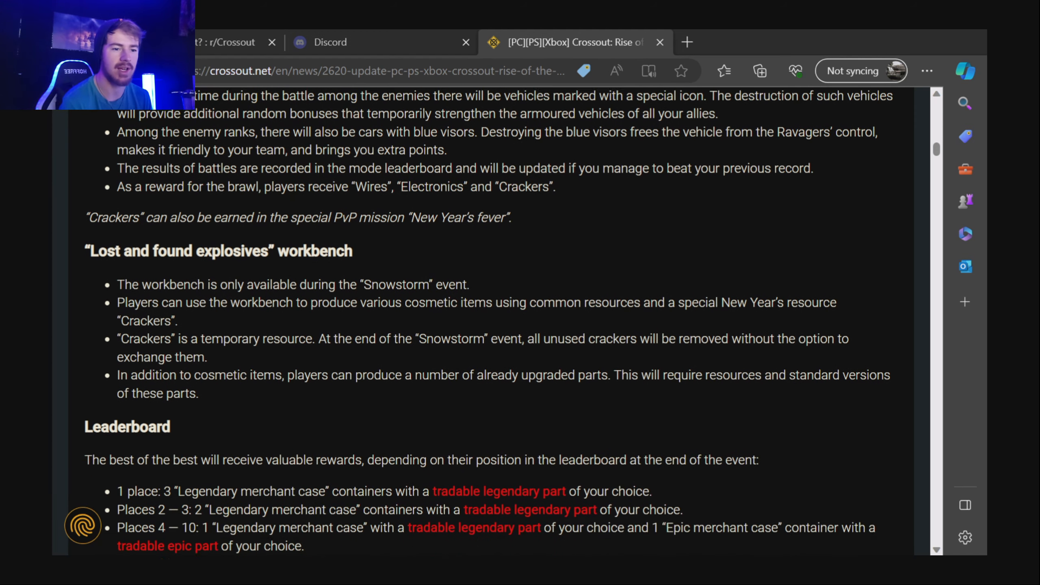
scroll("down", 3)
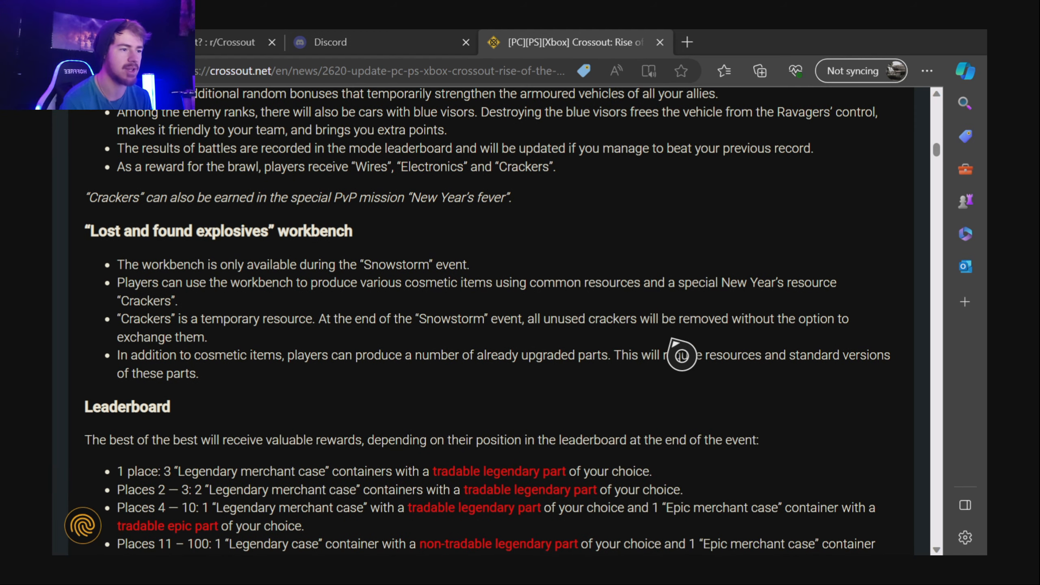
scroll("down", 3)
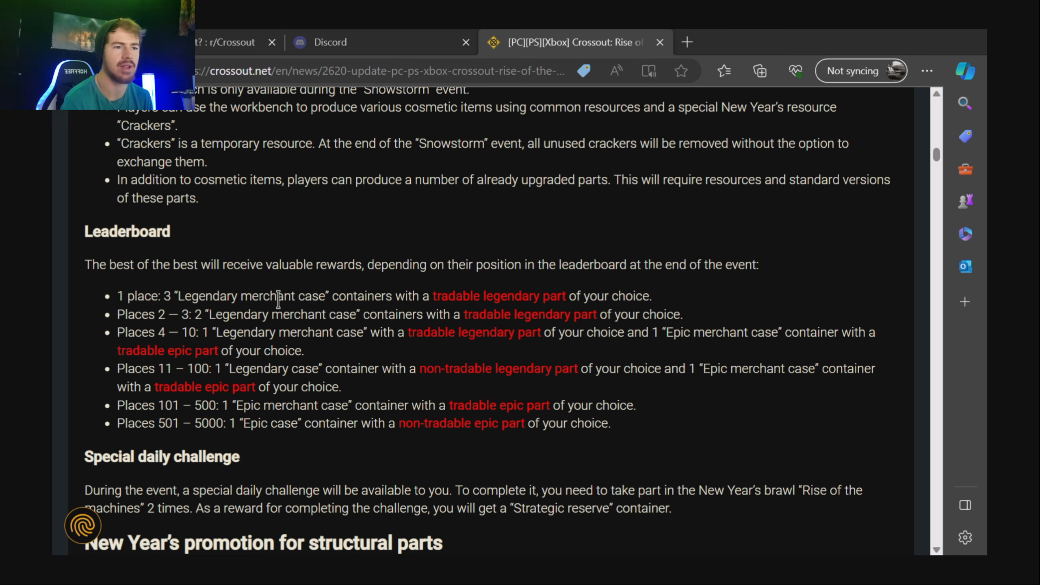
mouse_move(392, 296)
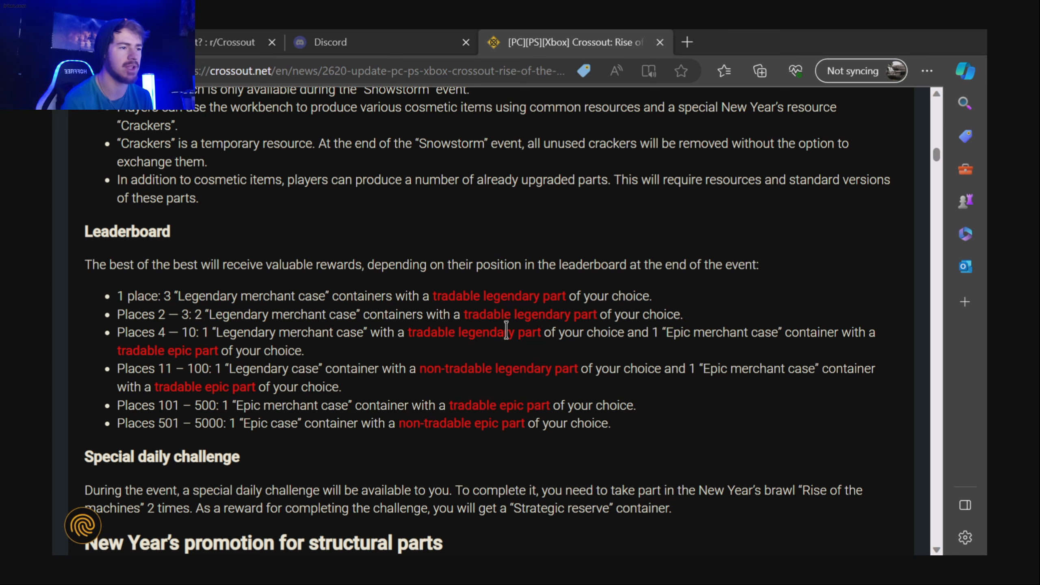
mouse_move(131, 368)
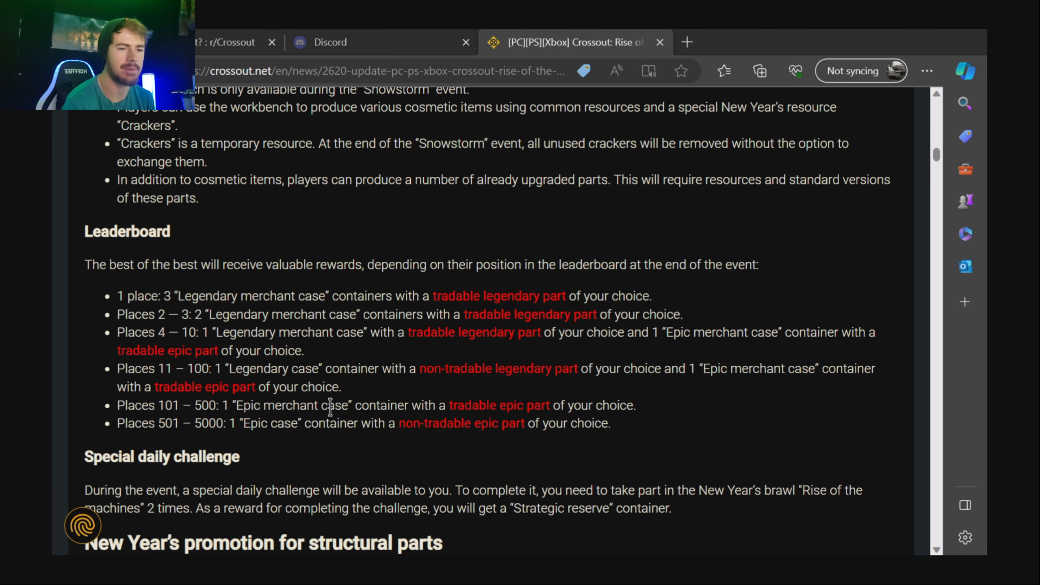
scroll("down", 3)
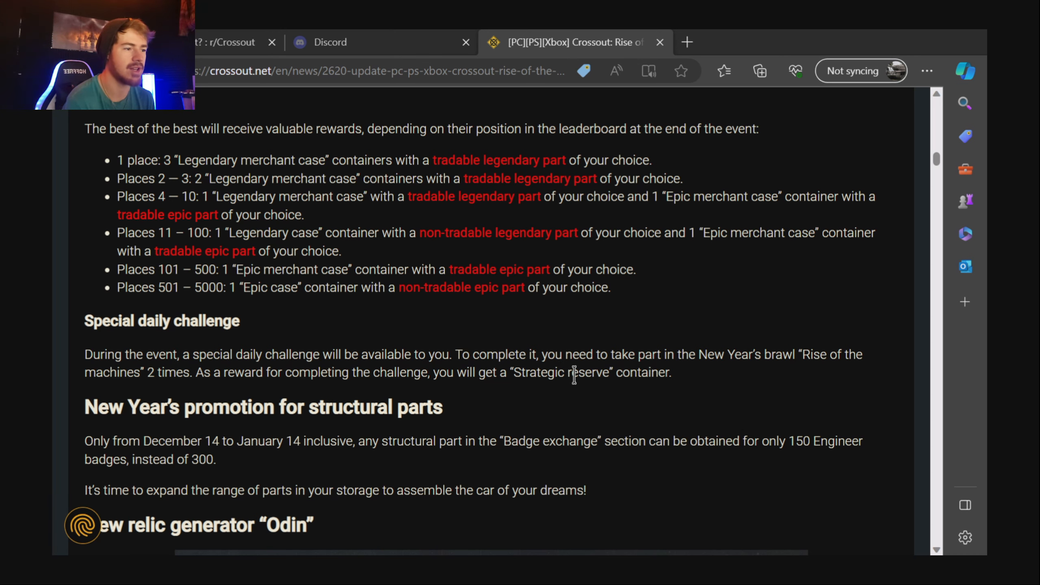
Scroll past the structural parts promotion to the 'Odin' relic generator heading and image.
scroll("down", 3)
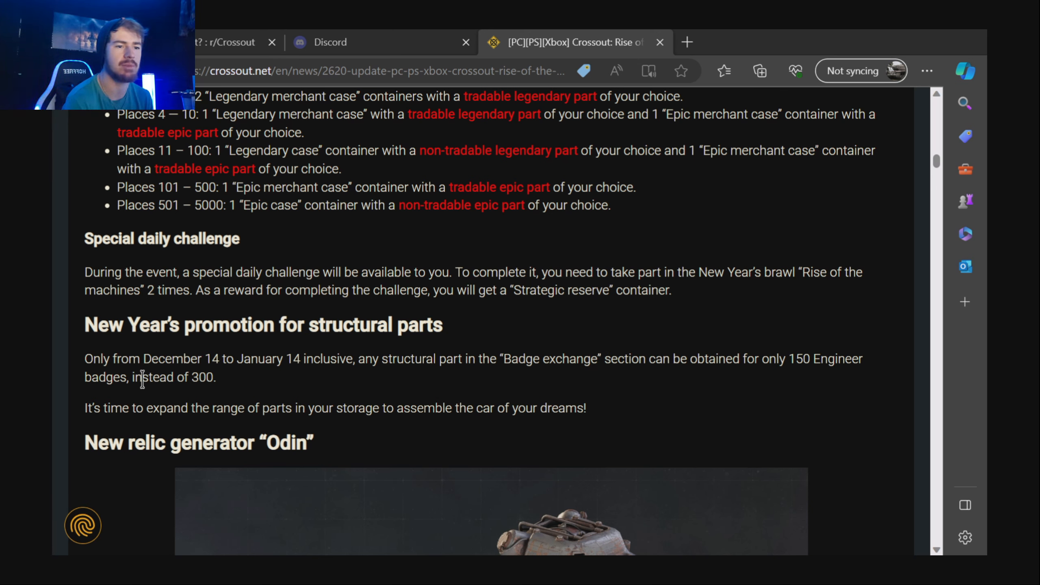
scroll("down", 3)
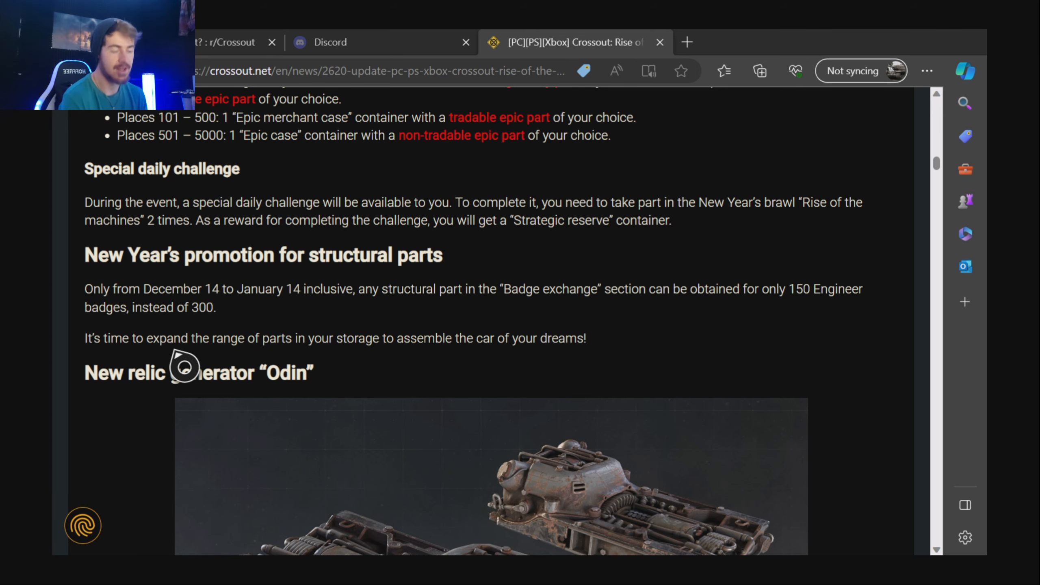
Scroll past the Odin image to its stats list ending at mass 874 kg and the New Year's caravan event heading.
scroll("down", 3)
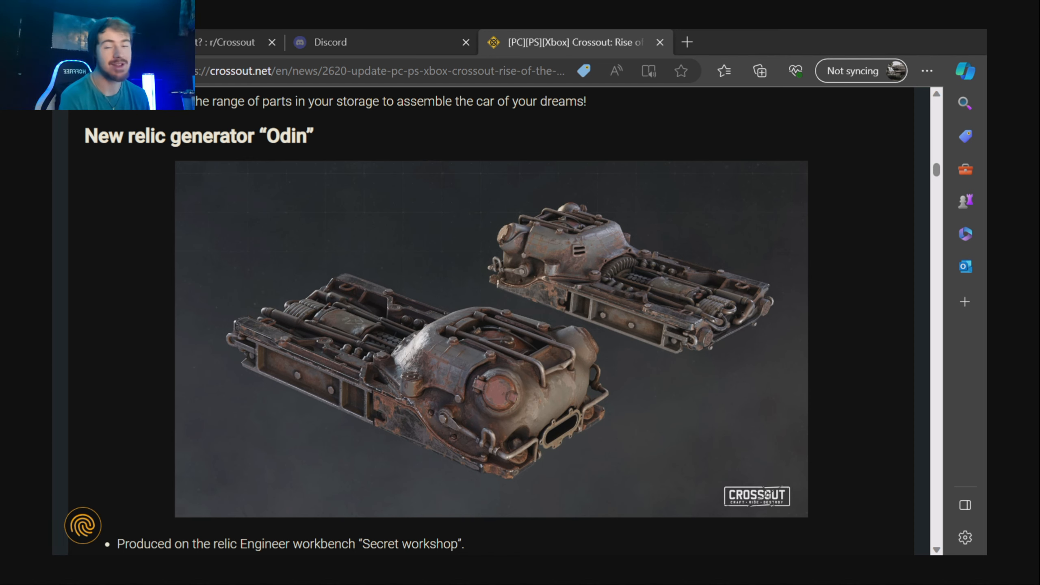
scroll("down", 3)
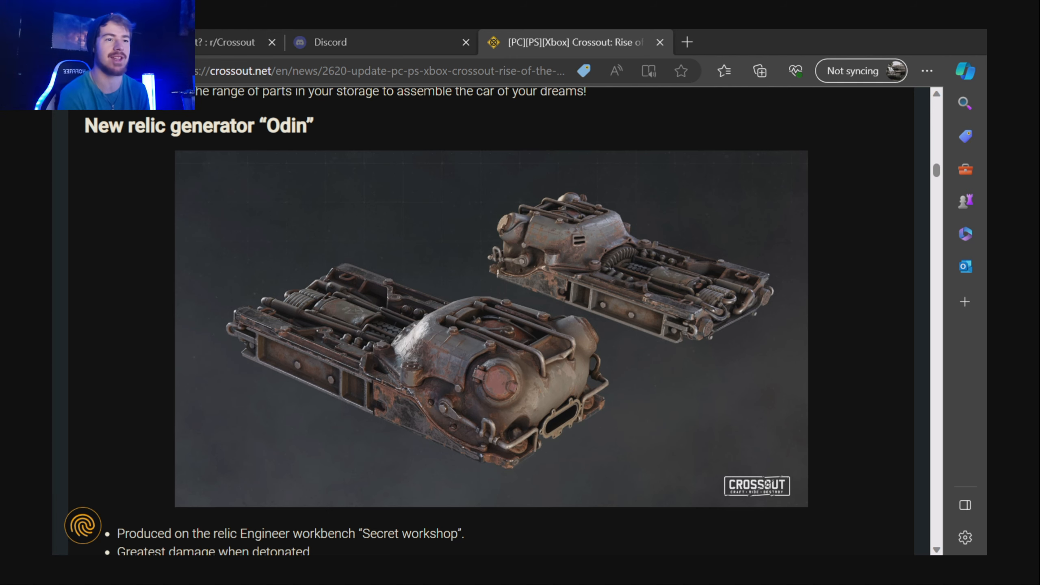
scroll("down", 3)
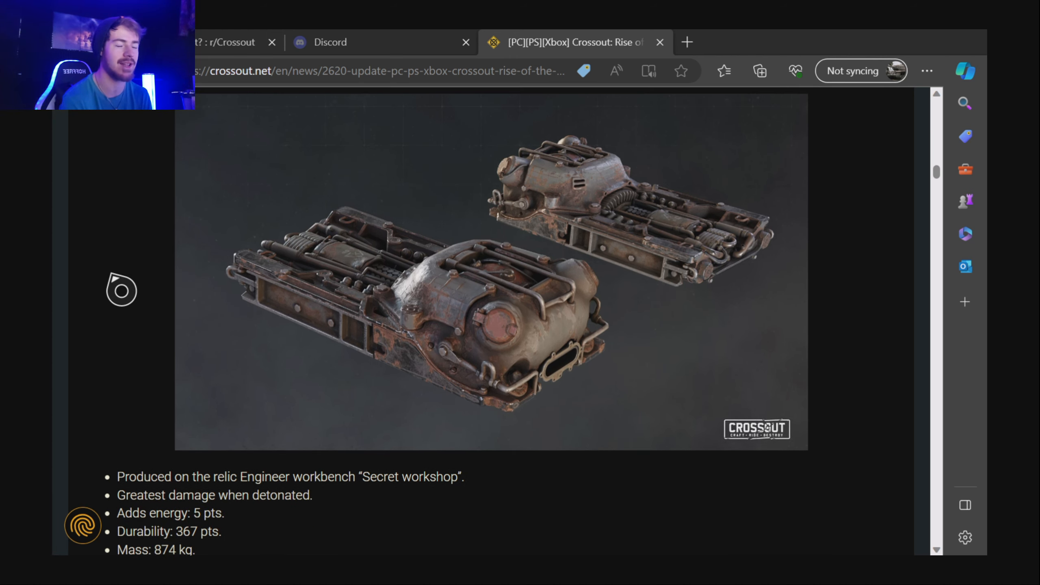
scroll("down", 3)
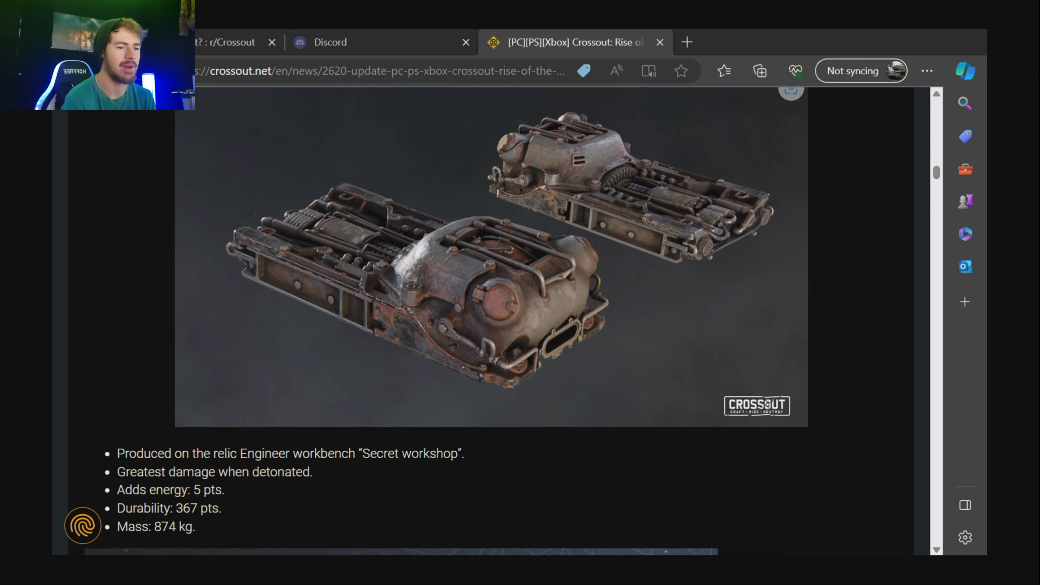
scroll("down", 3)
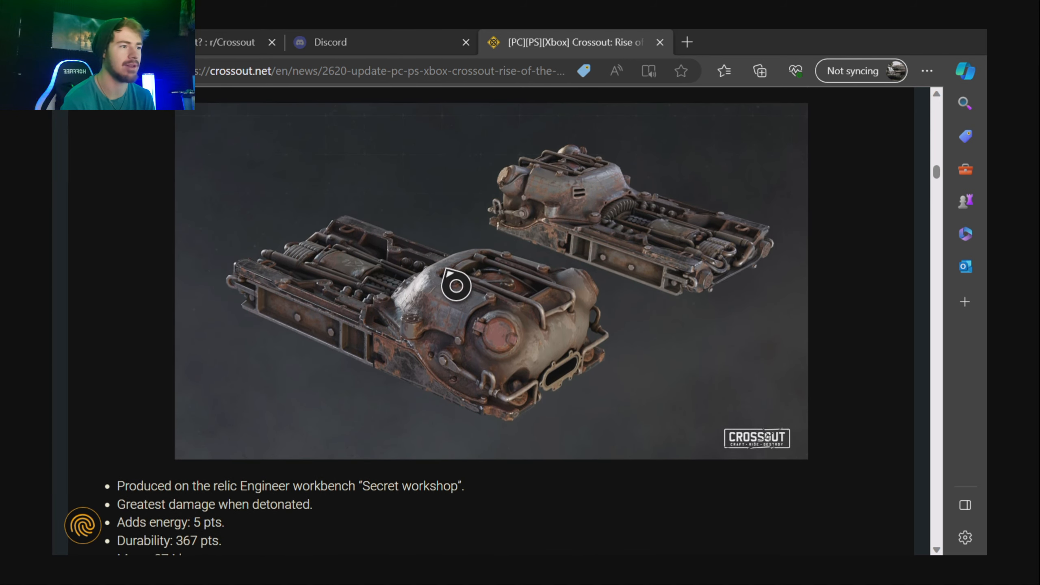
mouse_move(480, 154)
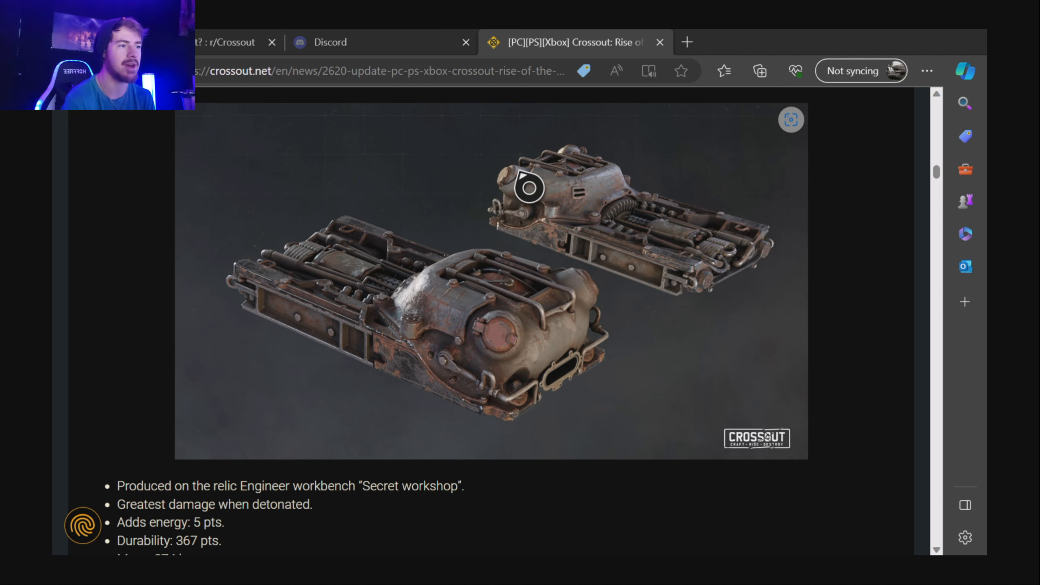
mouse_move(251, 260)
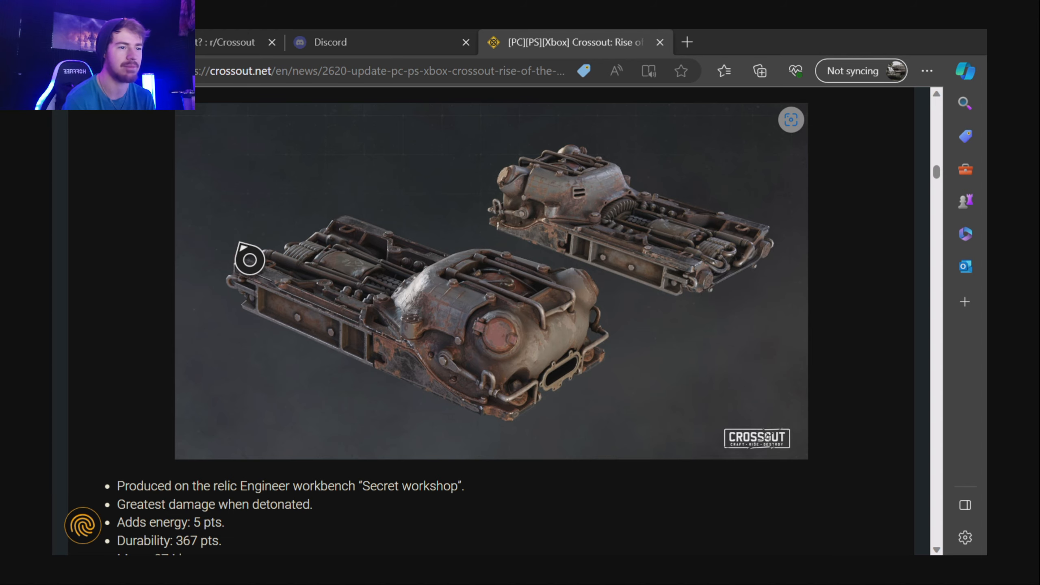
scroll("down", 3)
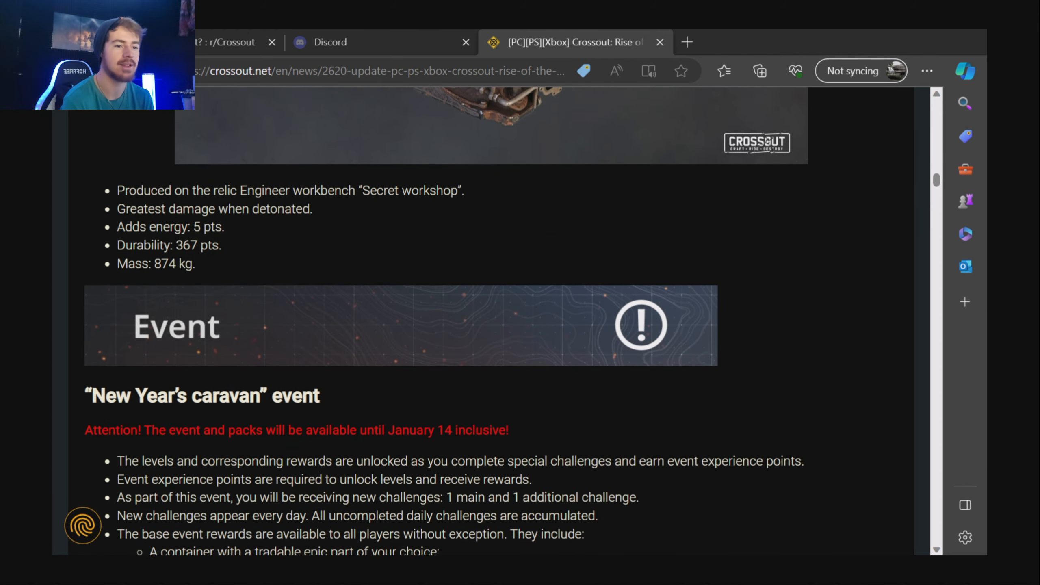
Scroll through the caravan base rewards and pack access list down to the AC62 Therm autocannon reward.
scroll("up", 3)
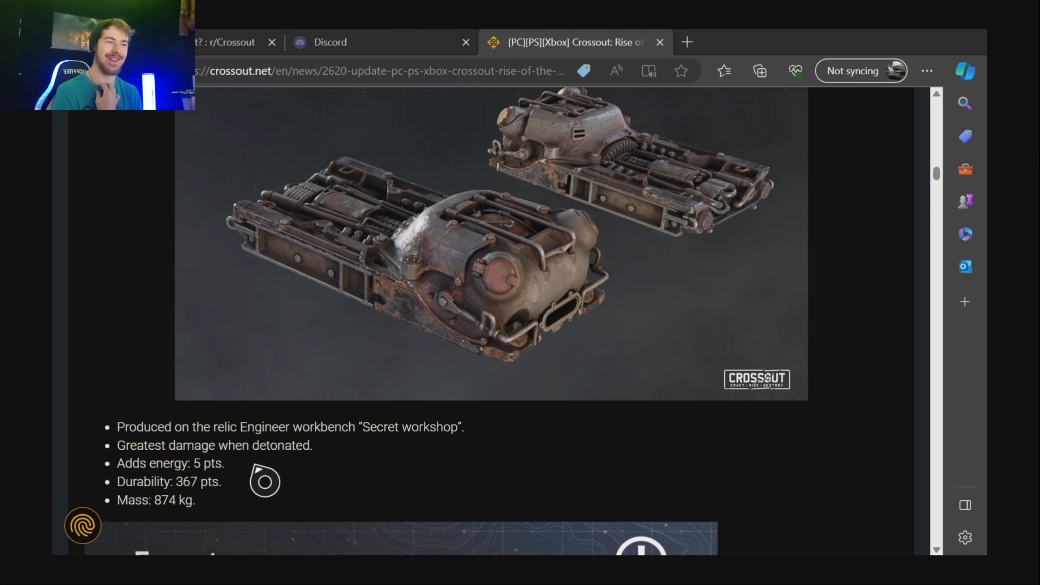
scroll("down", 3)
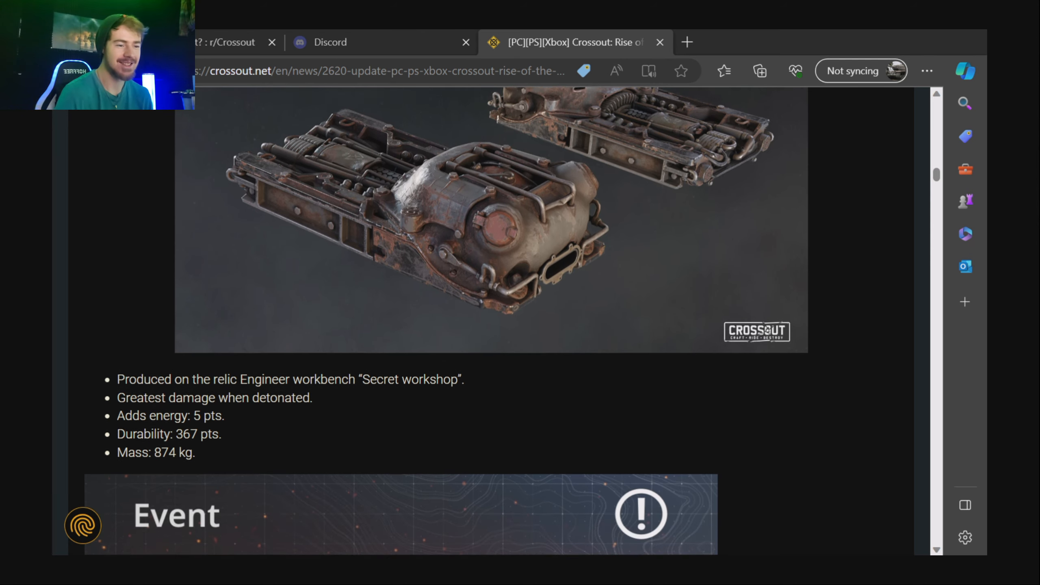
scroll("down", 3)
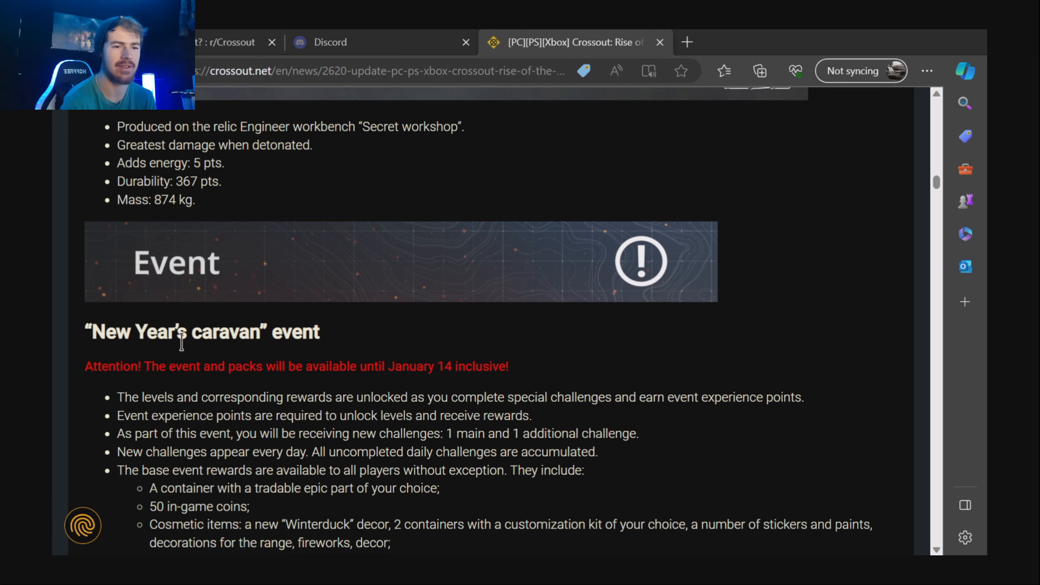
scroll("down", 3)
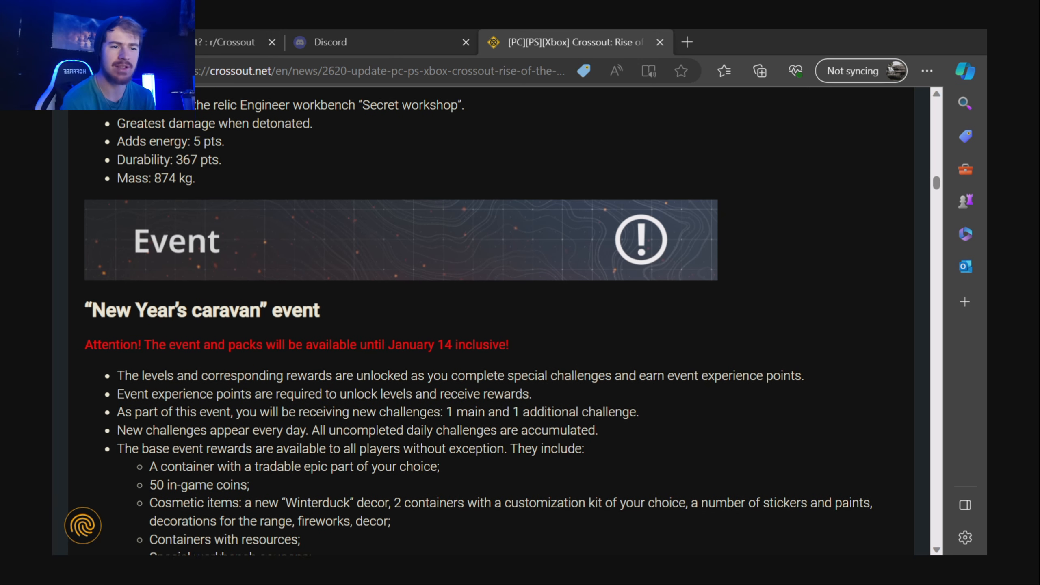
scroll("down", 3)
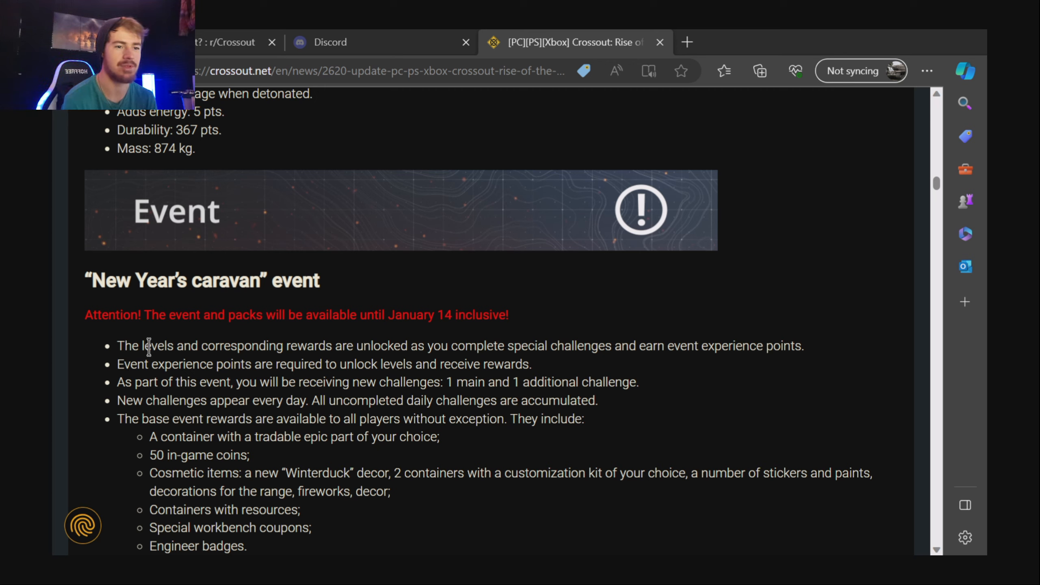
mouse_move(374, 347)
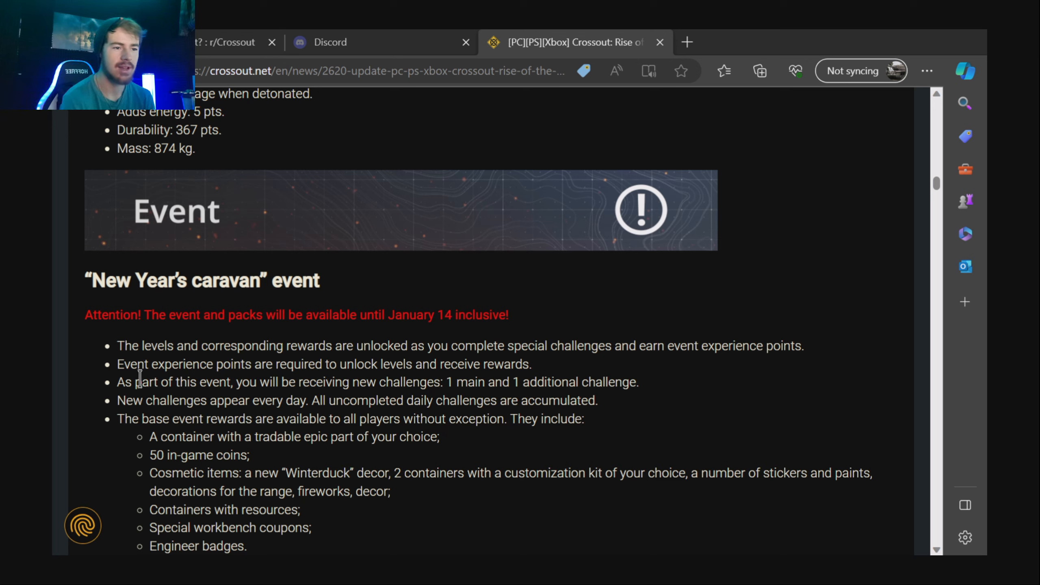
mouse_move(417, 383)
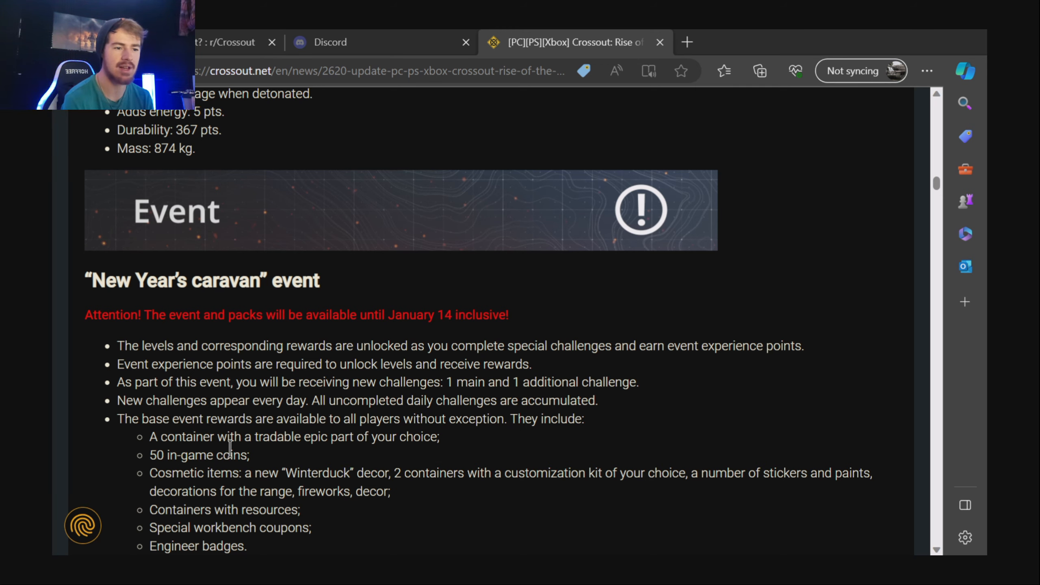
scroll("down", 3)
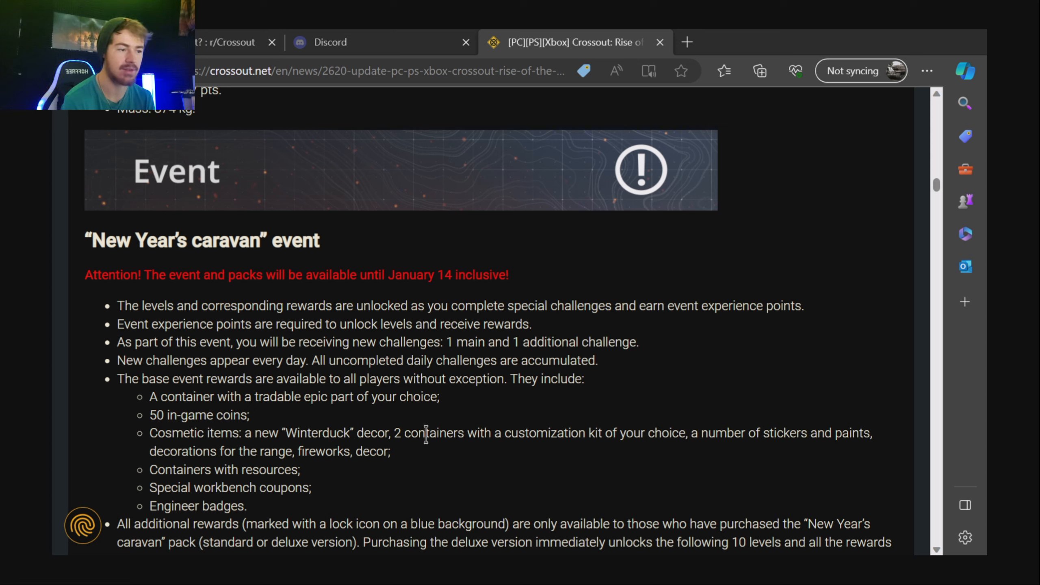
mouse_move(543, 435)
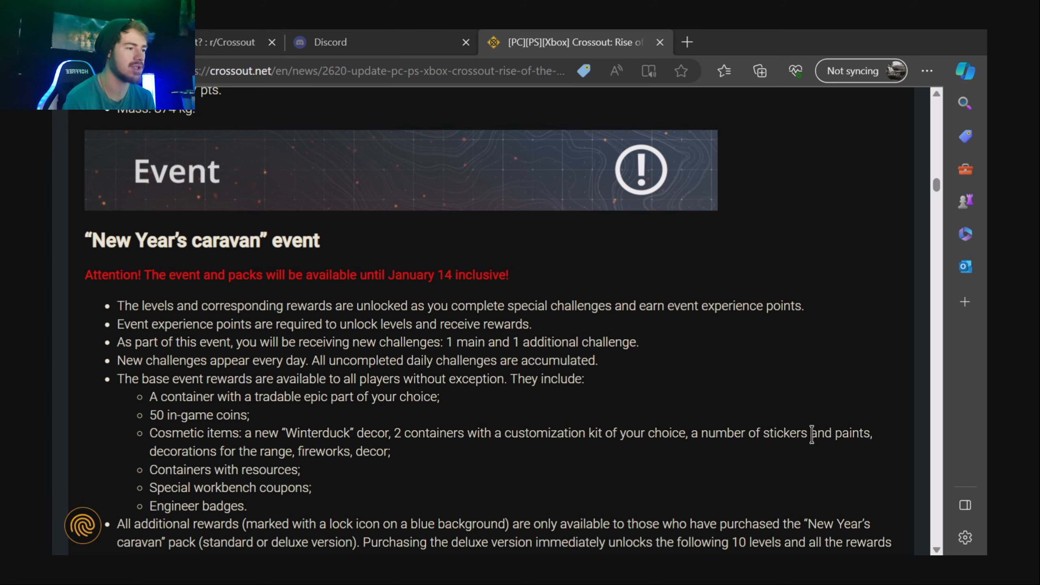
scroll("down", 3)
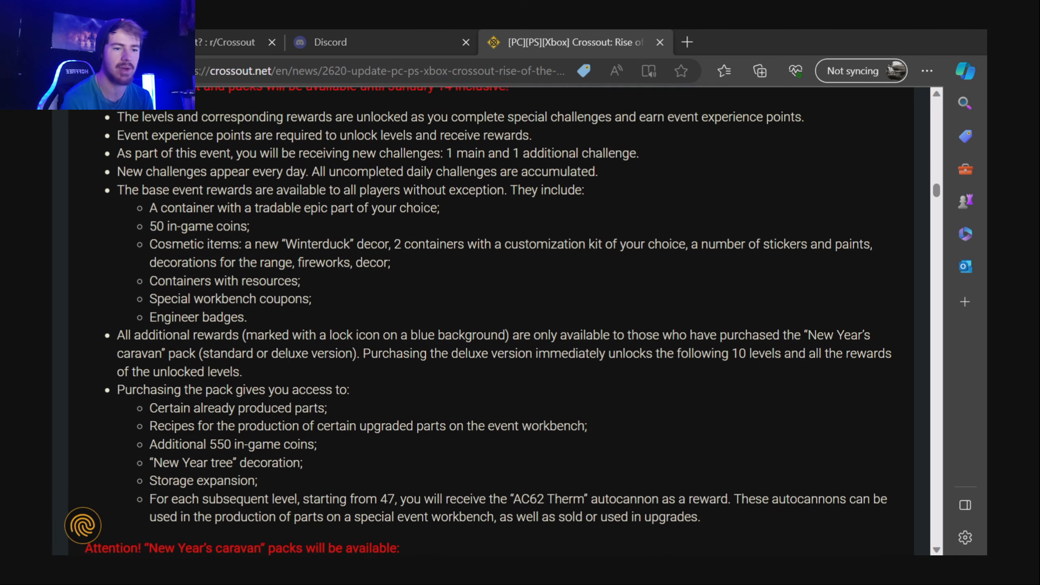
Scroll to the caravan pack availability dates for PC and consoles with the Ducks section starting below.
scroll("down", 3)
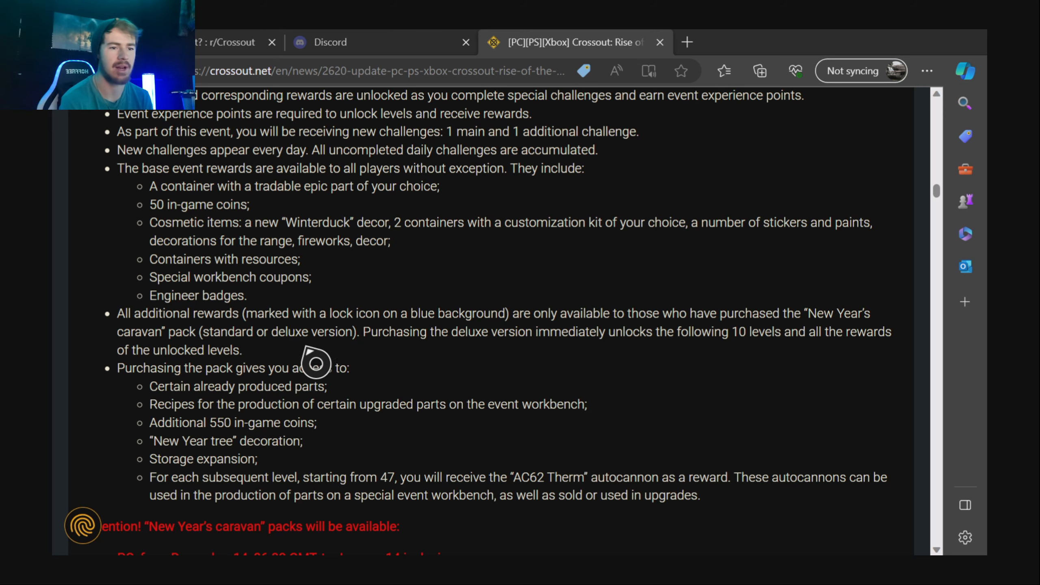
mouse_move(232, 369)
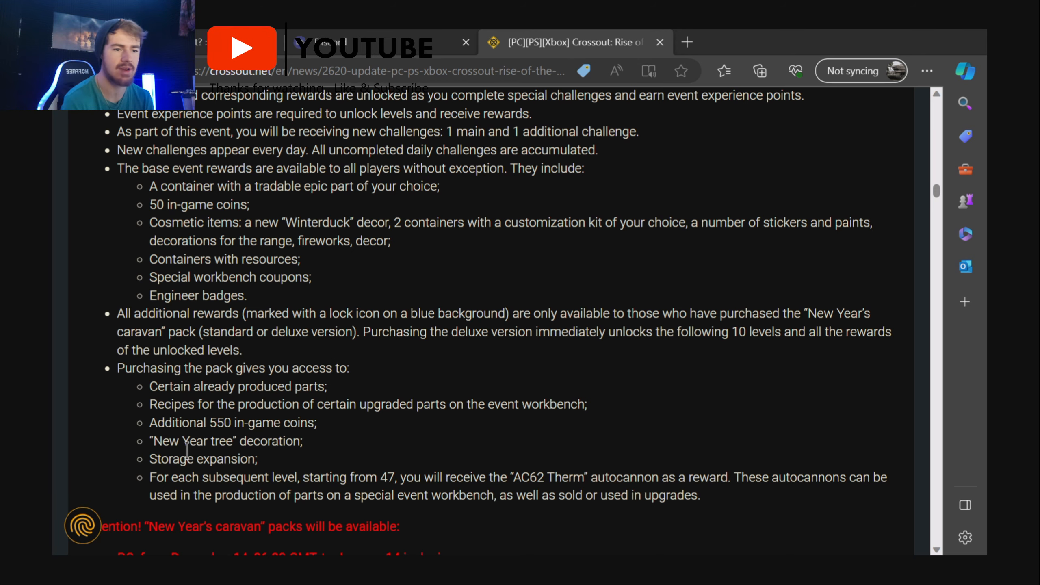
scroll("down", 3)
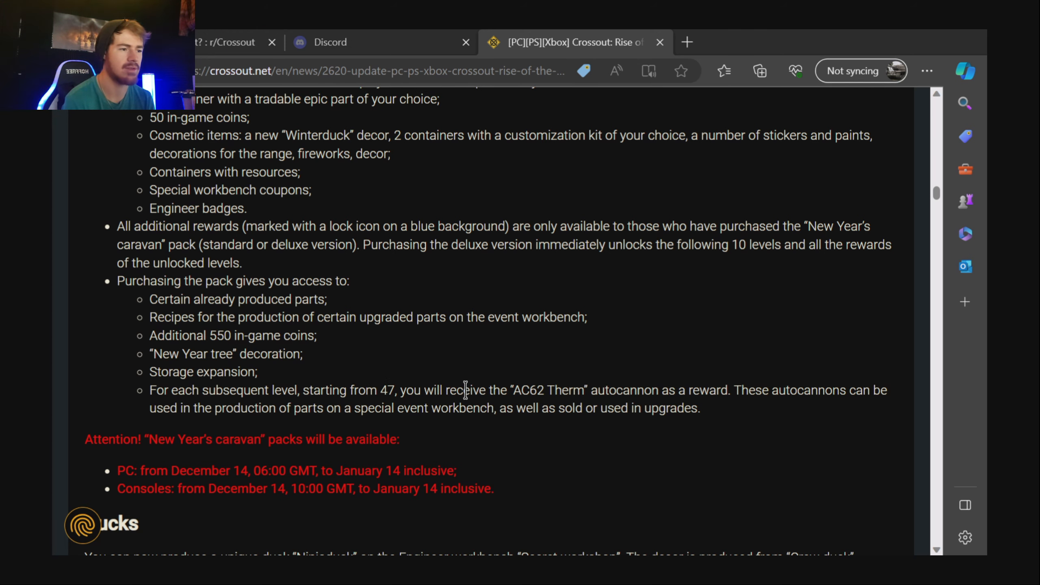
mouse_move(627, 389)
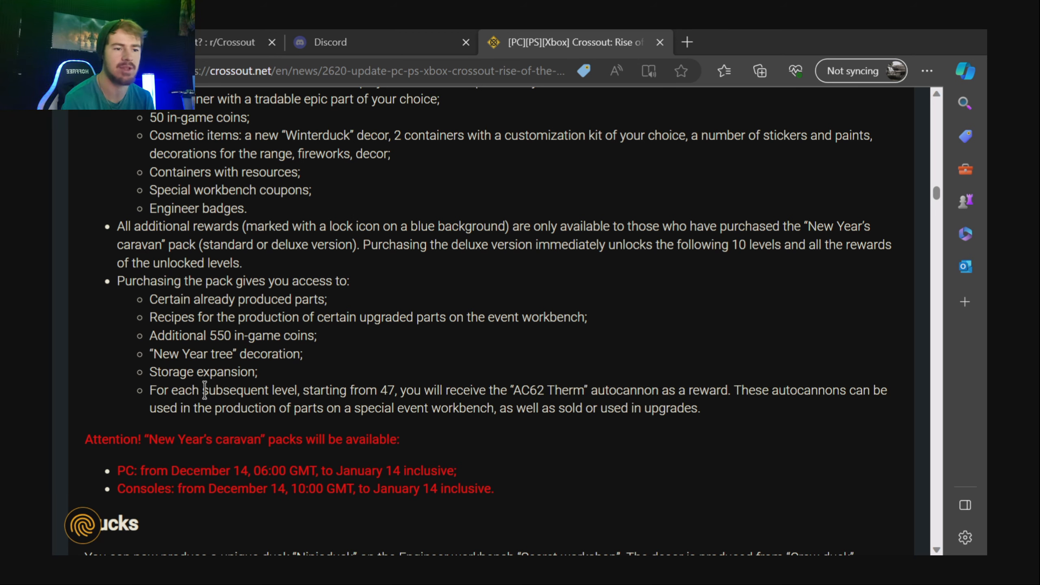
mouse_move(422, 413)
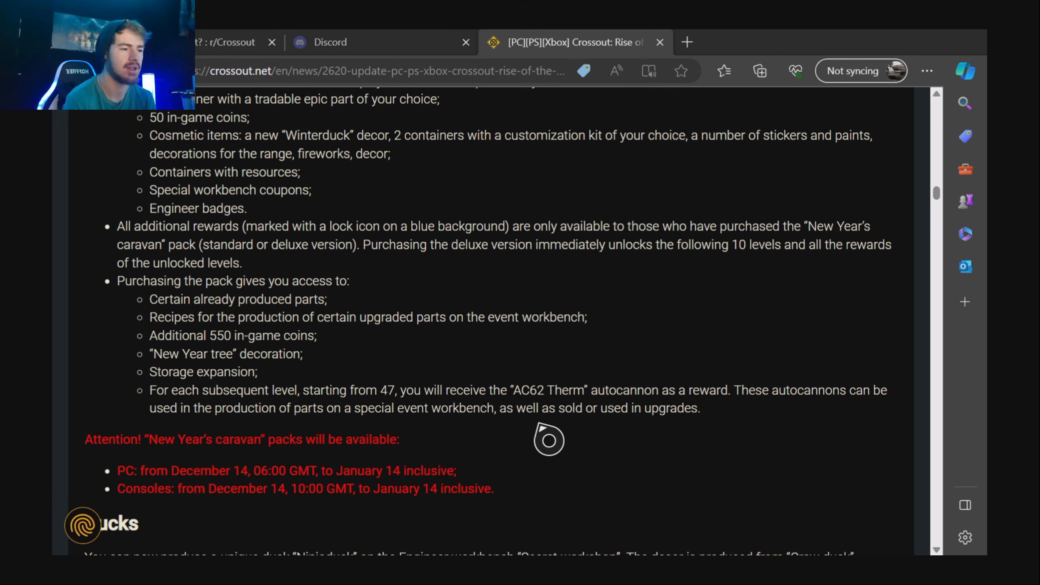
mouse_move(630, 440)
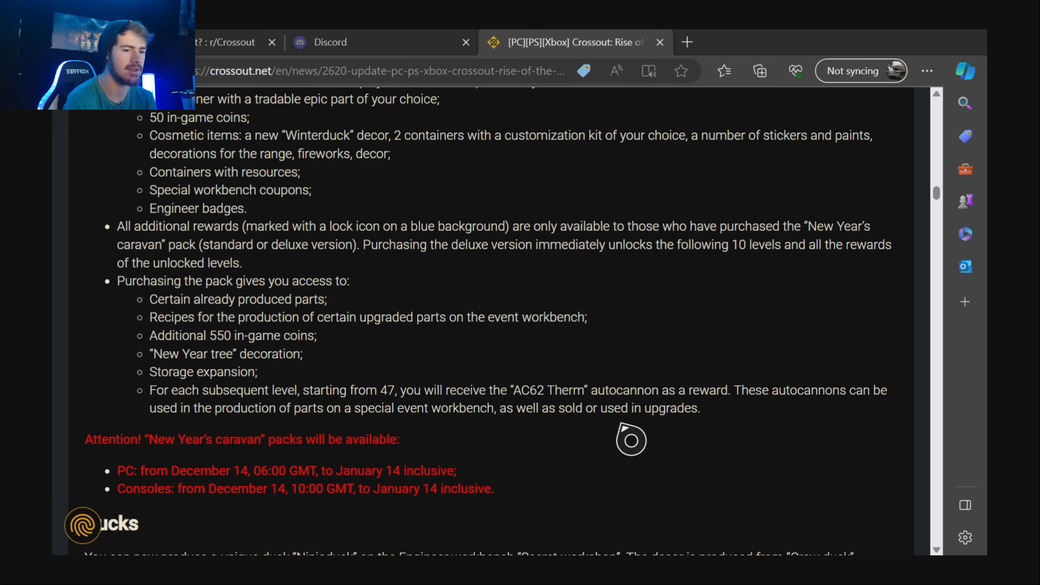
mouse_move(215, 439)
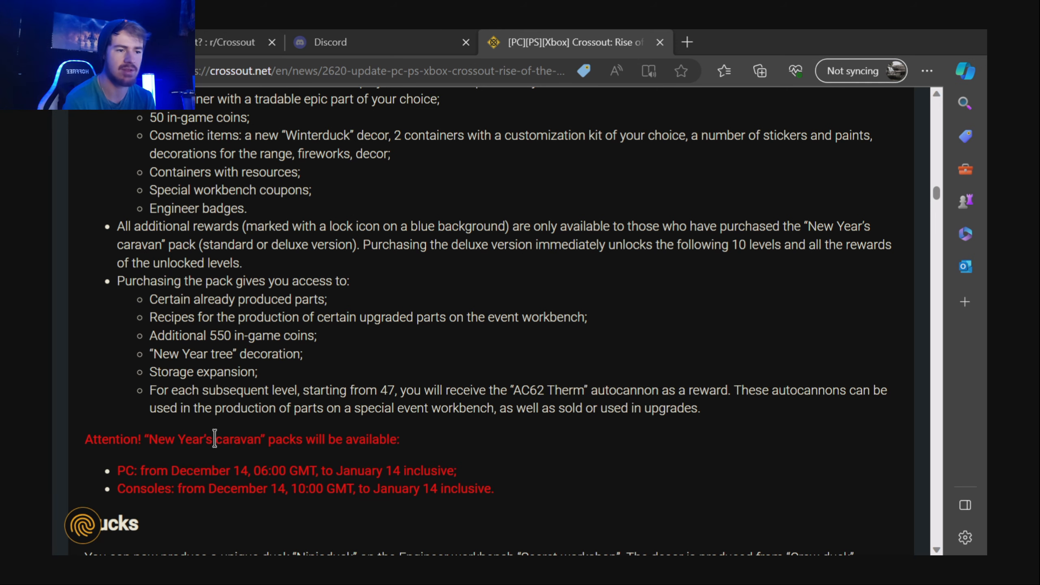
scroll("down", 3)
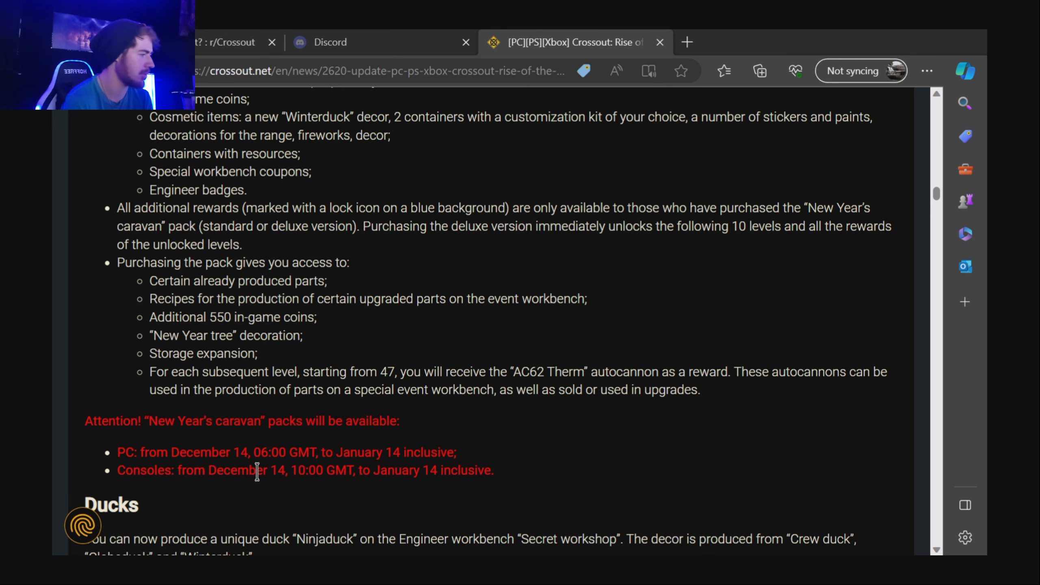
mouse_move(160, 474)
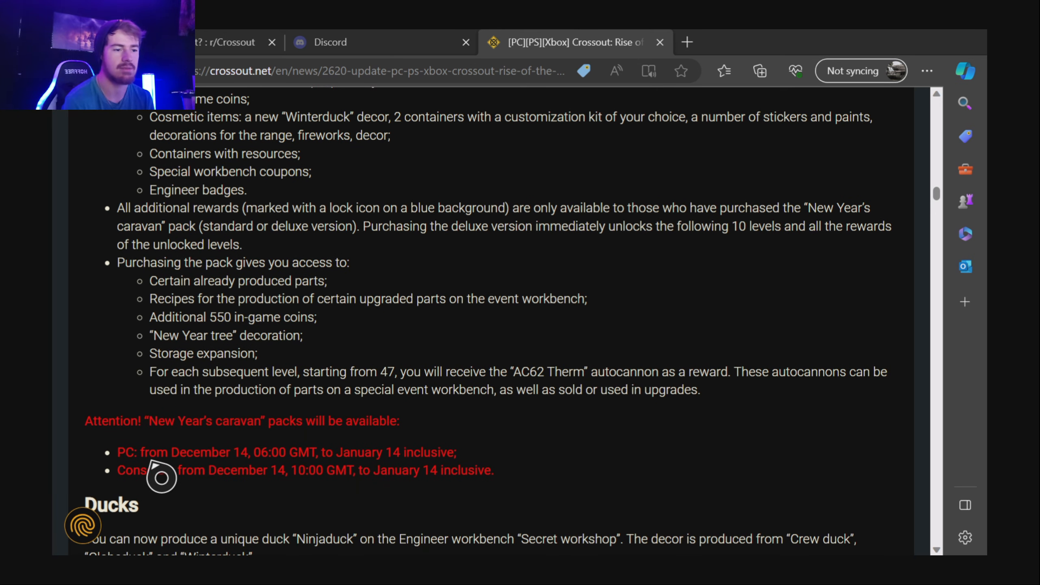
mouse_move(316, 476)
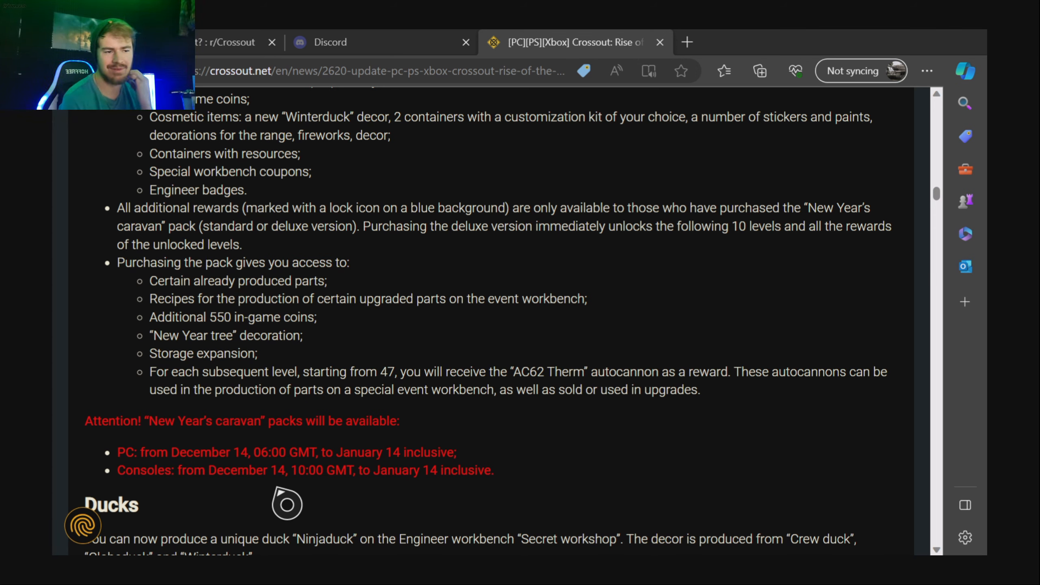
Scroll past the Ducks section to the Menace of the Machines video and its item list ending at 1500 coins.
scroll("down", 3)
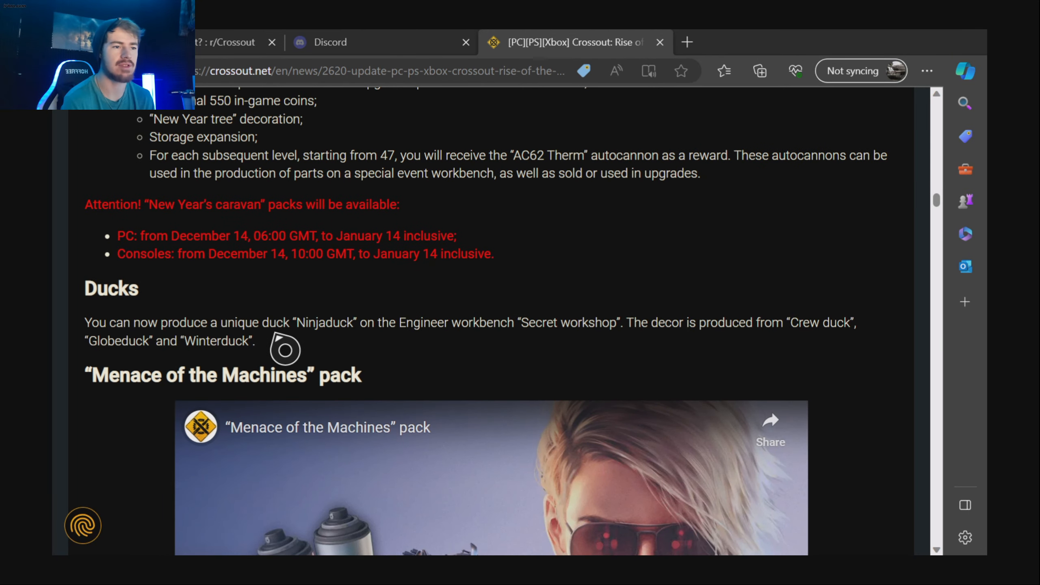
mouse_move(551, 348)
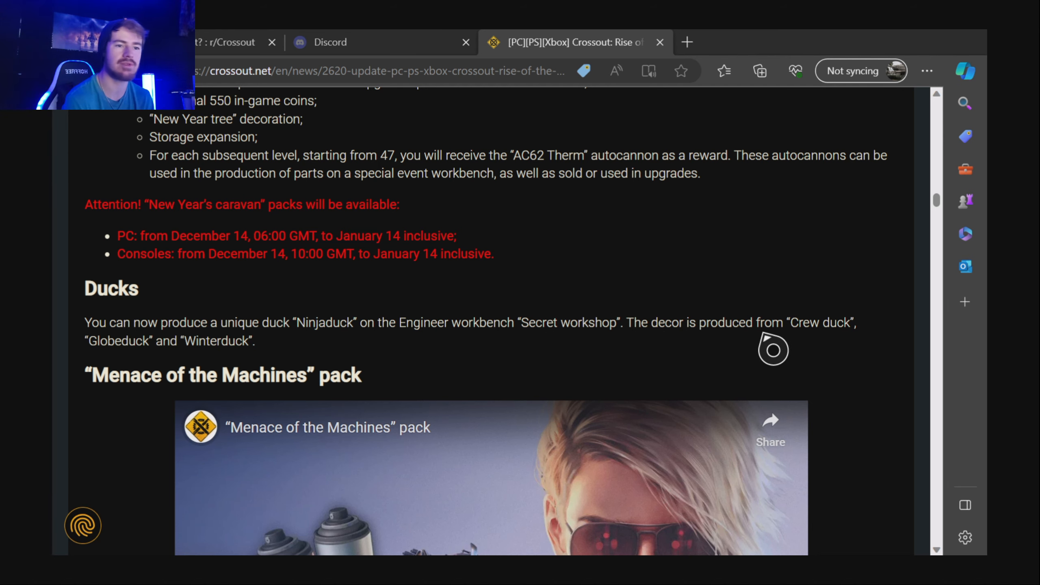
mouse_move(176, 345)
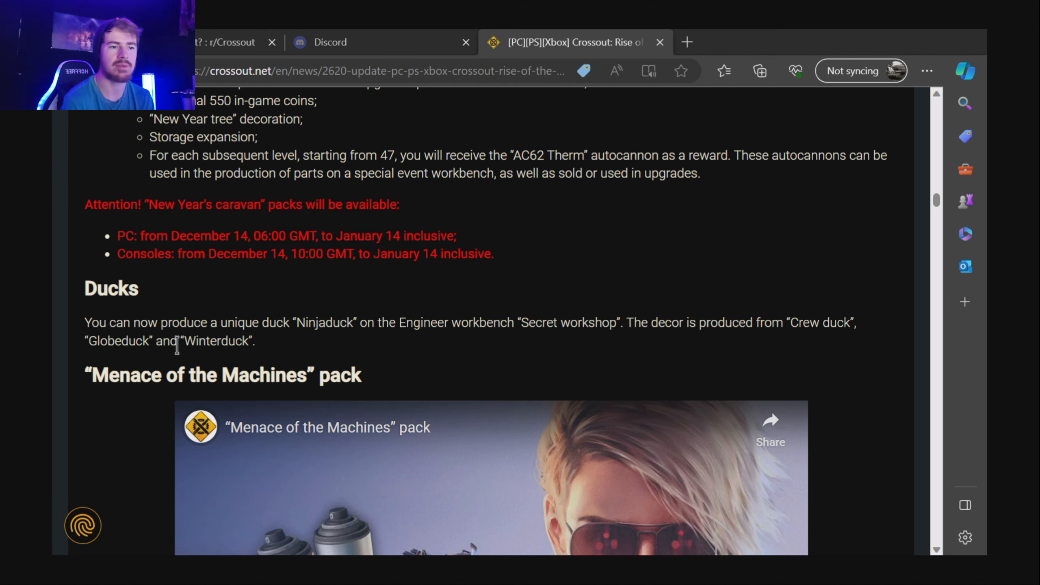
scroll("down", 3)
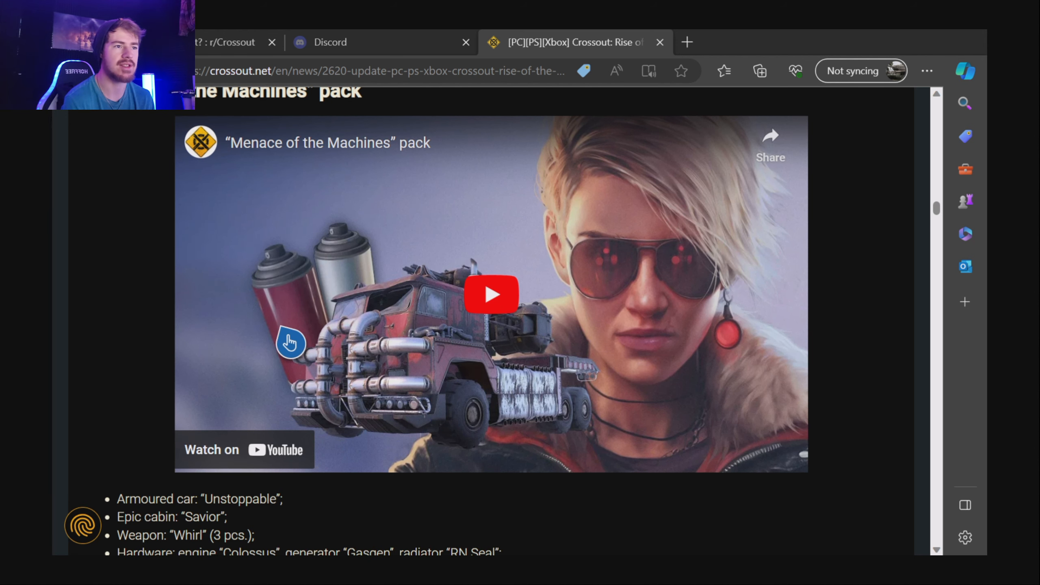
mouse_move(482, 342)
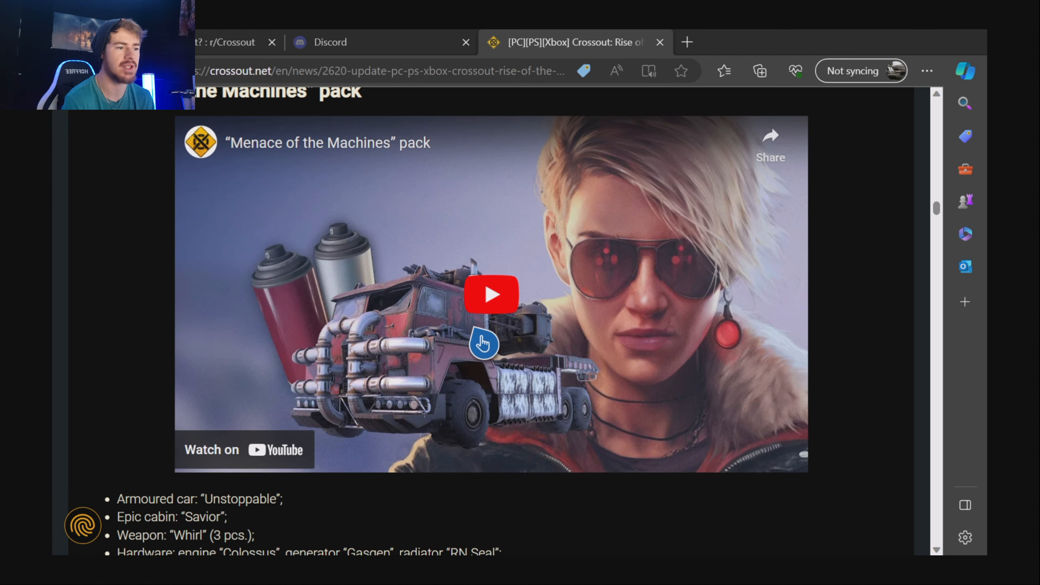
scroll("down", 3)
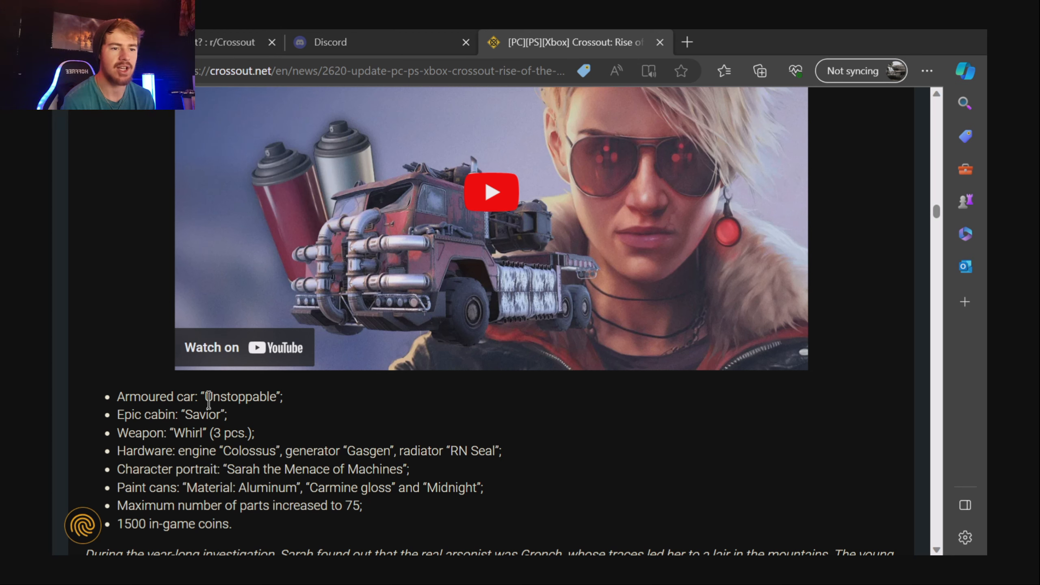
mouse_move(226, 397)
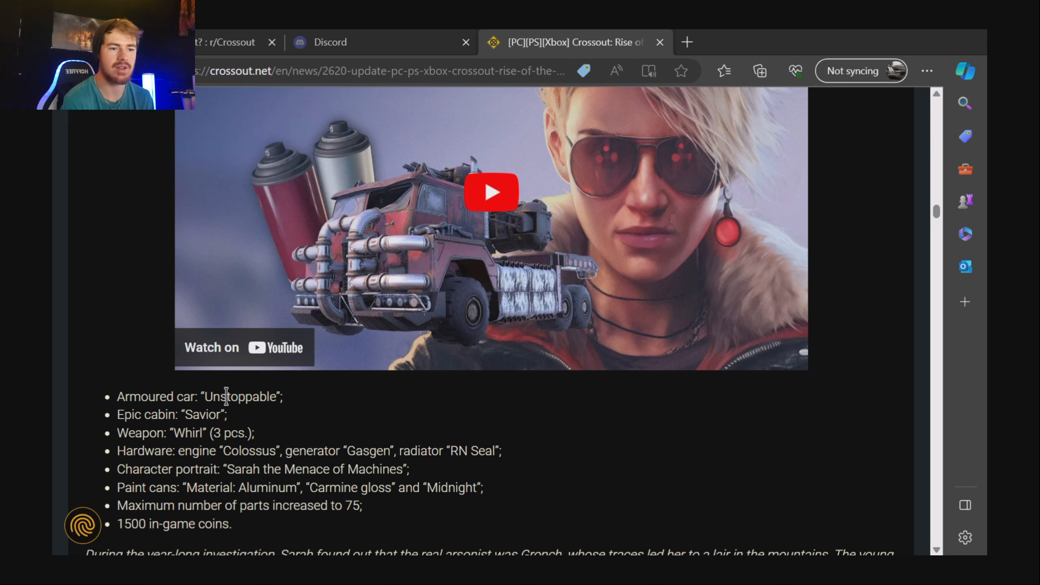
mouse_move(159, 441)
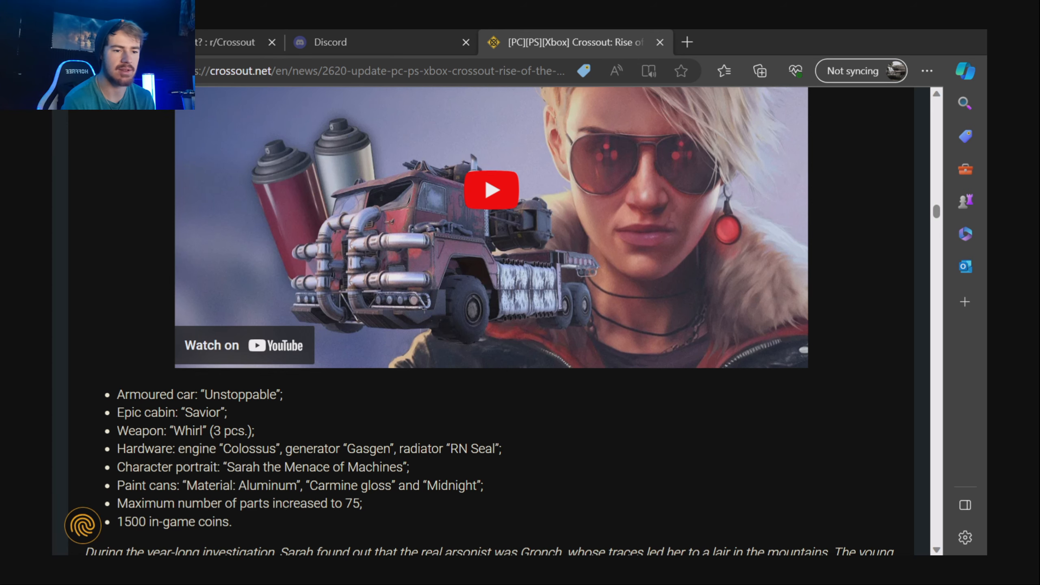
scroll("down", 3)
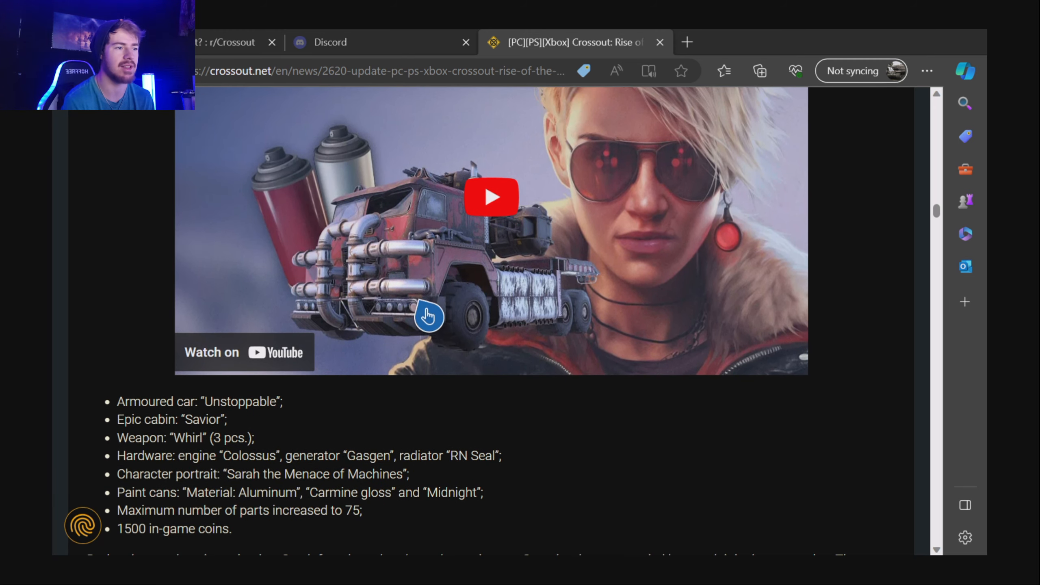
Scroll through the Deluxe edition contents to the red January 14 availability notice and the Maps banner.
scroll("down", 3)
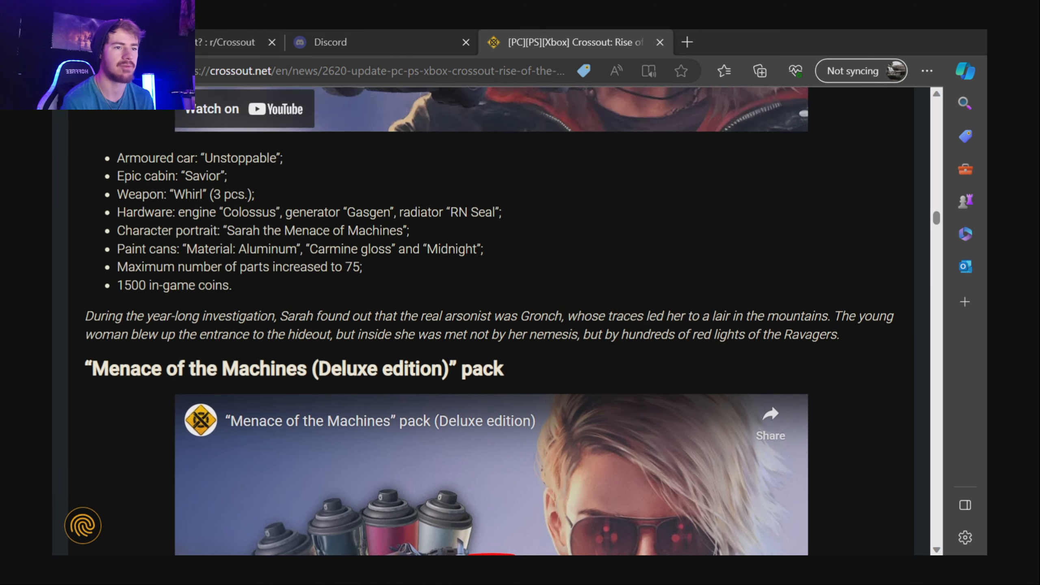
scroll("down", 3)
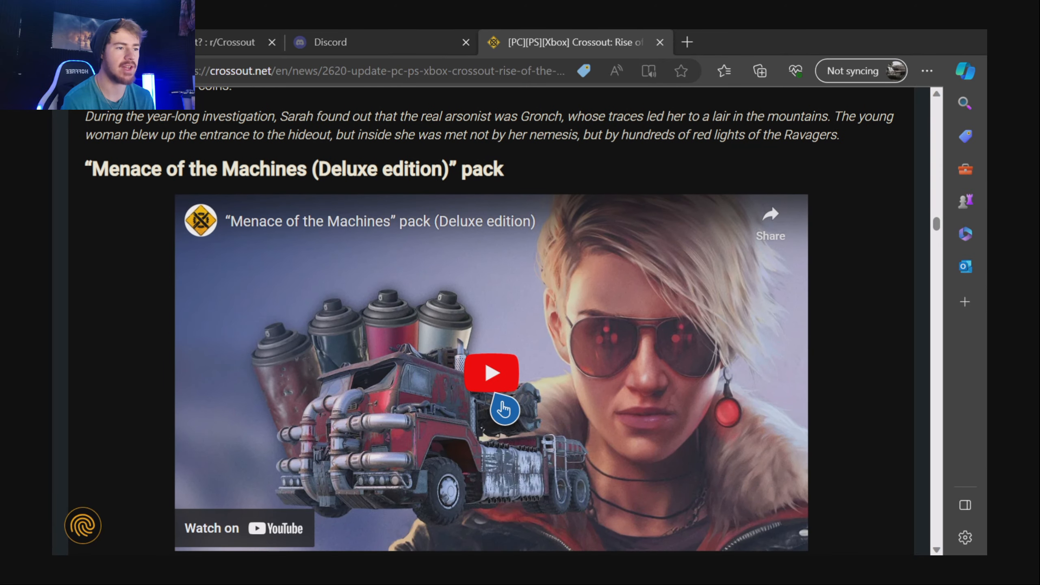
scroll("down", 3)
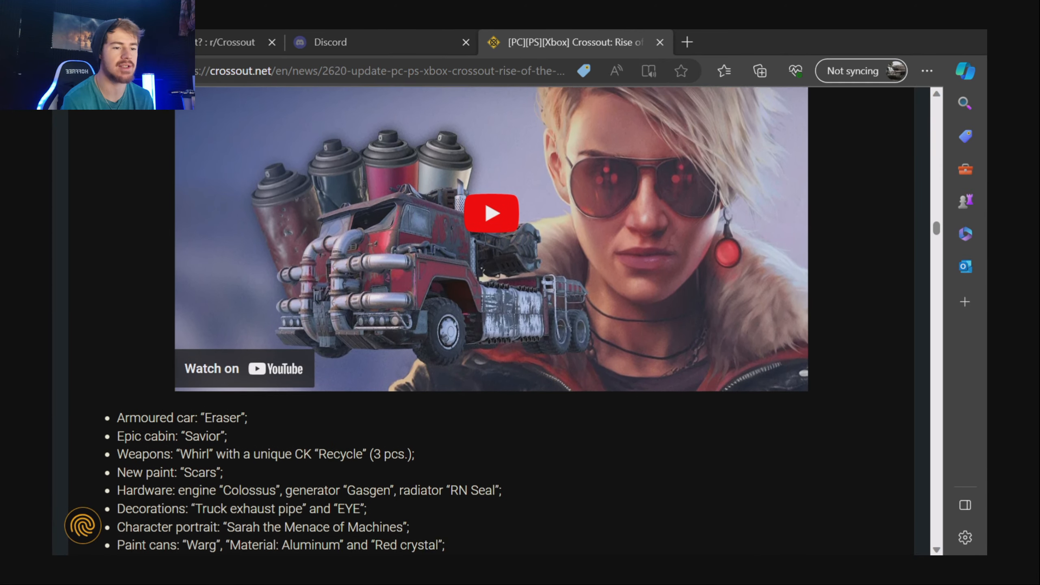
scroll("down", 3)
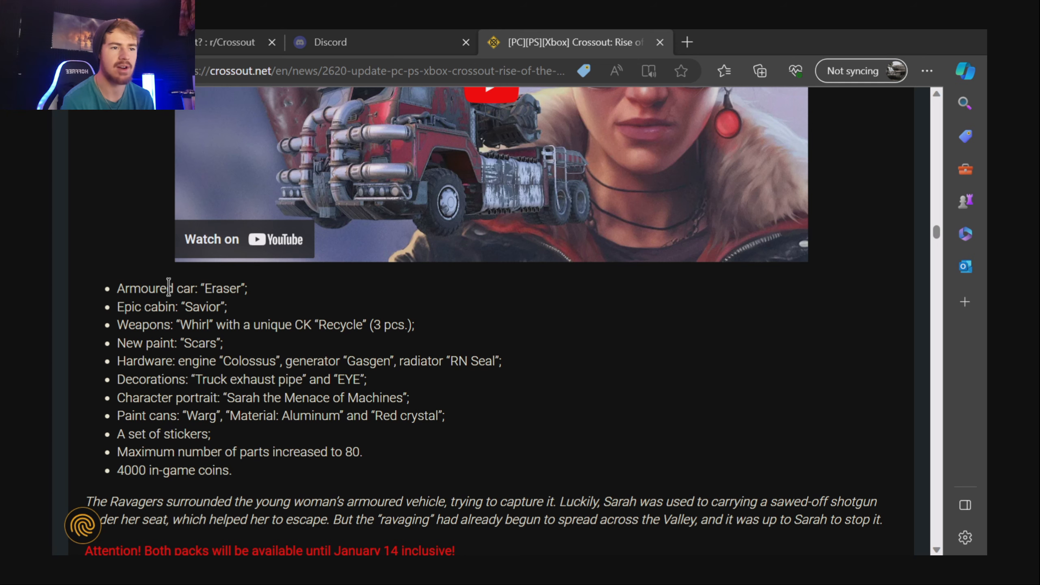
mouse_move(186, 325)
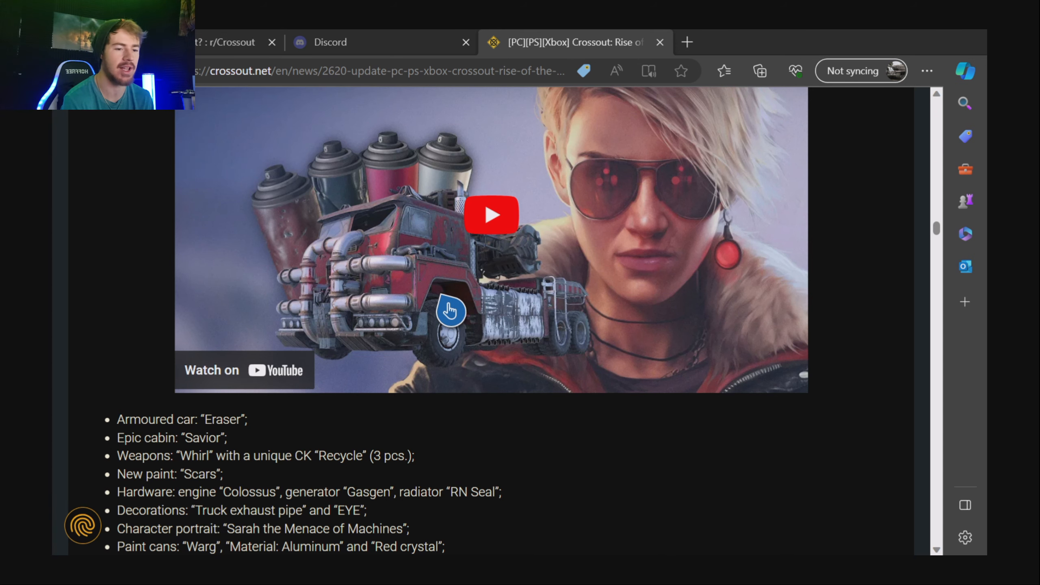
scroll("down", 3)
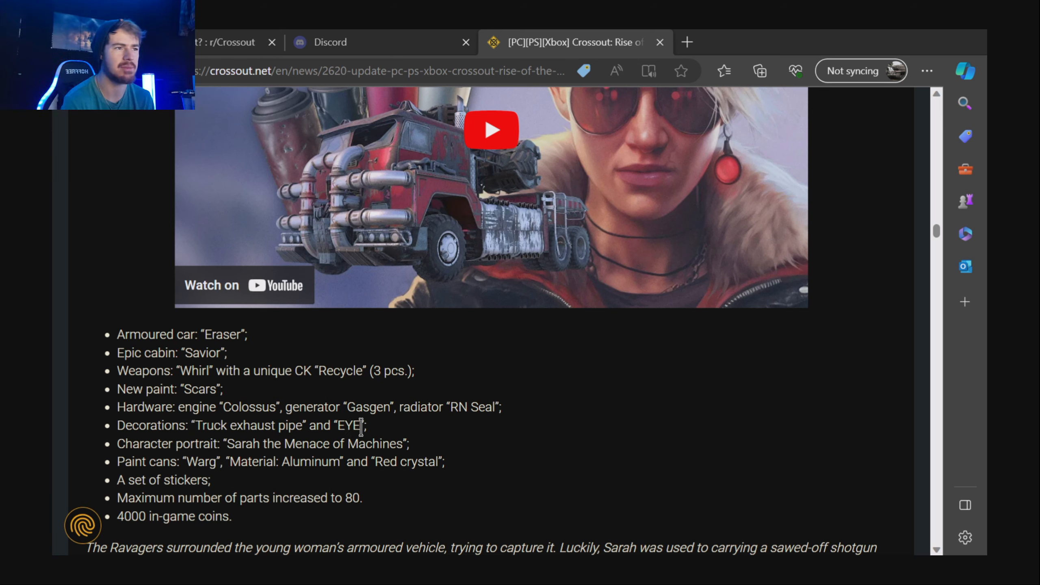
mouse_move(189, 468)
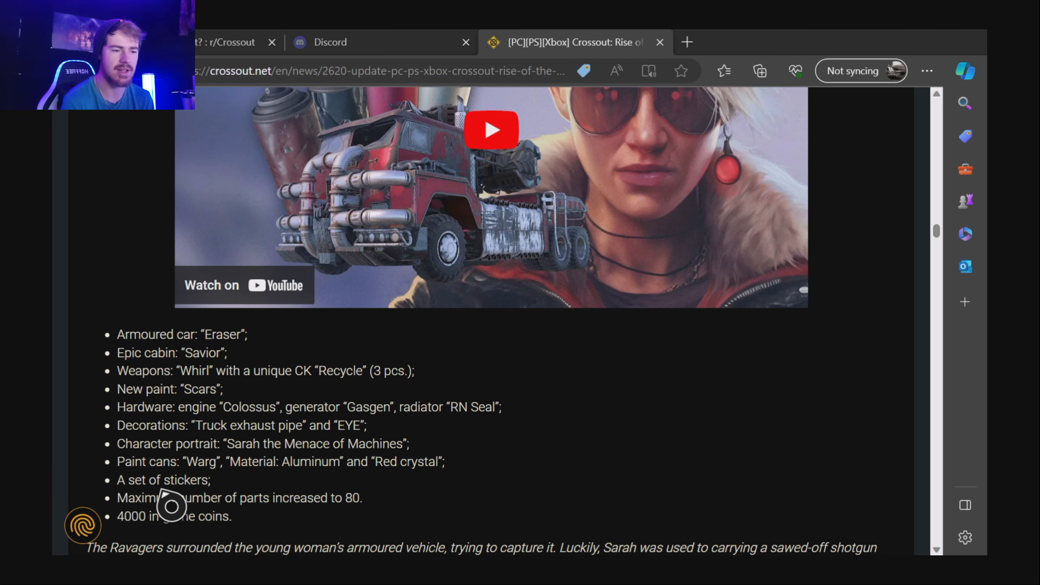
mouse_move(250, 497)
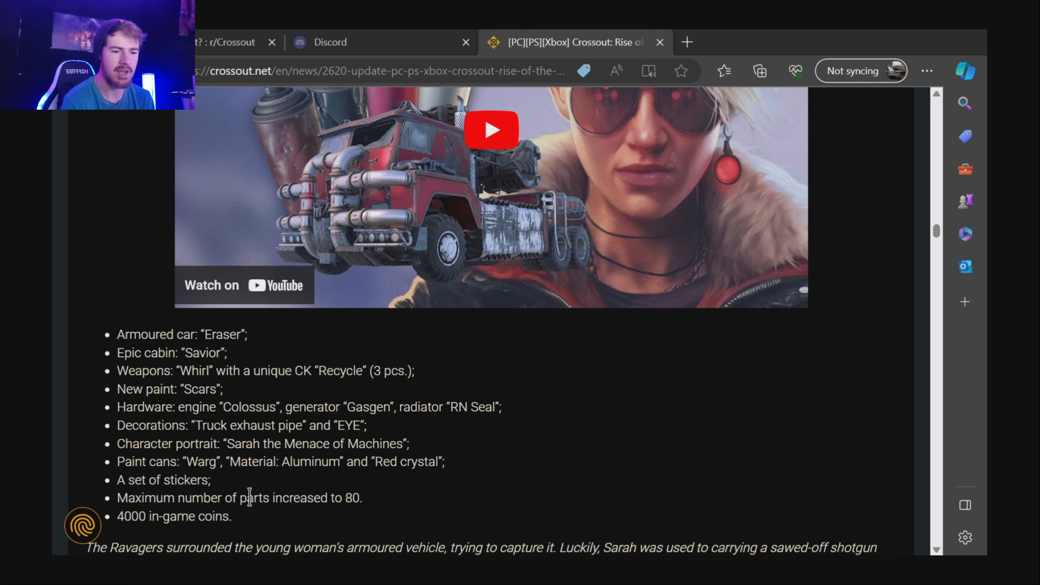
scroll("down", 3)
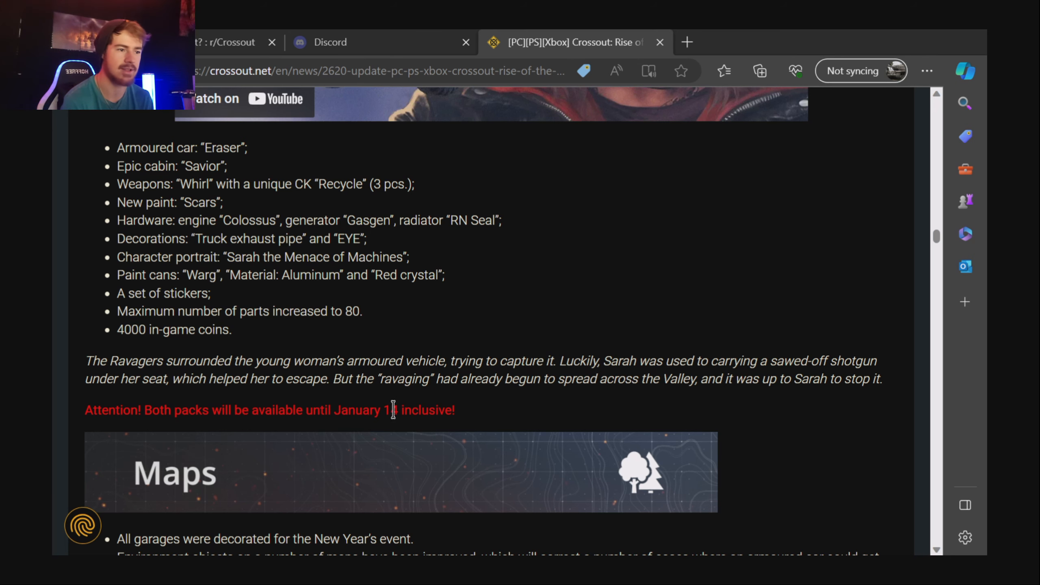
Scroll through the Maps changes list to the Parts banner and the Tonnage recalculation mechanics heading.
scroll("down", 3)
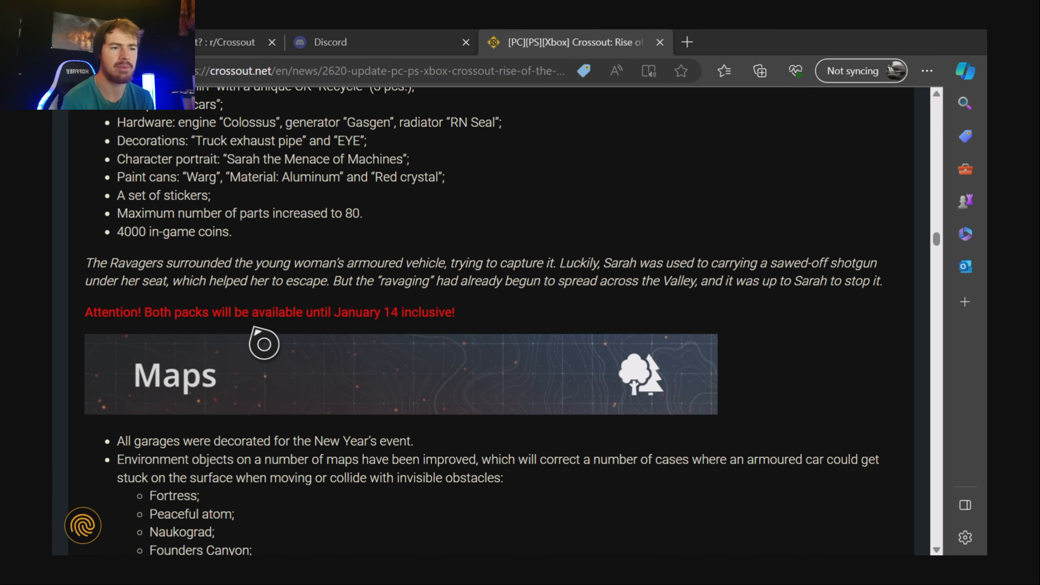
scroll("down", 3)
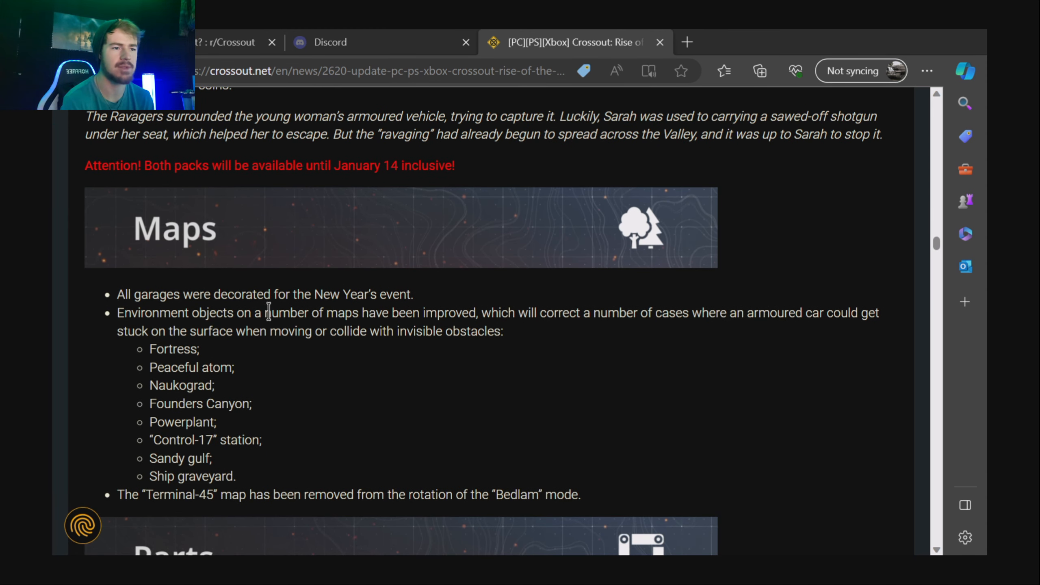
mouse_move(574, 312)
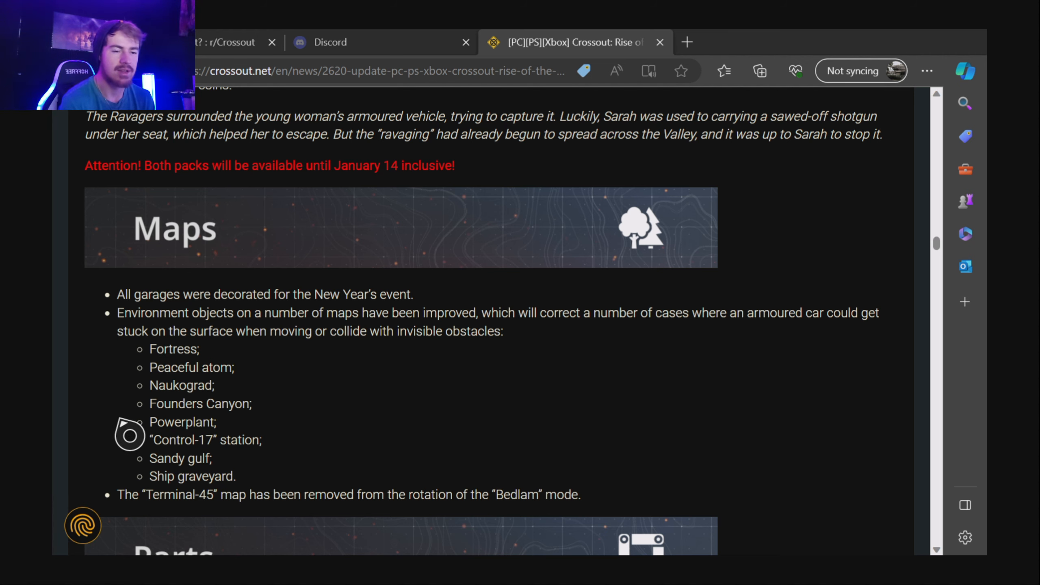
mouse_move(119, 389)
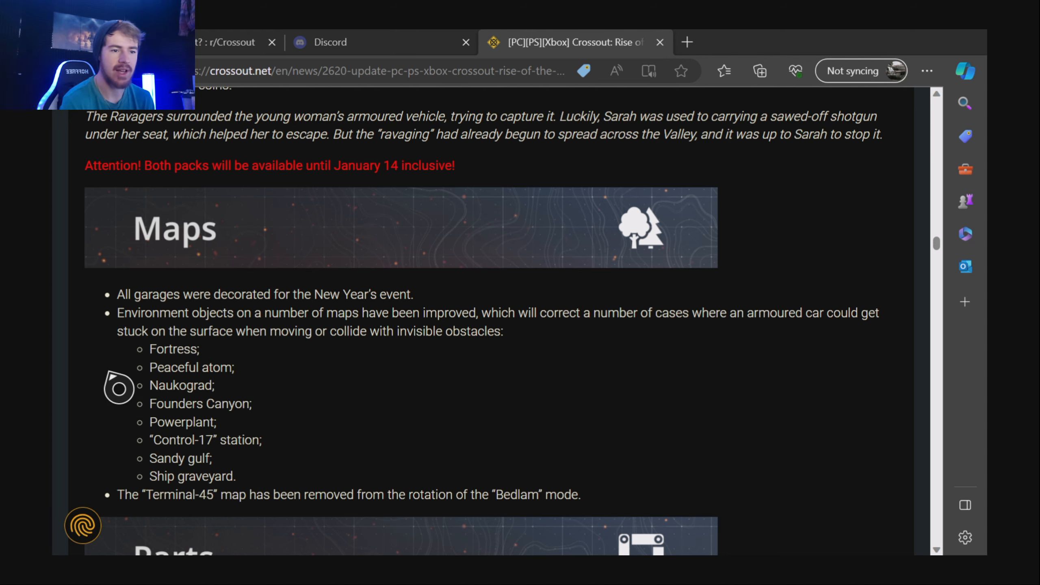
scroll("down", 3)
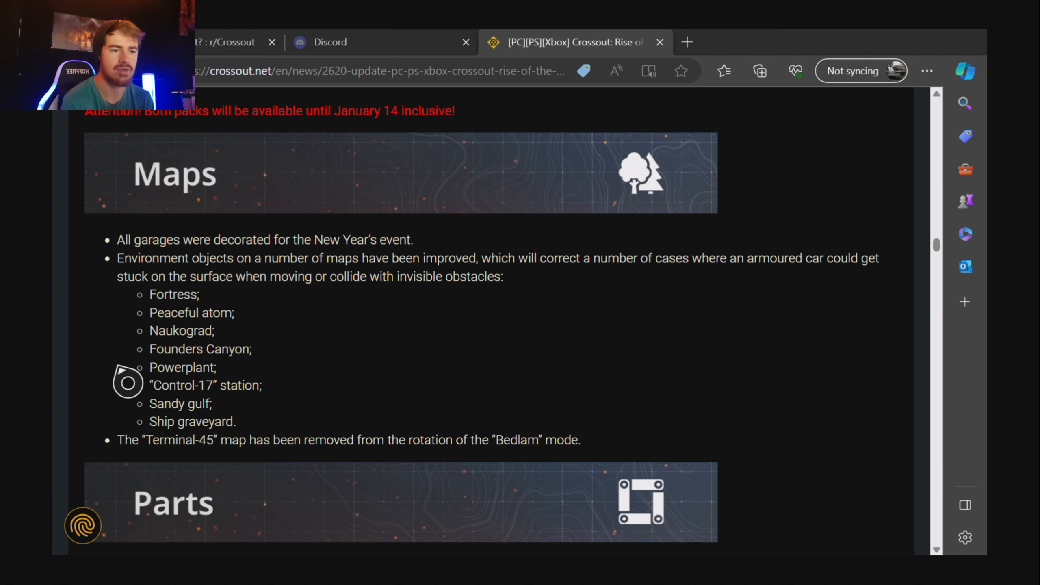
scroll("down", 3)
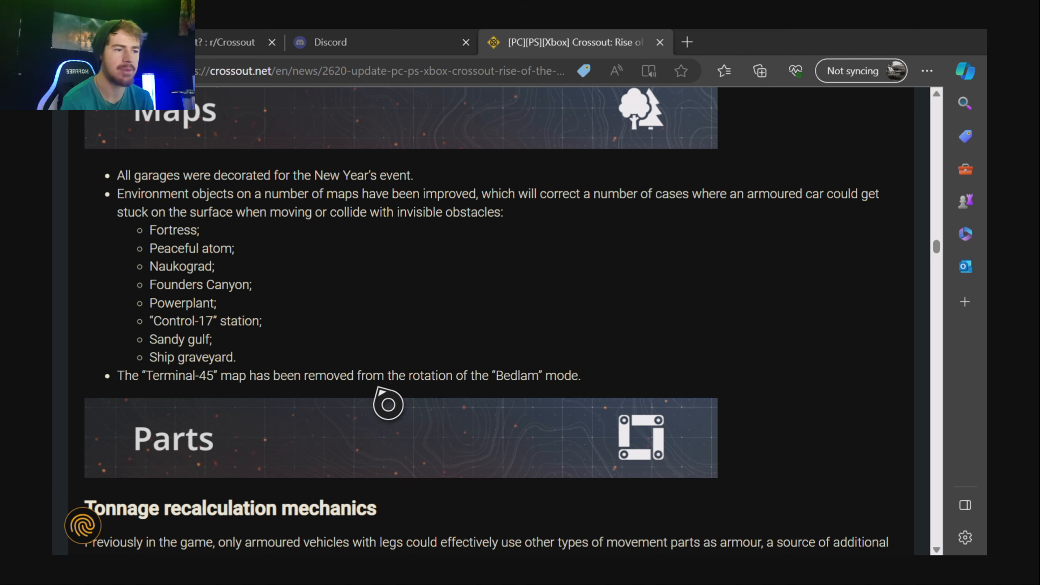
mouse_move(523, 406)
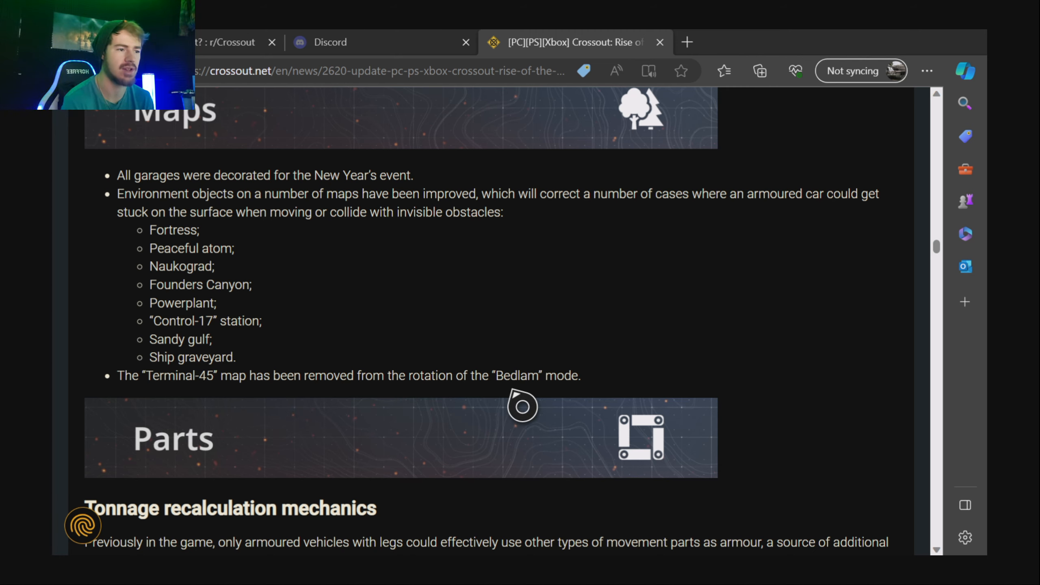
scroll("down", 3)
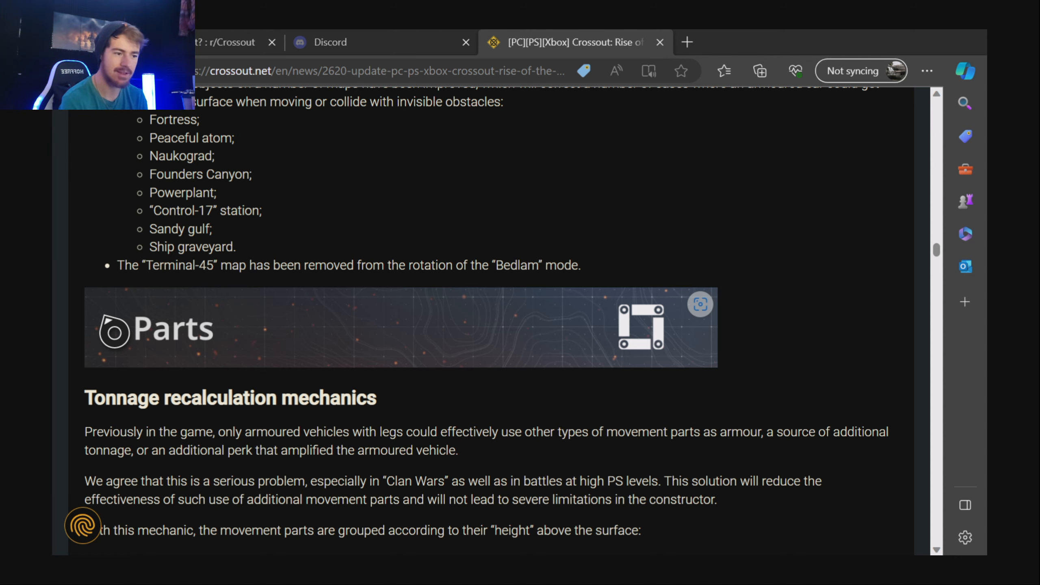
Scroll the tonnage notes to the Group 1–3 height list and the constant-tonnage paragraph.
scroll("down", 3)
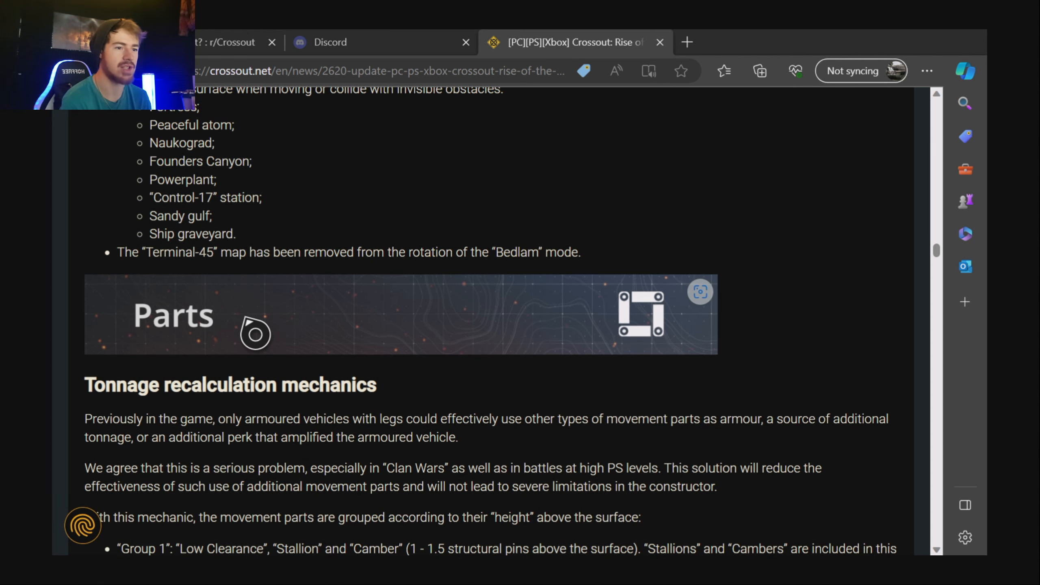
scroll("down", 3)
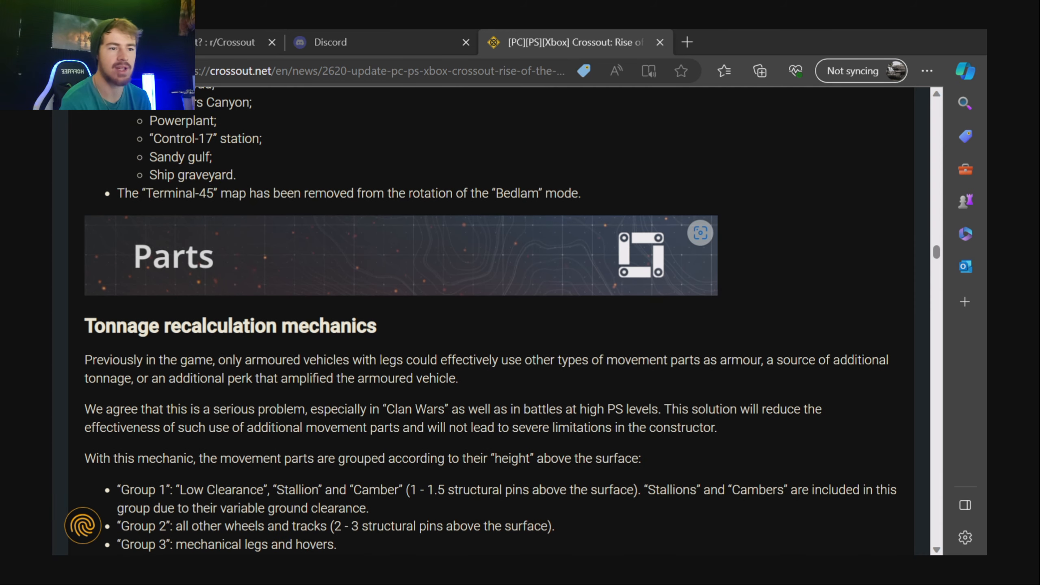
scroll("down", 3)
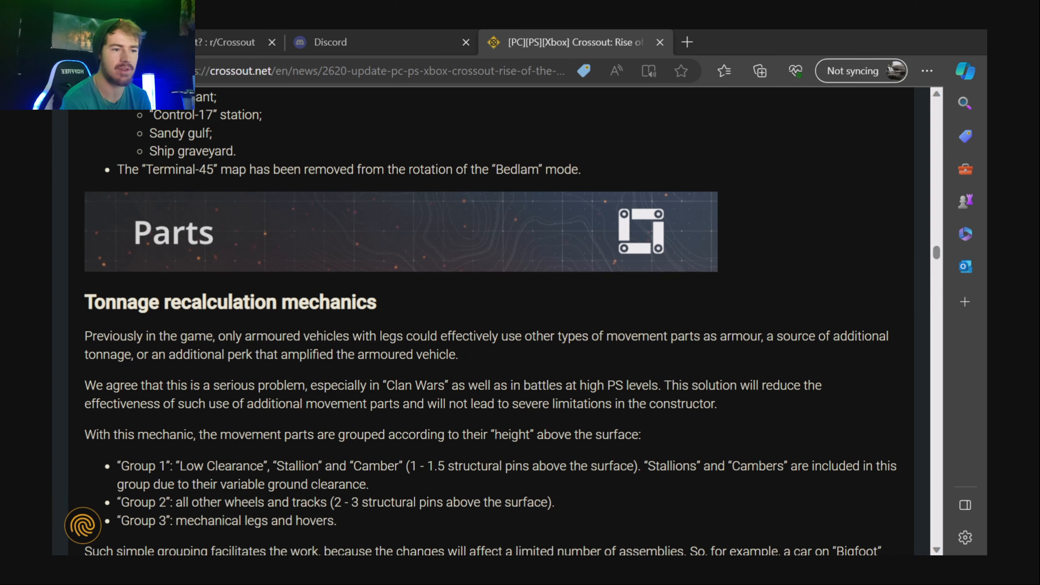
mouse_move(453, 331)
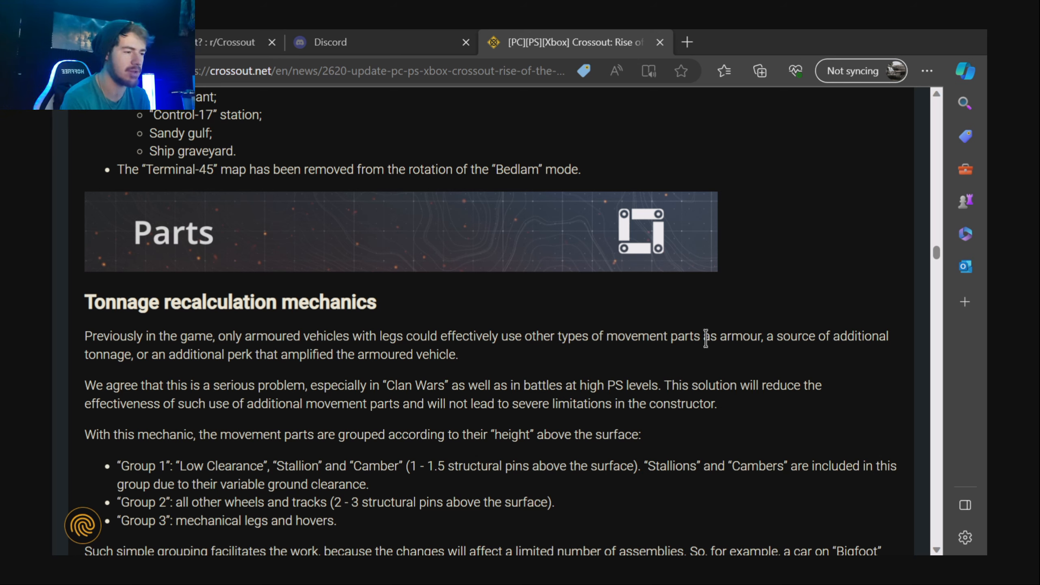
mouse_move(356, 338)
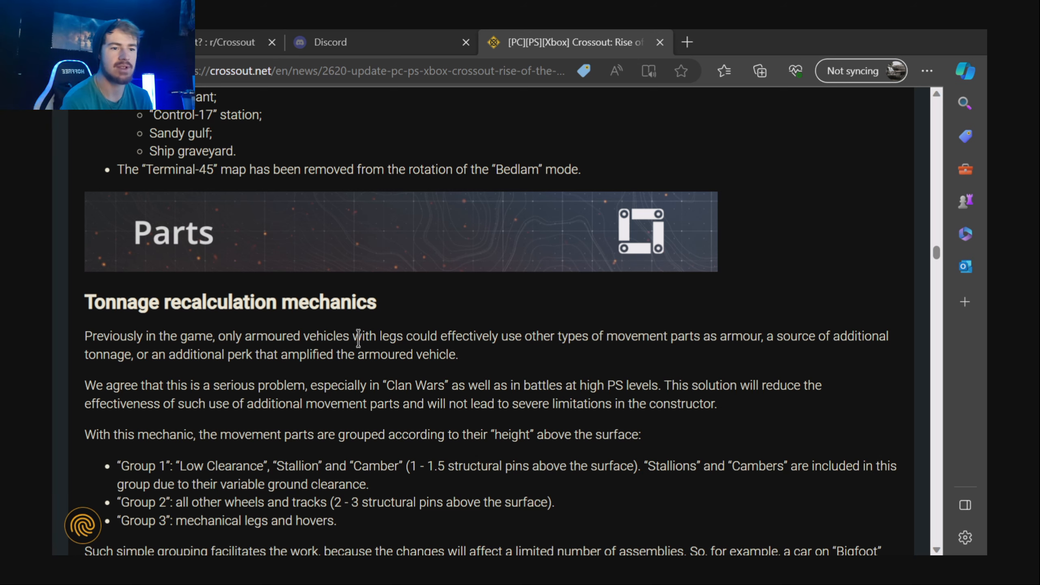
mouse_move(369, 354)
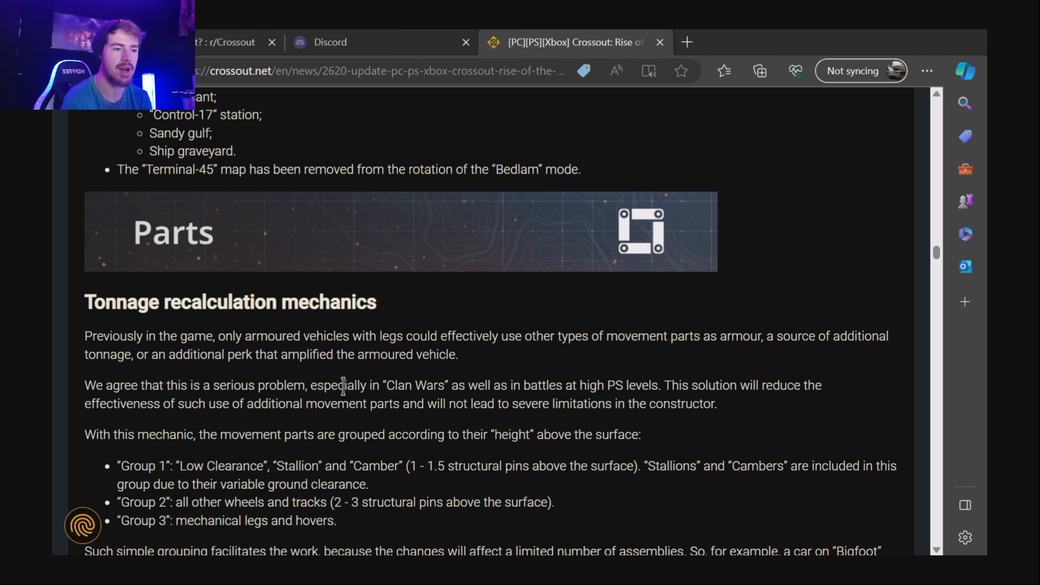
mouse_move(542, 384)
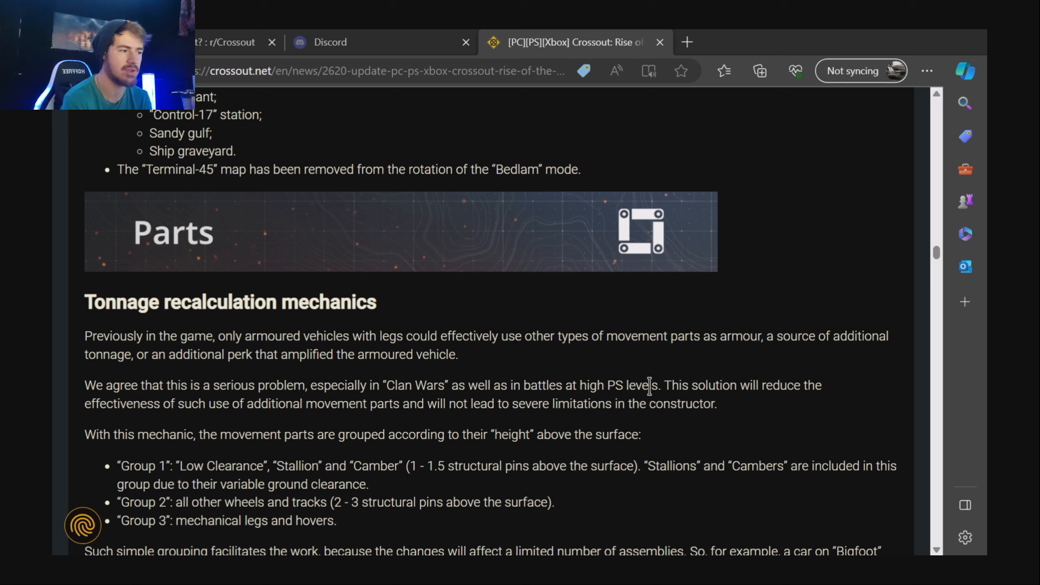
mouse_move(270, 384)
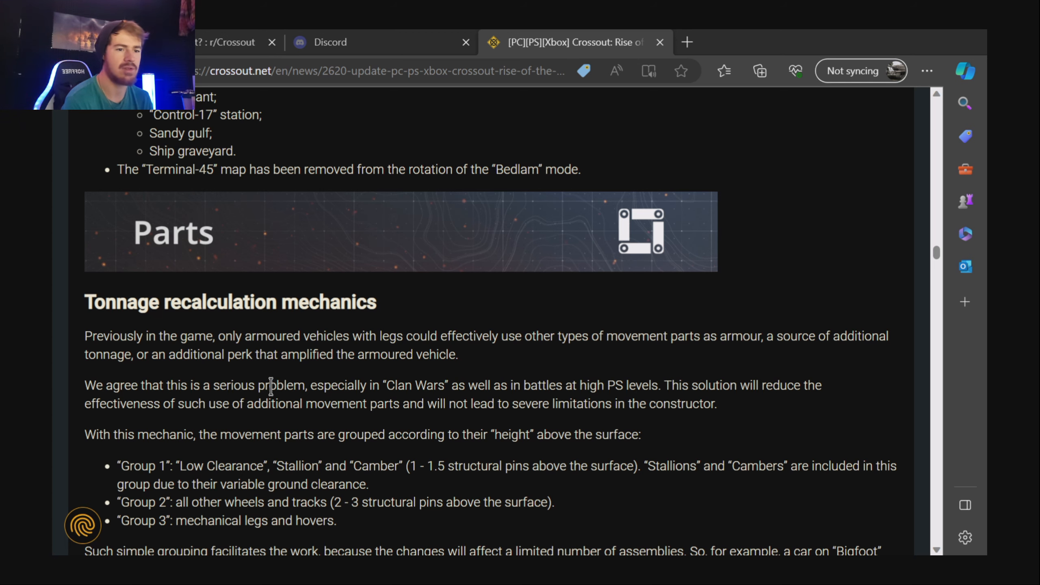
mouse_move(339, 408)
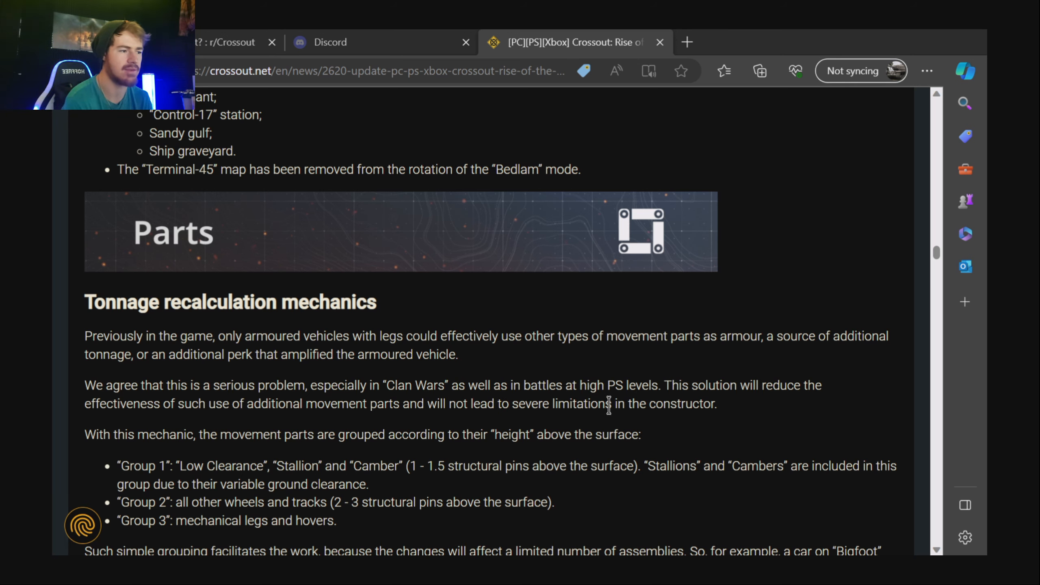
mouse_move(108, 442)
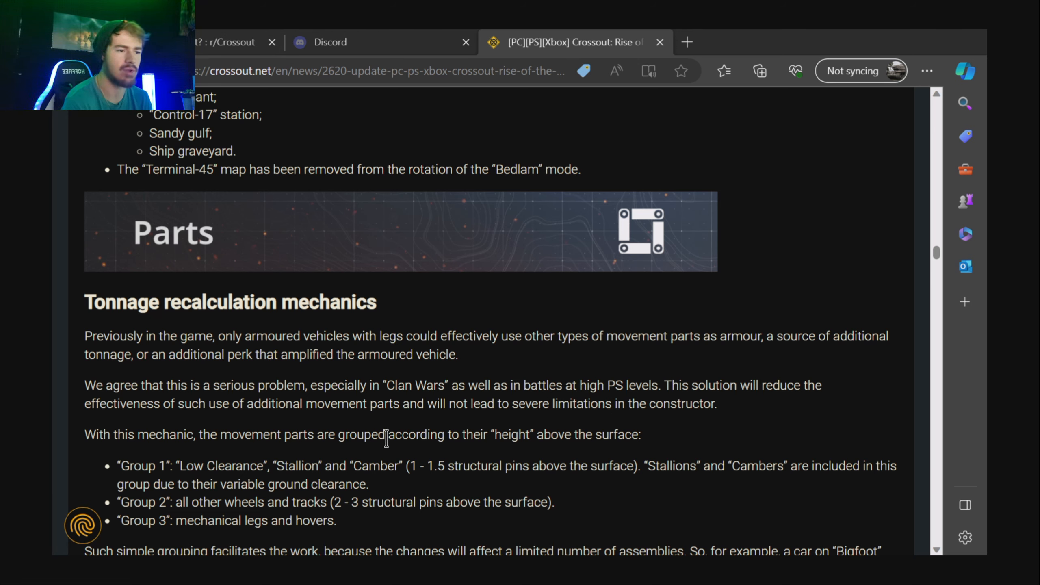
scroll("down", 3)
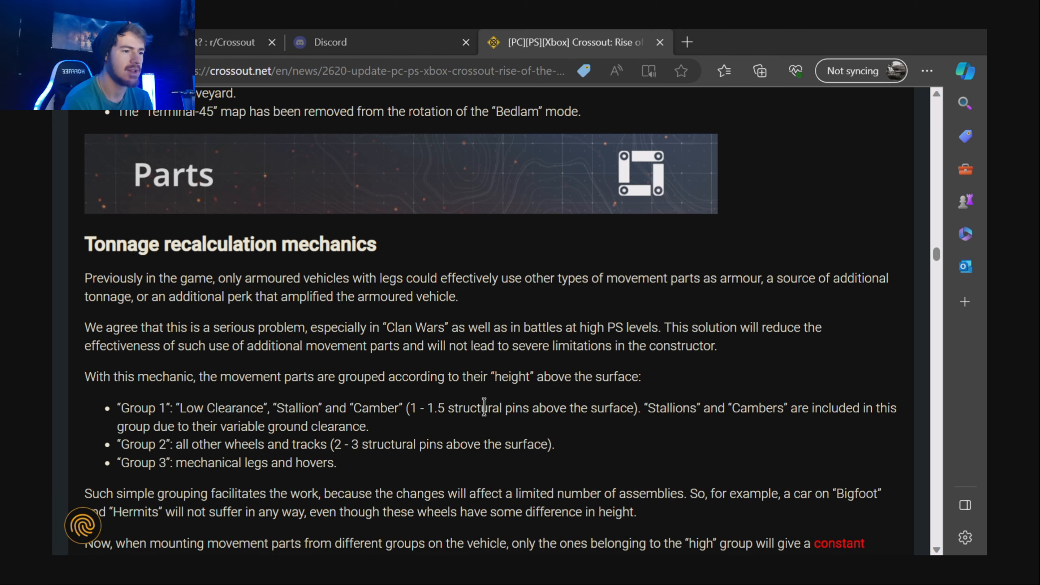
mouse_move(692, 408)
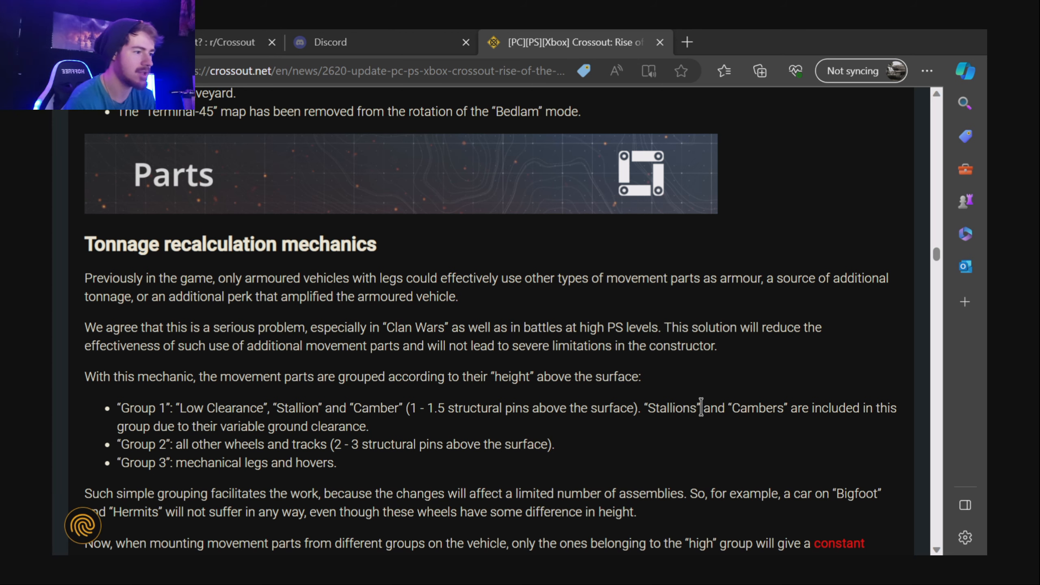
mouse_move(229, 436)
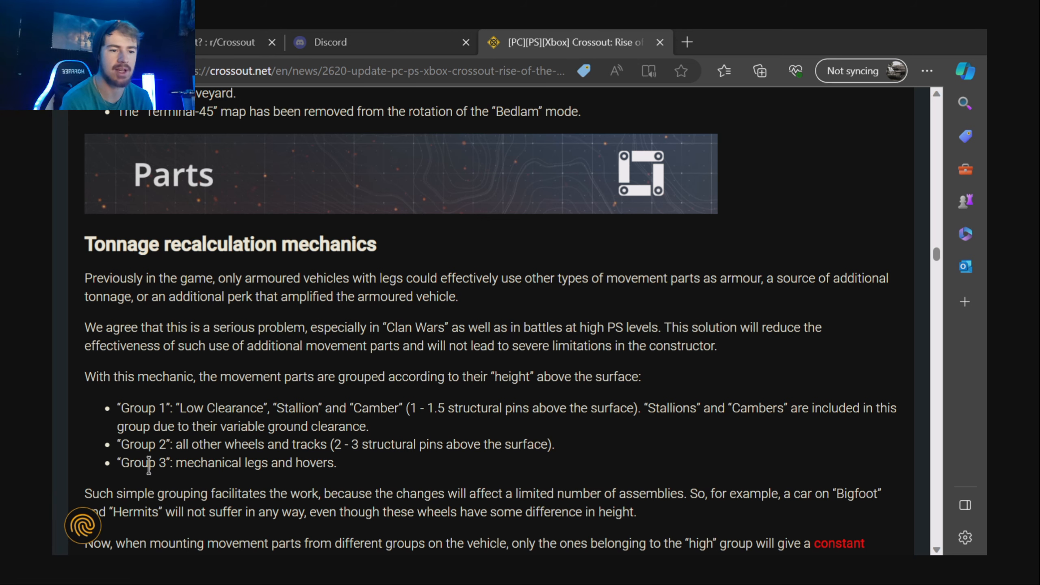
scroll("down", 3)
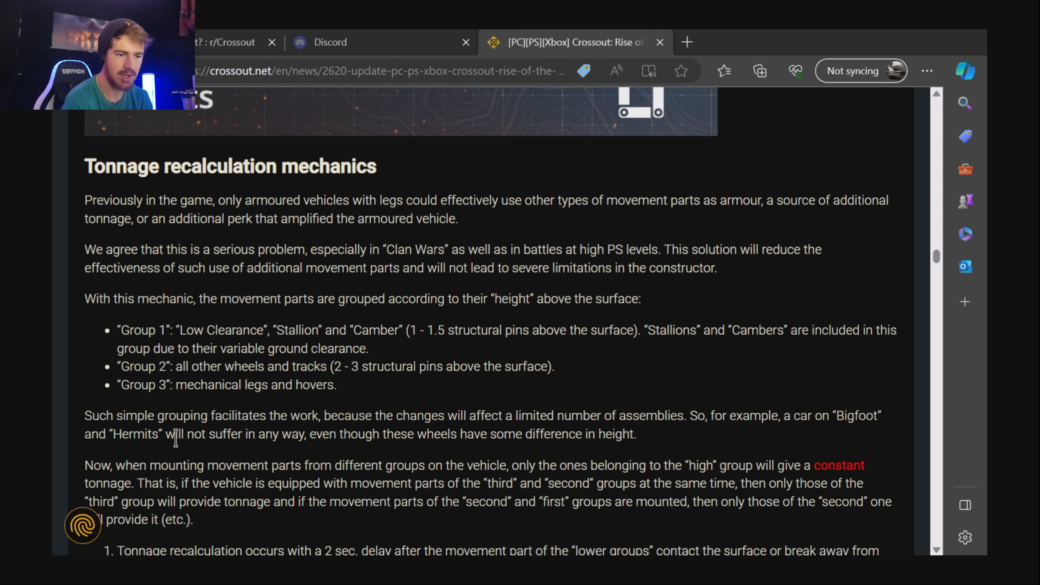
mouse_move(262, 438)
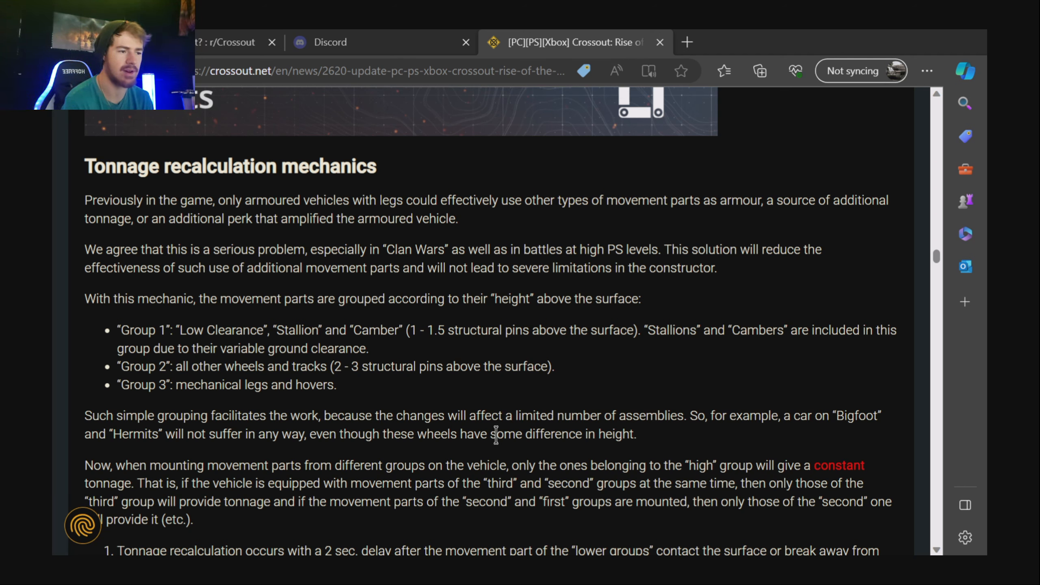
Scroll to the numbered tonnage rules 1–4 ending at third-group parts activating second-group bonuses.
scroll("down", 3)
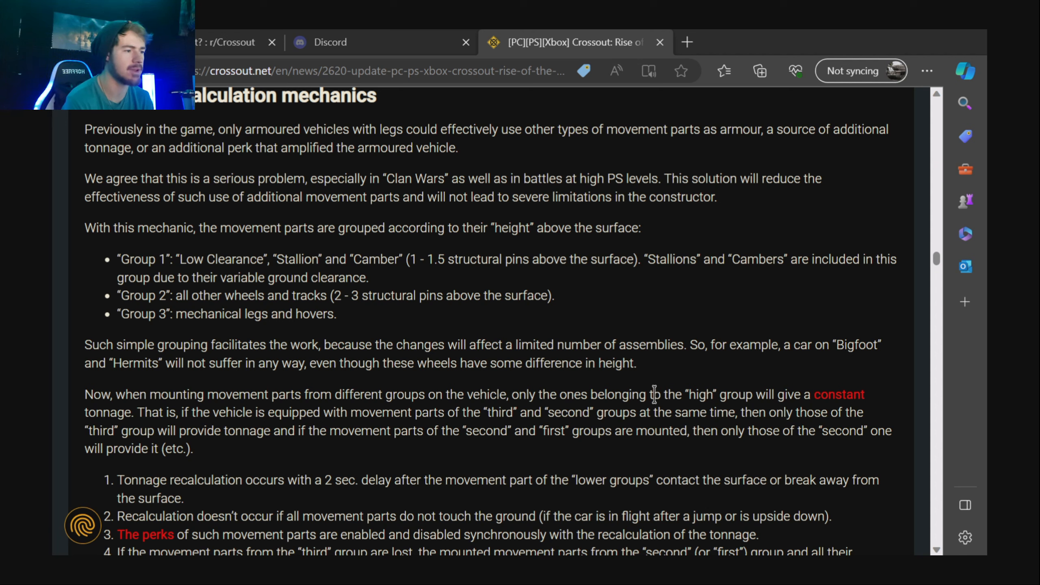
mouse_move(825, 411)
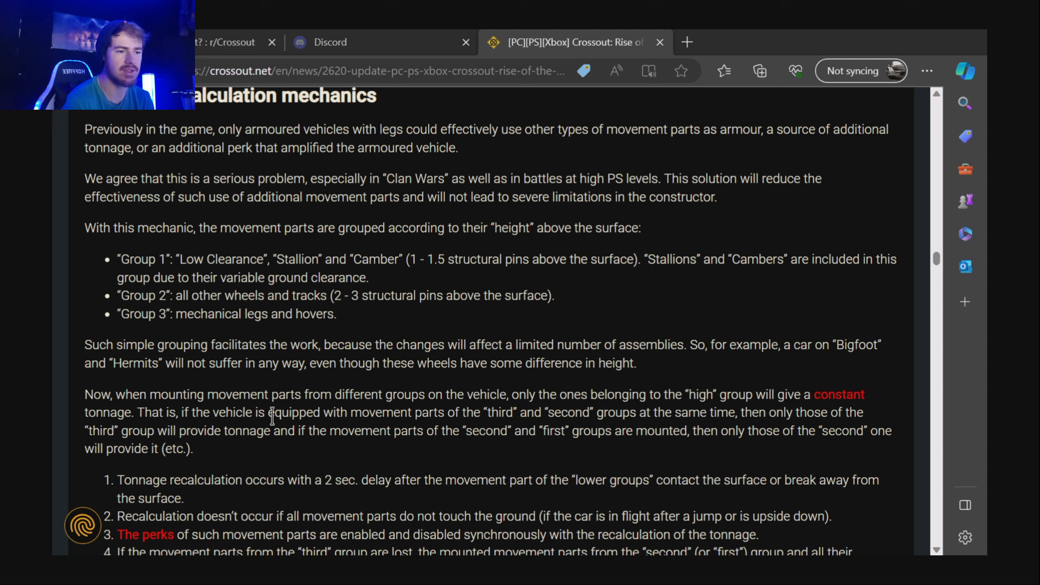
mouse_move(526, 417)
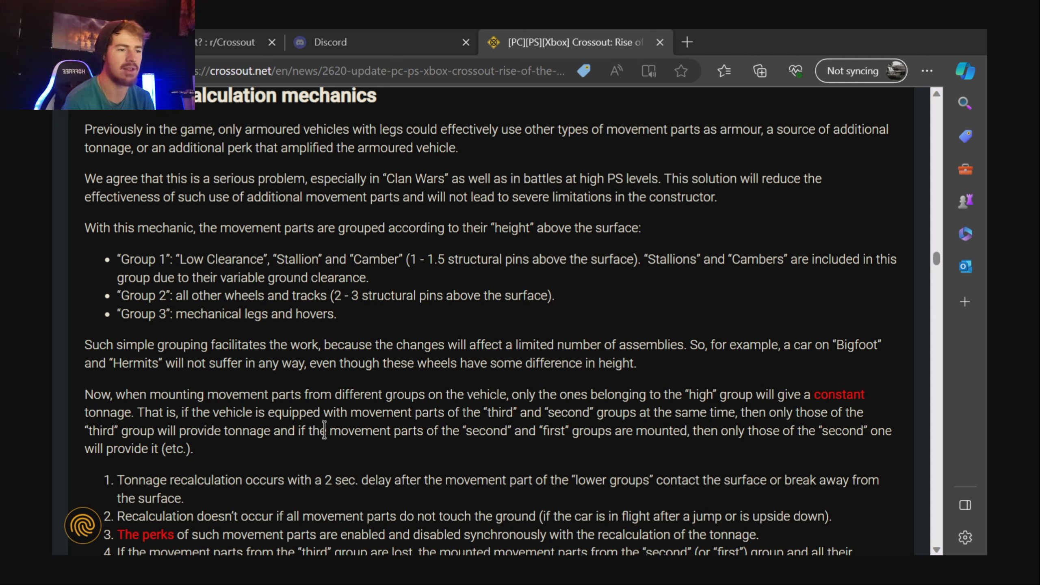
mouse_move(511, 431)
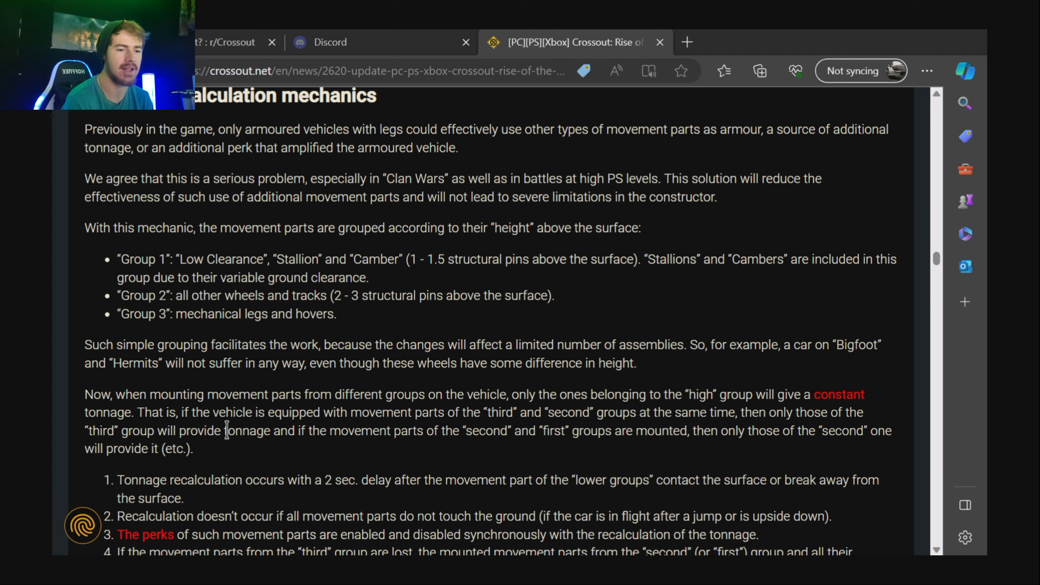
scroll("down", 3)
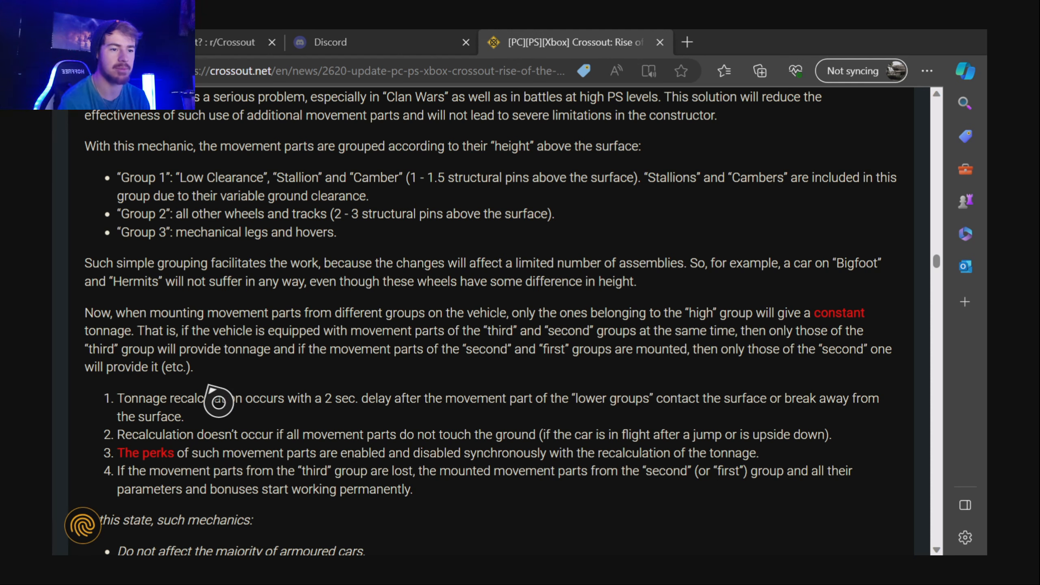
mouse_move(218, 371)
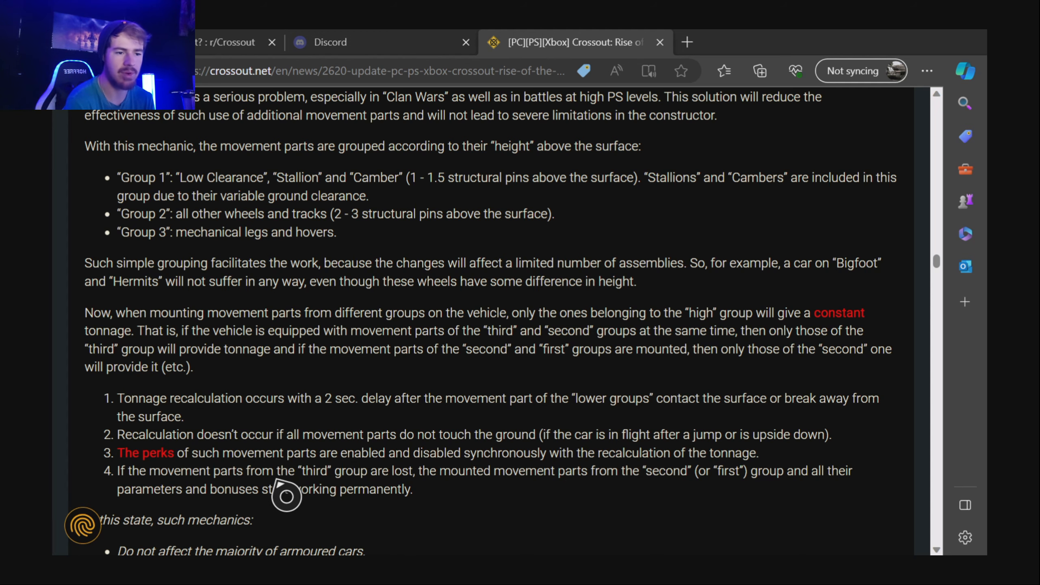
Scroll past the mechanics' effects to the red IMPORTANT hover notice and the Interface screenshot.
scroll("down", 3)
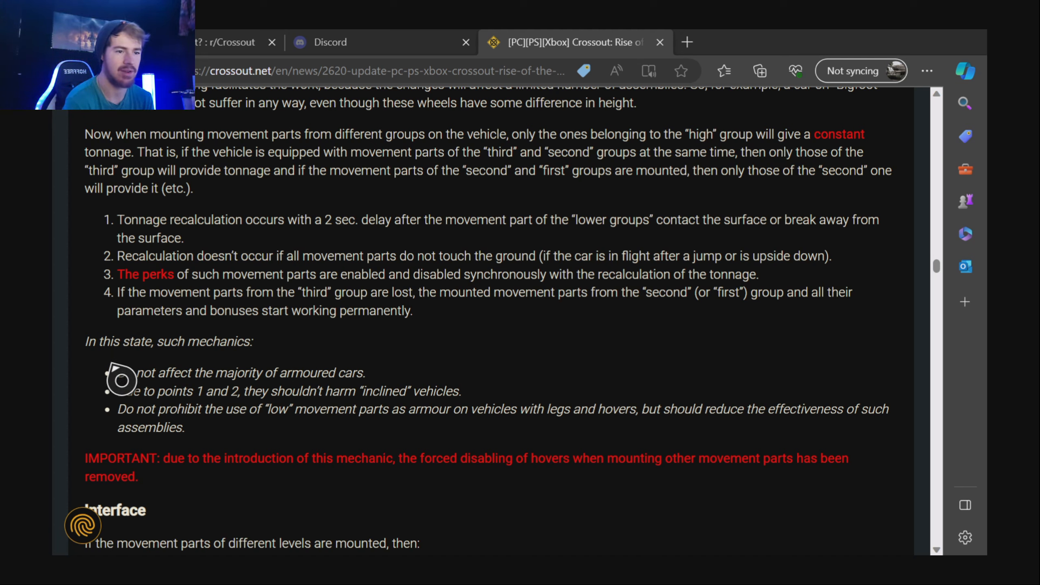
mouse_move(214, 373)
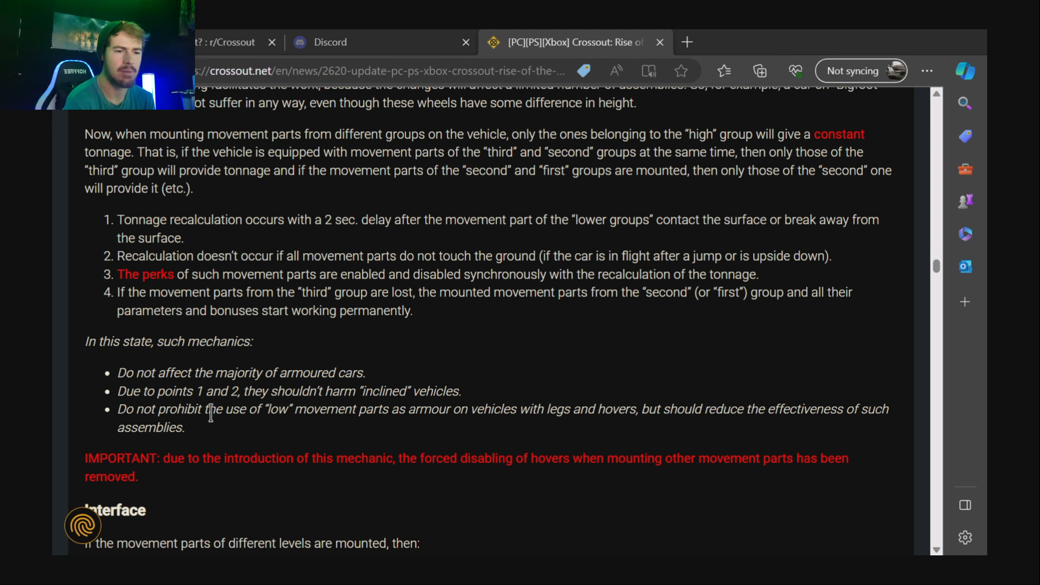
mouse_move(369, 414)
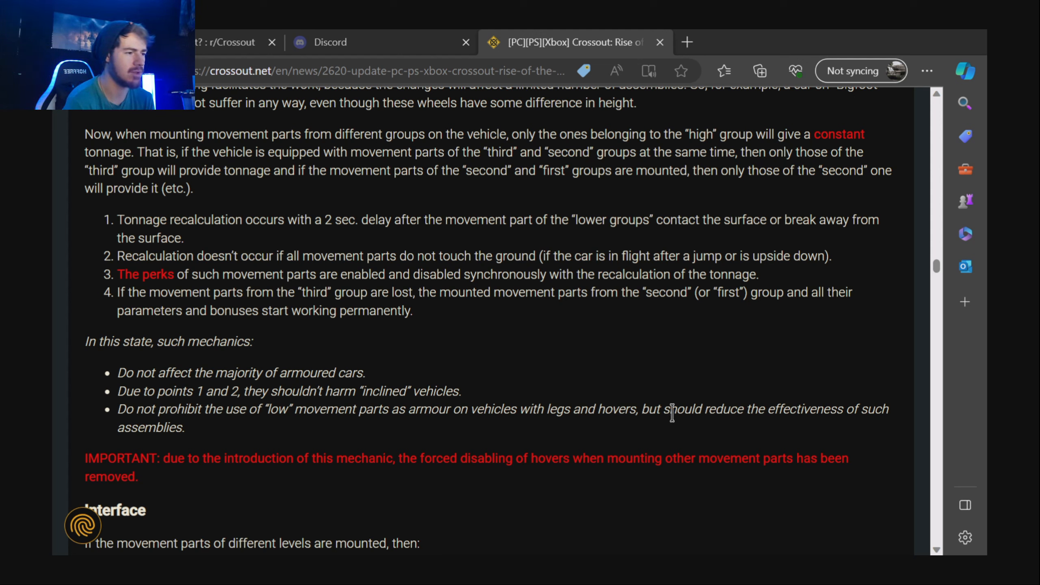
scroll("down", 3)
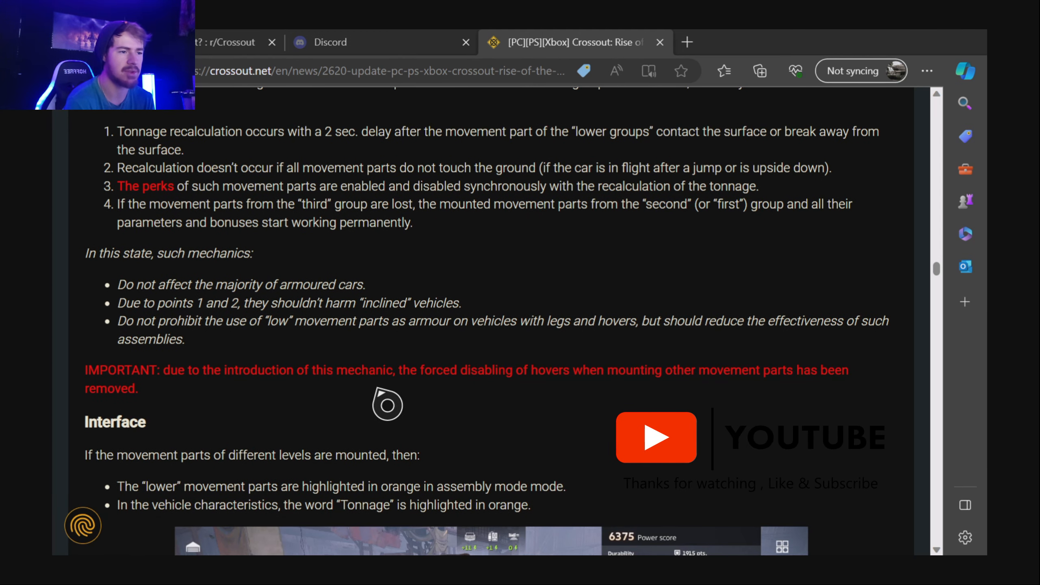
mouse_move(607, 404)
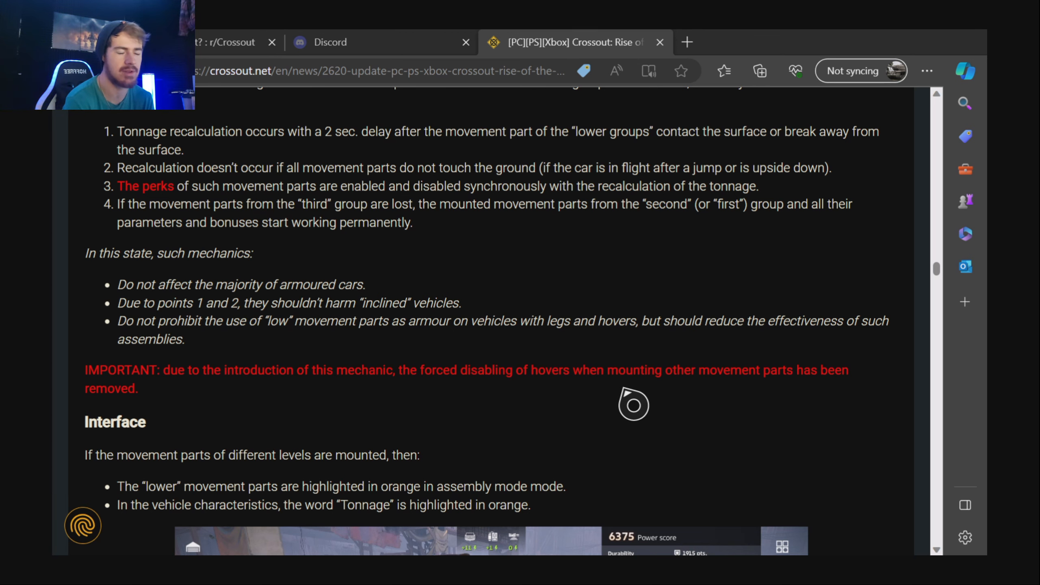
mouse_move(194, 405)
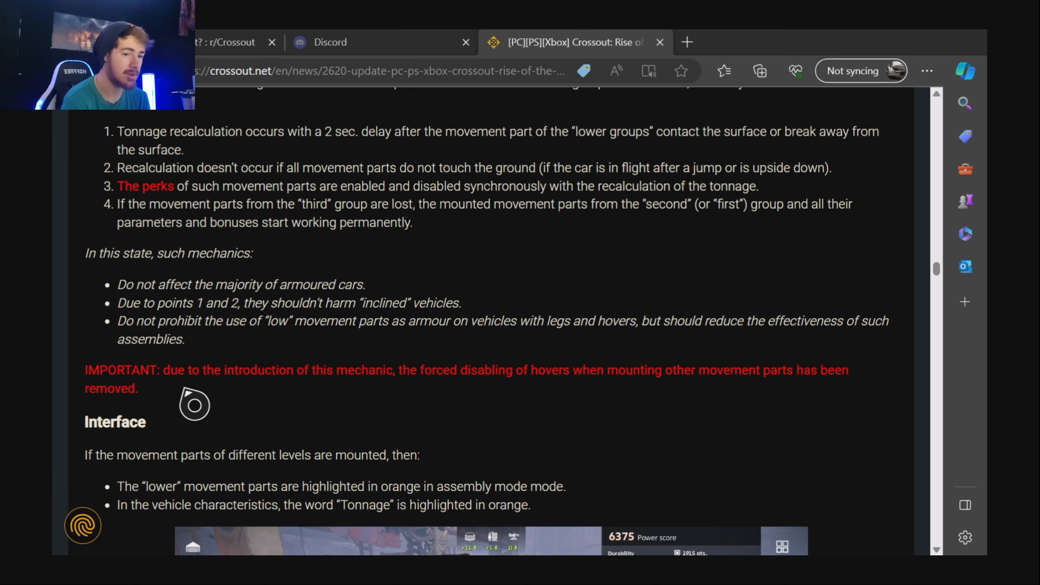
scroll("down", 3)
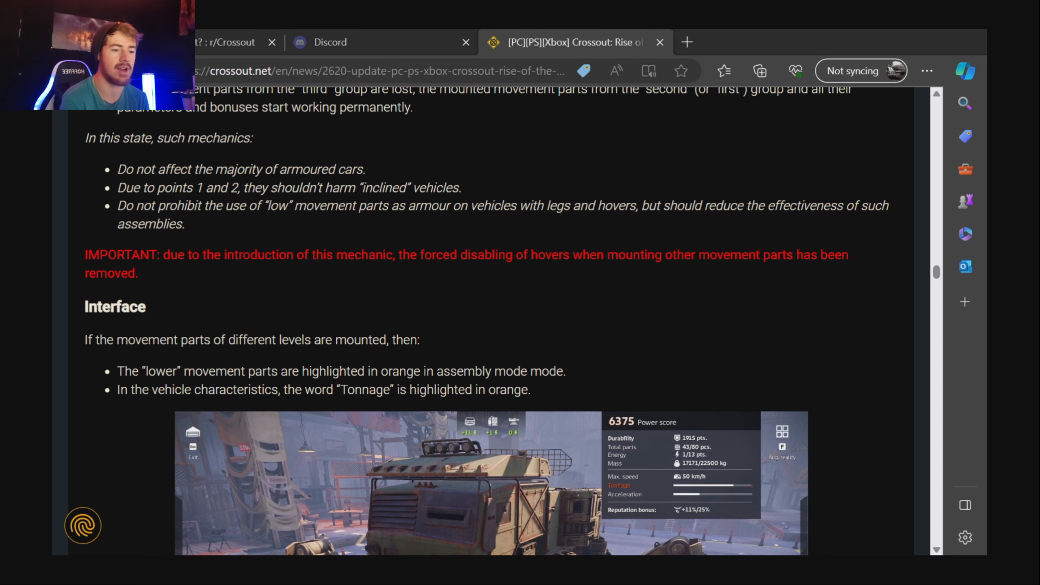
Scroll through the tonnage tooltip screenshots until the anti-wedge mechanics improvements heading appears.
scroll("down", 3)
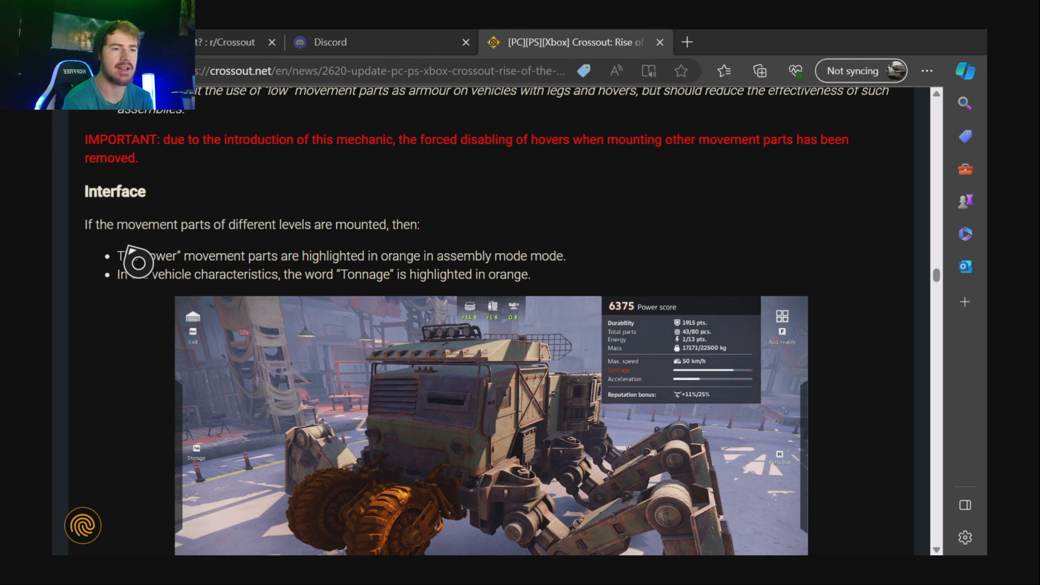
mouse_move(405, 255)
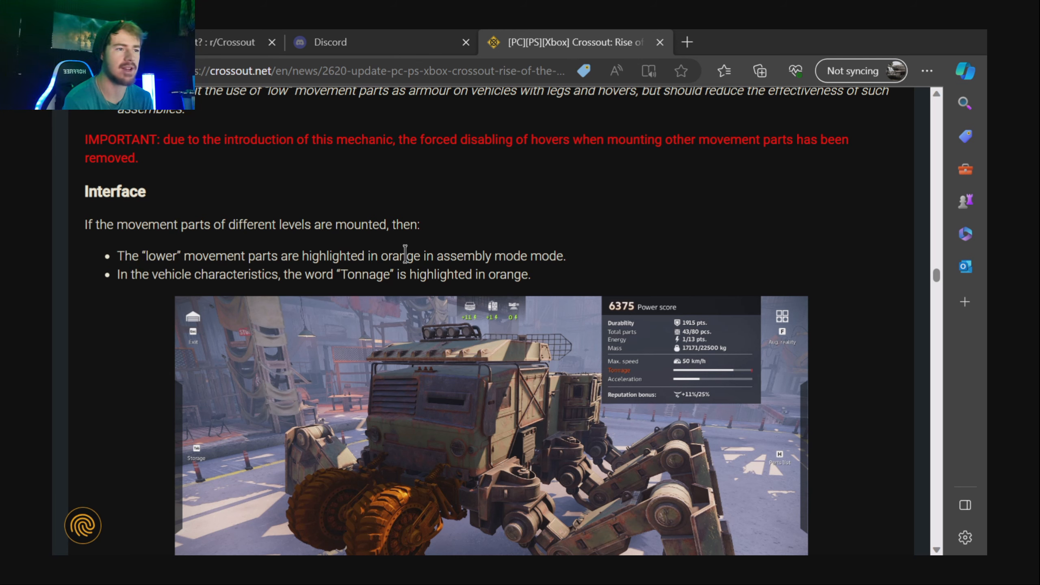
scroll("down", 3)
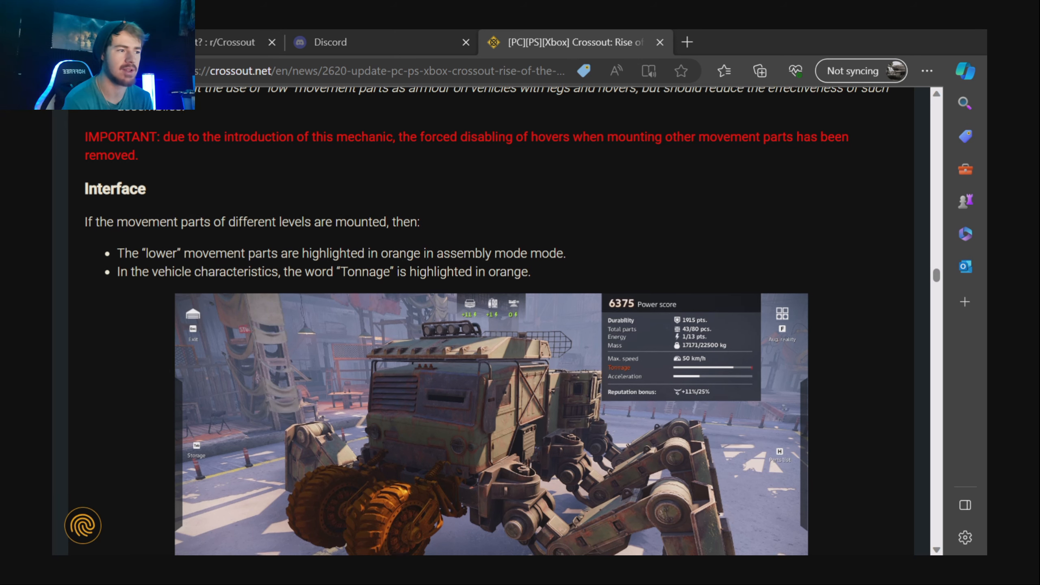
scroll("down", 3)
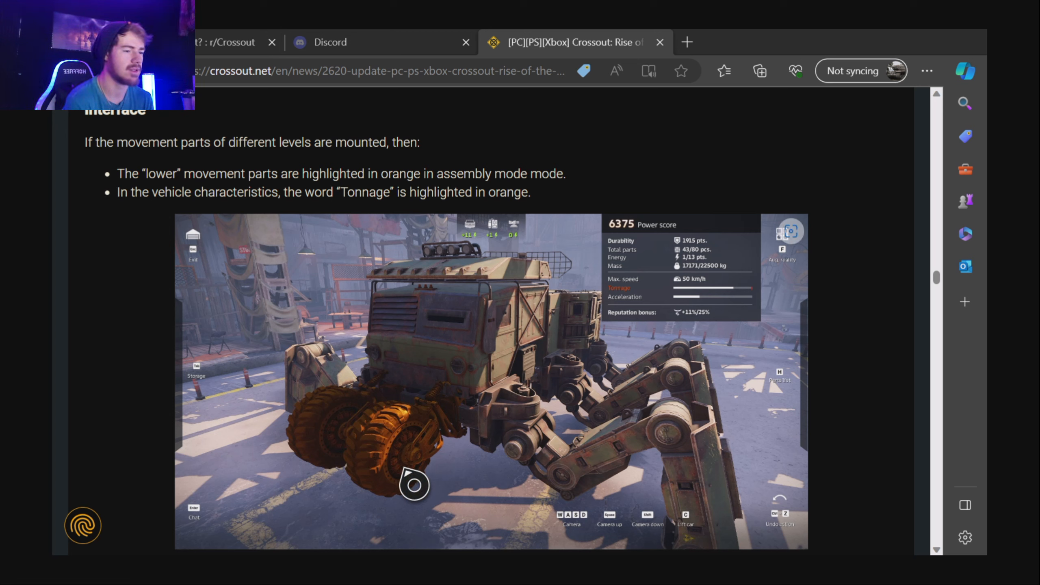
scroll("down", 3)
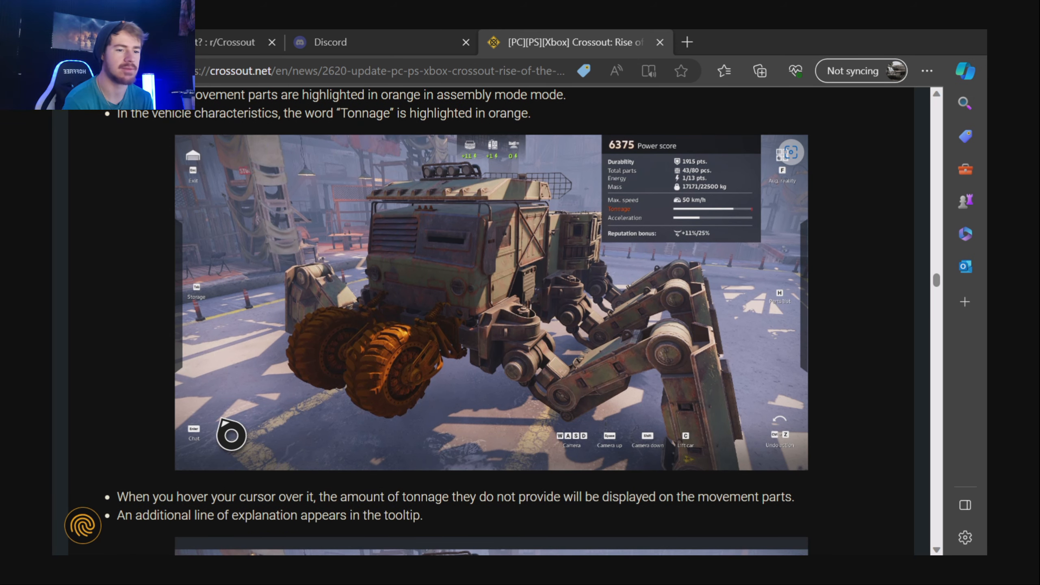
scroll("down", 3)
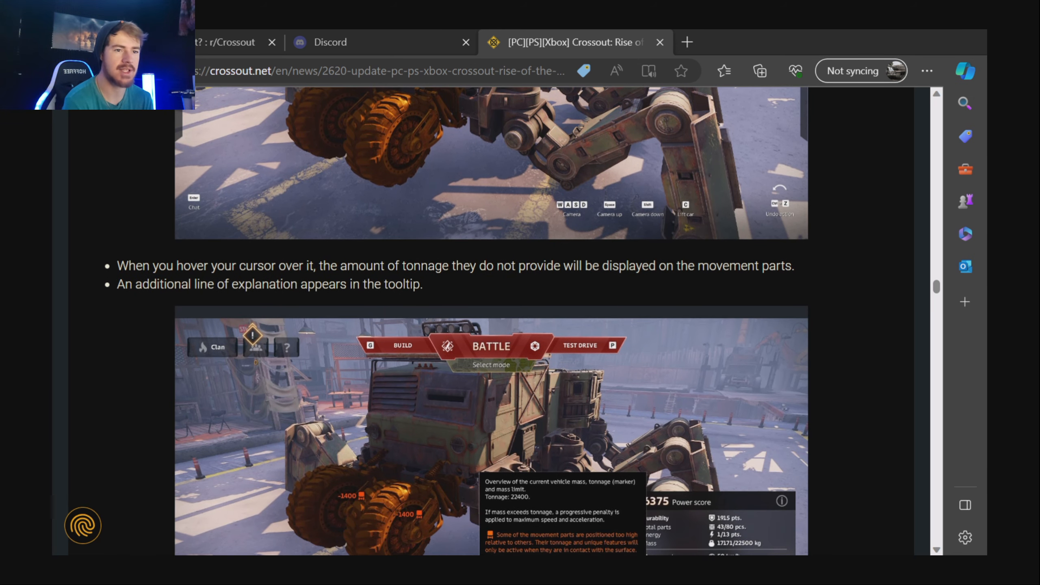
mouse_move(187, 270)
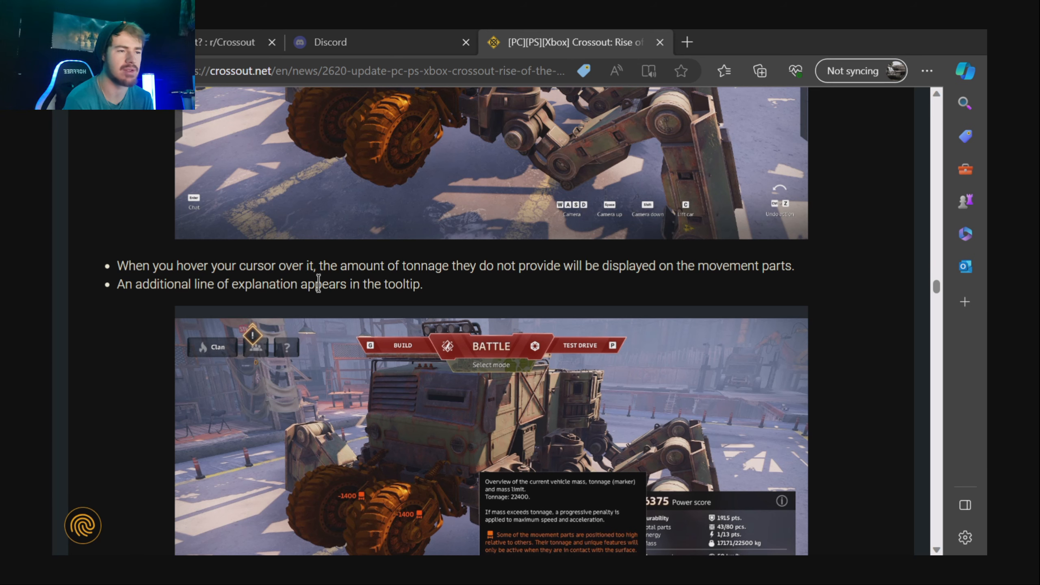
scroll("down", 3)
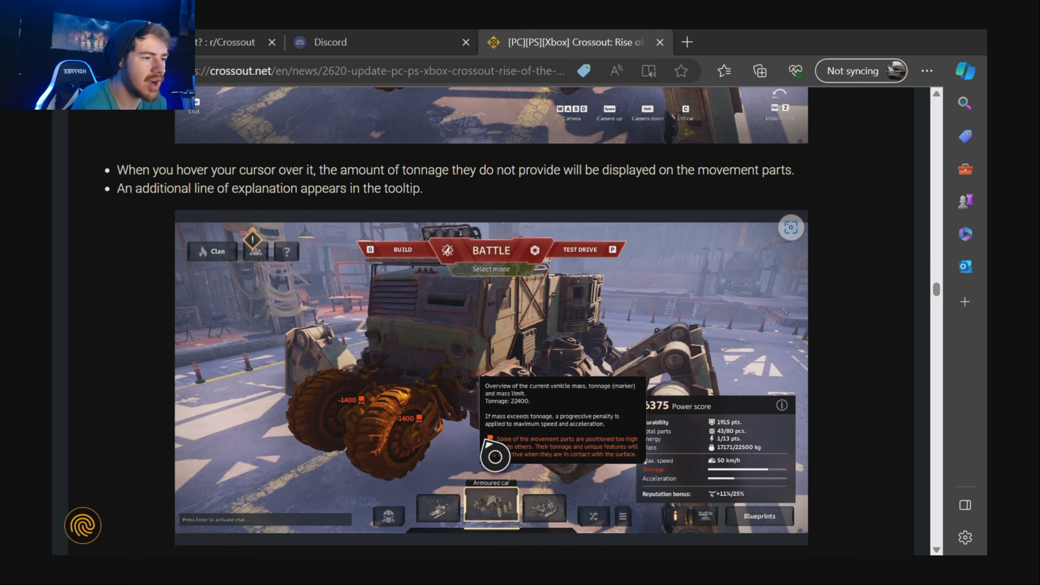
mouse_move(621, 461)
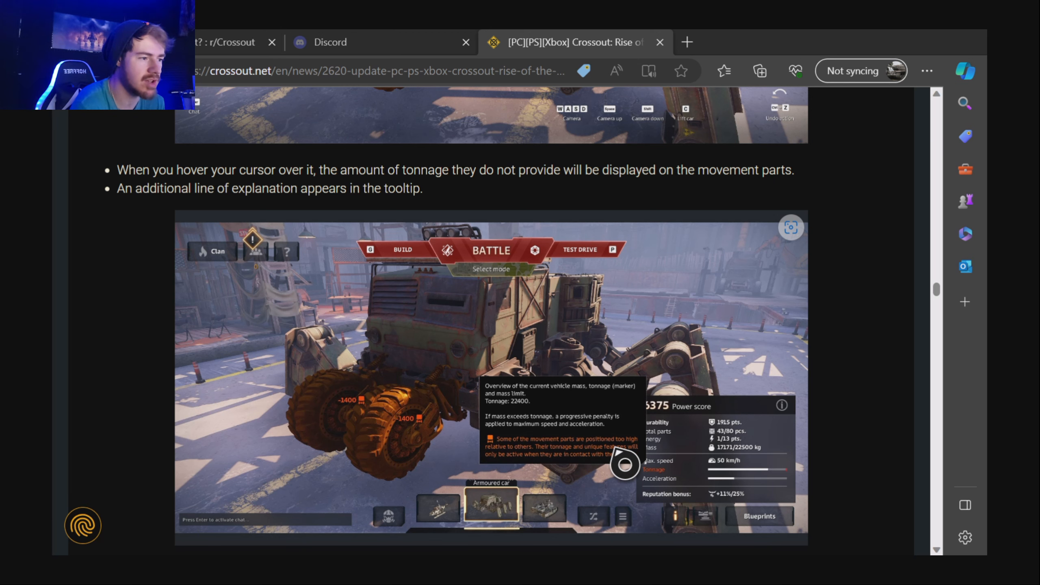
mouse_move(546, 472)
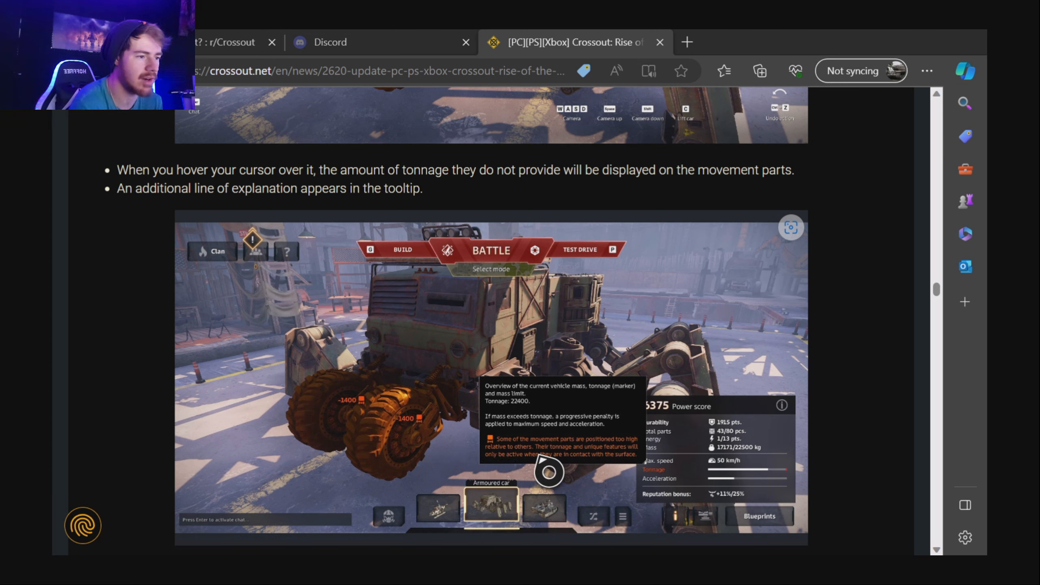
mouse_move(391, 440)
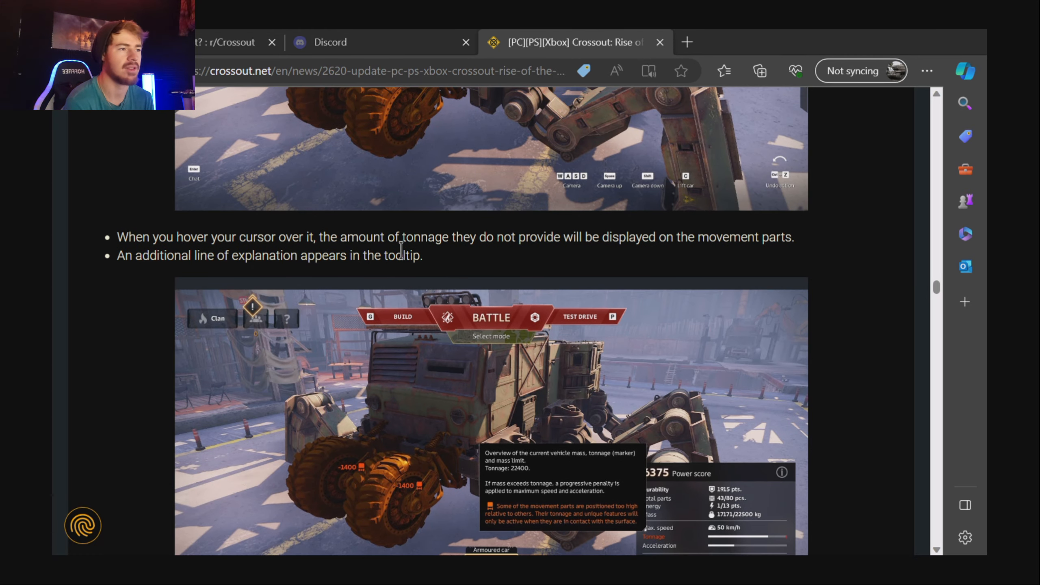
scroll("down", 3)
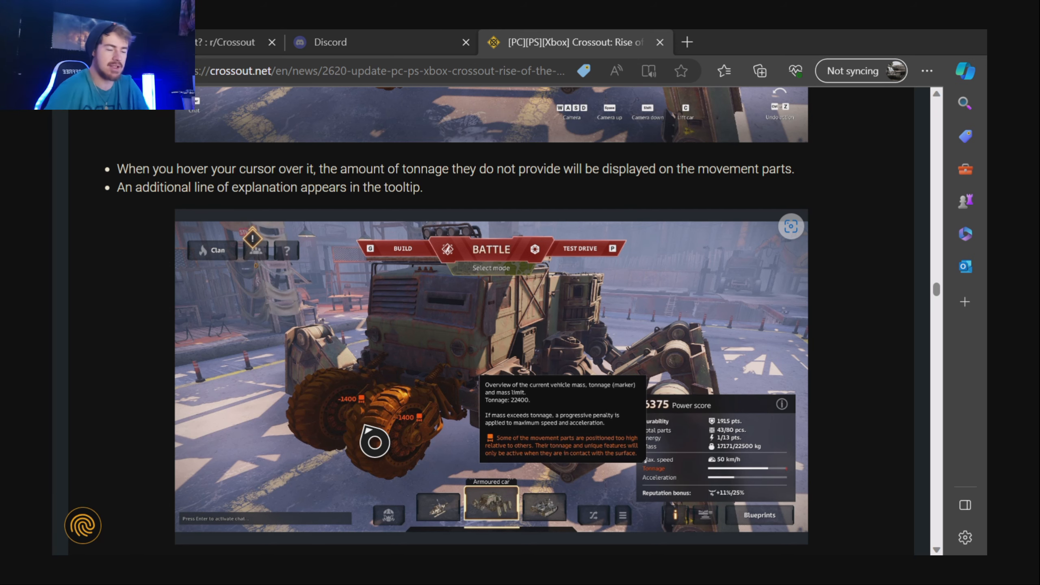
scroll("down", 3)
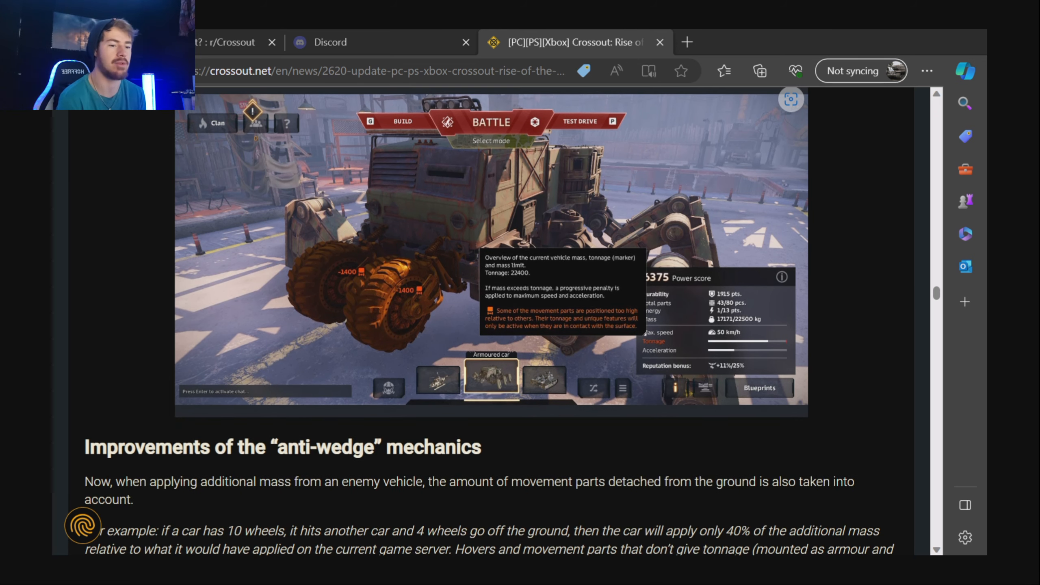
Scroll through the anti-wedge explanation until the Balance changes heading and PU-1 Charge show.
scroll("down", 3)
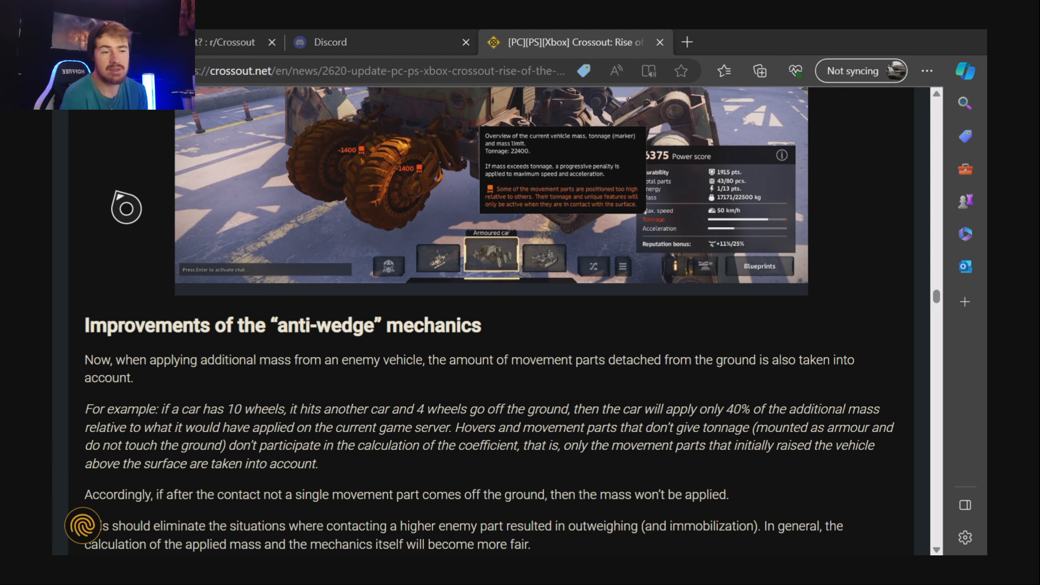
mouse_move(146, 230)
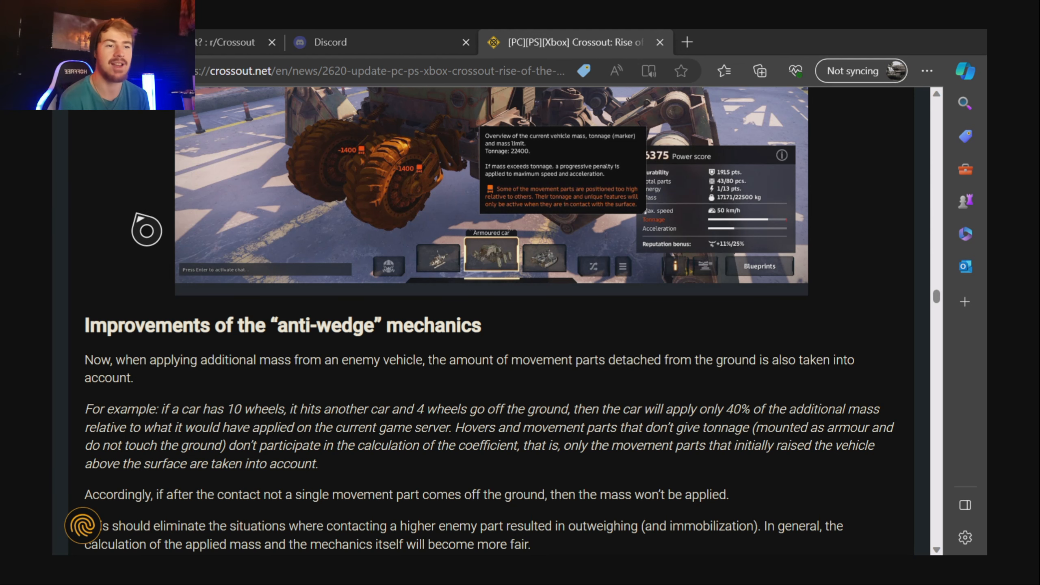
mouse_move(472, 330)
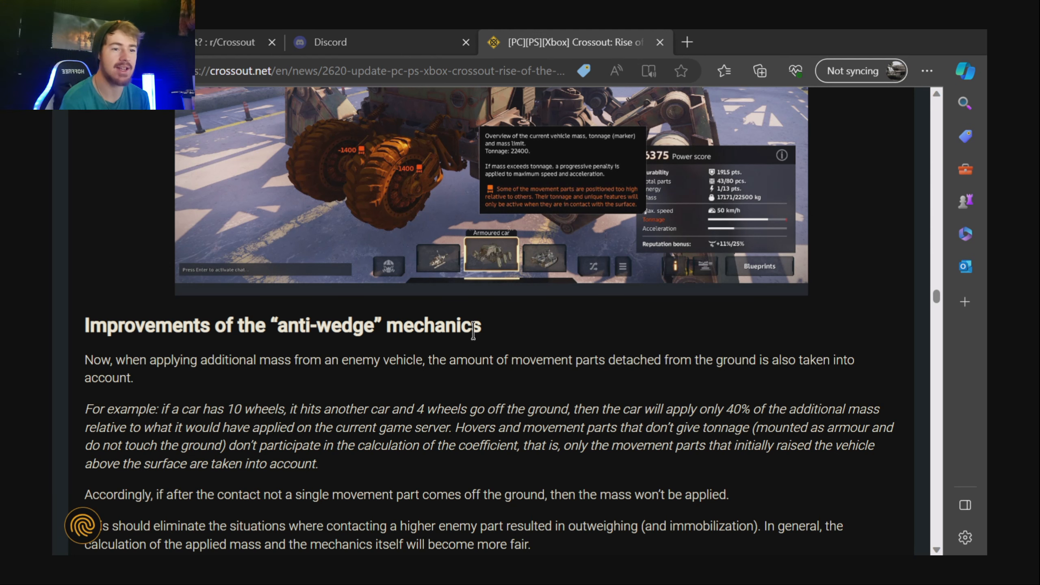
scroll("down", 3)
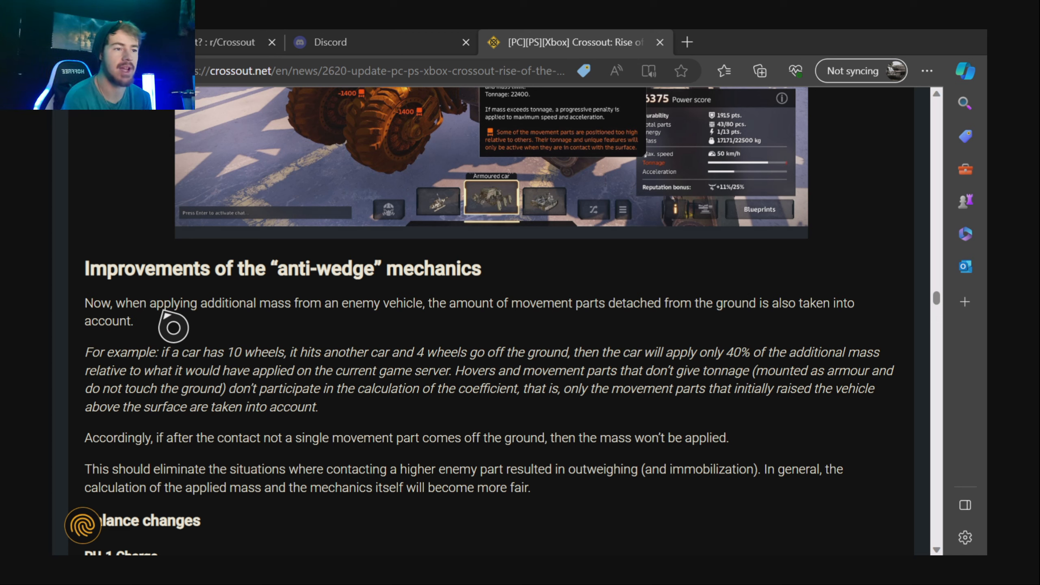
mouse_move(664, 335)
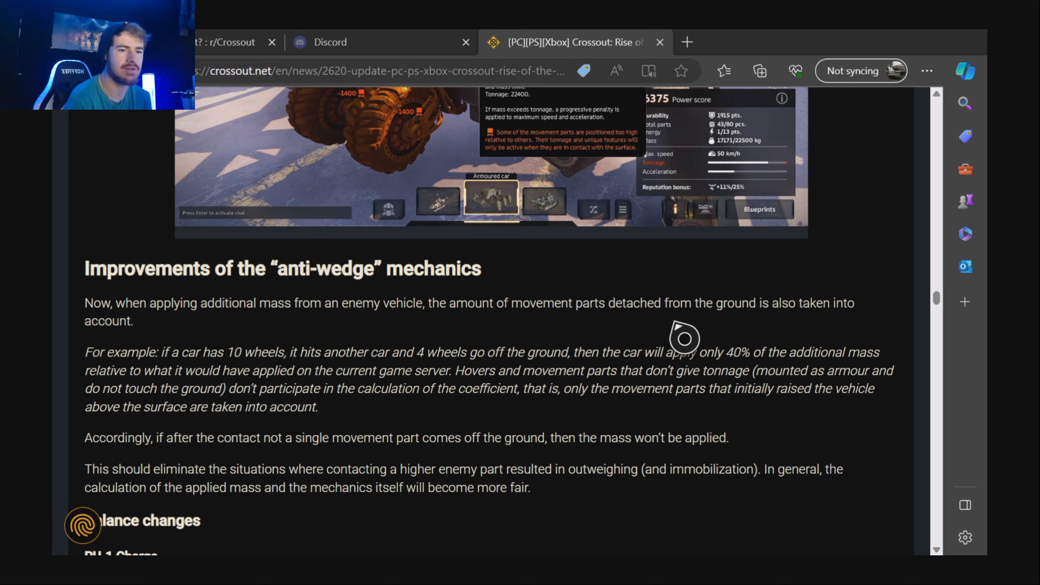
mouse_move(200, 352)
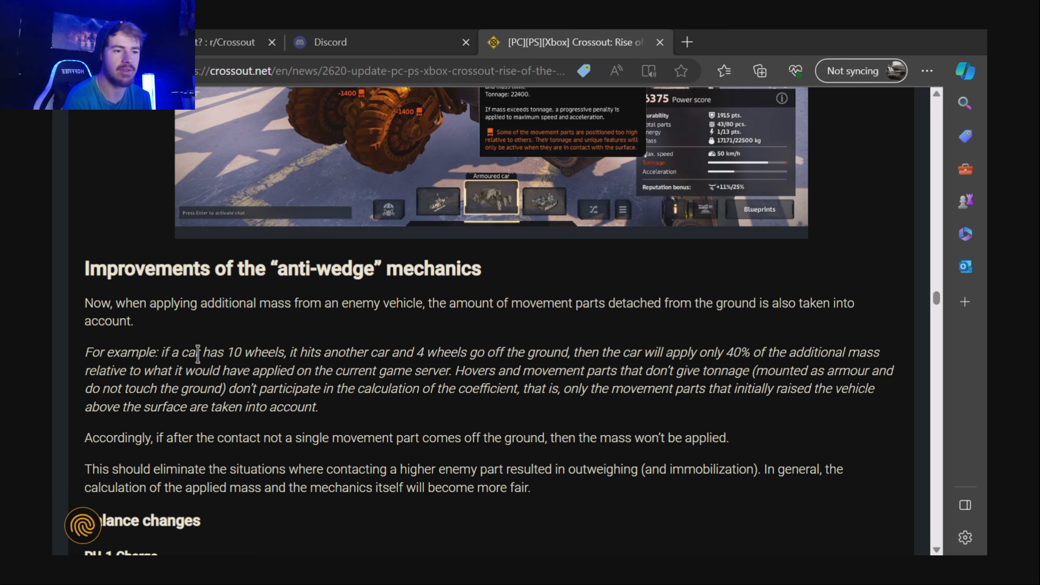
mouse_move(377, 352)
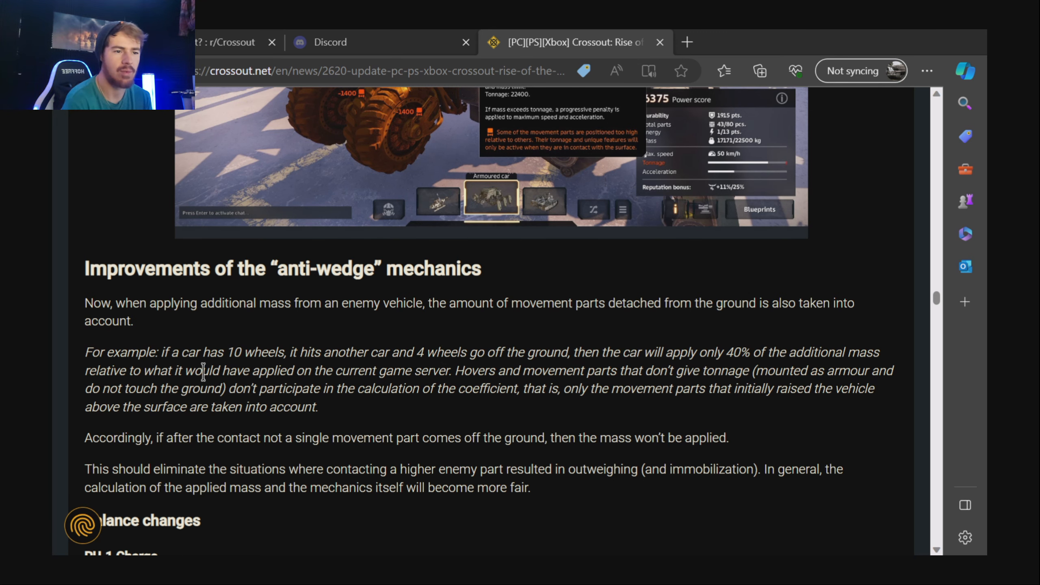
mouse_move(412, 371)
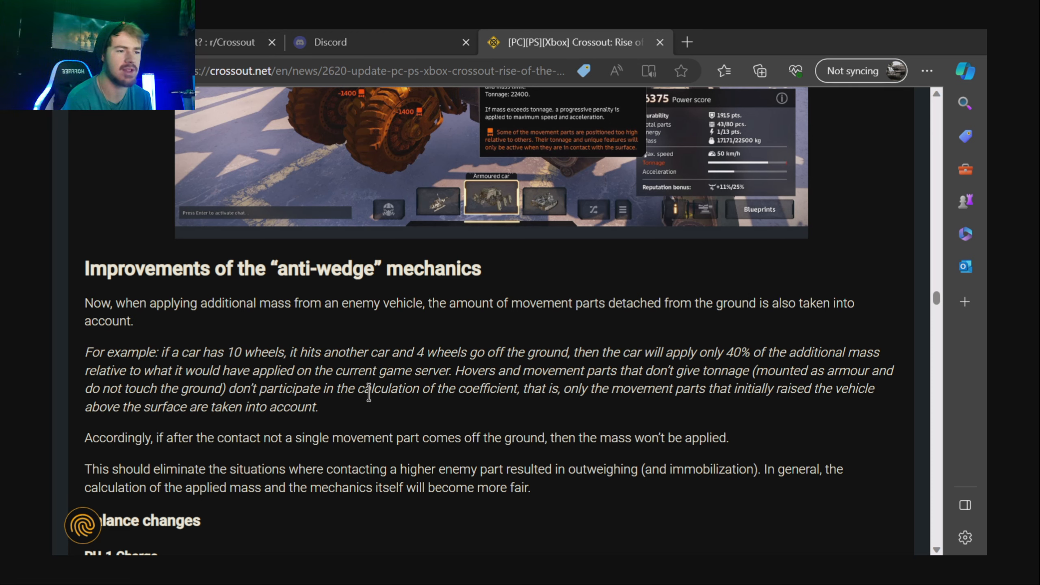
mouse_move(547, 421)
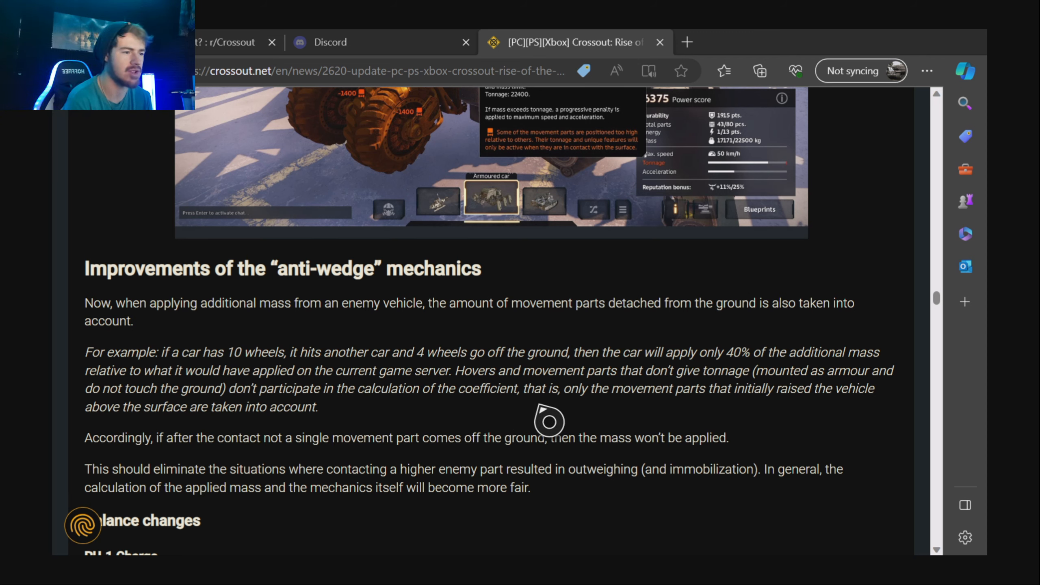
mouse_move(807, 421)
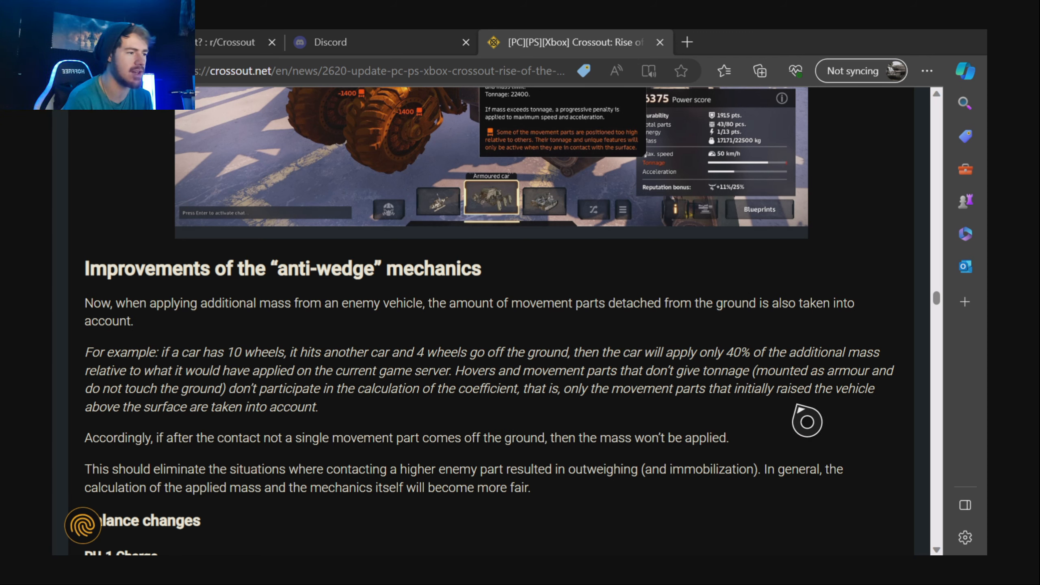
mouse_move(203, 403)
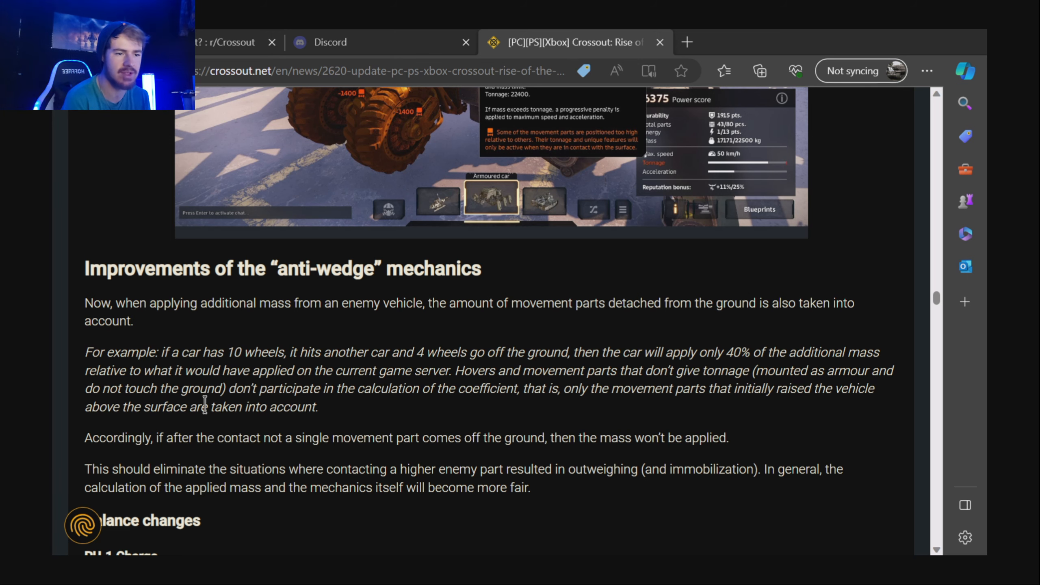
scroll("down", 3)
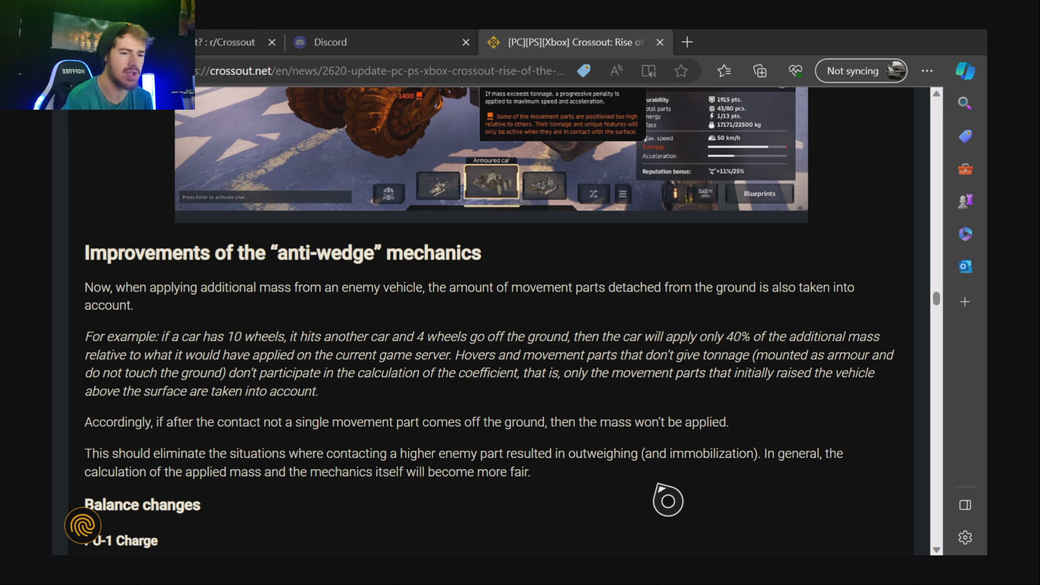
mouse_move(273, 500)
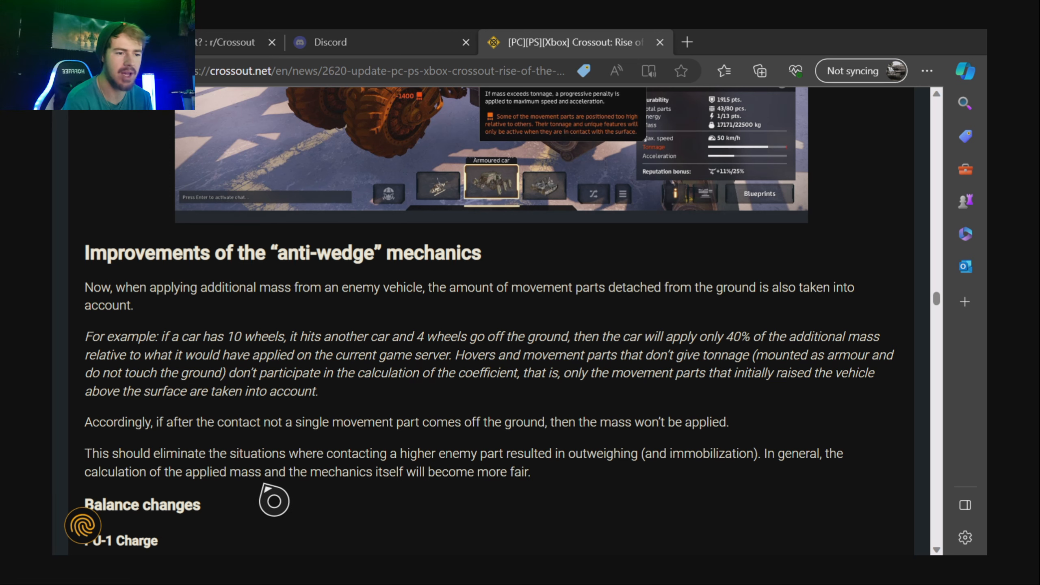
mouse_move(481, 500)
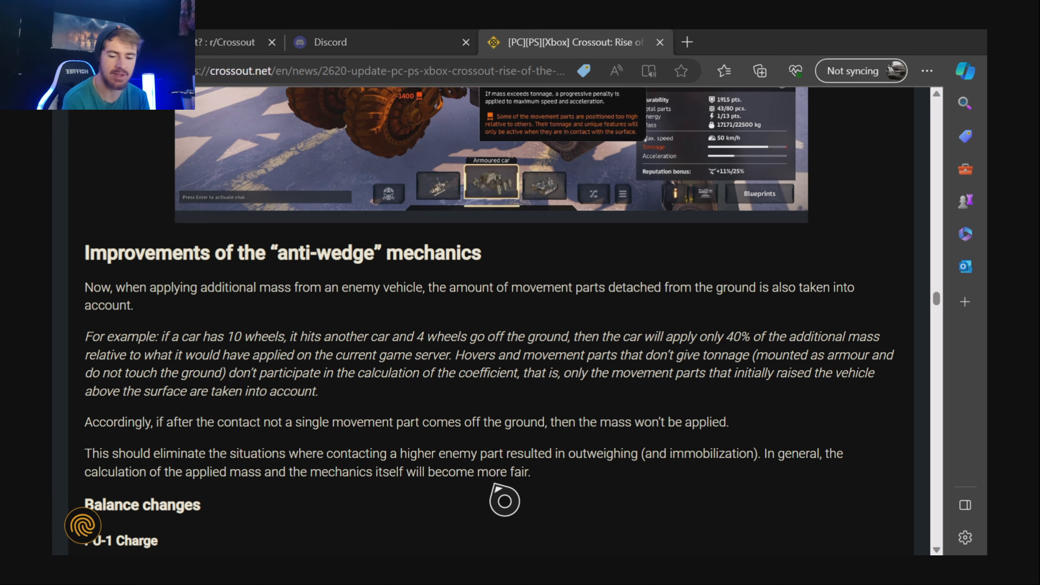
Scroll to the PU-1 Charge, Goblin and Gremlin balance changes with Kapkan appearing below.
scroll("down", 3)
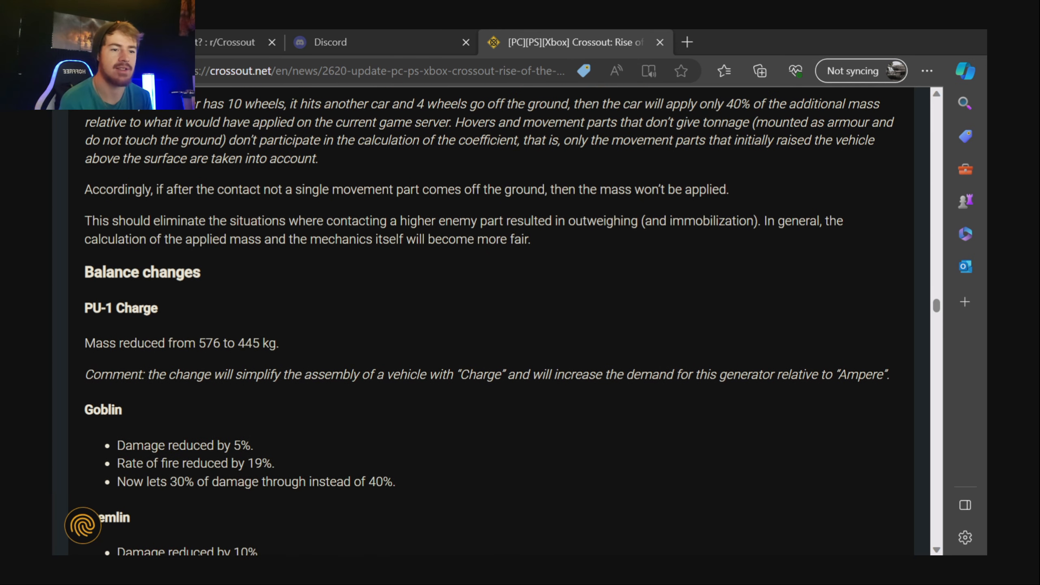
scroll("down", 3)
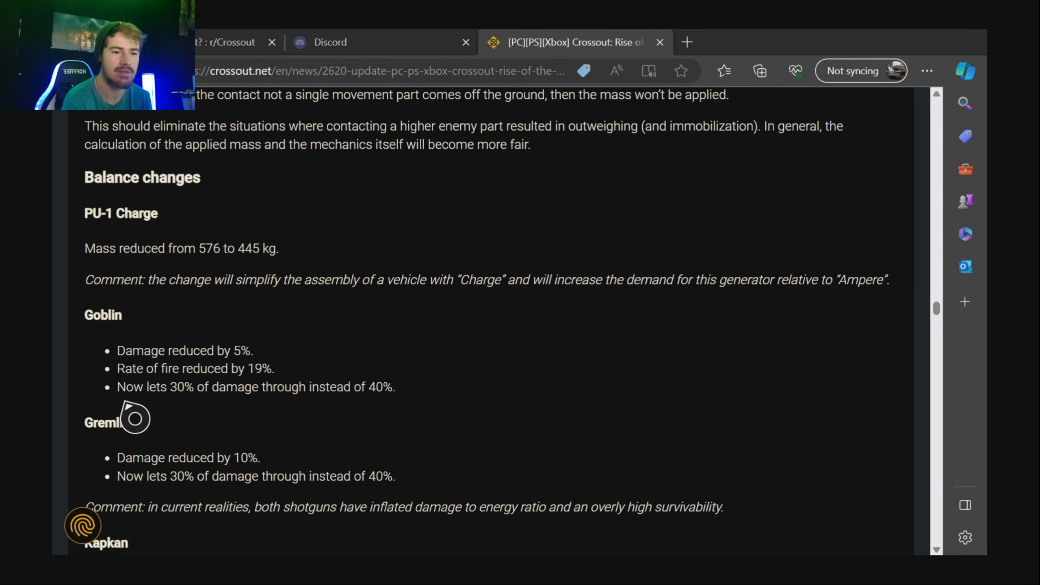
mouse_move(189, 226)
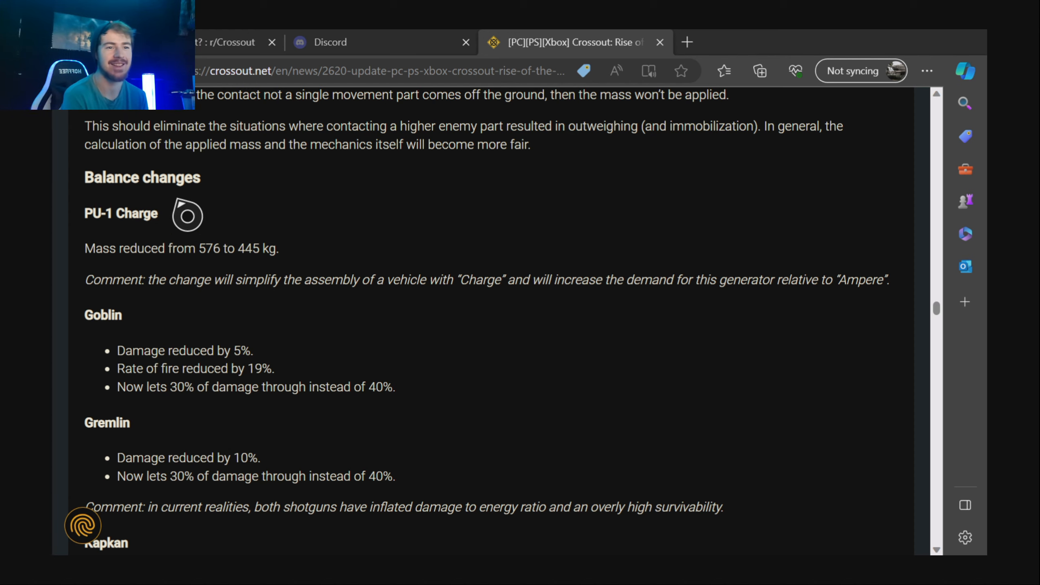
mouse_move(171, 244)
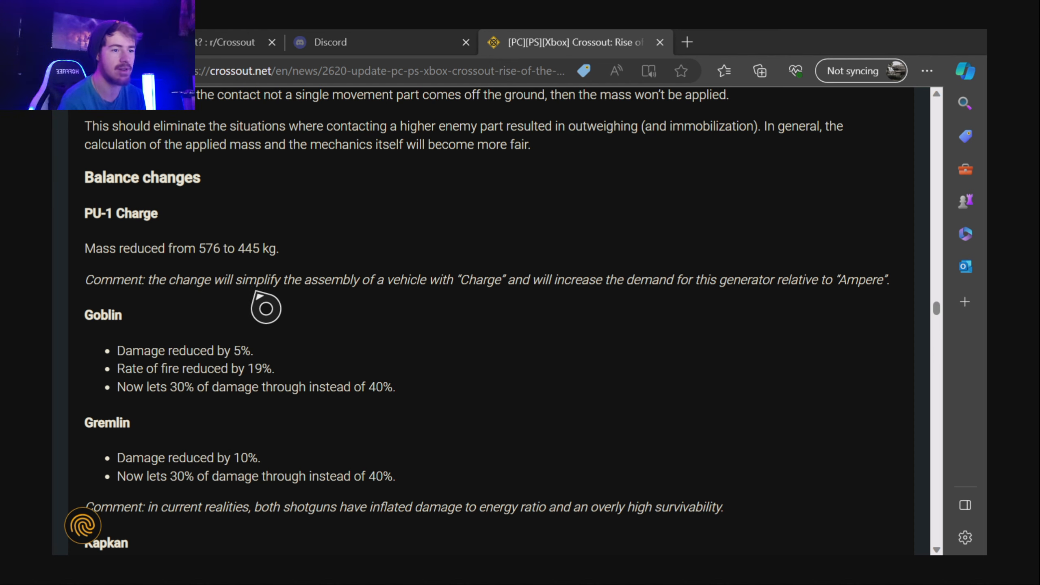
mouse_move(196, 307)
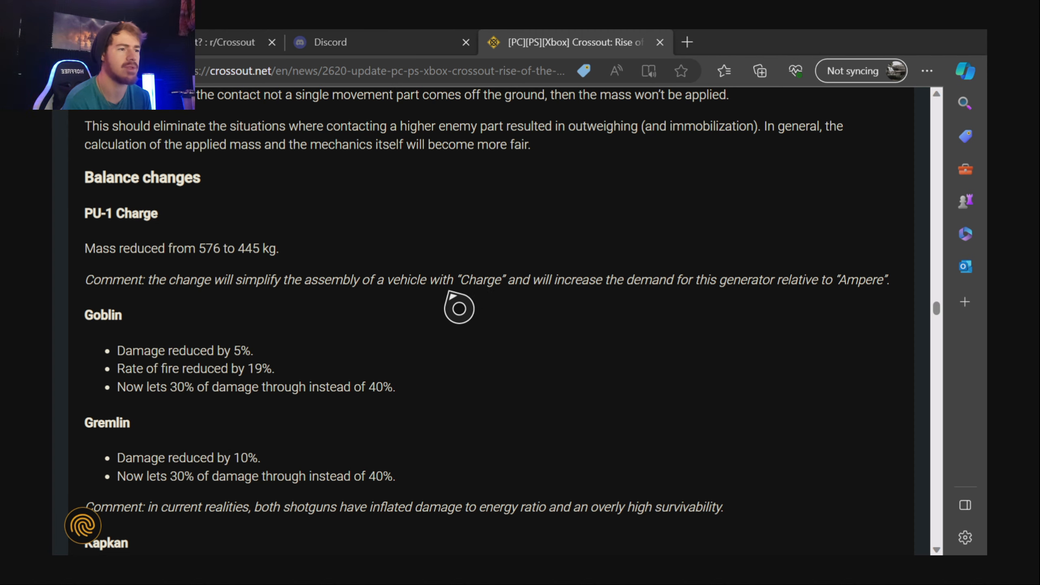
mouse_move(825, 307)
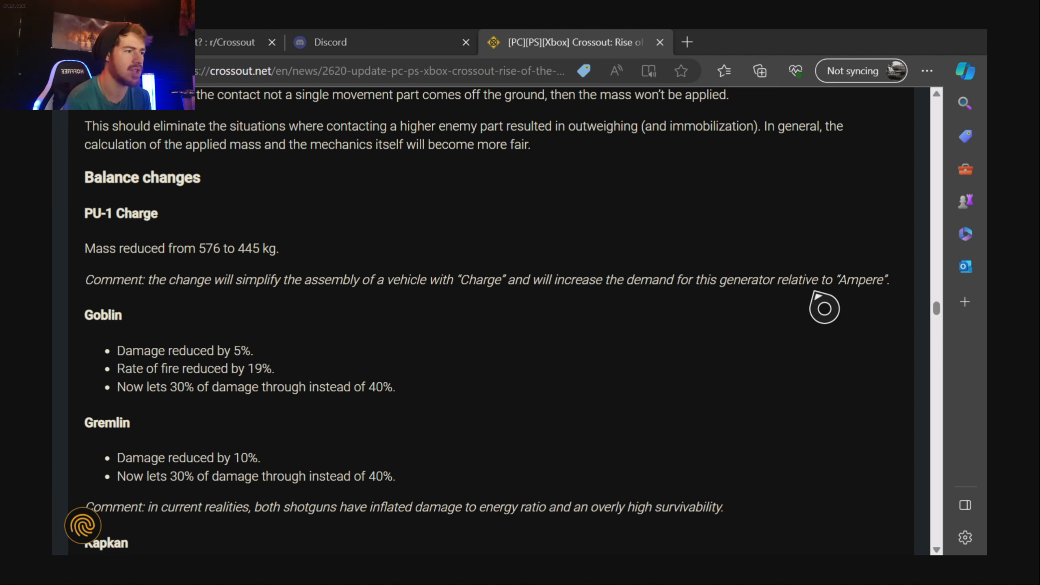
mouse_move(130, 324)
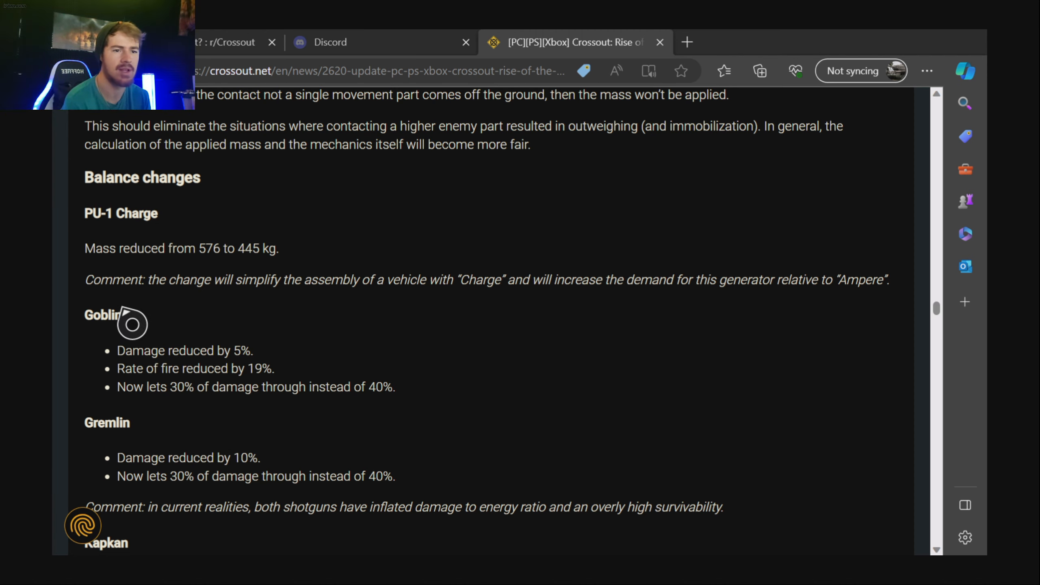
mouse_move(218, 395)
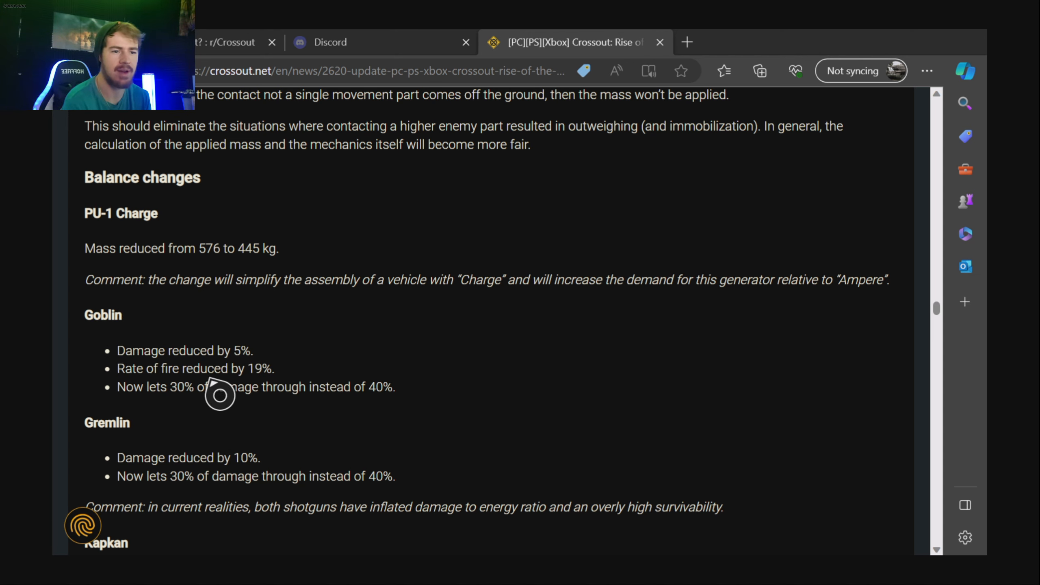
mouse_move(193, 428)
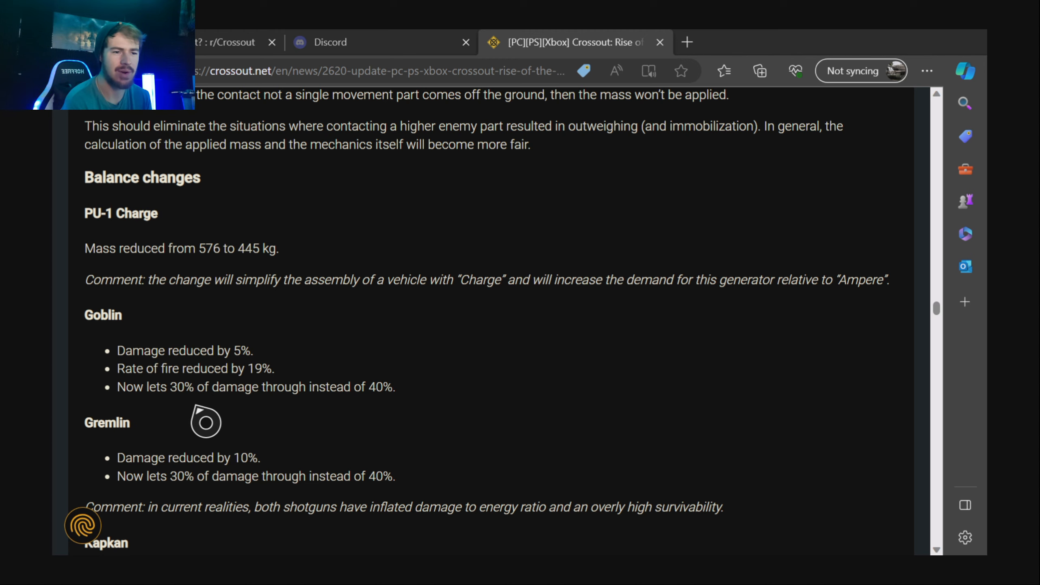
mouse_move(350, 422)
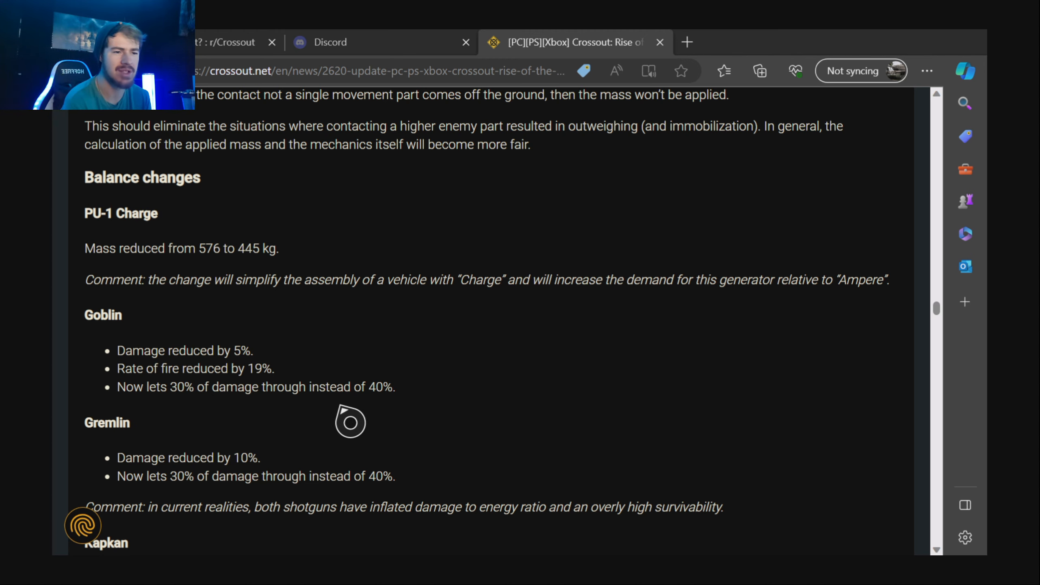
scroll("down", 3)
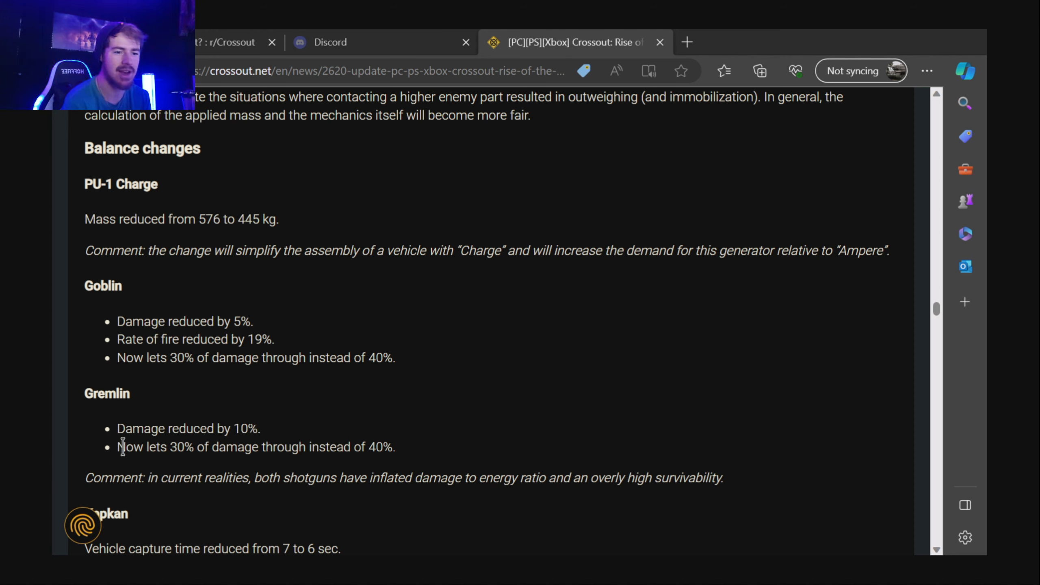
mouse_move(372, 446)
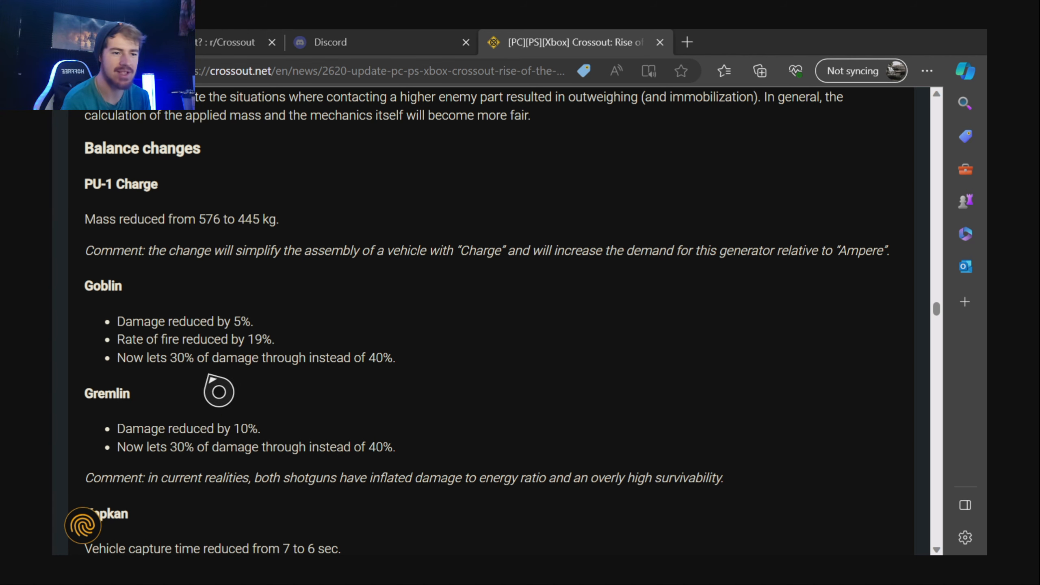
Scroll to Kapkan's comment, the Expanded ammo pack mass change and the start of Miller's changes.
scroll("down", 3)
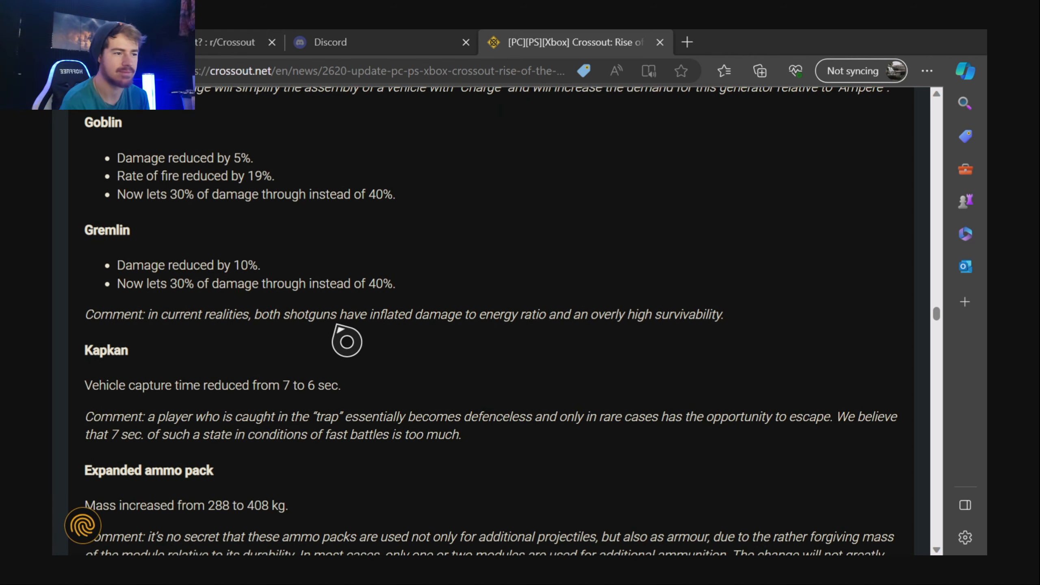
mouse_move(141, 365)
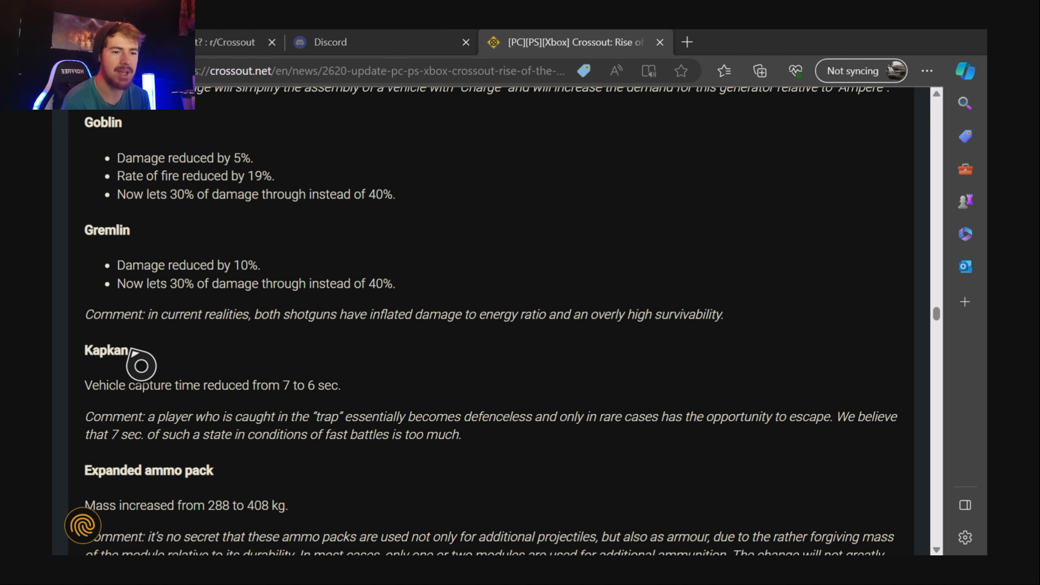
mouse_move(319, 411)
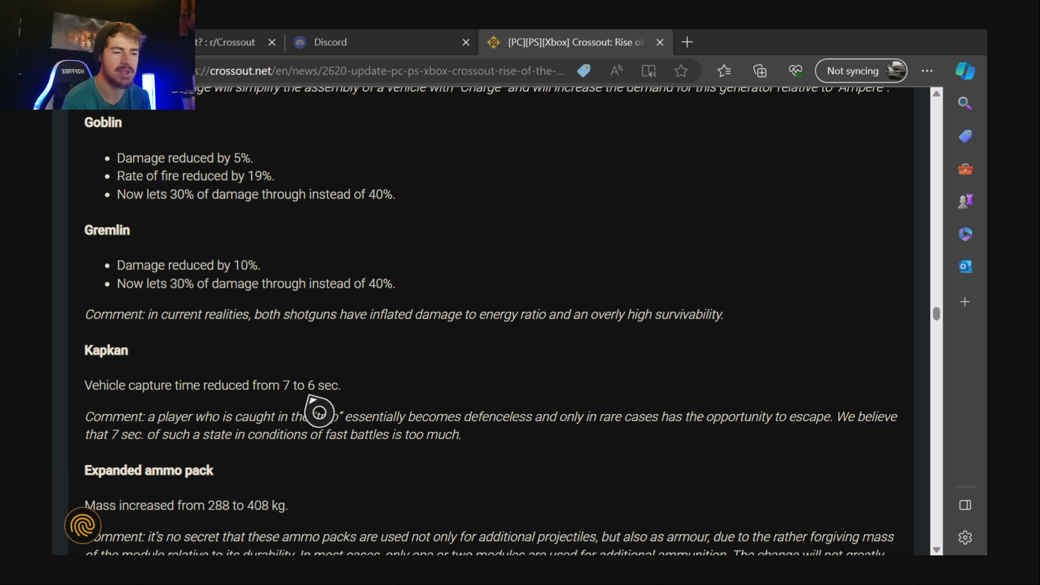
scroll("down", 3)
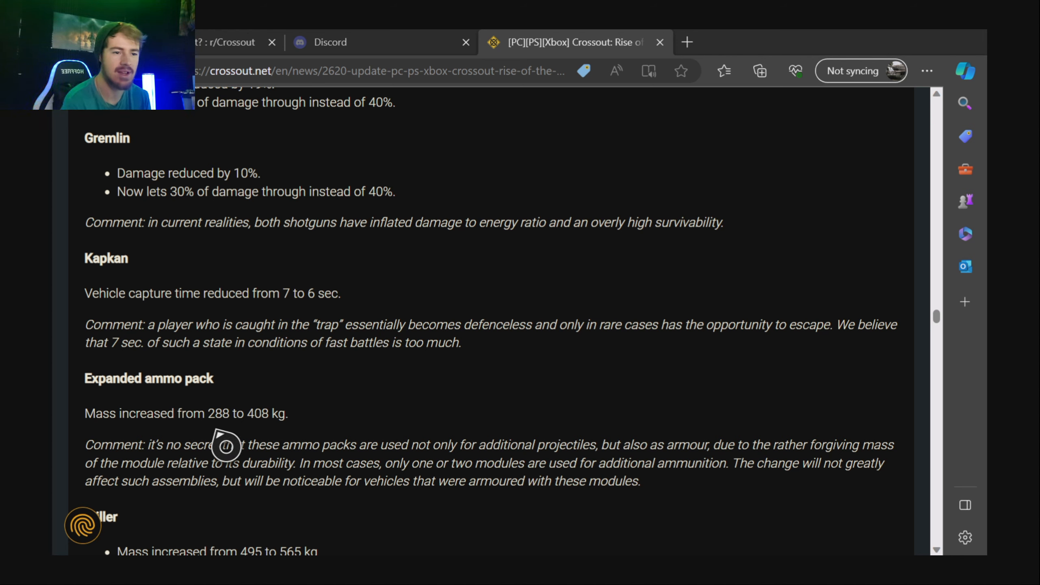
mouse_move(269, 443)
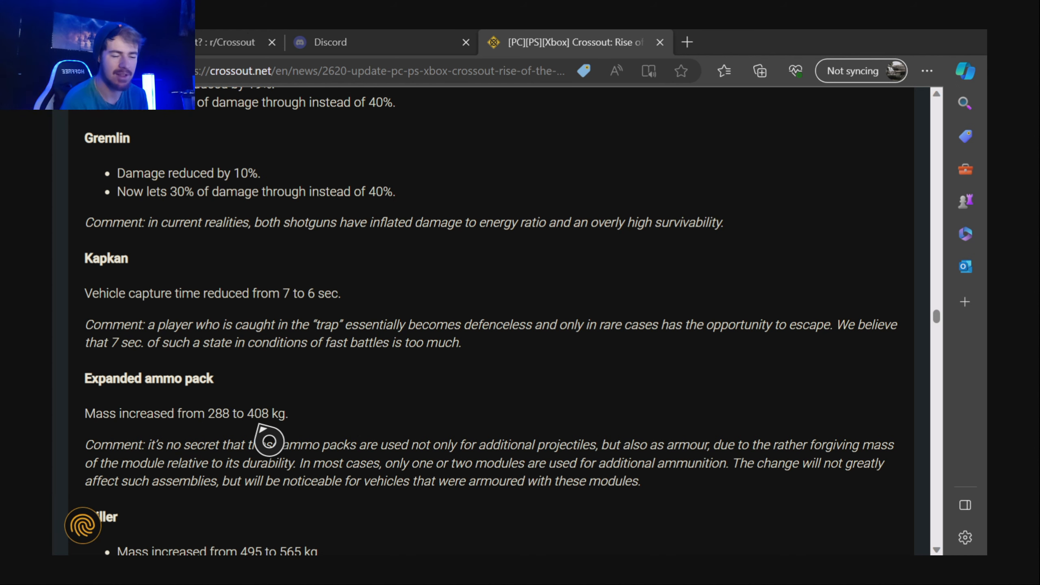
scroll("down", 3)
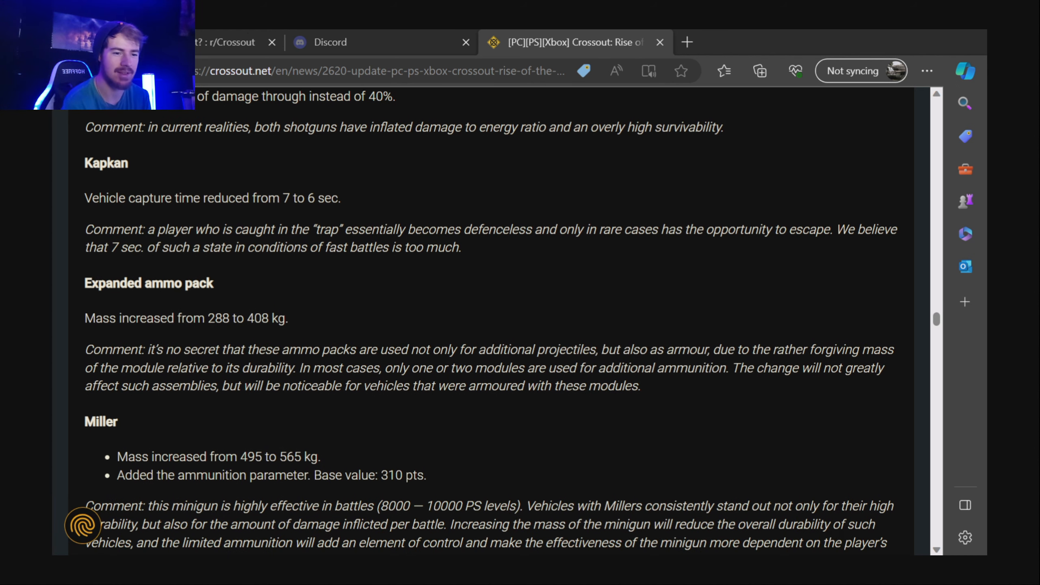
mouse_move(121, 457)
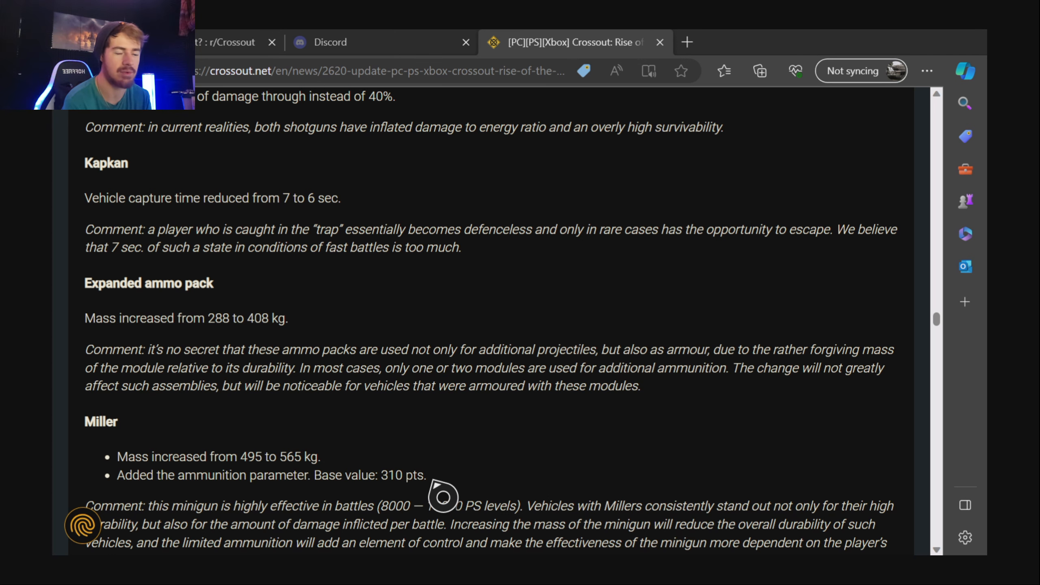
mouse_move(96, 494)
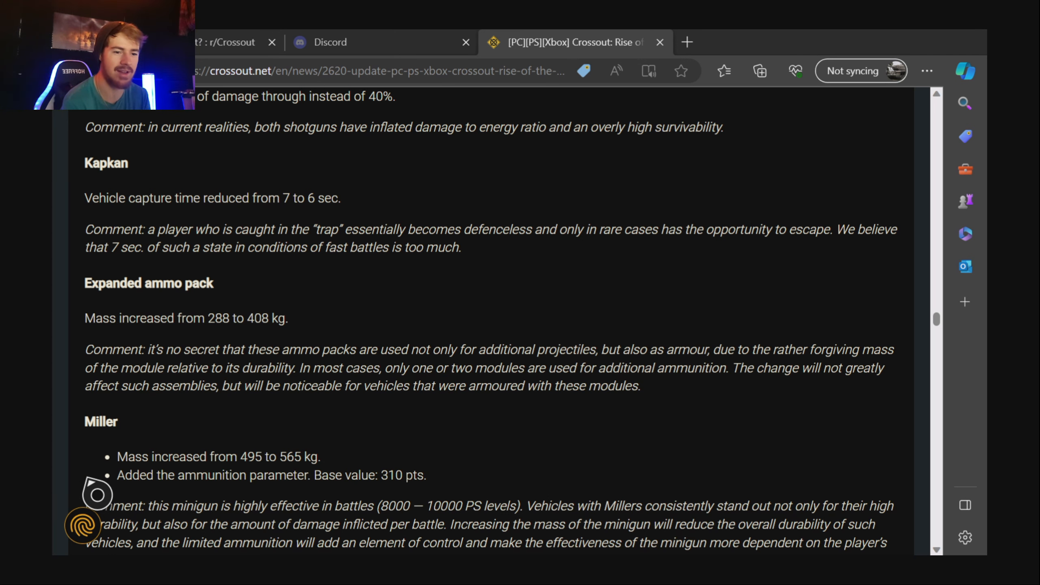
Scroll the patch notes to Miller's full balance comment and Gerrida I's tonnage reduction.
scroll("down", 3)
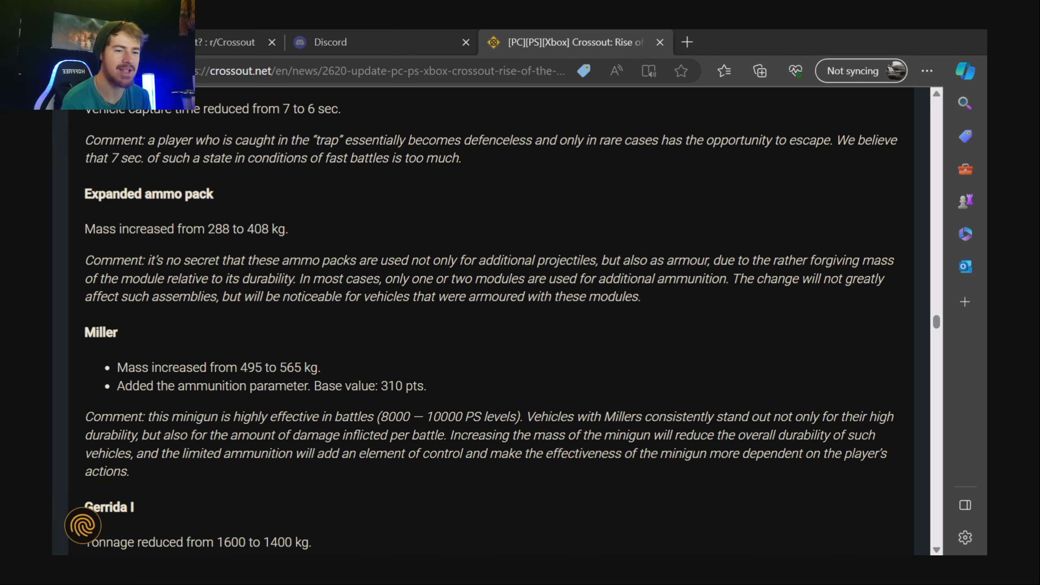
scroll("down", 3)
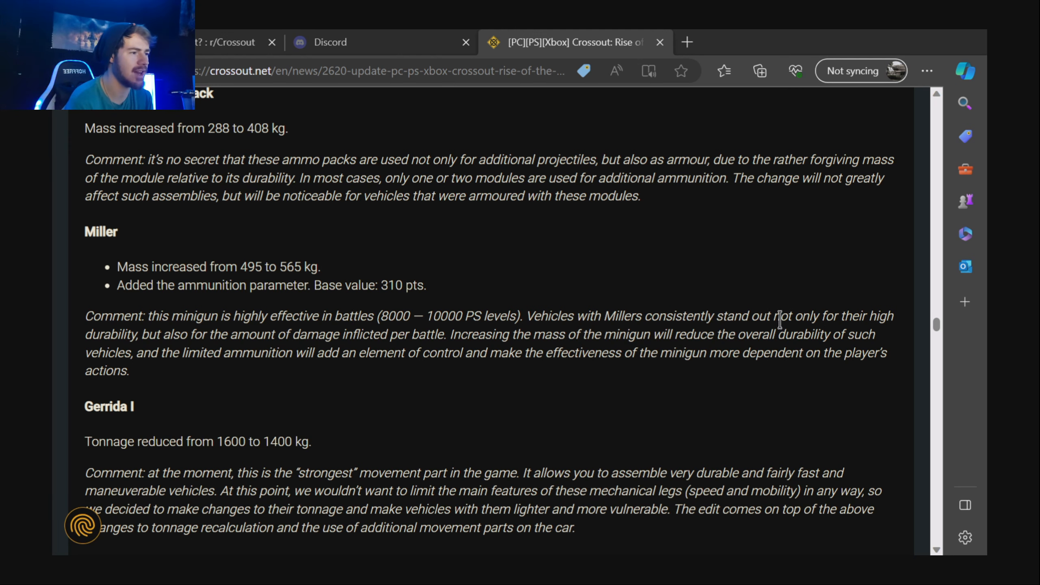
mouse_move(816, 322)
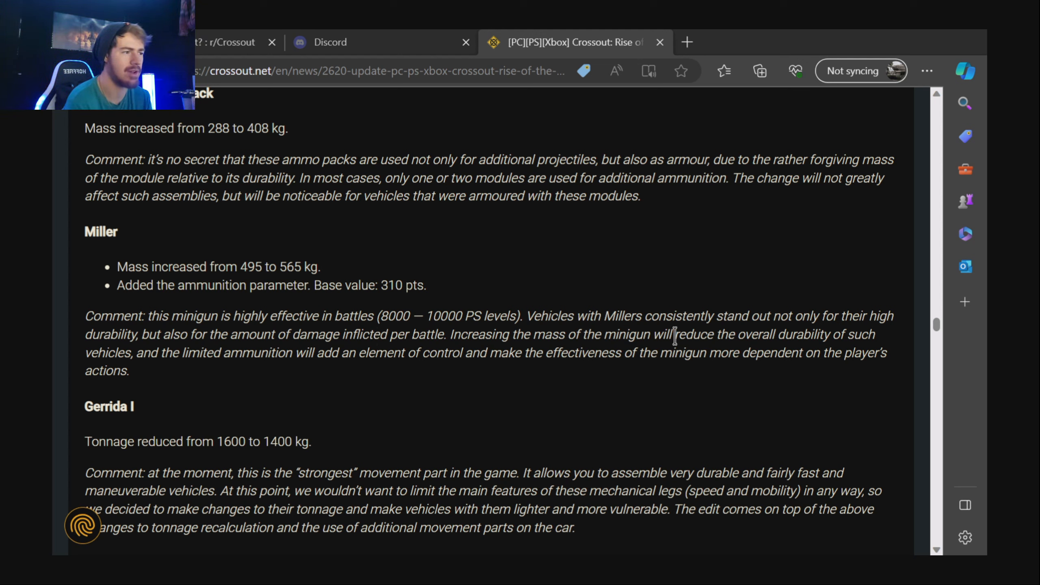
mouse_move(258, 352)
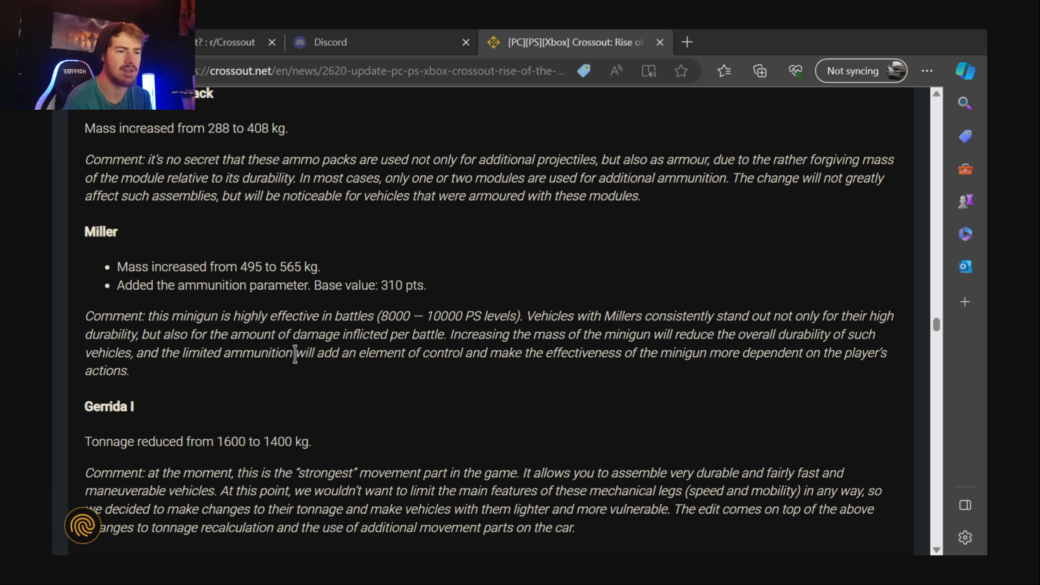
mouse_move(696, 352)
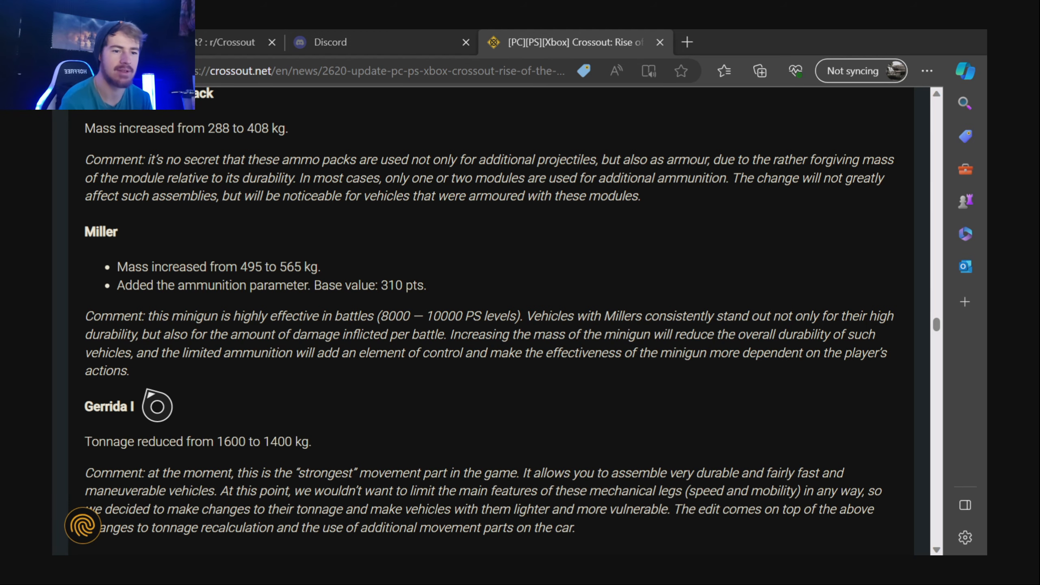
Scroll through Blight's perk changes and Astraeus's reload, damage and perk nerfs to GL-55 Impulse.
scroll("down", 3)
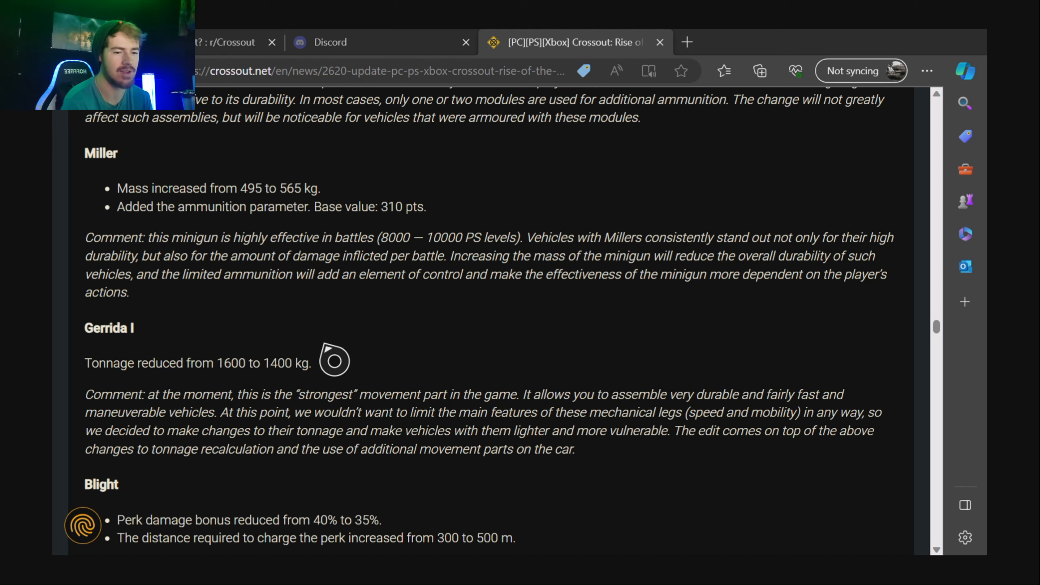
mouse_move(193, 420)
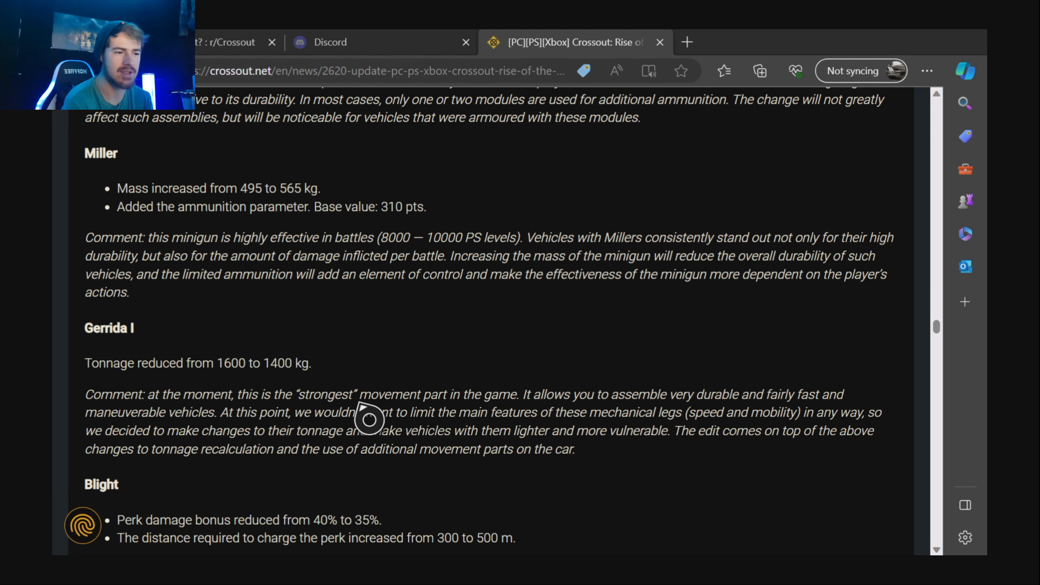
mouse_move(524, 420)
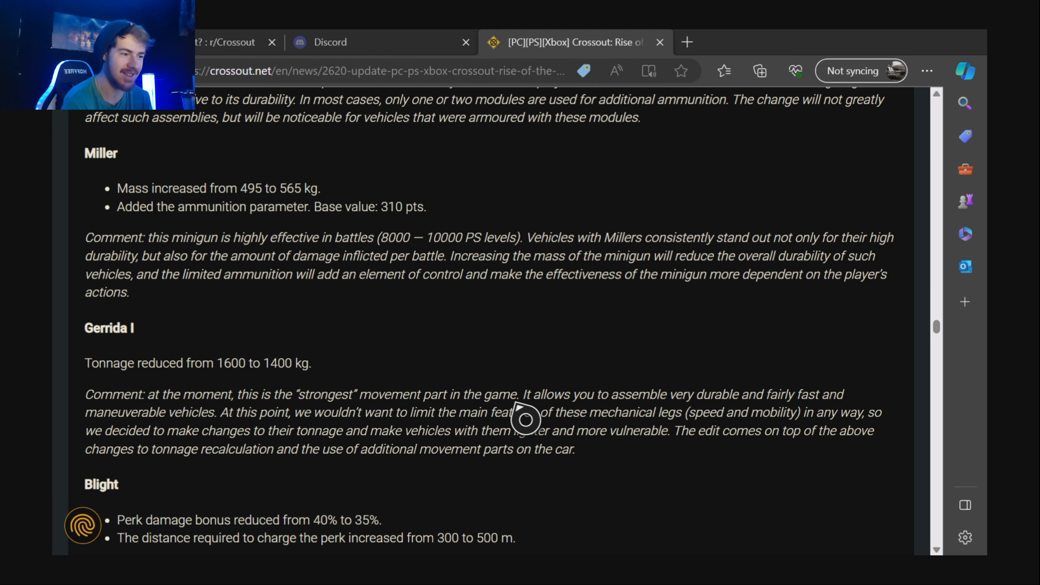
mouse_move(688, 419)
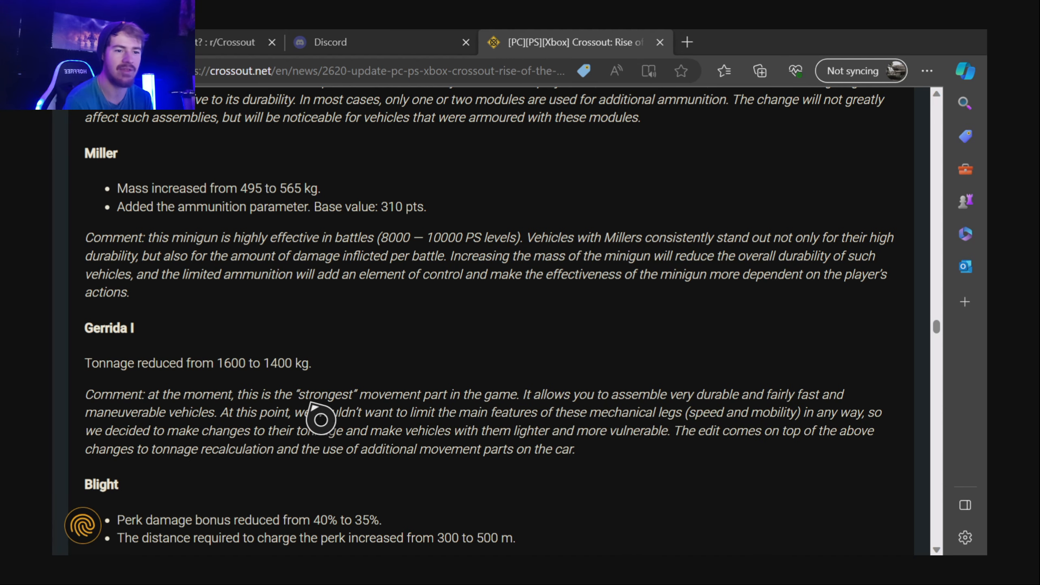
mouse_move(384, 437)
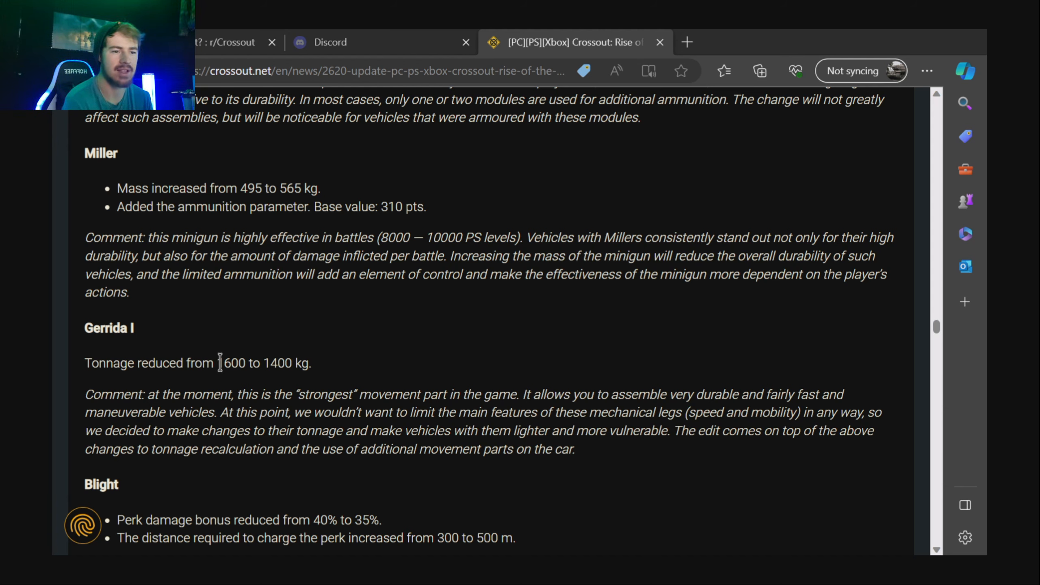
scroll("down", 3)
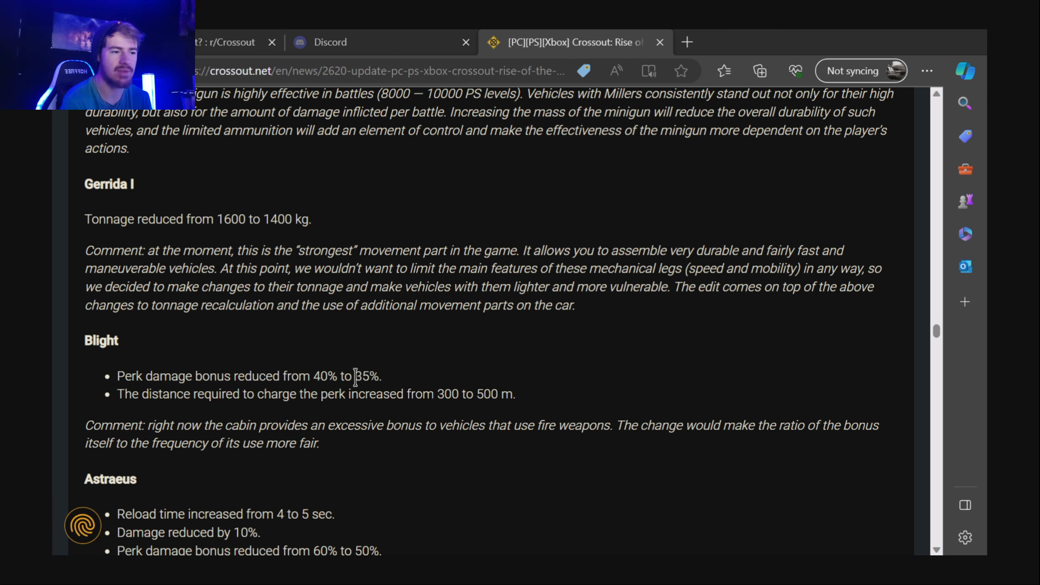
mouse_move(187, 394)
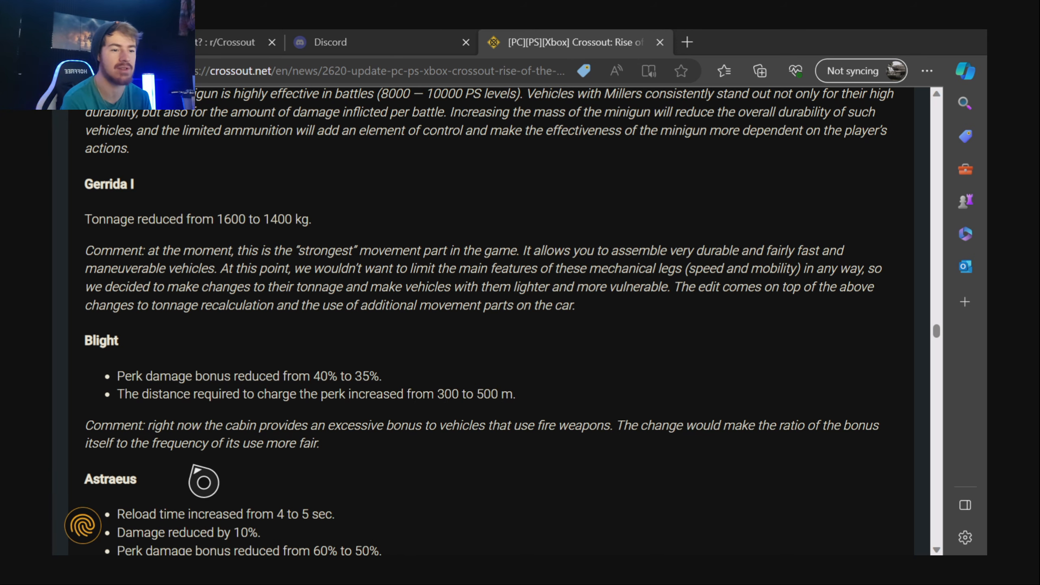
scroll("down", 3)
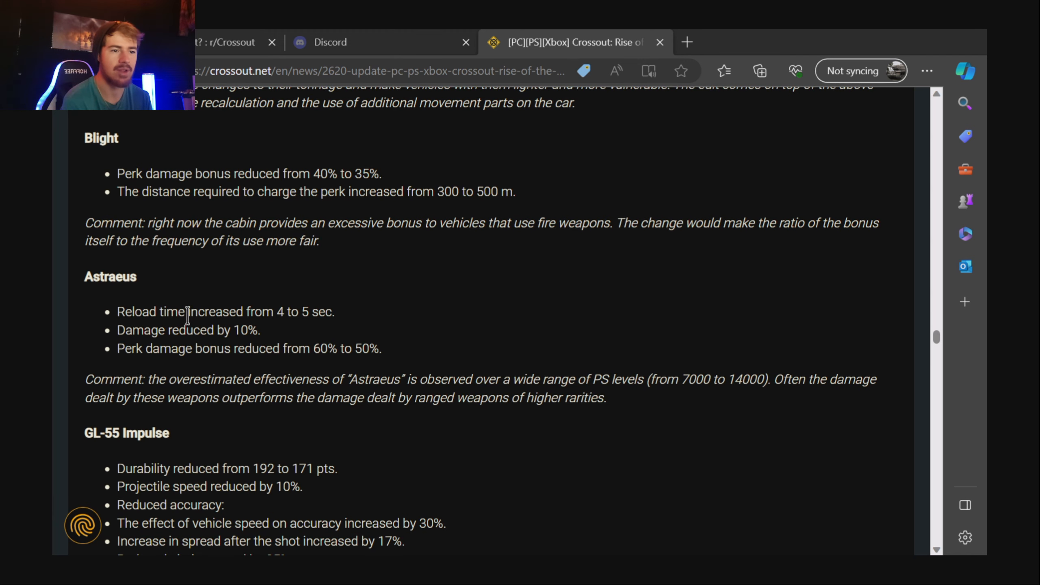
mouse_move(194, 330)
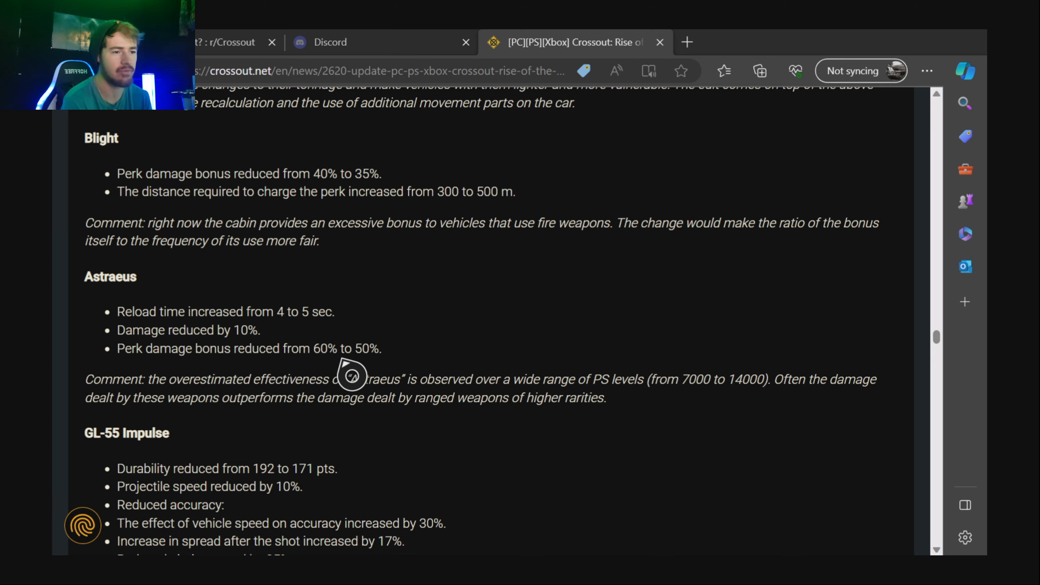
scroll("down", 3)
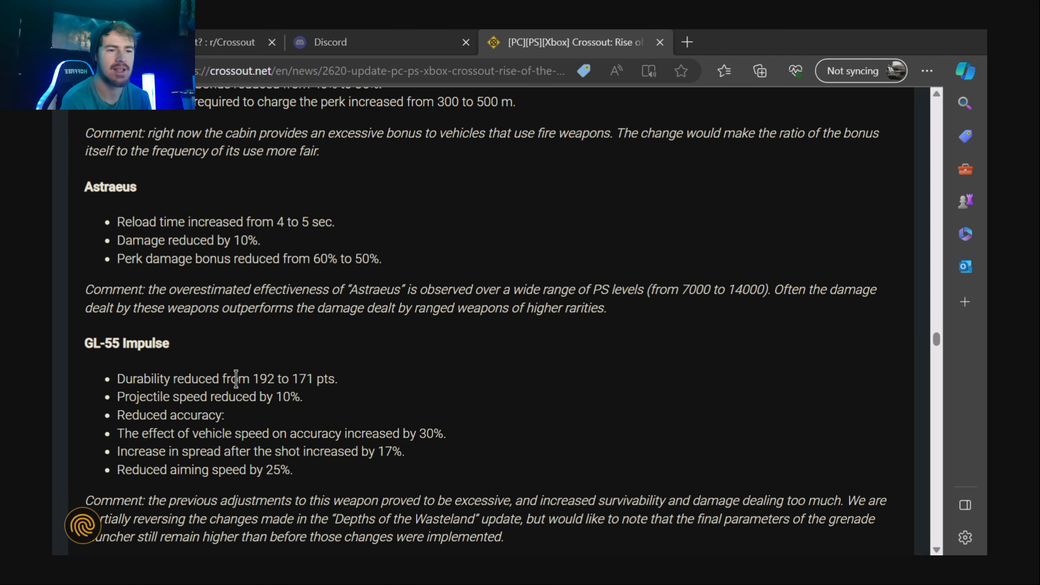
scroll("down", 3)
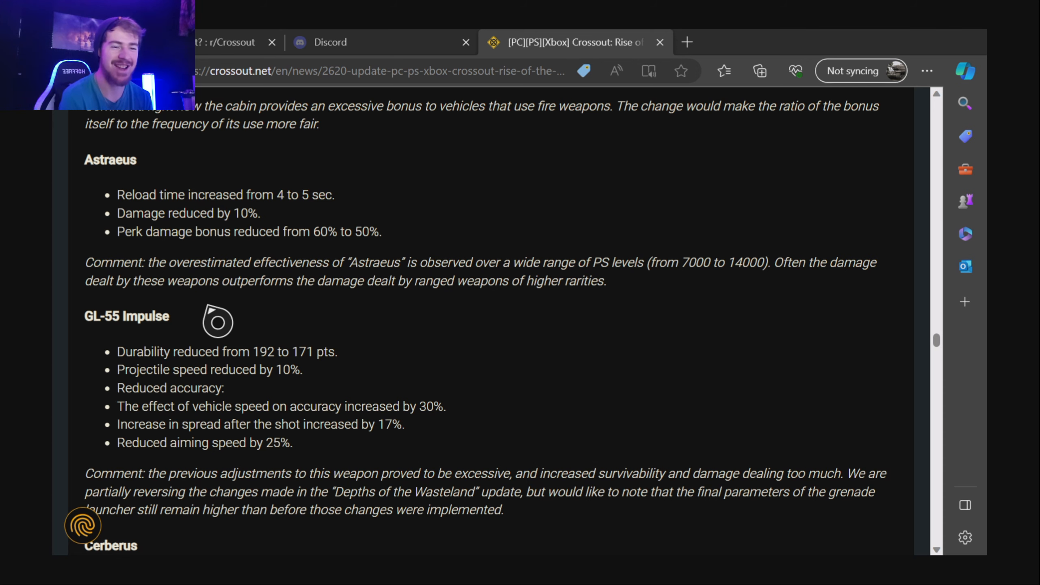
mouse_move(372, 364)
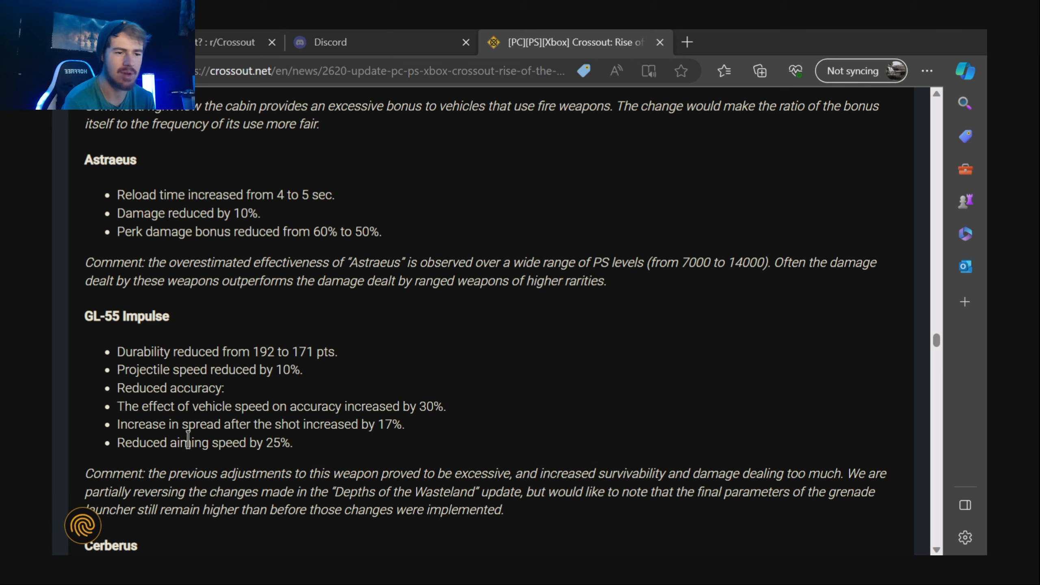
scroll("down", 3)
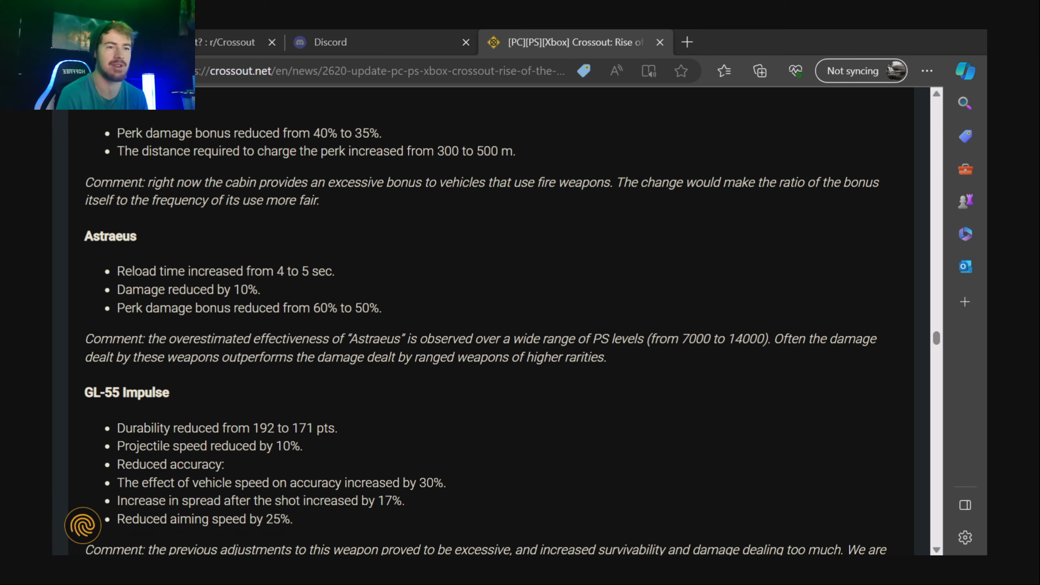
scroll("down", 3)
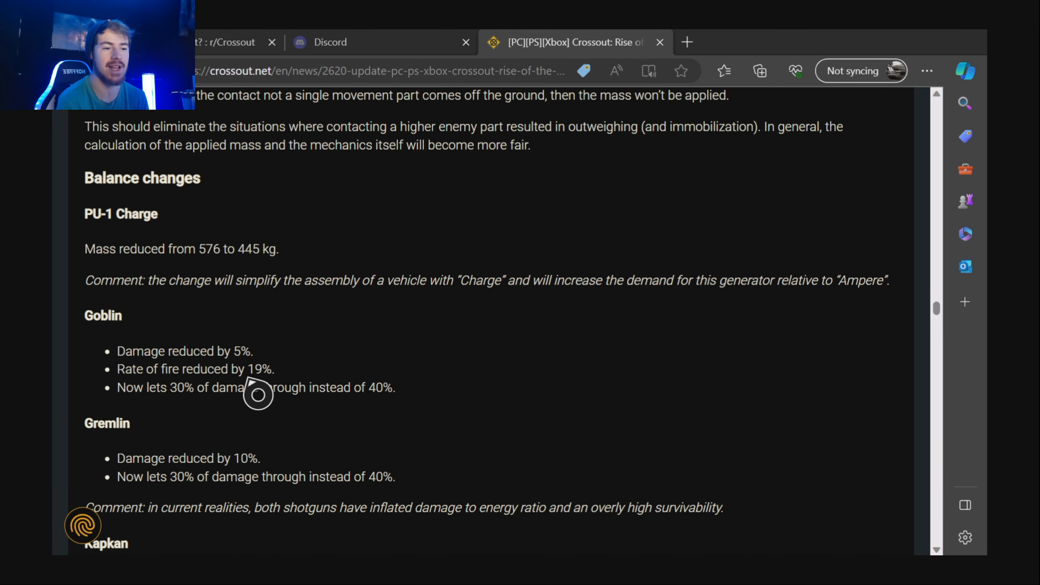
Return past GL-55 Impulse to Cerberus's resistance change and Werewolf's drone change.
double_click(259, 369)
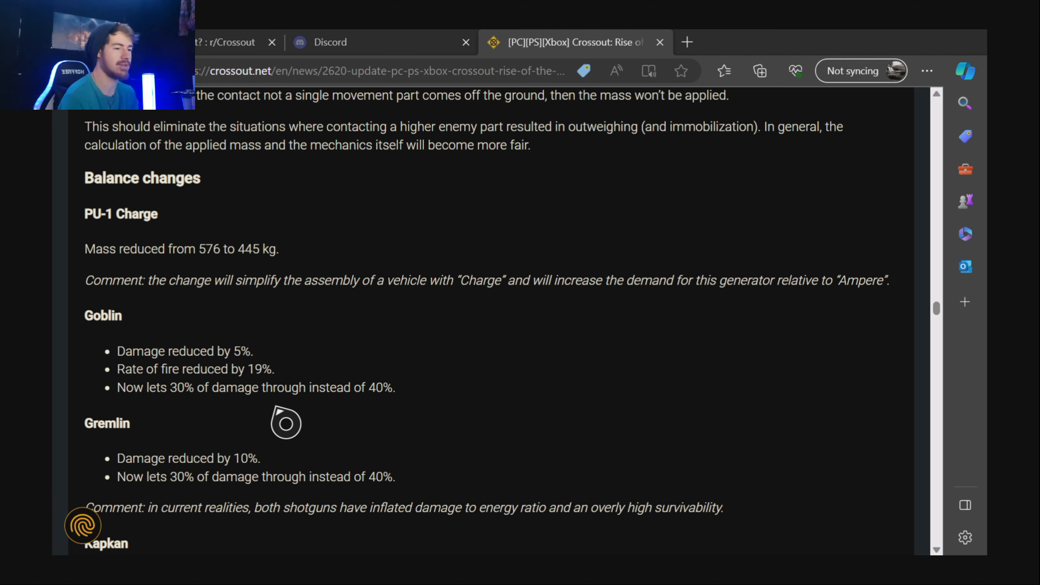
scroll("down", 3)
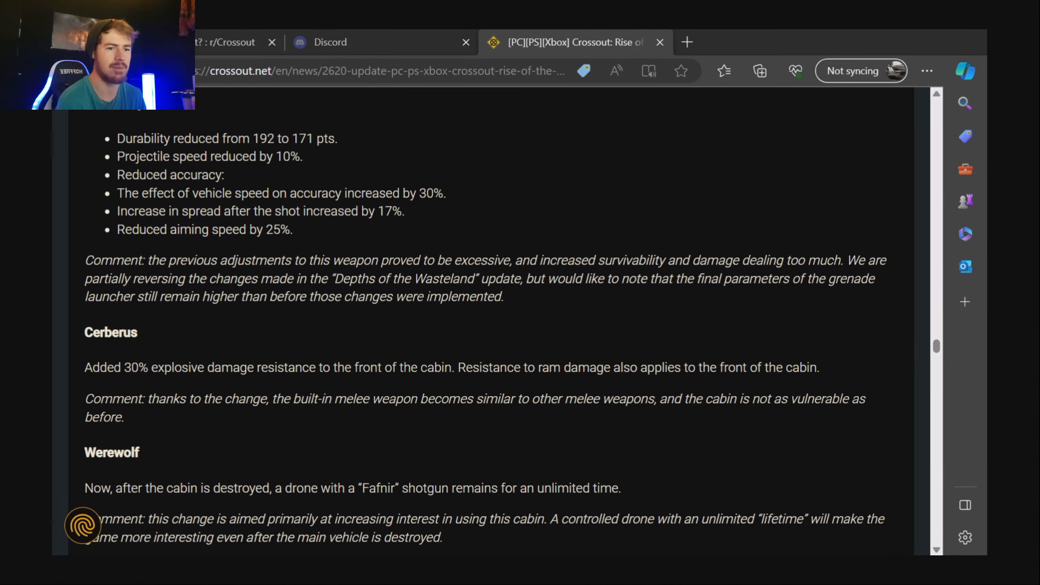
Scroll past Werewolf to Ghost's perk, Caucasus's aiming angles and Tsunami and Mammoth reload reductions.
scroll("down", 3)
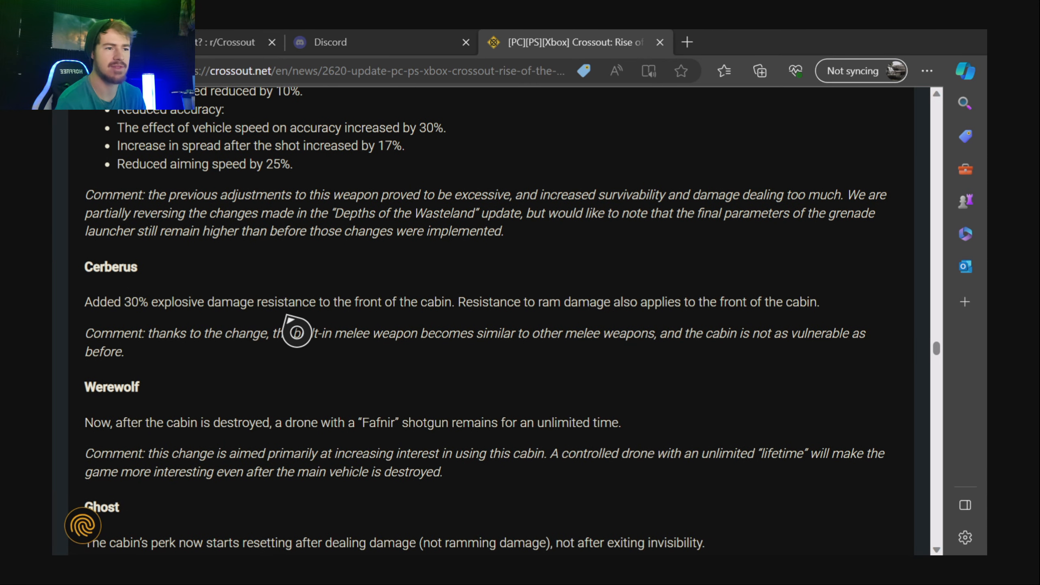
mouse_move(451, 332)
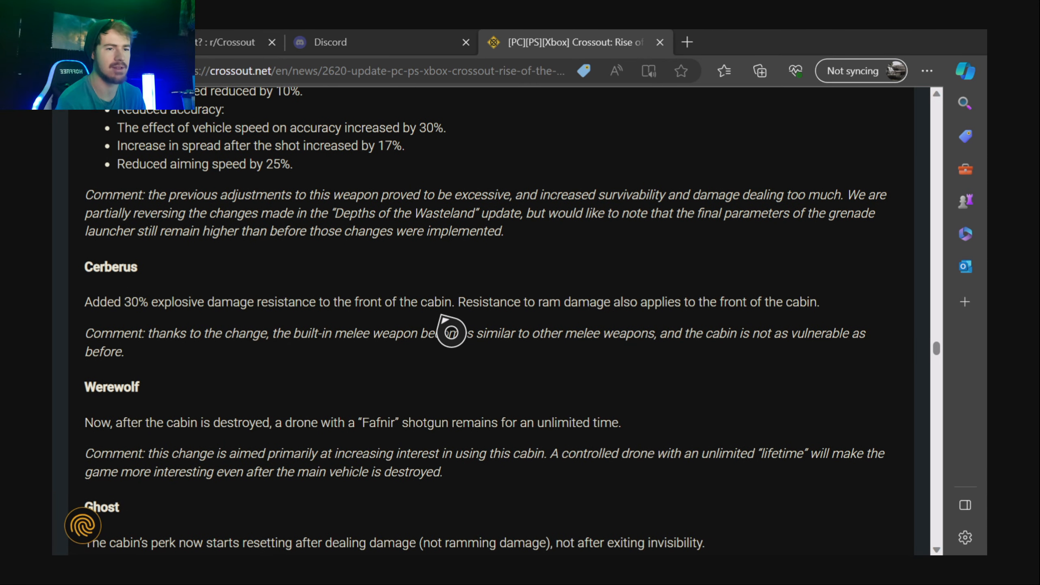
mouse_move(523, 331)
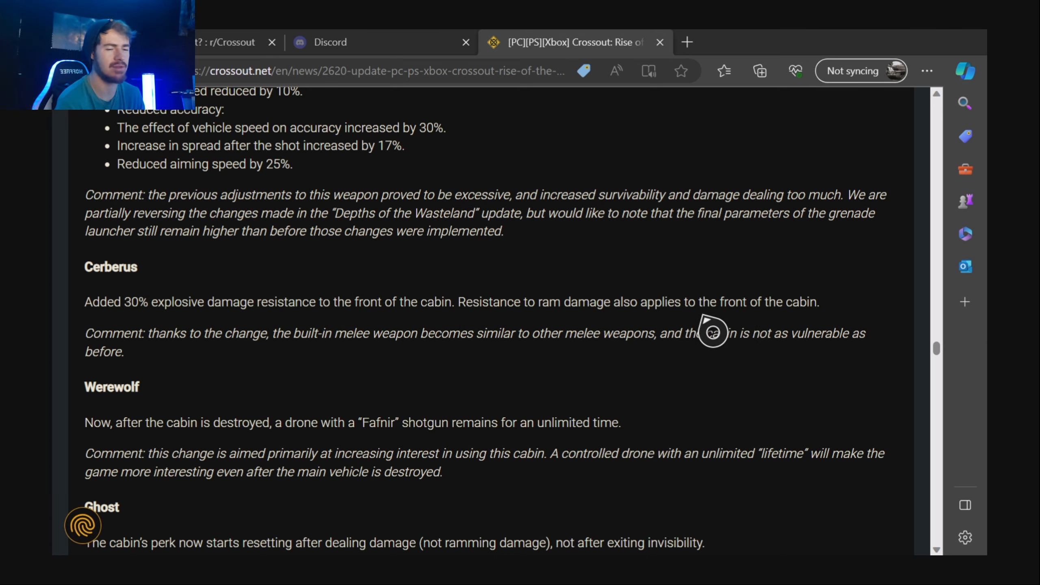
mouse_move(164, 378)
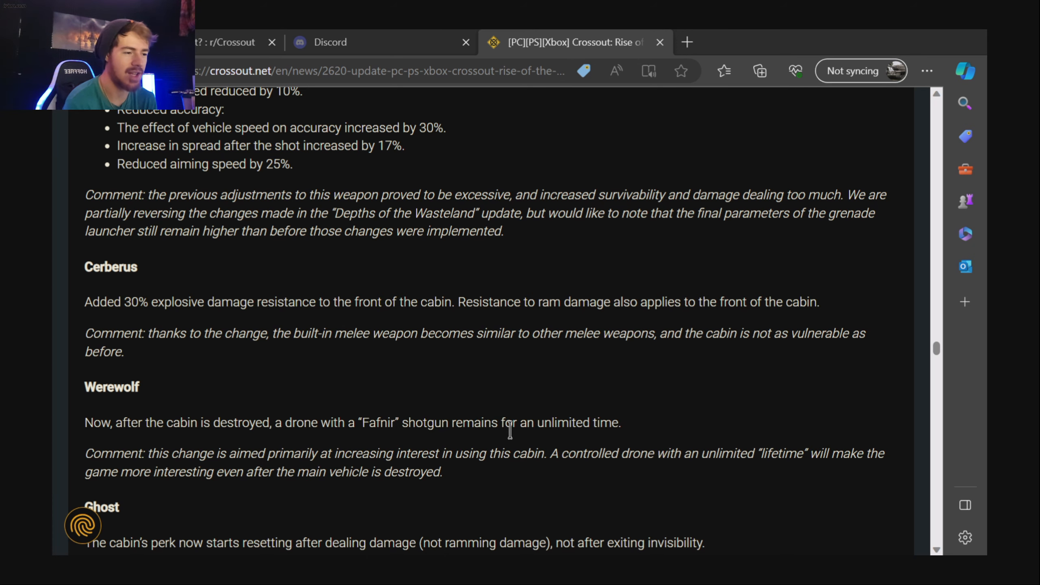
mouse_move(520, 452)
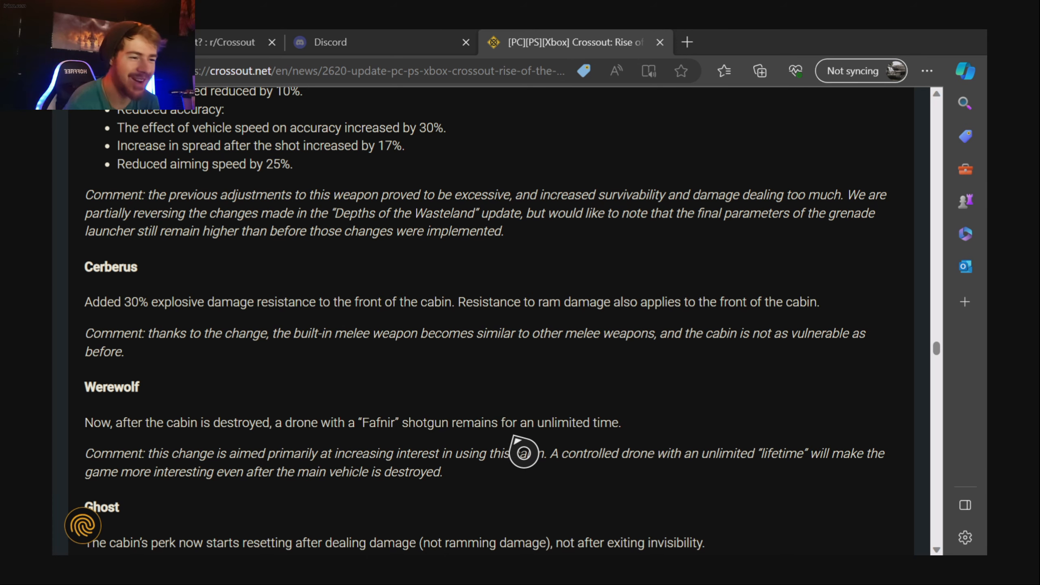
scroll("down", 3)
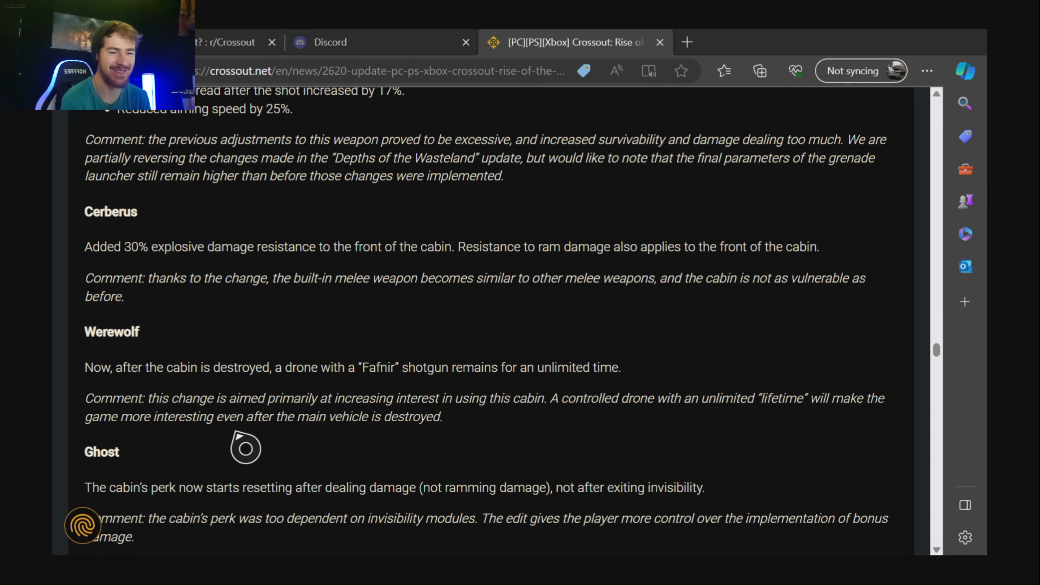
scroll("down", 3)
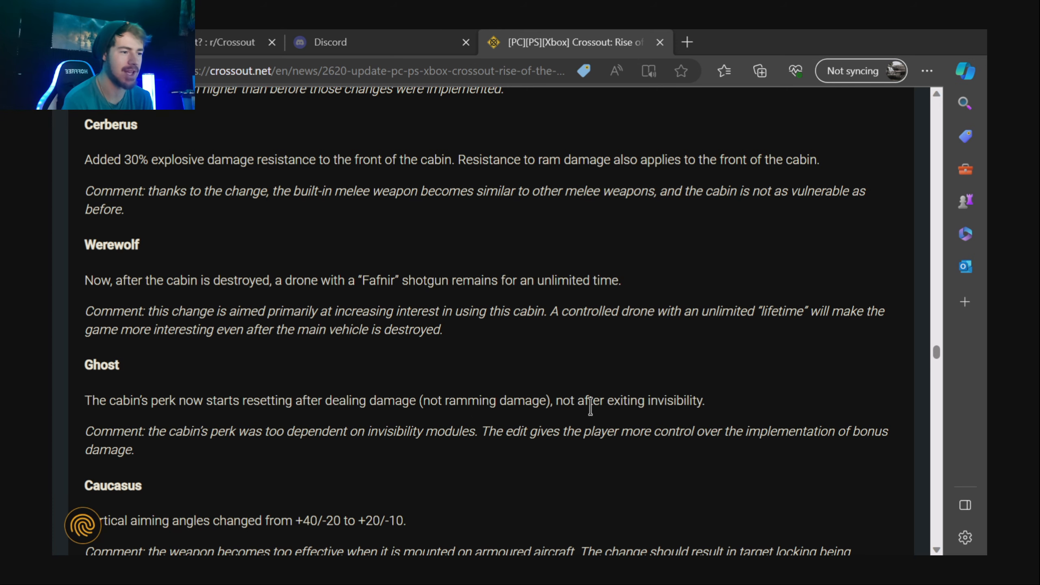
scroll("down", 3)
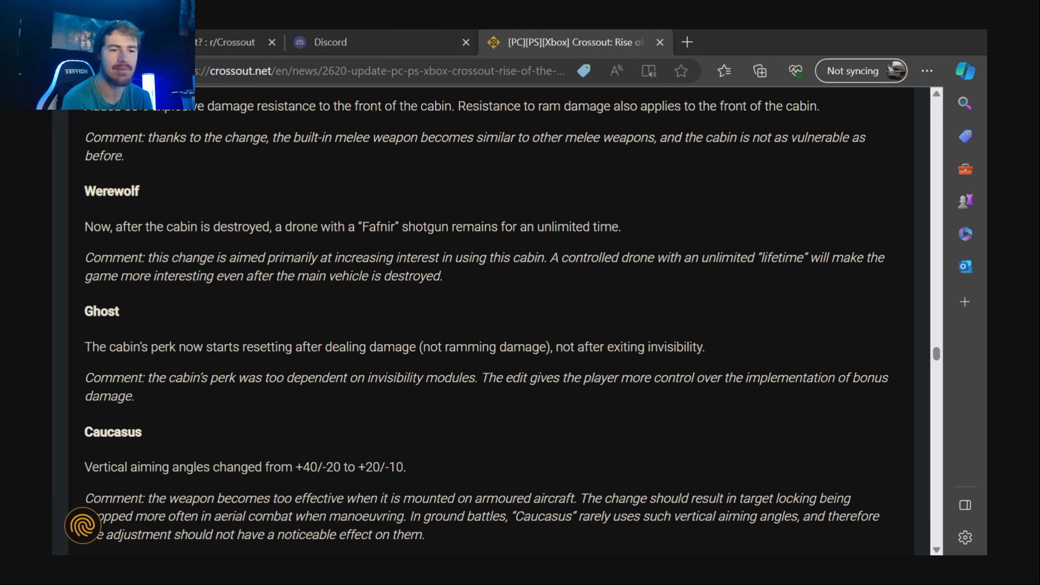
scroll("down", 3)
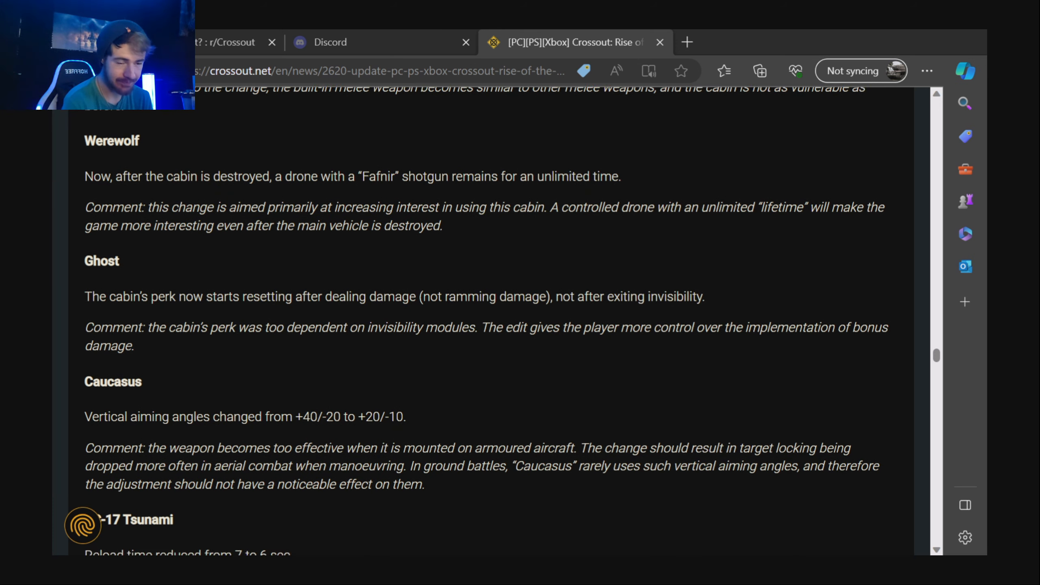
scroll("down", 3)
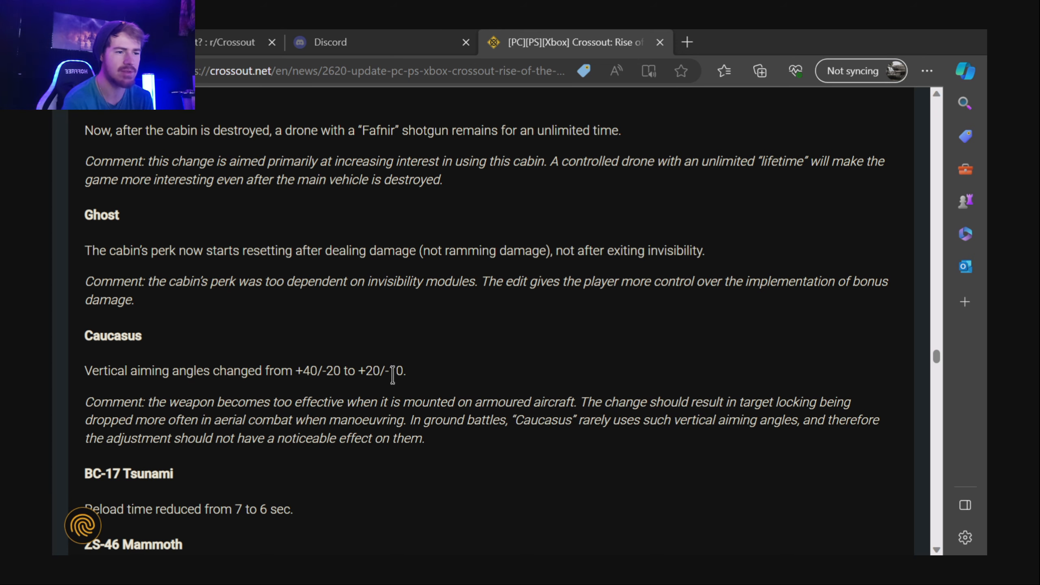
scroll("down", 3)
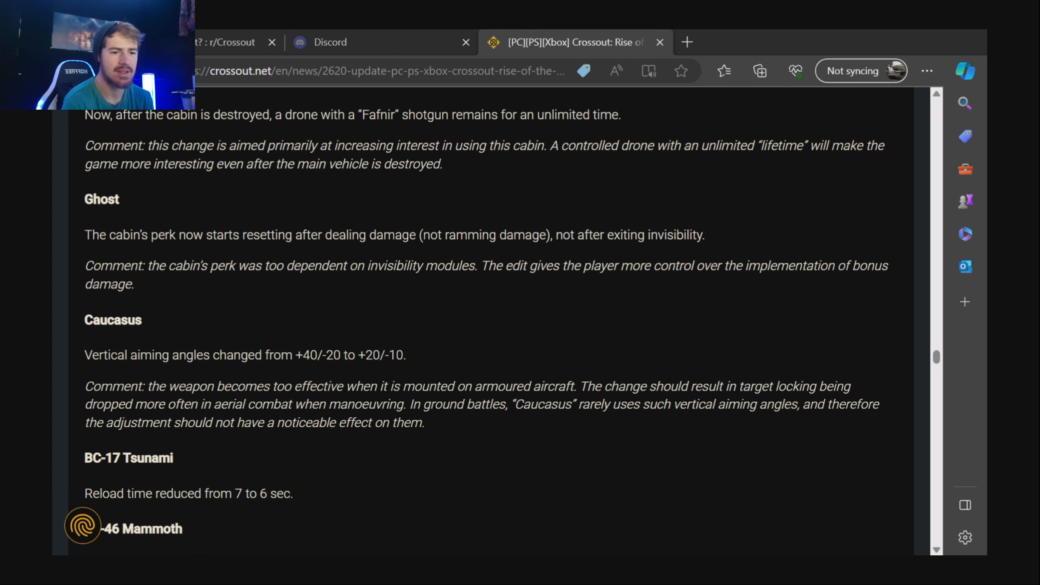
scroll("down", 3)
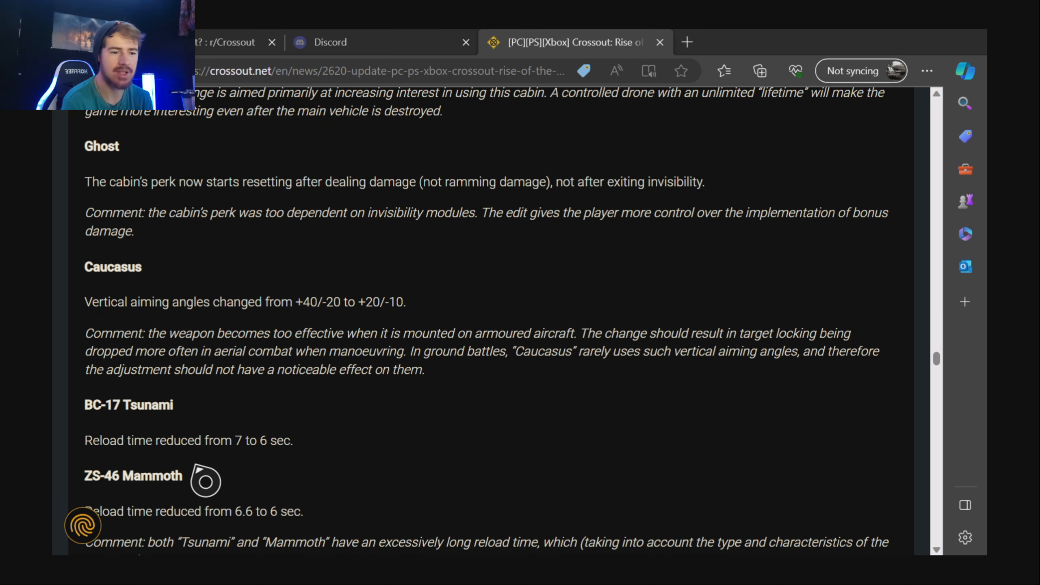
mouse_move(273, 464)
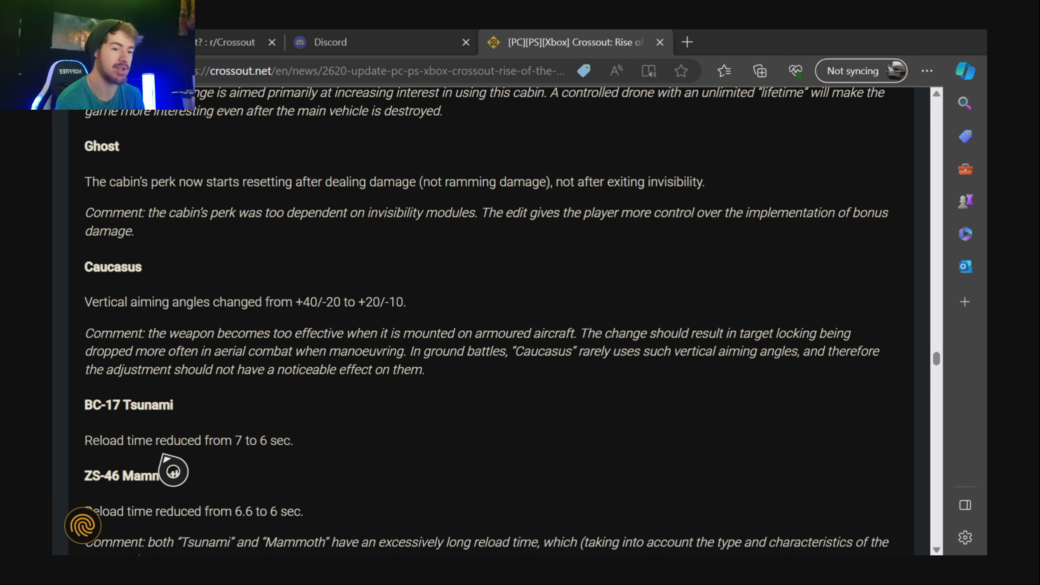
scroll("down", 3)
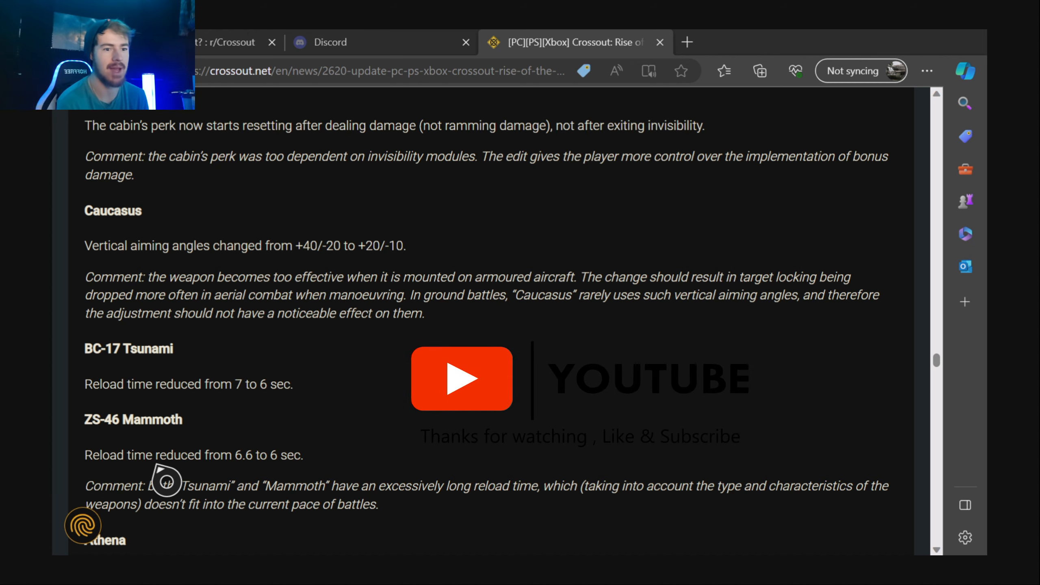
Scroll through Athena and Spark III changes to Apollo IV, Reaper and the Kronos notes.
scroll("down", 3)
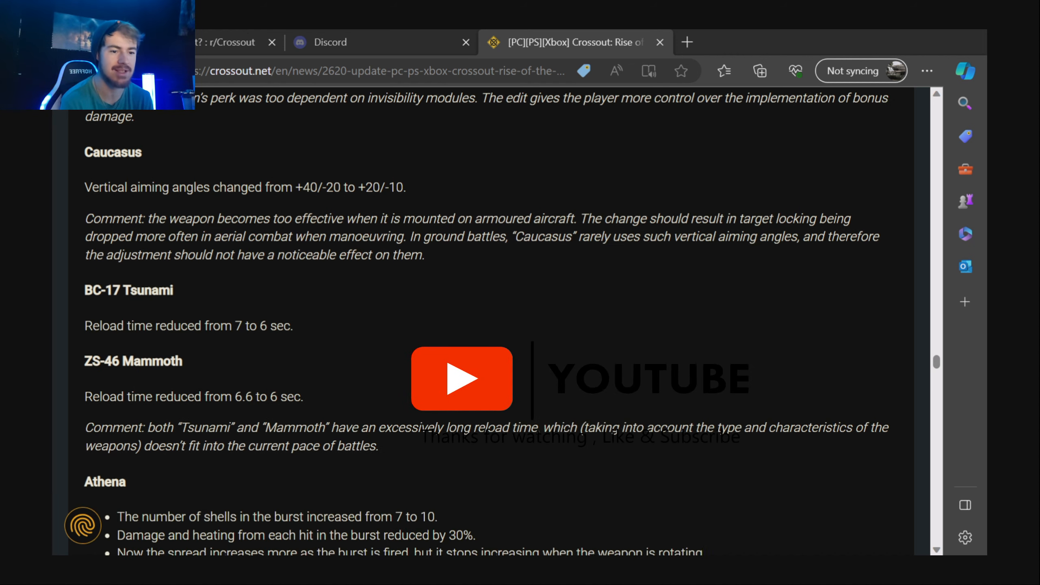
scroll("down", 3)
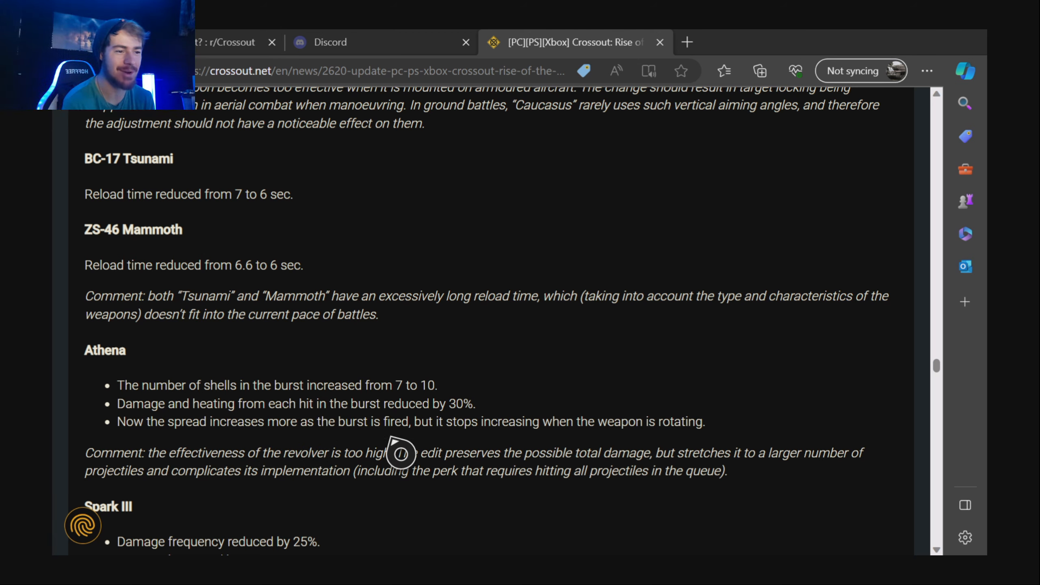
mouse_move(672, 453)
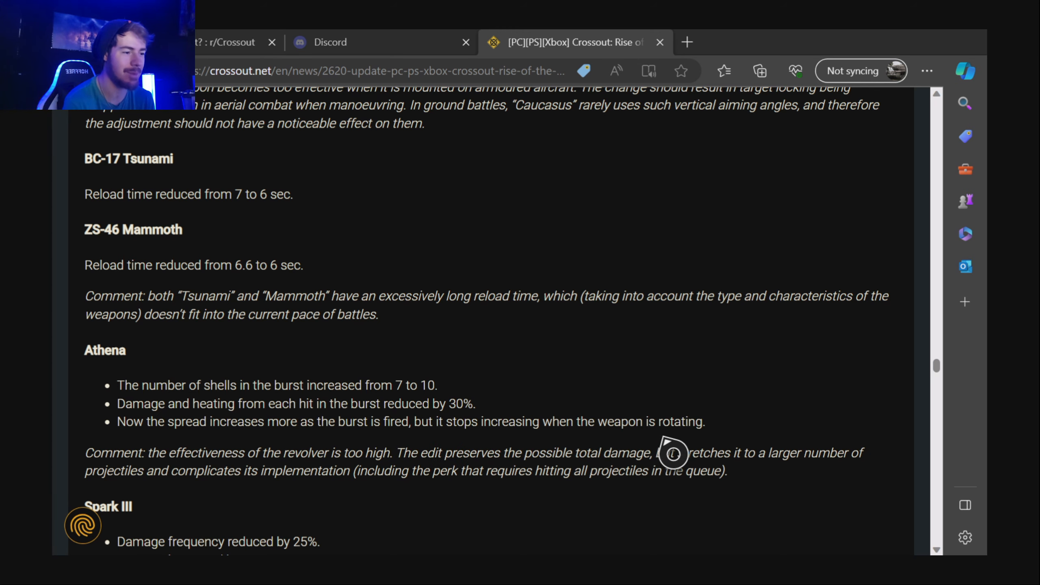
scroll("down", 3)
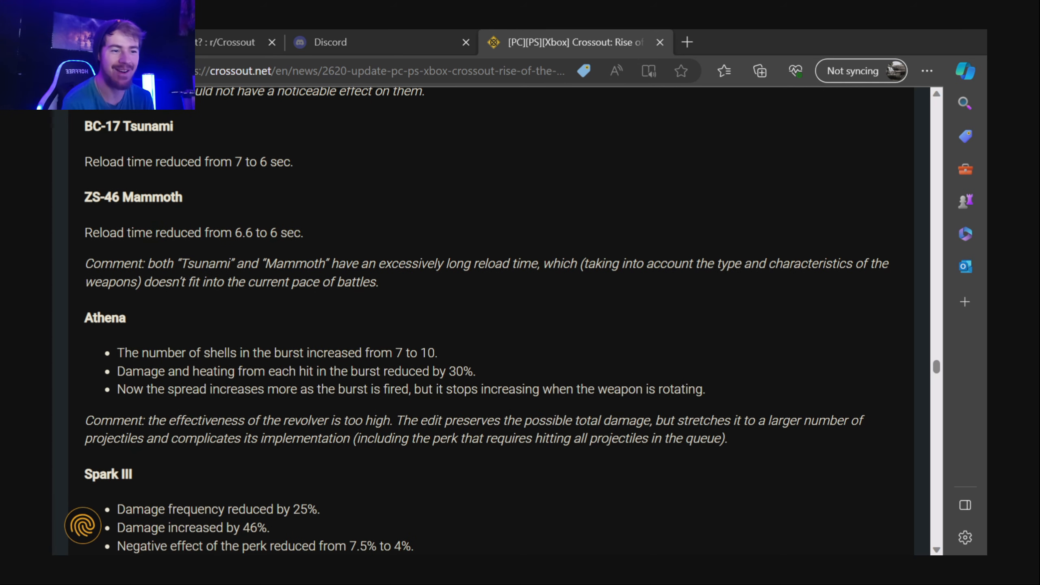
scroll("down", 3)
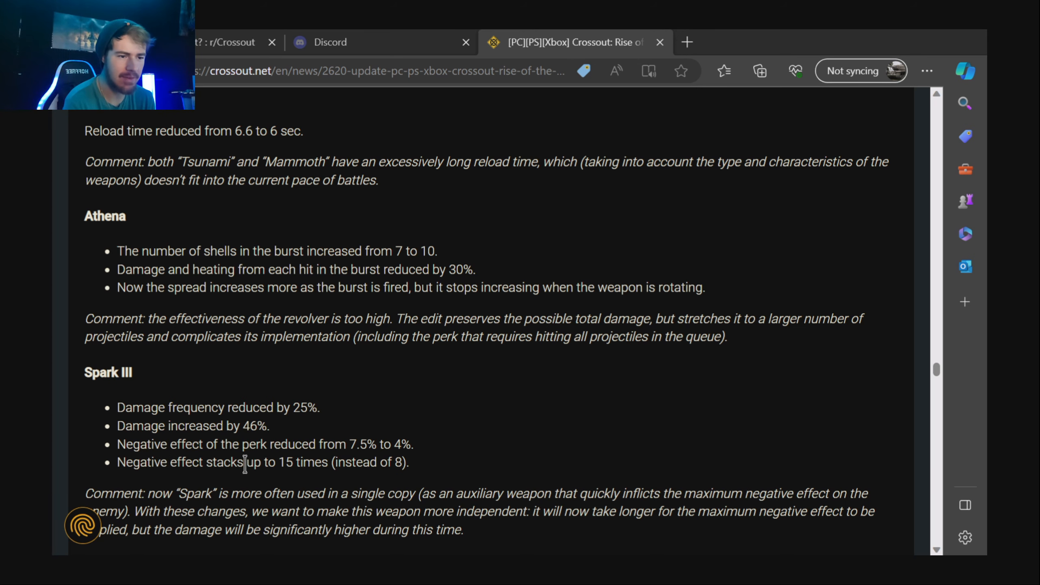
scroll("down", 3)
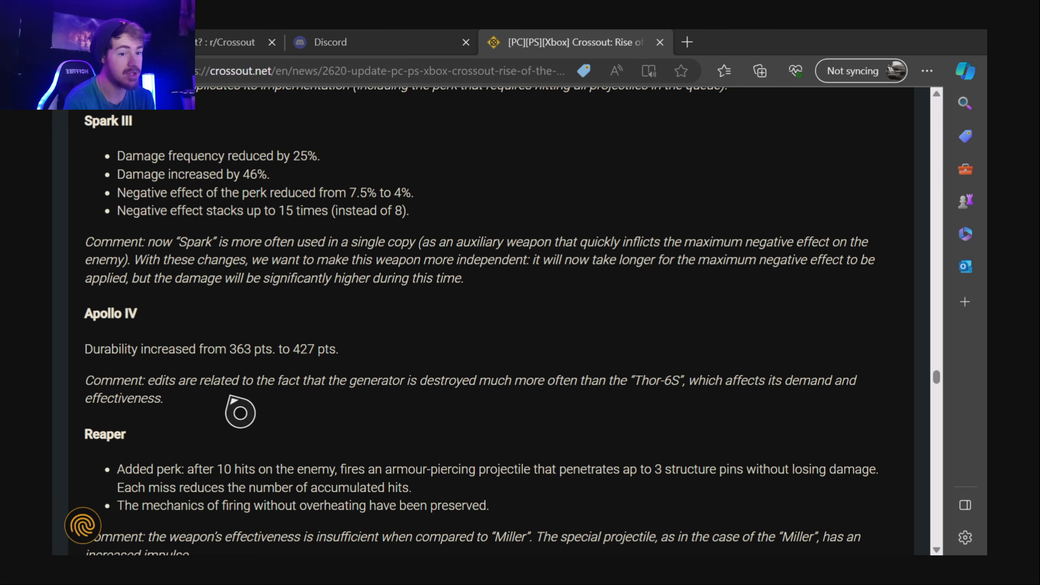
scroll("down", 3)
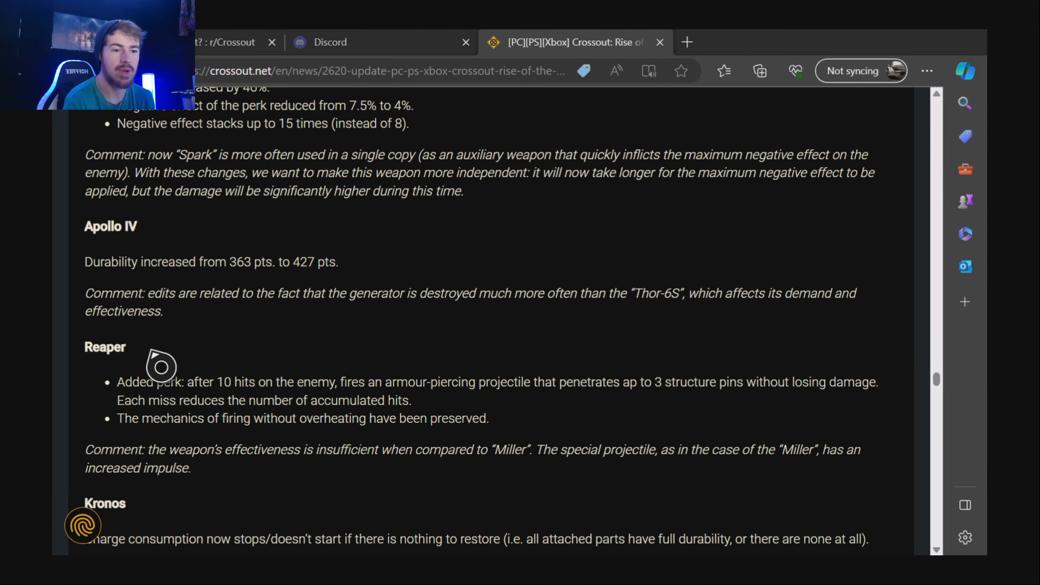
mouse_move(272, 384)
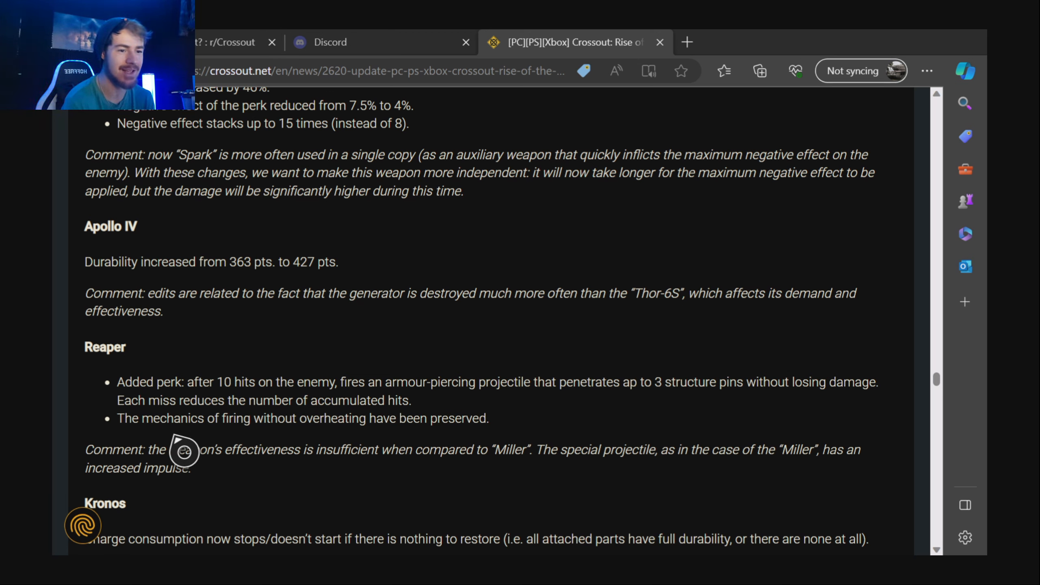
mouse_move(315, 445)
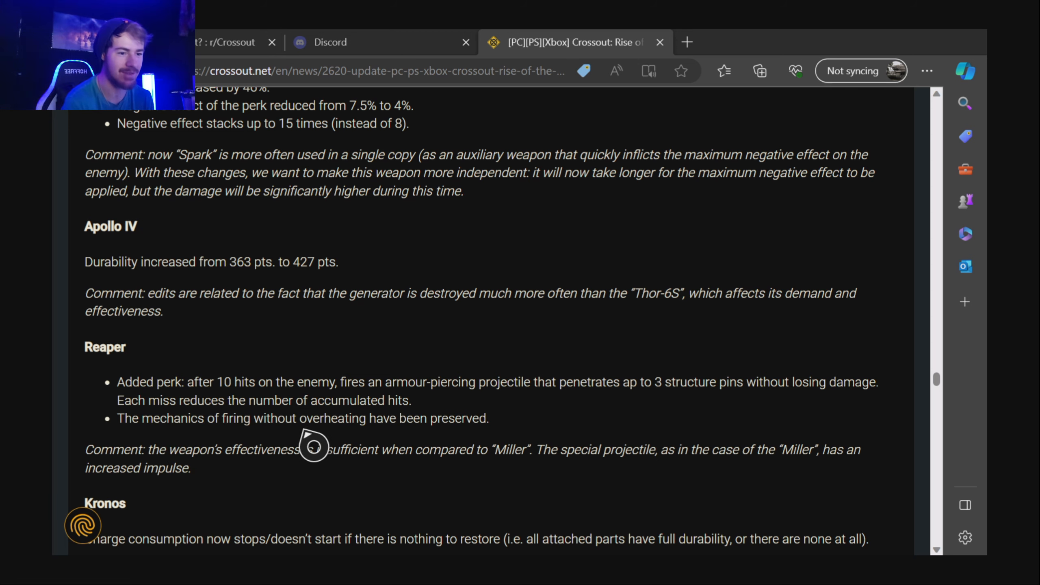
mouse_move(248, 504)
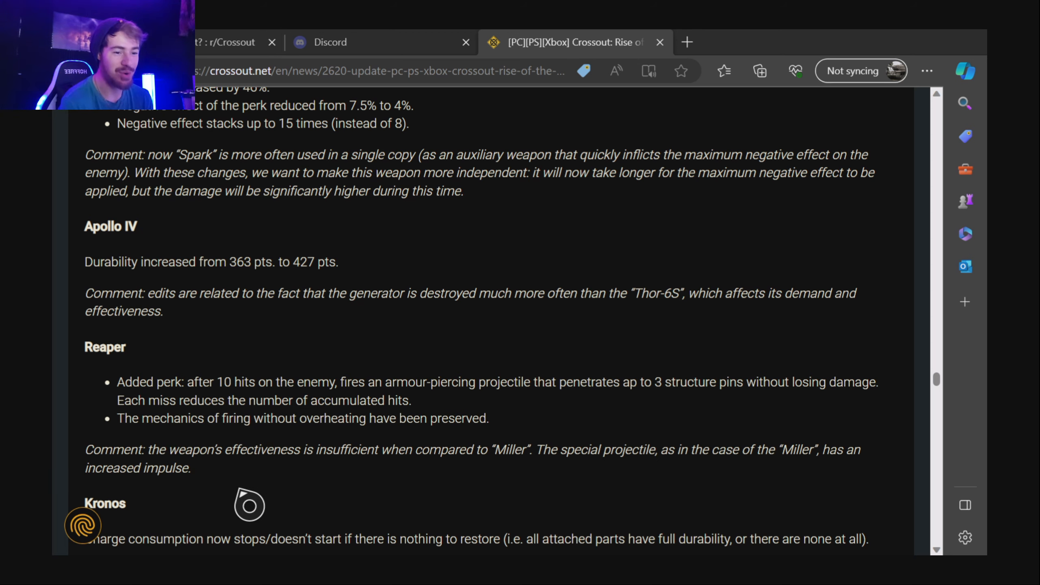
Scroll to Kronos's charge change, Muninn's drone cooldown and CC-18 Typhoon's nerfs.
scroll("down", 3)
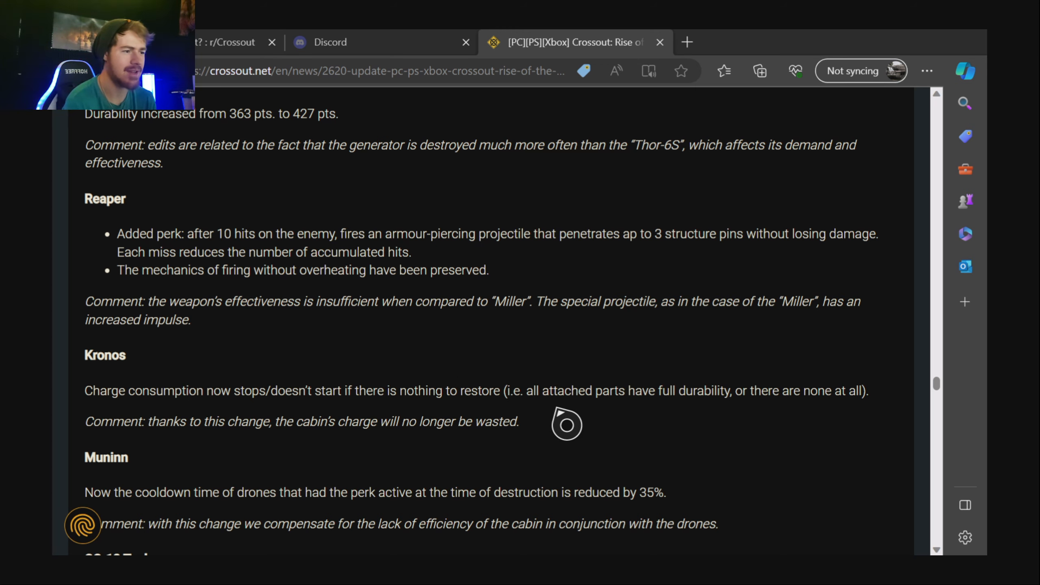
mouse_move(807, 423)
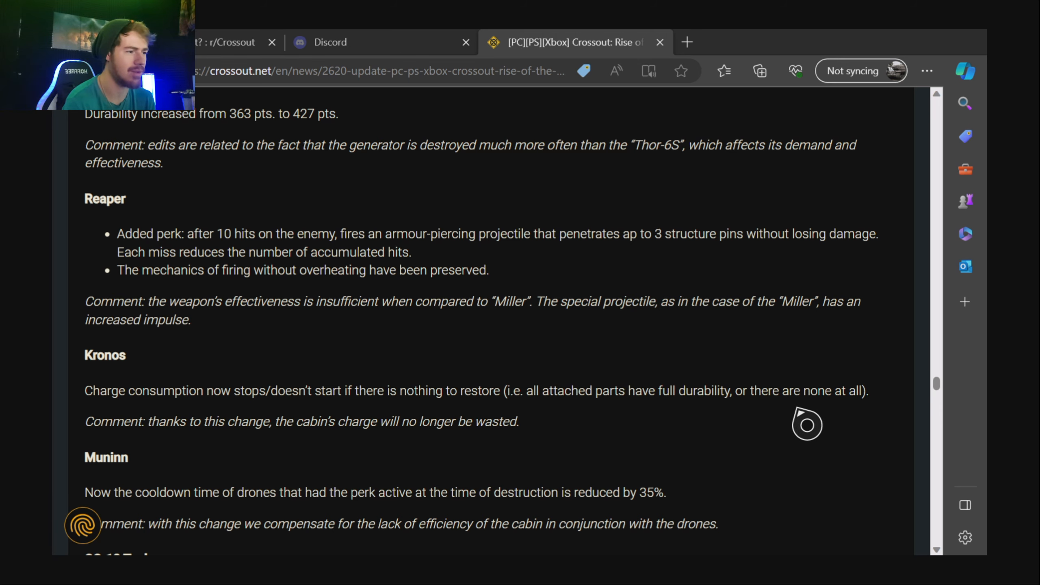
mouse_move(255, 488)
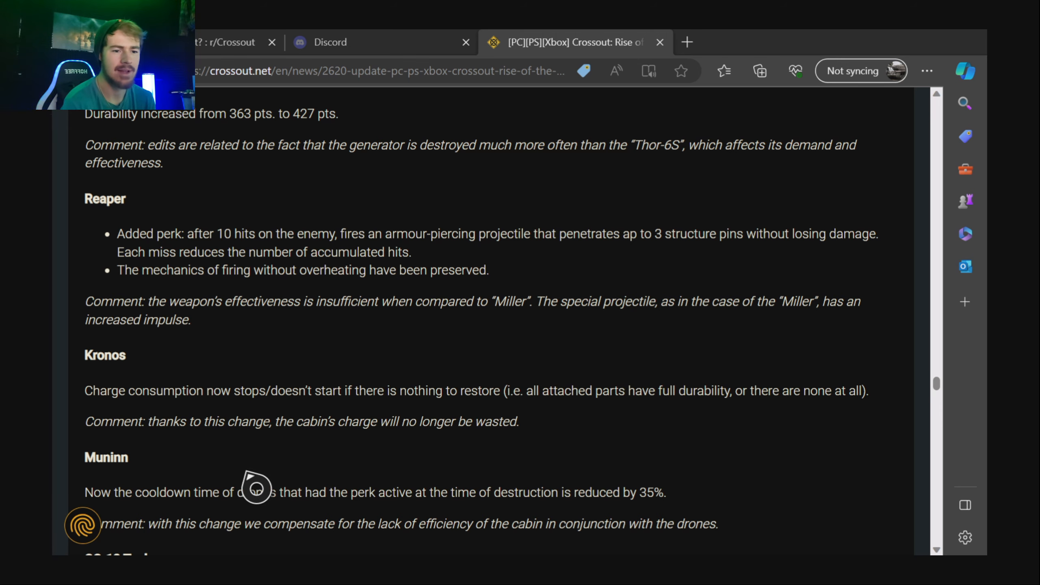
scroll("down", 3)
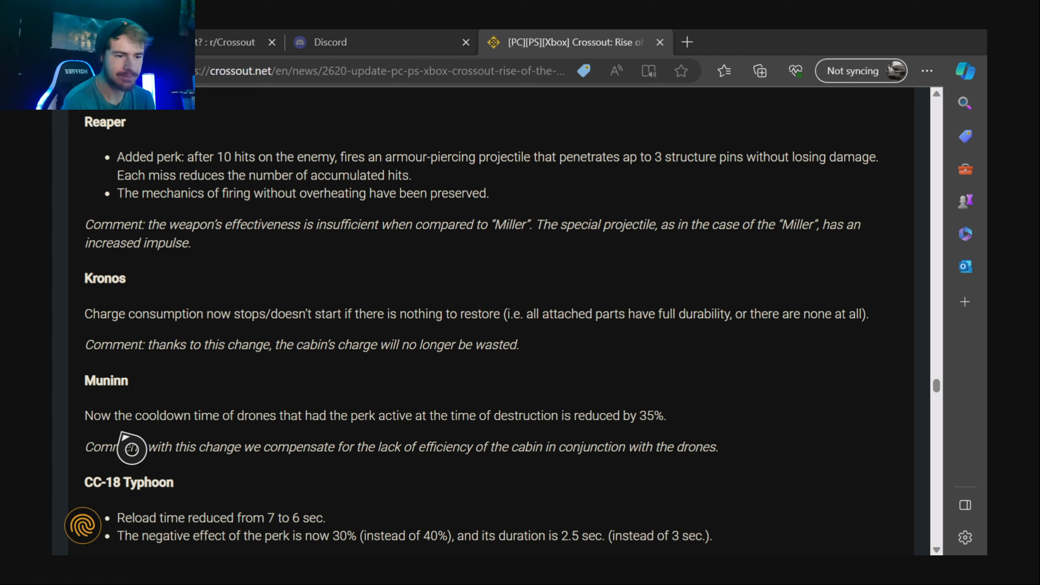
mouse_move(314, 449)
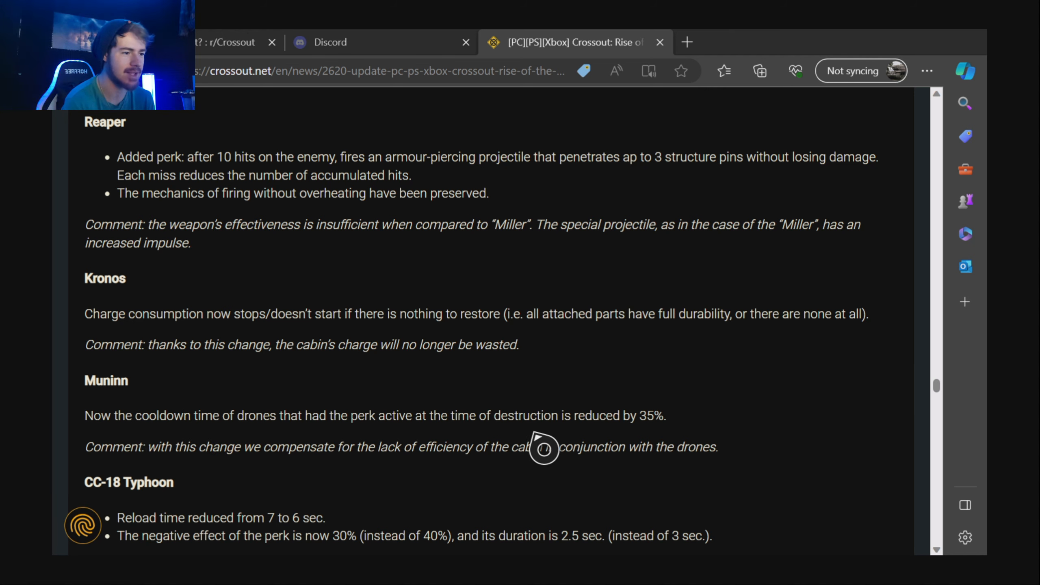
scroll("down", 3)
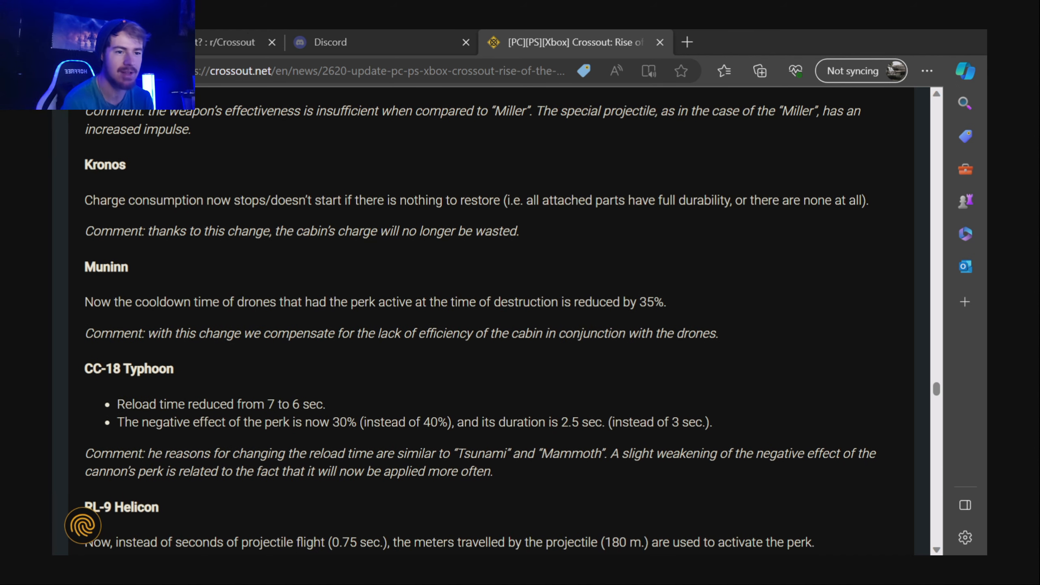
Highlight the CC-18 Typhoon heading and notes text, then clear the selection.
double_click(128, 369)
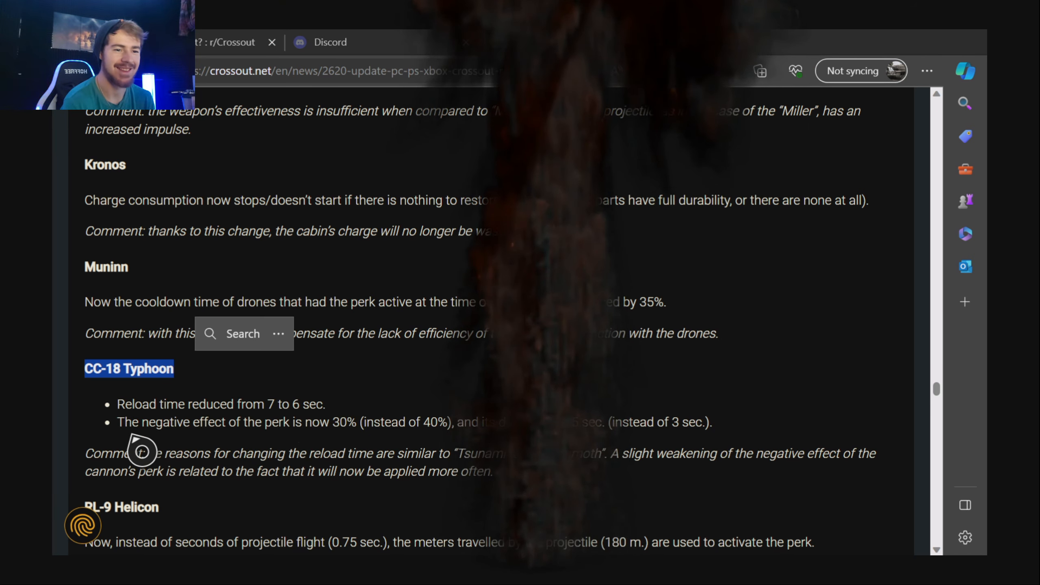
left_click_drag(126, 422, 693, 454)
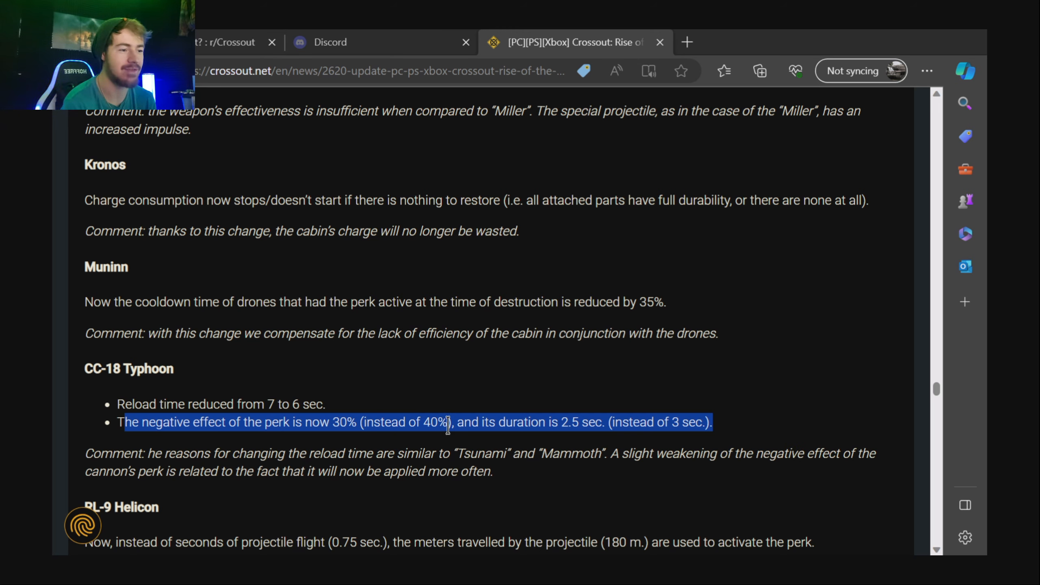
left_click(582, 430)
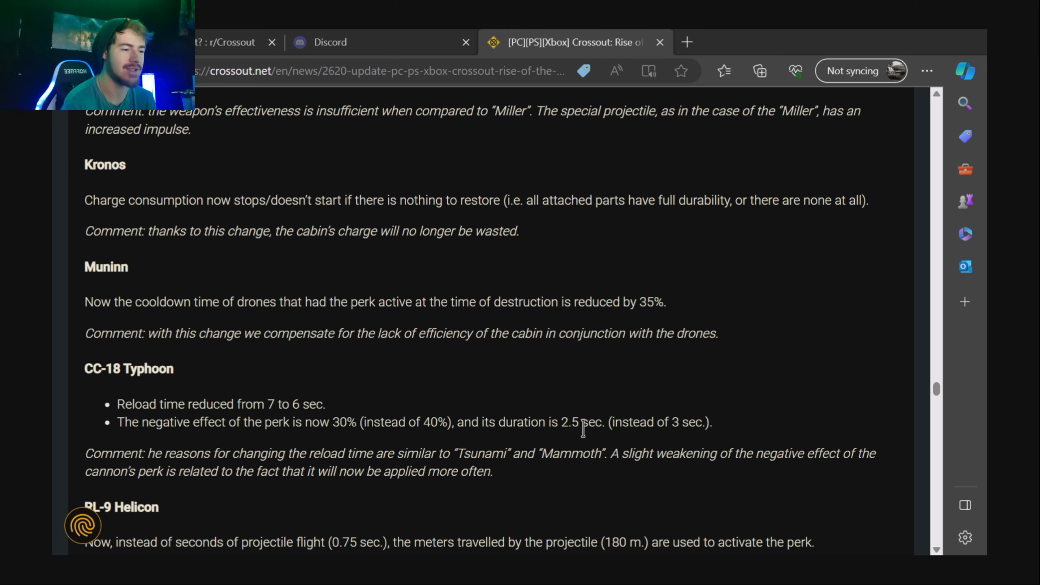
mouse_move(733, 438)
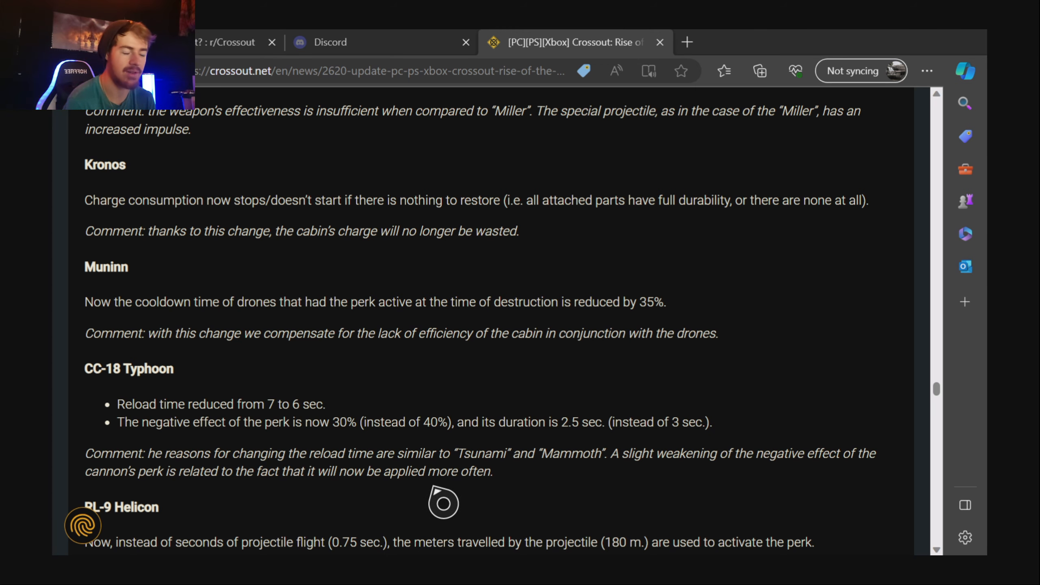
mouse_move(414, 499)
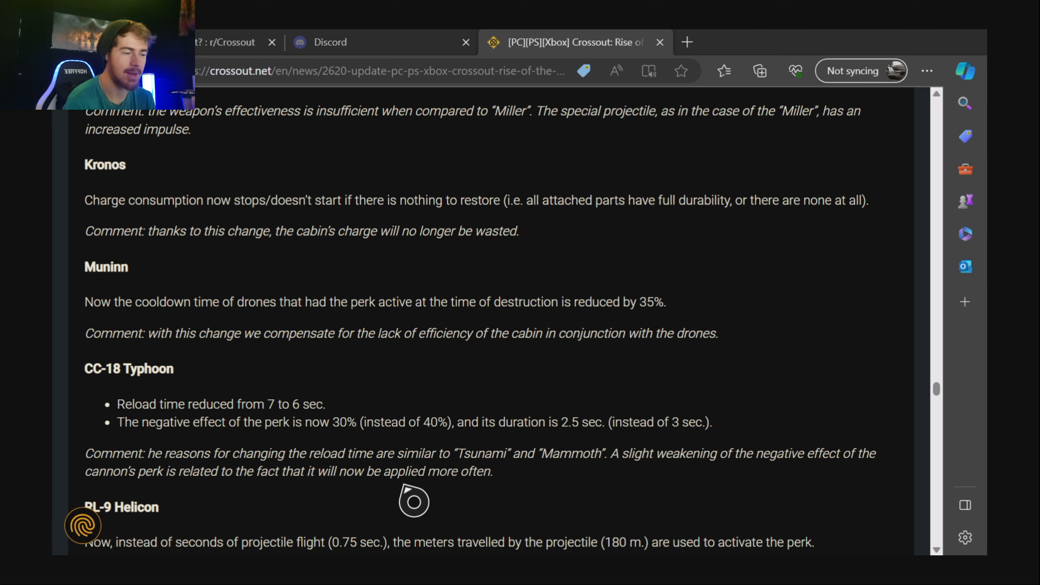
Scroll to RL-9 Helicon's perk change and Flash I's damage and perk changes.
scroll("down", 3)
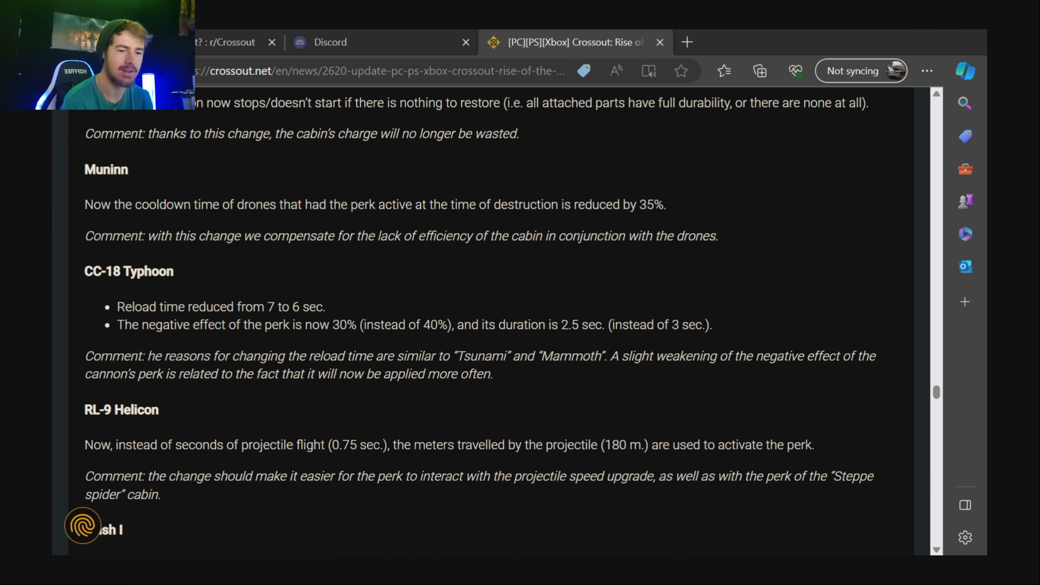
scroll("down", 3)
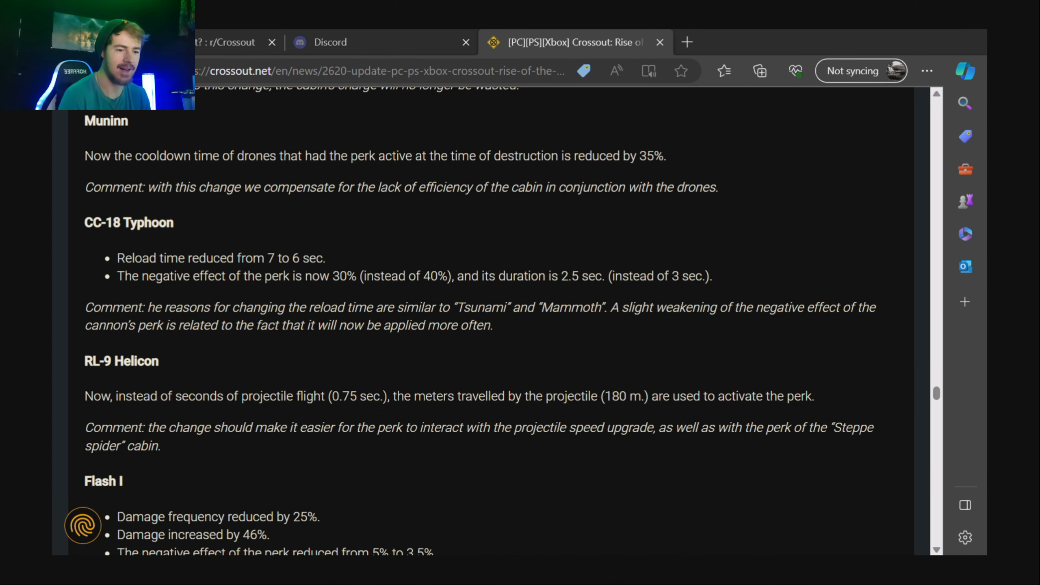
scroll("down", 3)
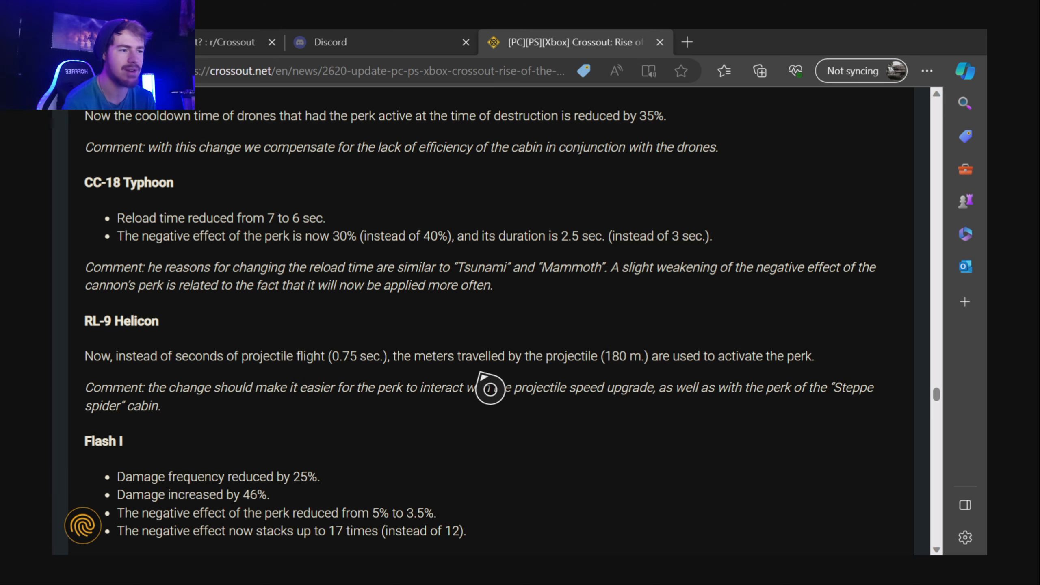
mouse_move(644, 390)
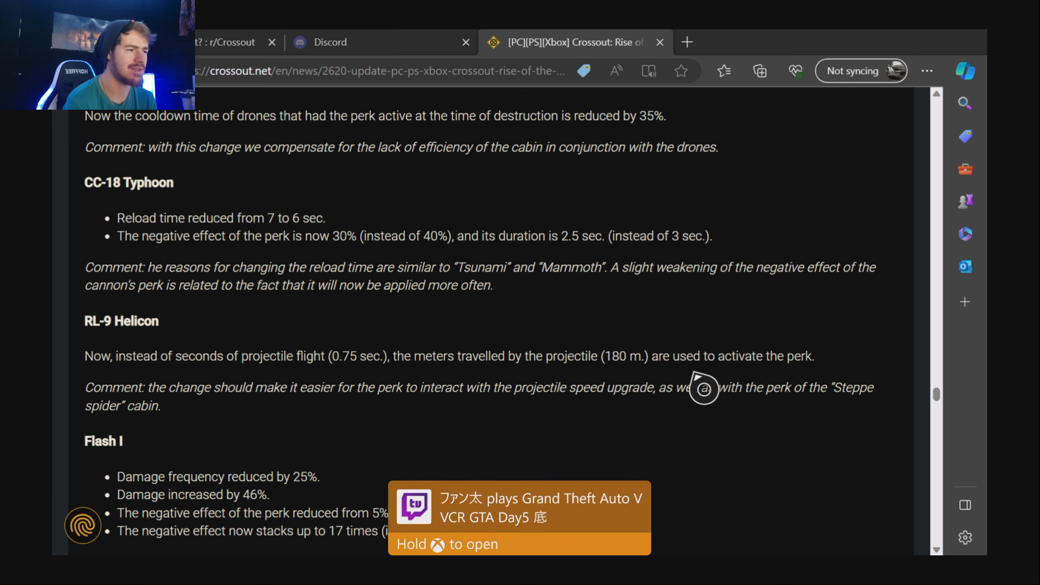
mouse_move(171, 432)
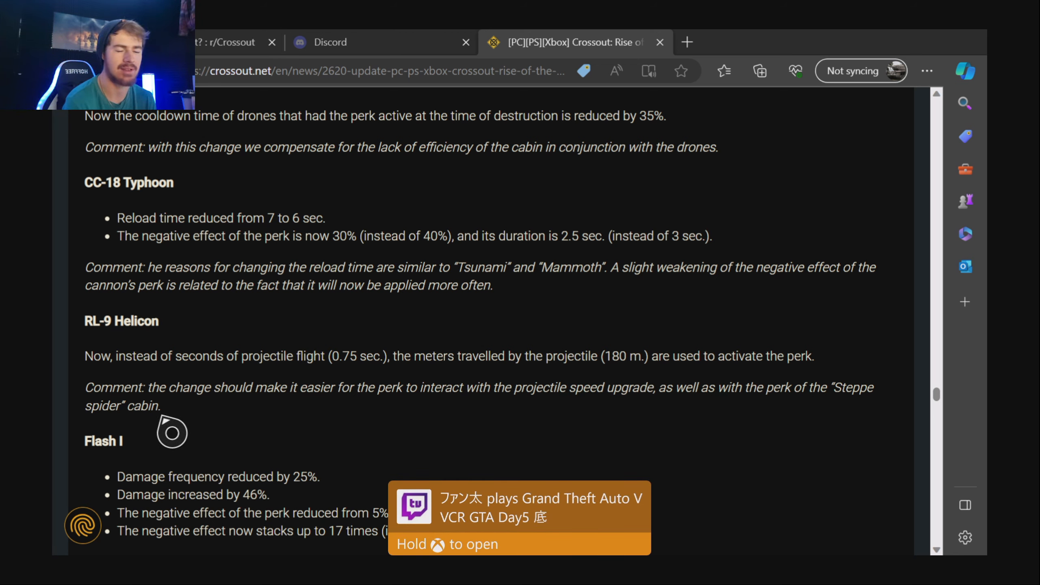
scroll("down", 3)
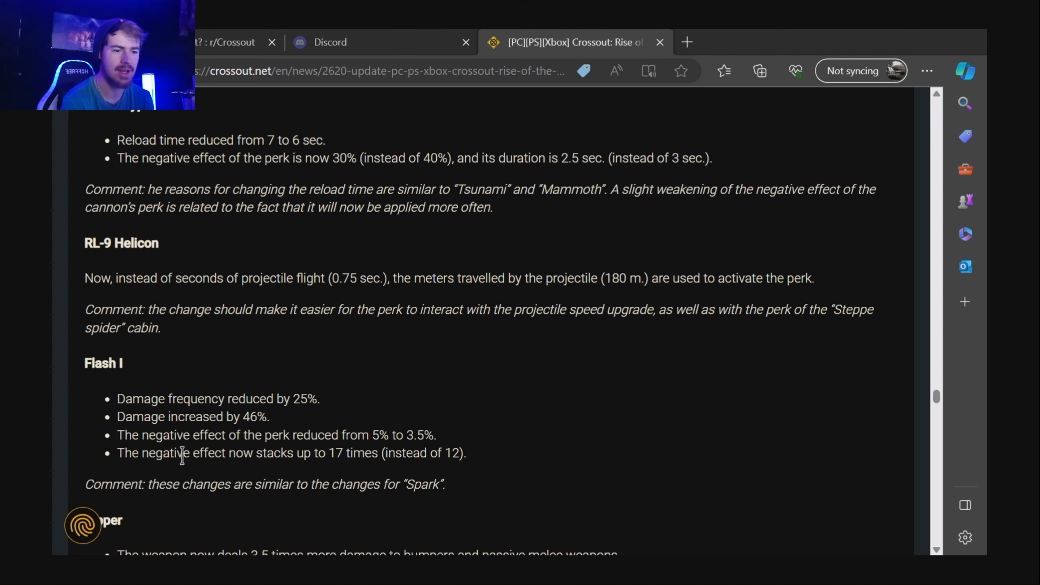
mouse_move(358, 457)
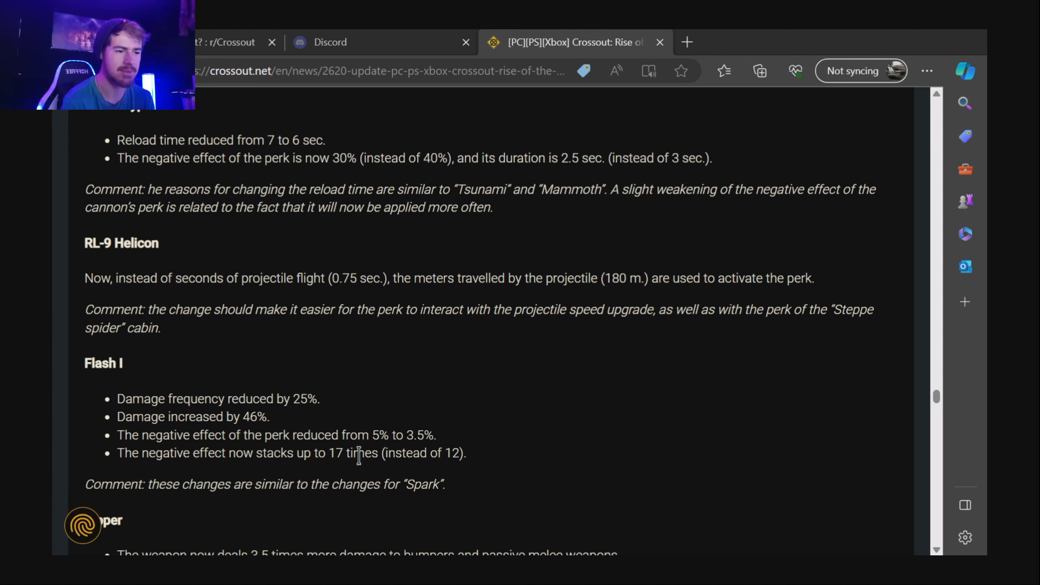
Scroll past Ripper's melee damage change to the part upgrade bonuses optimization heading.
scroll("down", 3)
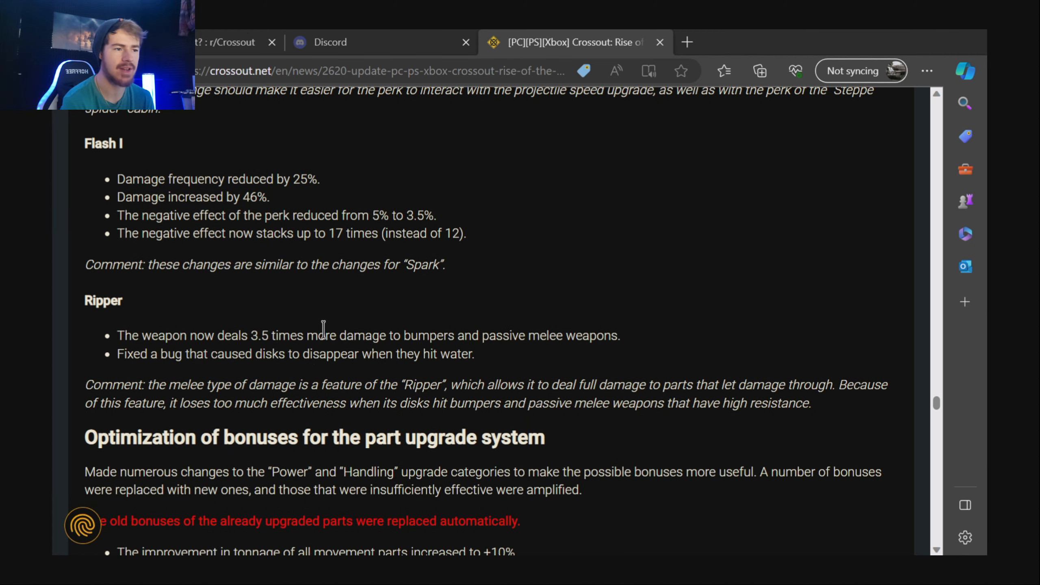
mouse_move(530, 380)
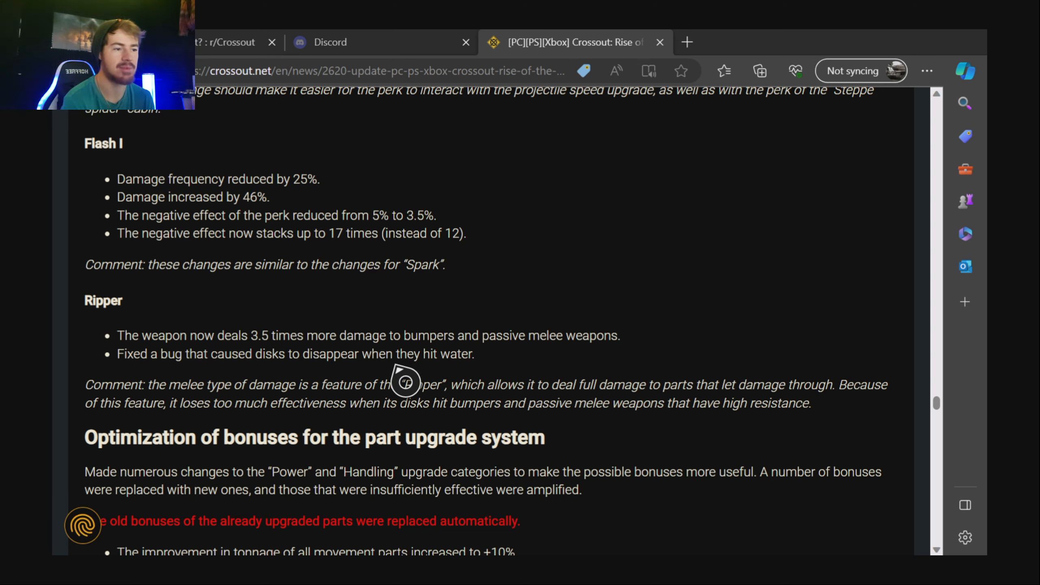
scroll("down", 3)
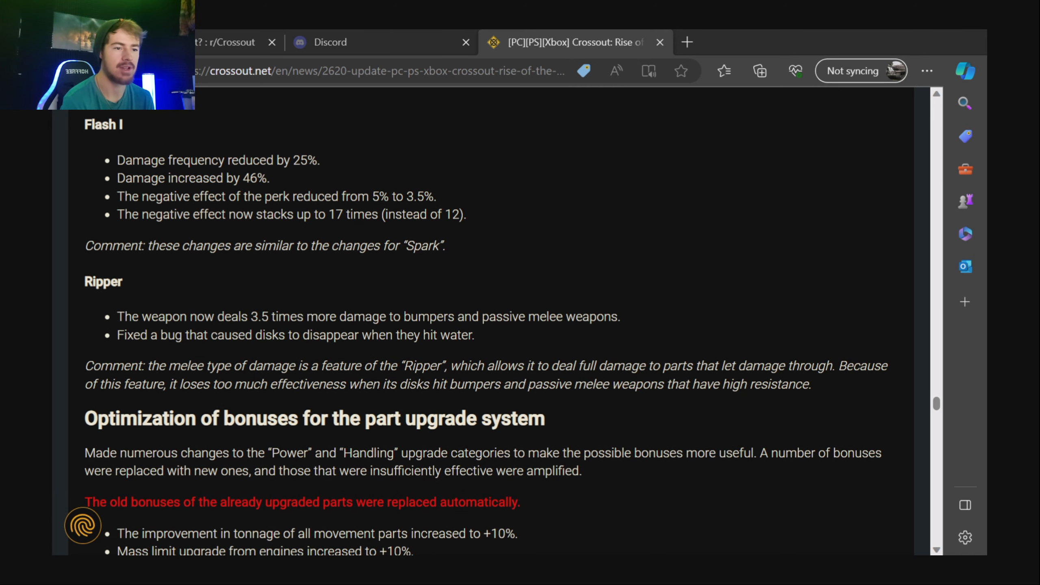
scroll("down", 3)
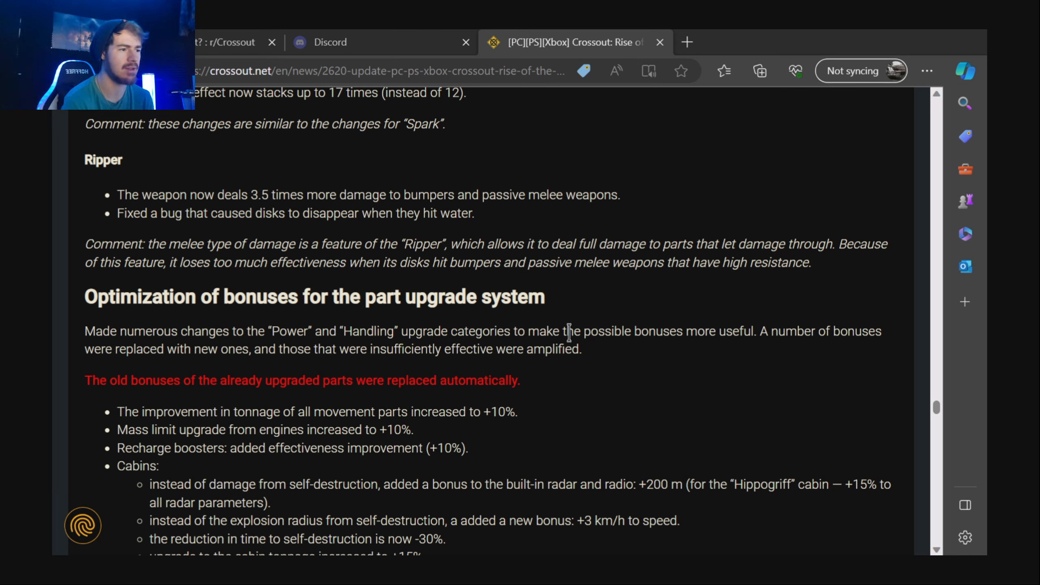
mouse_move(699, 331)
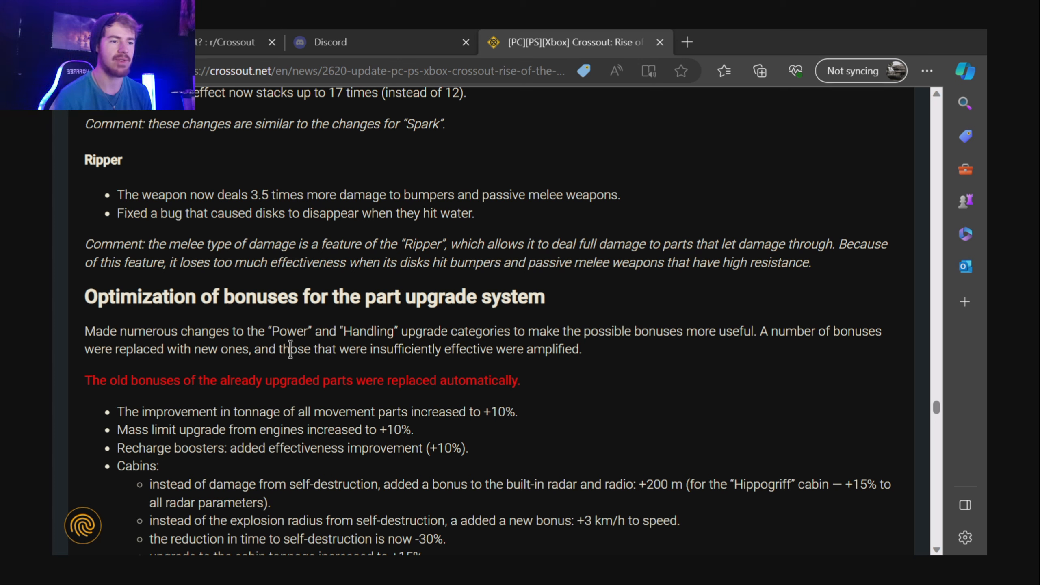
mouse_move(464, 352)
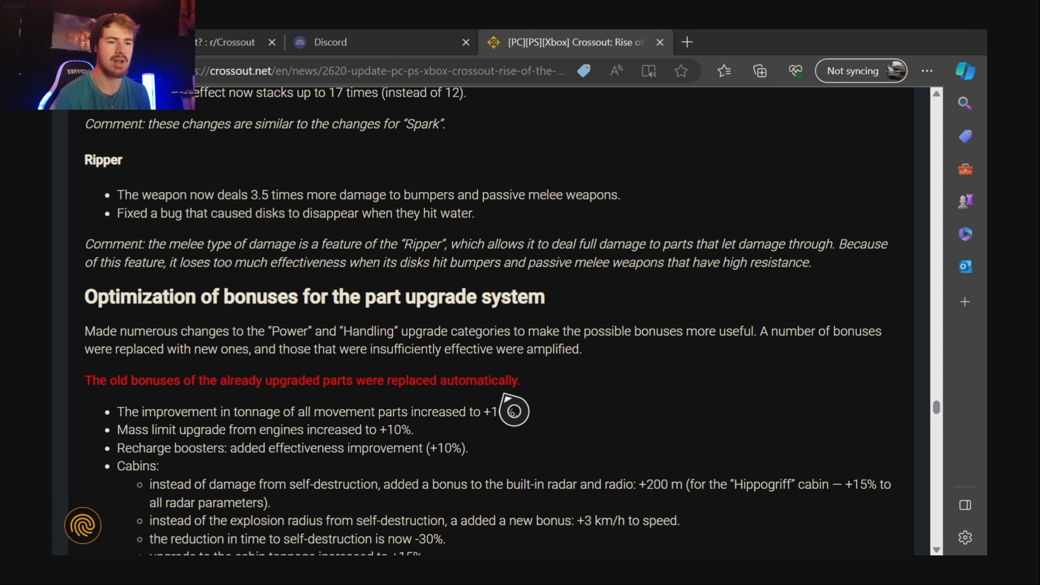
Scroll through the Cabins, 'In all weapons' and spread stability upgrade bullet lists.
scroll("down", 3)
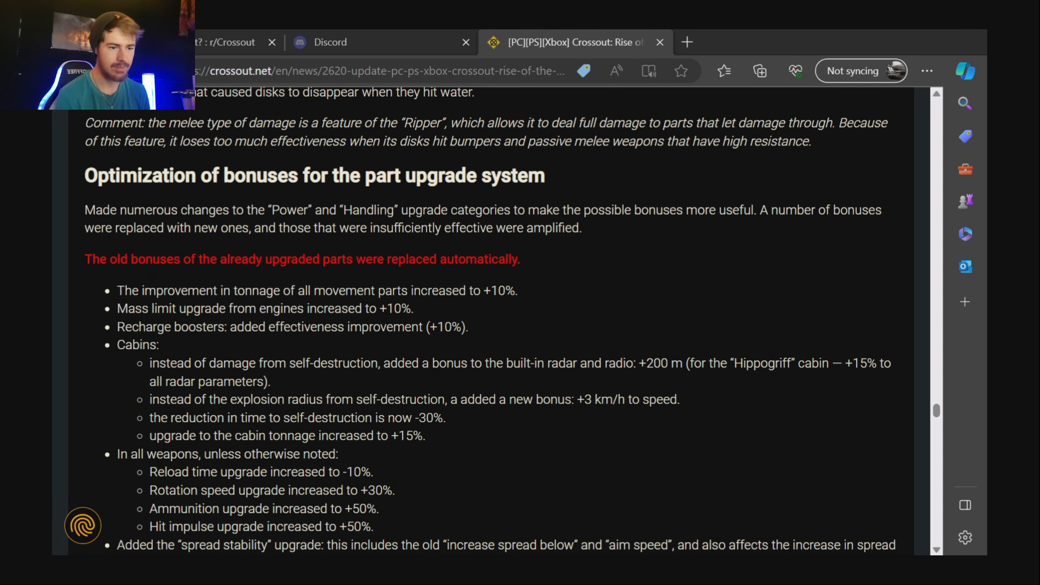
scroll("down", 3)
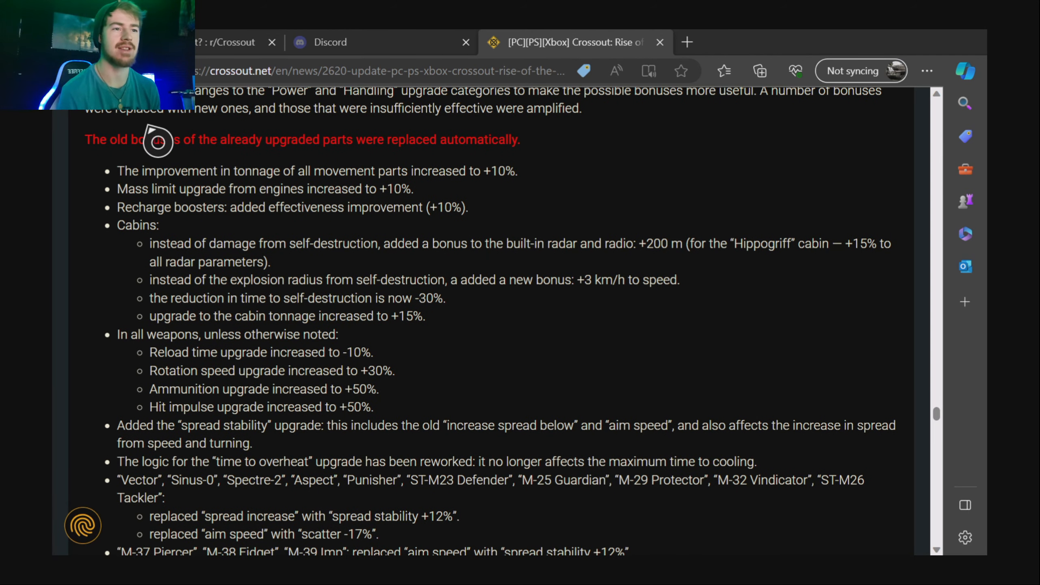
mouse_move(380, 171)
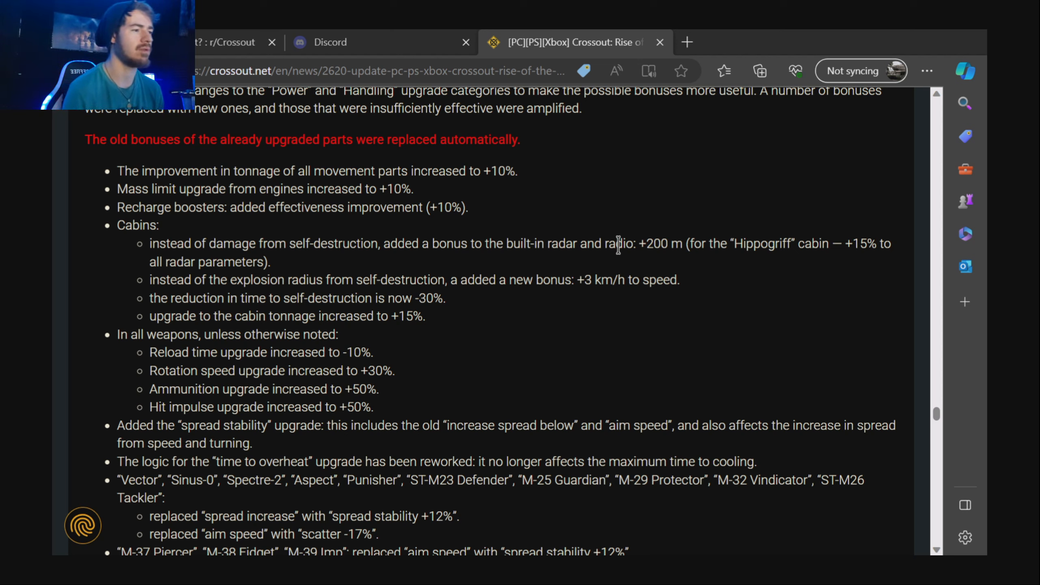
mouse_move(623, 247)
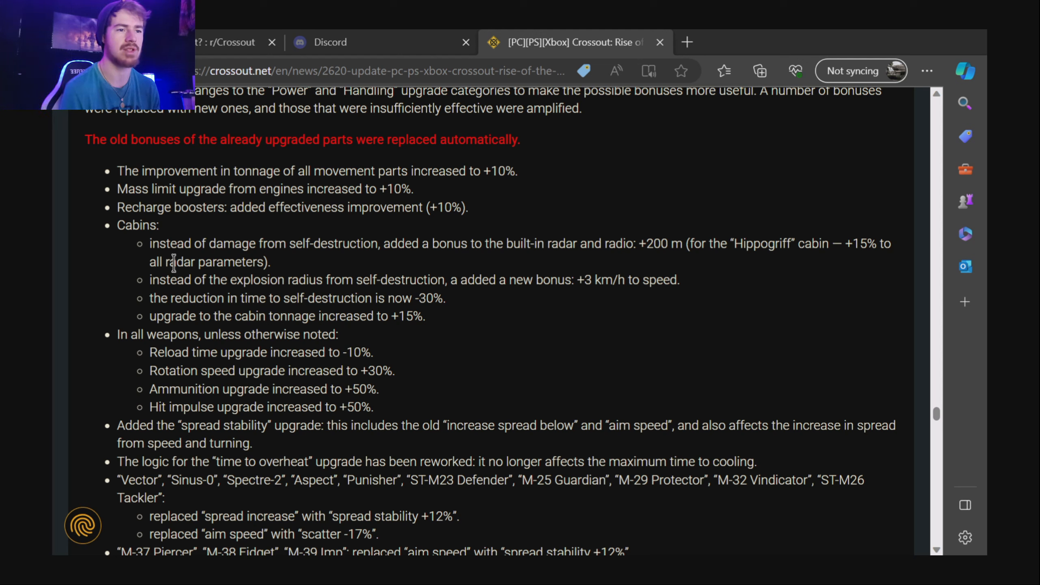
mouse_move(316, 301)
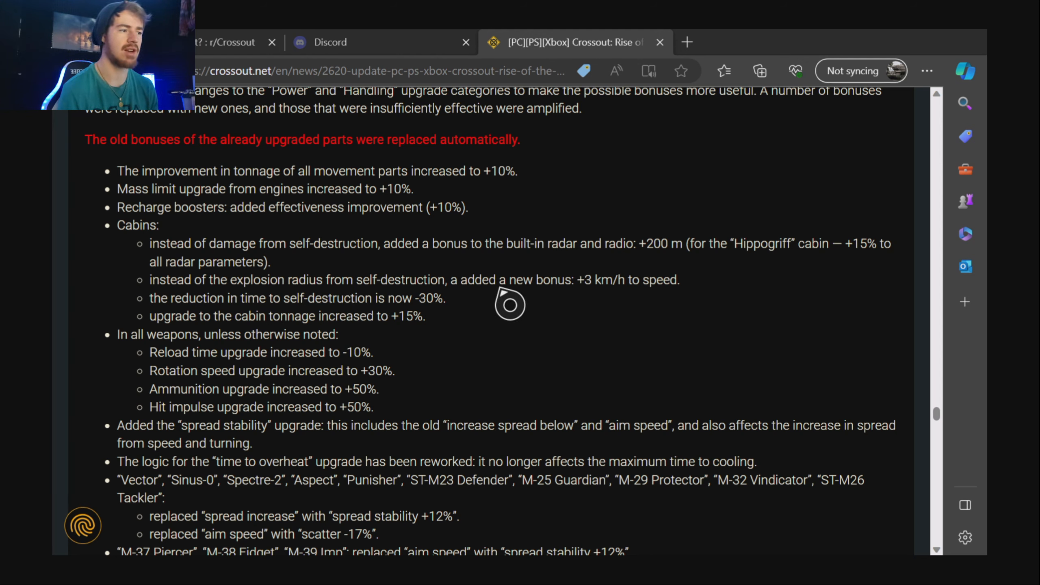
mouse_move(588, 305)
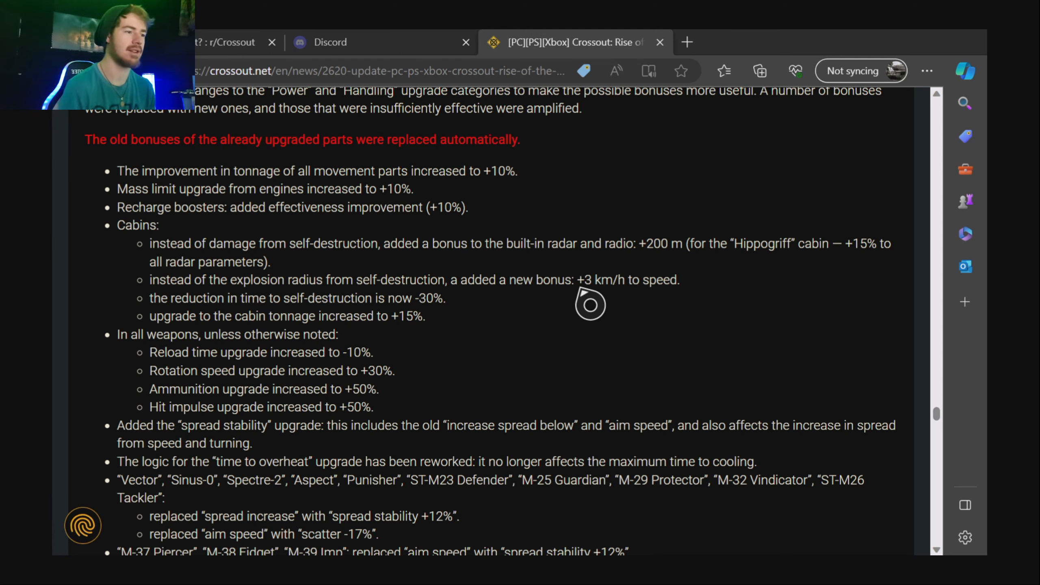
mouse_move(519, 322)
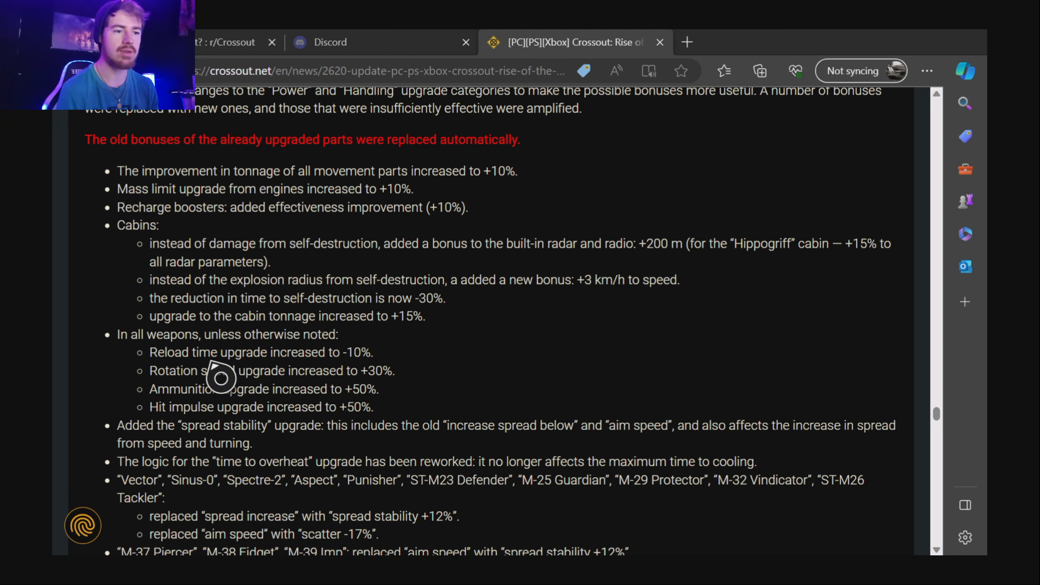
mouse_move(318, 378)
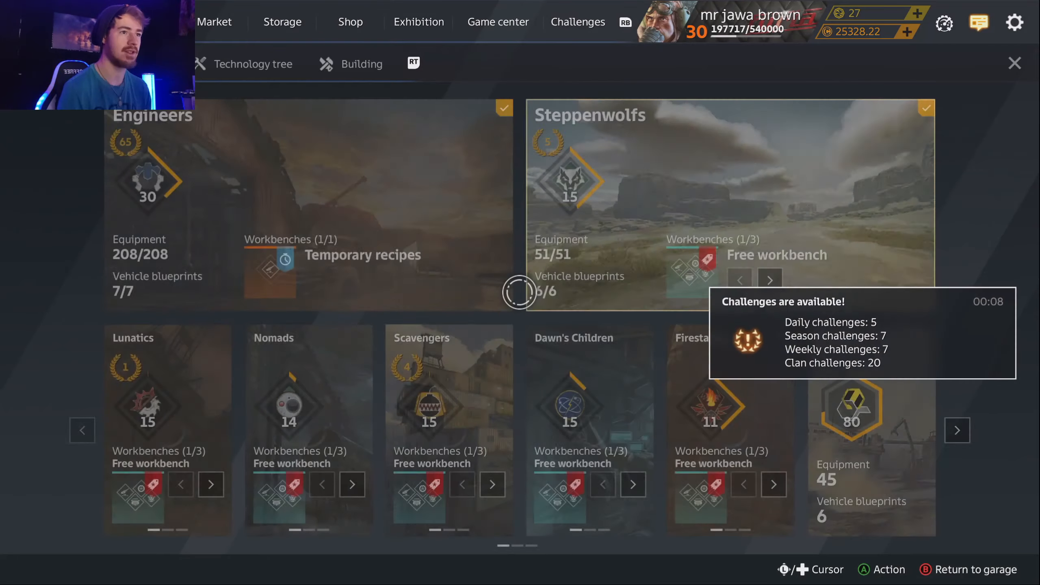
Open Storage weapons and scroll the owned items down to the ATGM Flute and Waltz rows.
left_click(282, 21)
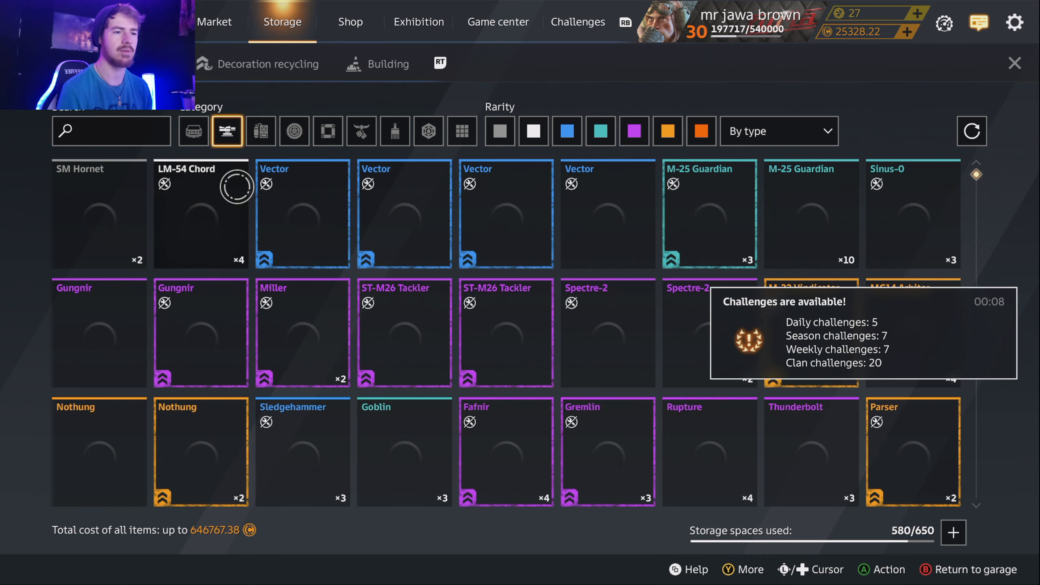
scroll("down", 3)
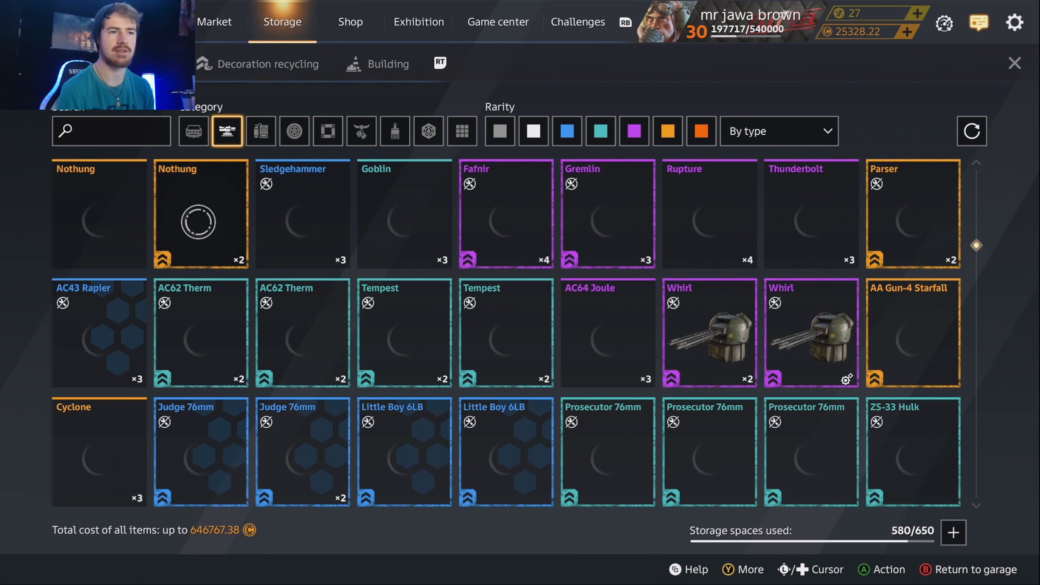
scroll("down", 3)
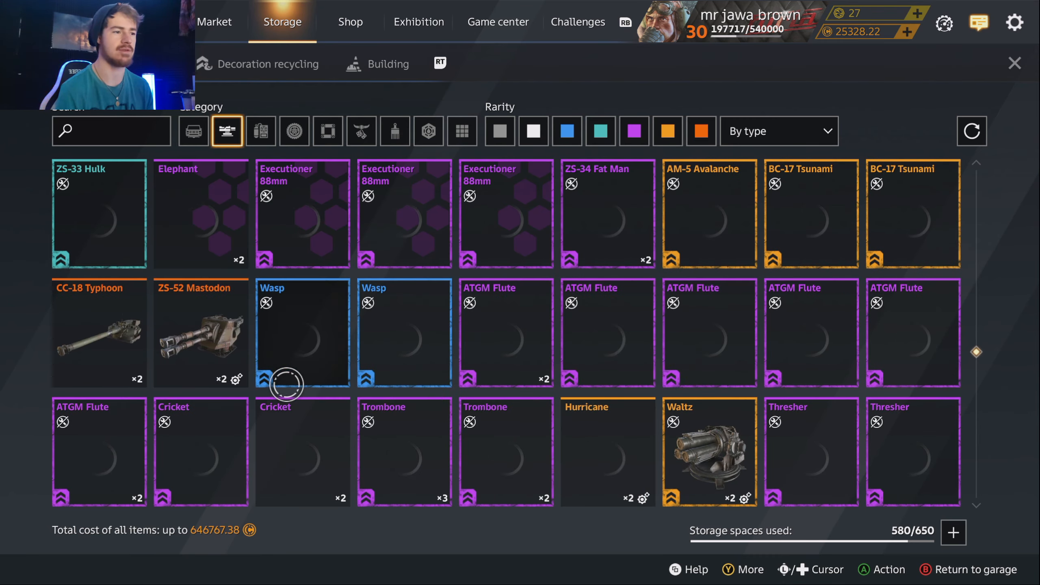
mouse_move(746, 366)
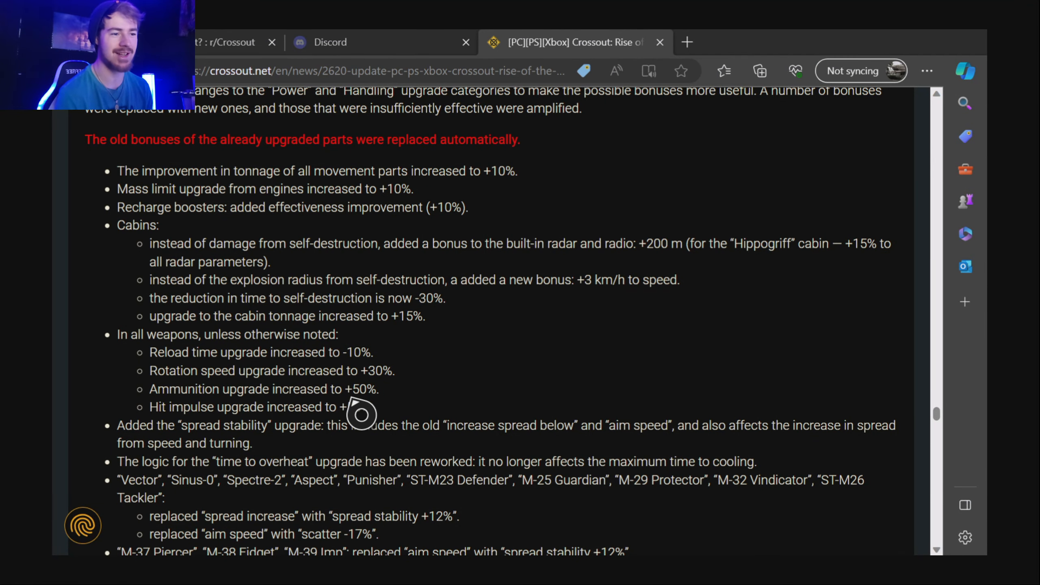
mouse_move(408, 398)
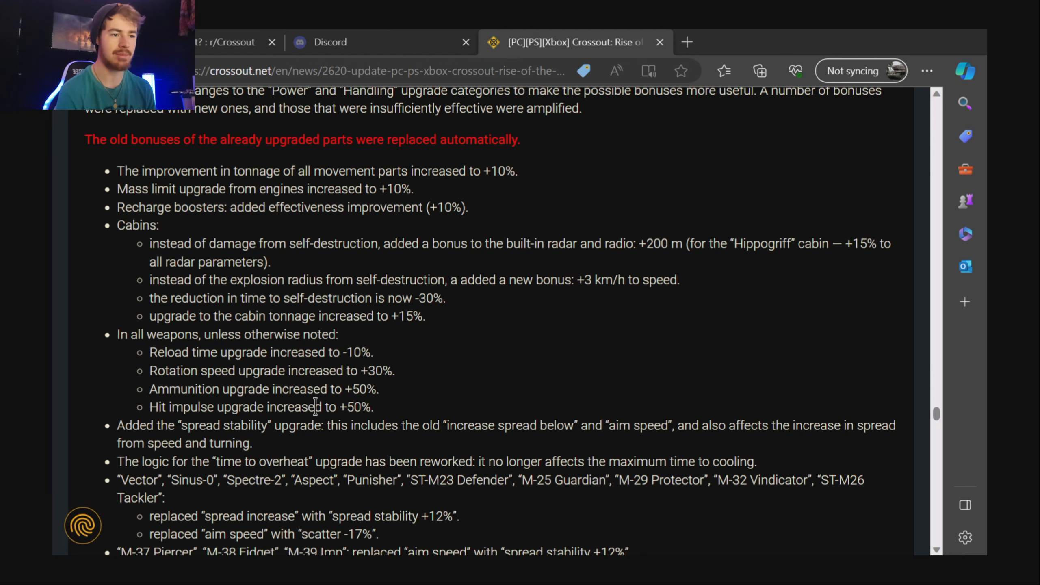
Scroll down the weapon upgrade list past the Vector group to Miller's and Reaper's bonus replacements.
scroll("down", 3)
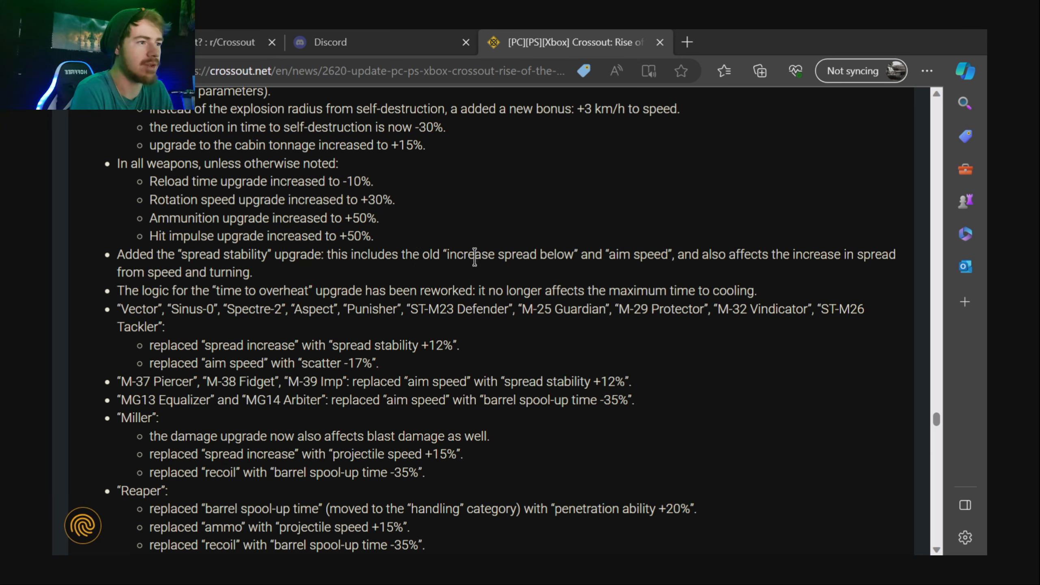
mouse_move(652, 255)
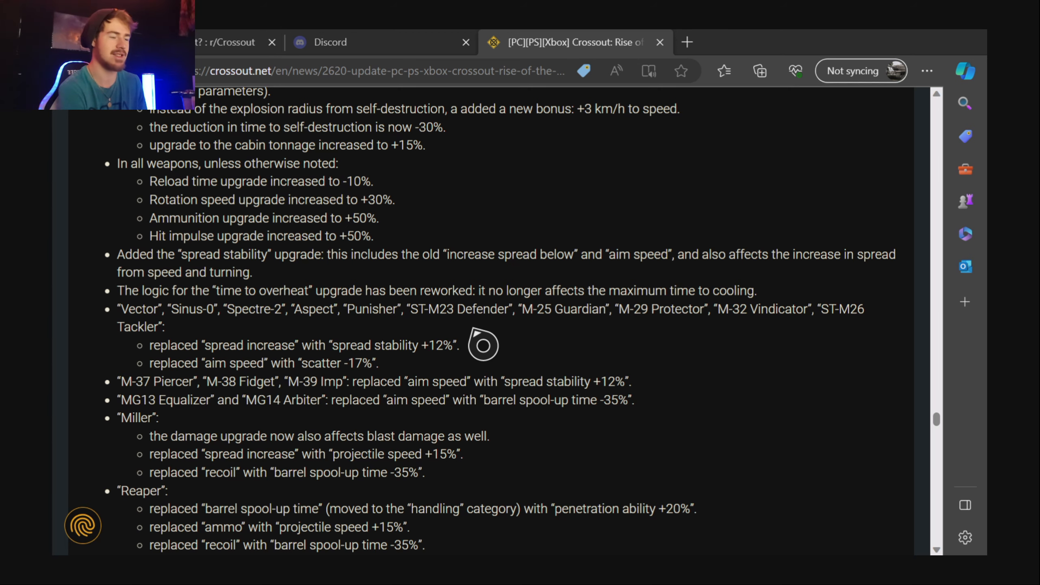
mouse_move(282, 344)
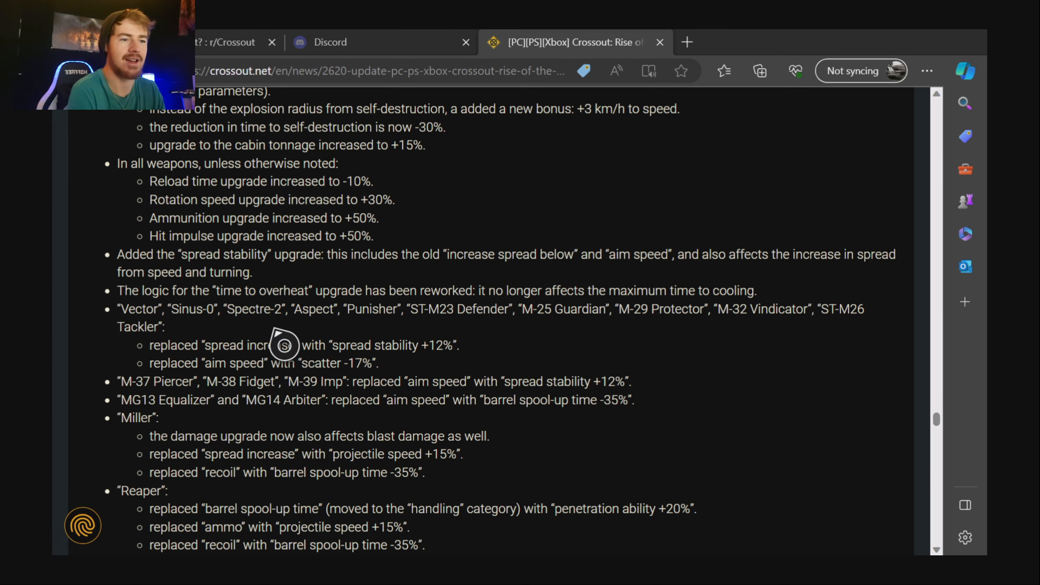
mouse_move(408, 317)
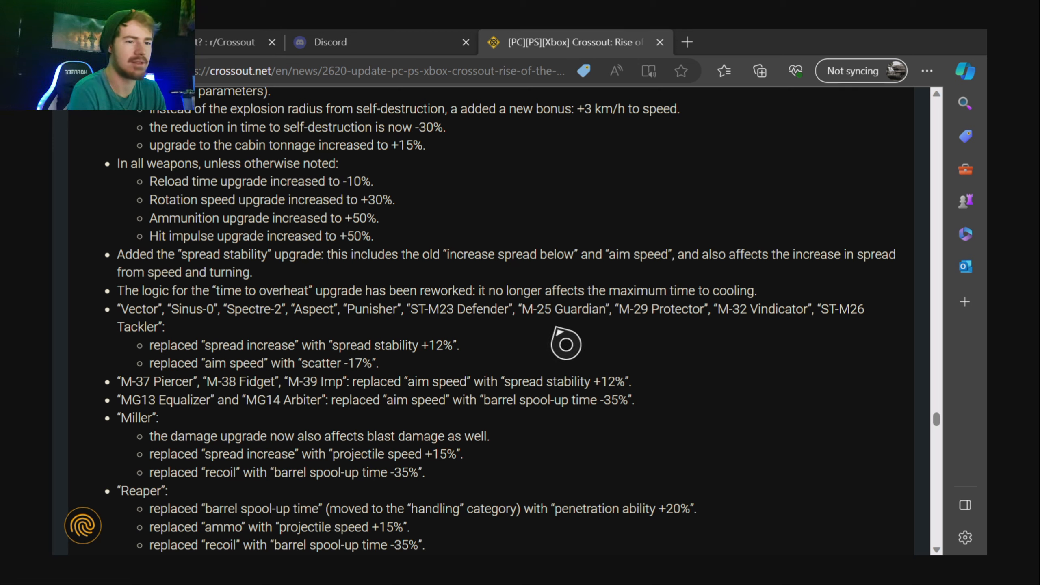
mouse_move(515, 344)
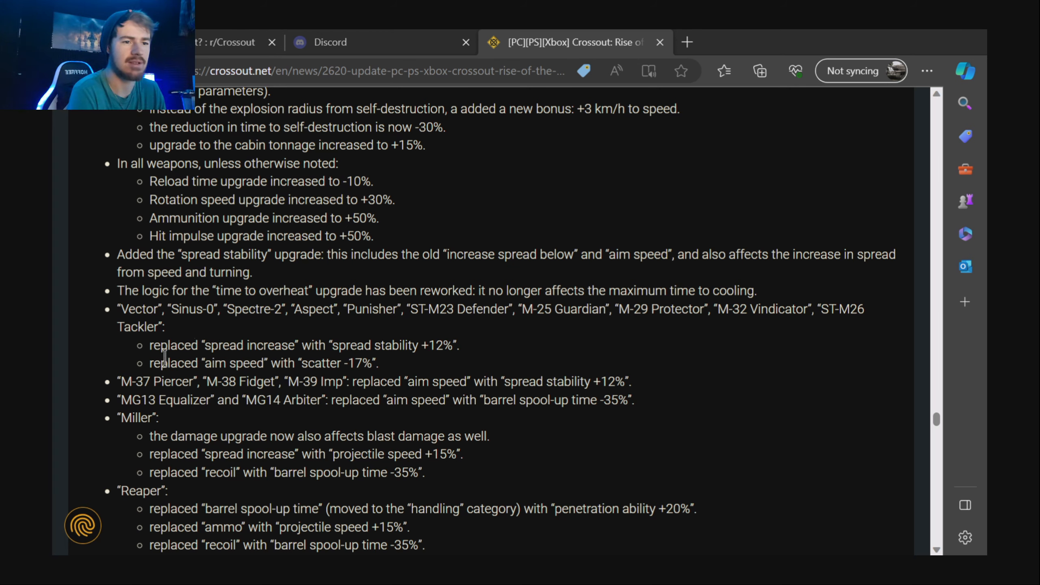
mouse_move(431, 352)
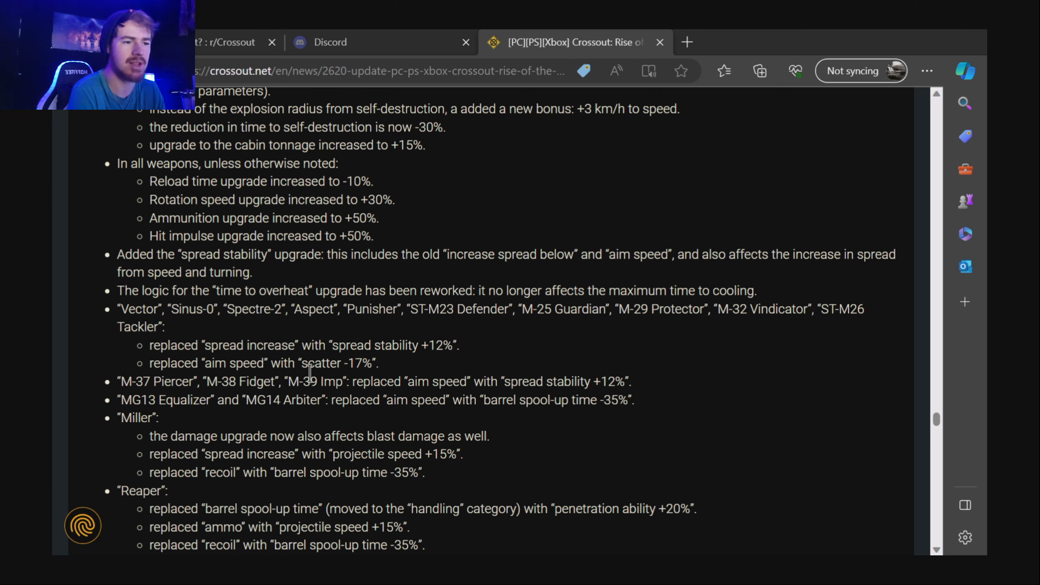
mouse_move(381, 391)
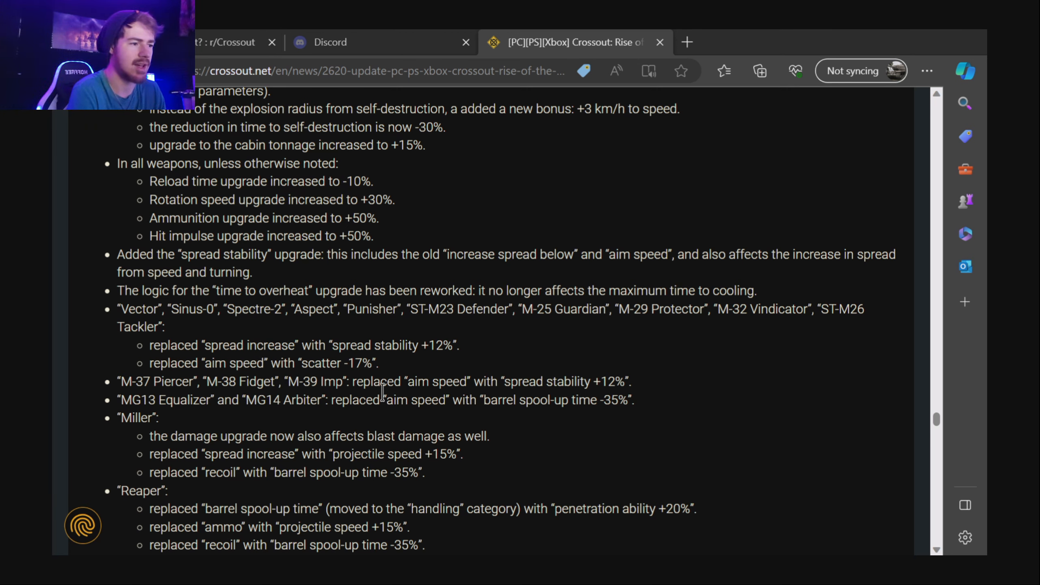
mouse_move(208, 391)
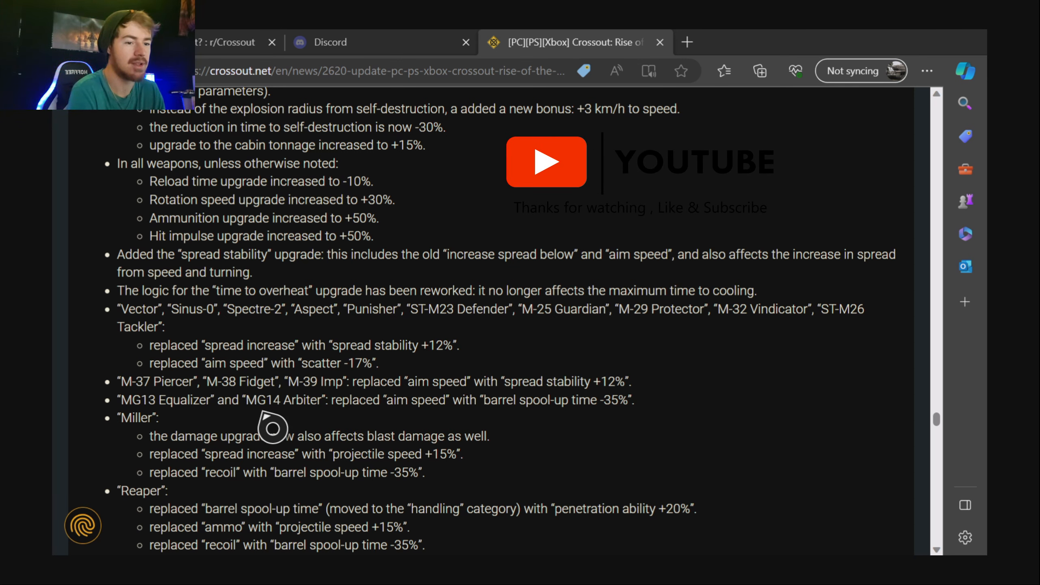
Scroll down through the remaining weapon upgrade bonus replacements after Miller and Reaper.
scroll("down", 3)
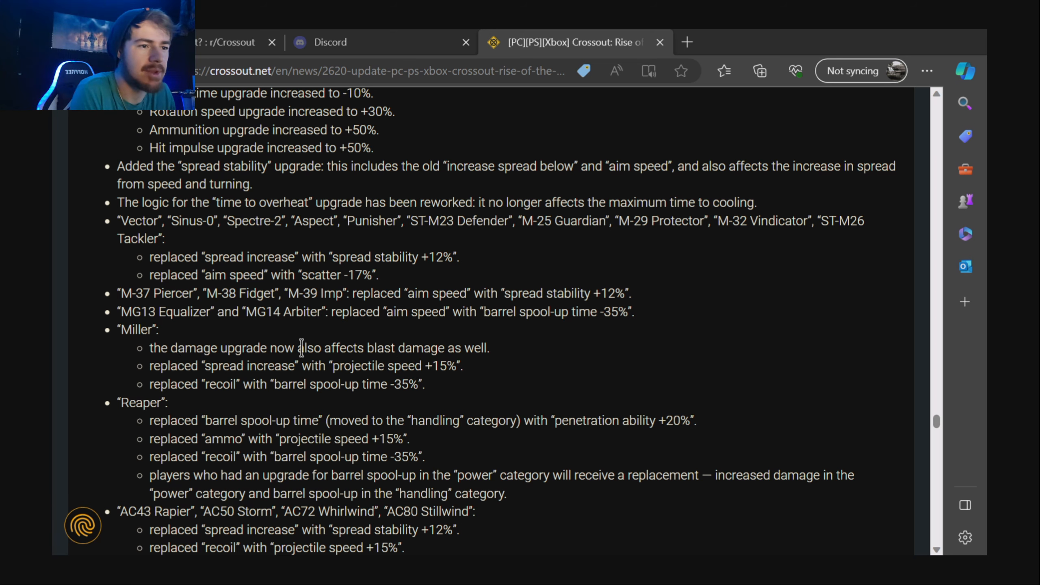
mouse_move(441, 374)
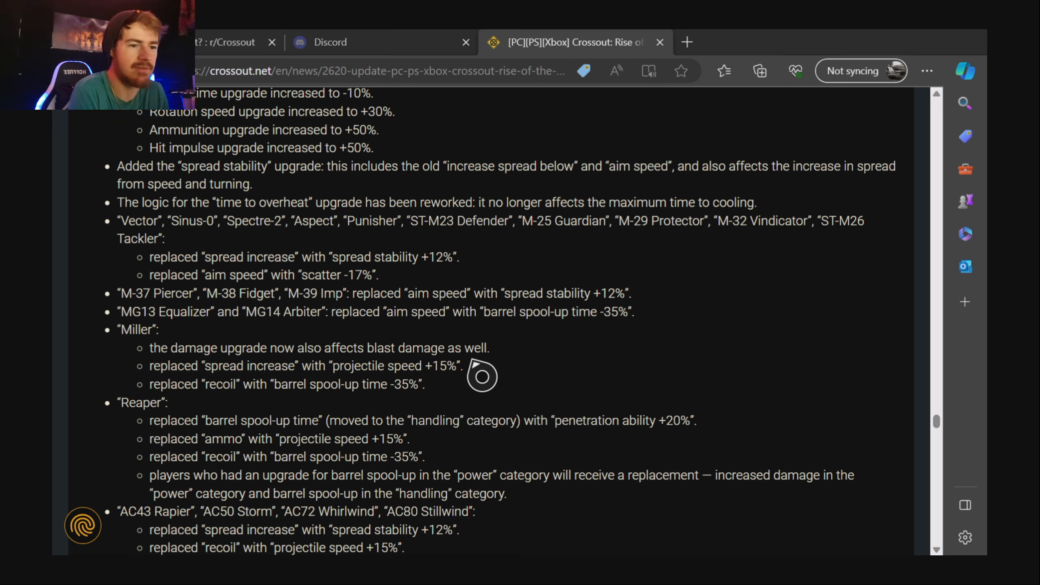
mouse_move(270, 409)
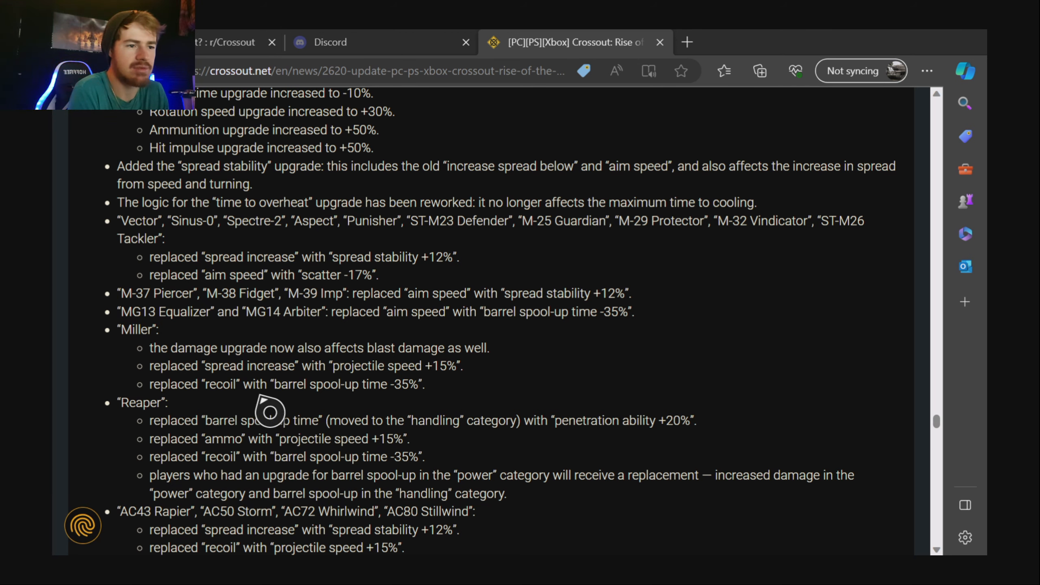
mouse_move(194, 411)
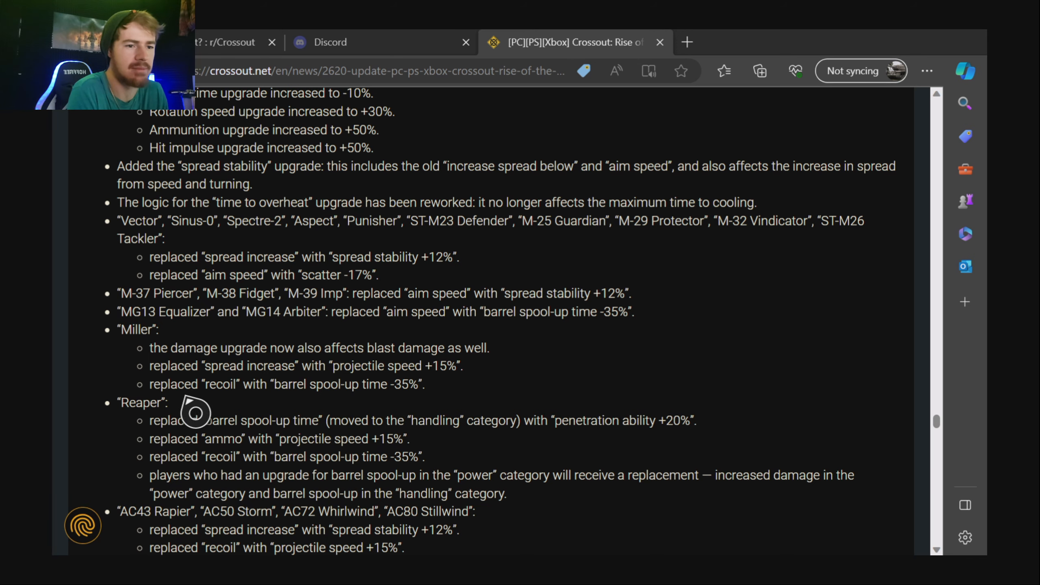
scroll("down", 3)
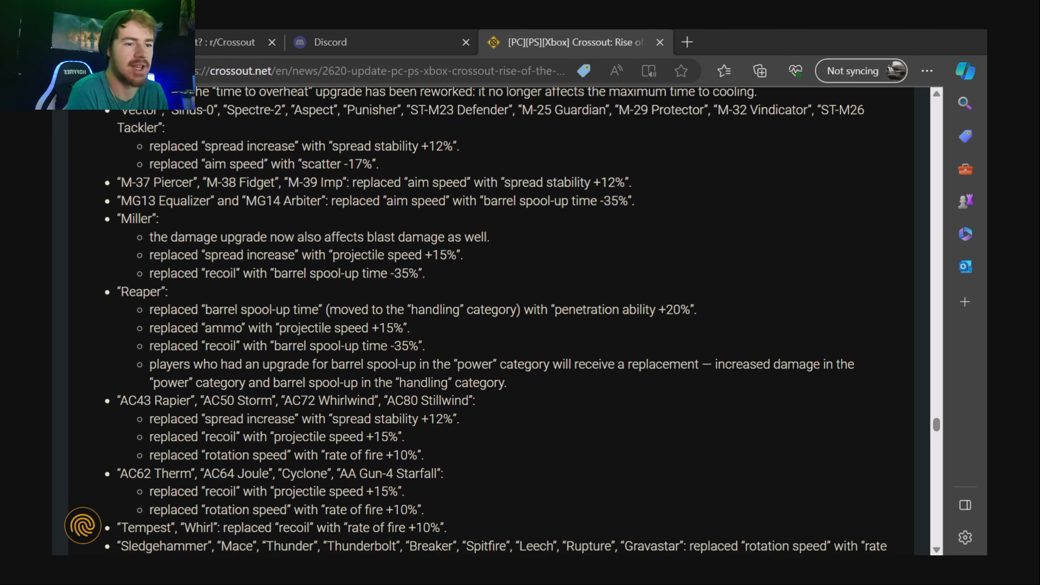
scroll("down", 3)
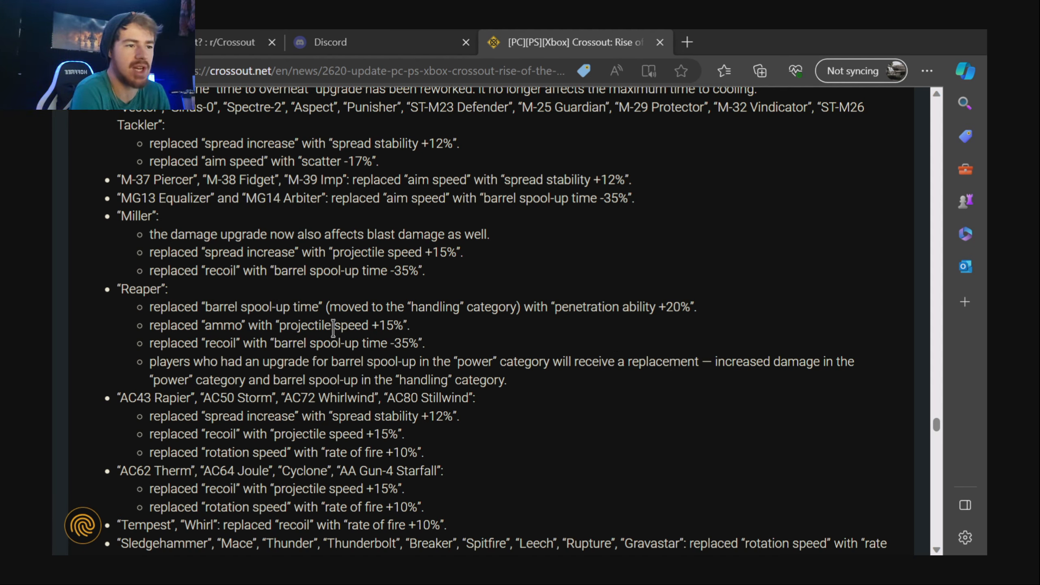
mouse_move(375, 348)
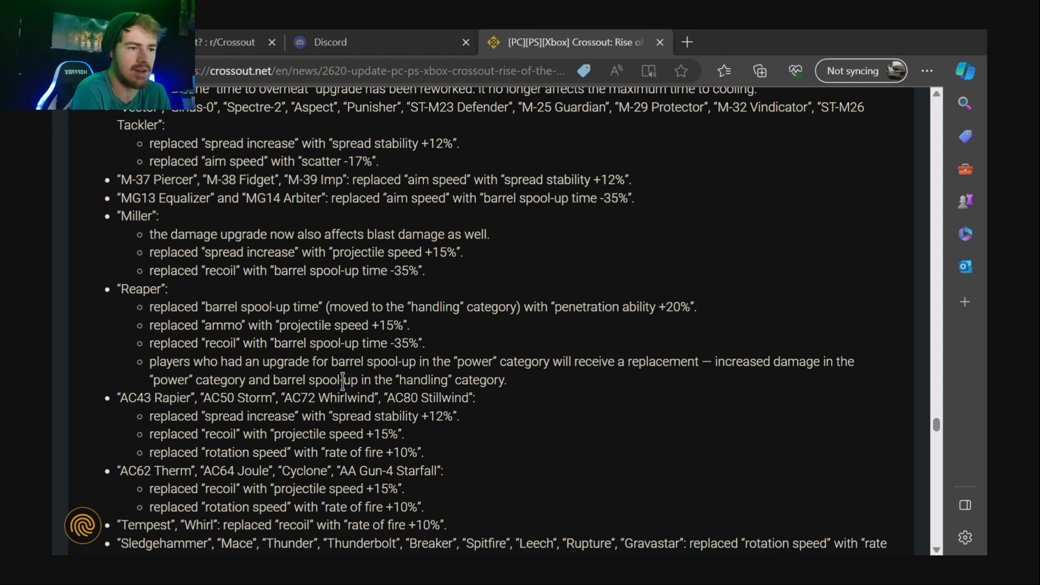
scroll("down", 3)
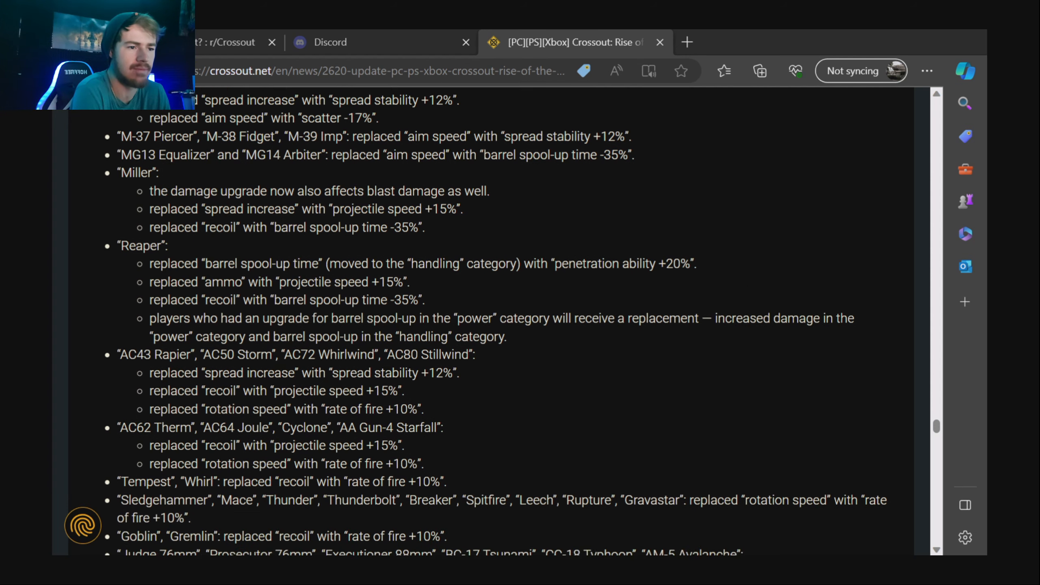
scroll("down", 3)
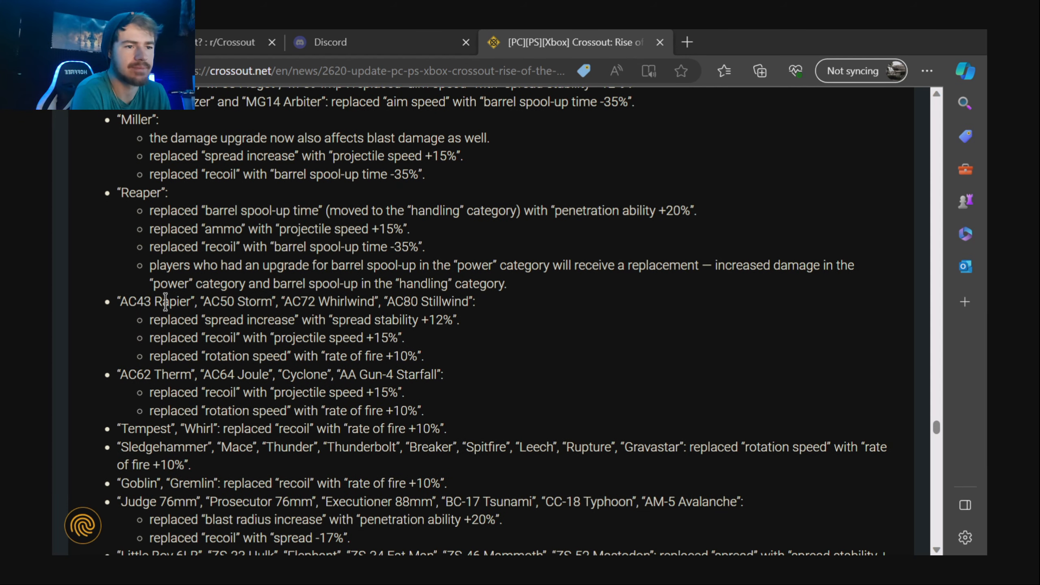
scroll("down", 3)
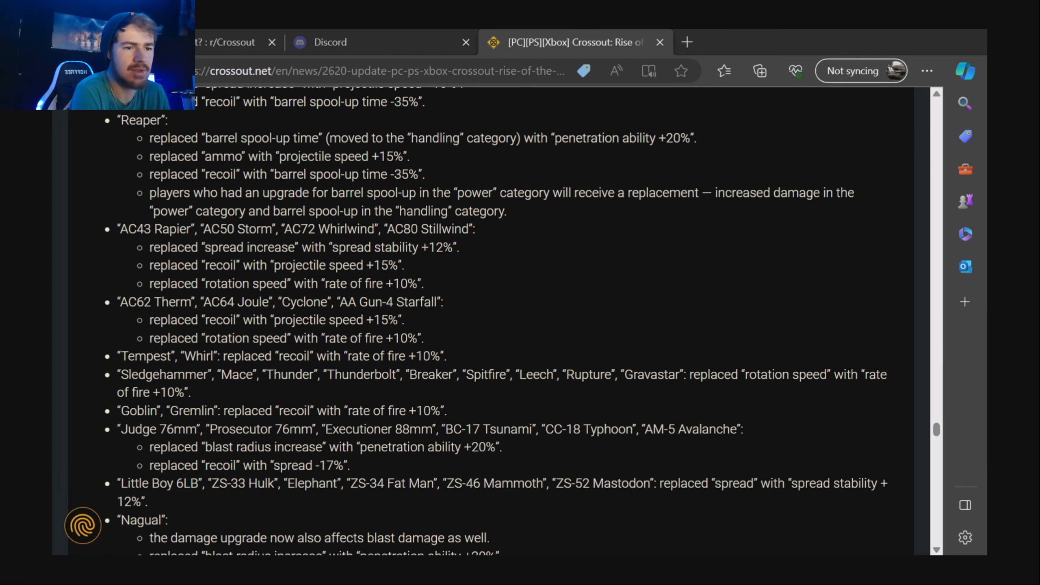
scroll("down", 3)
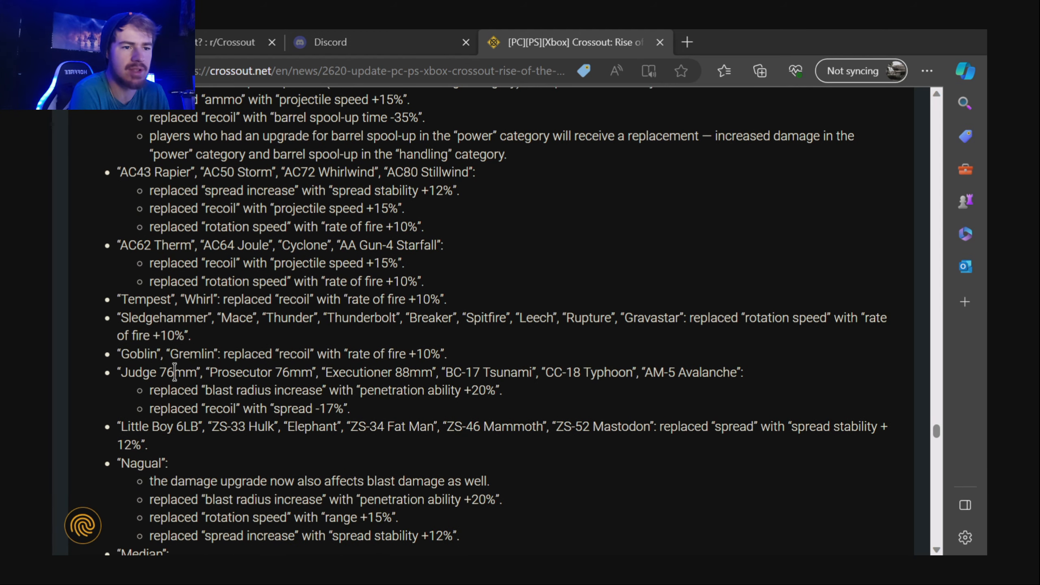
scroll("down", 3)
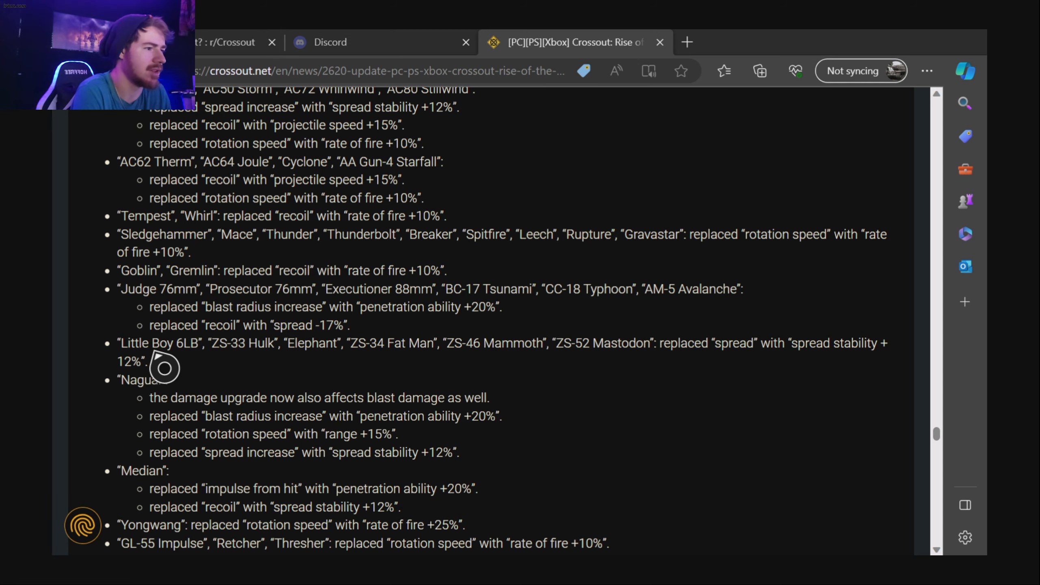
mouse_move(285, 366)
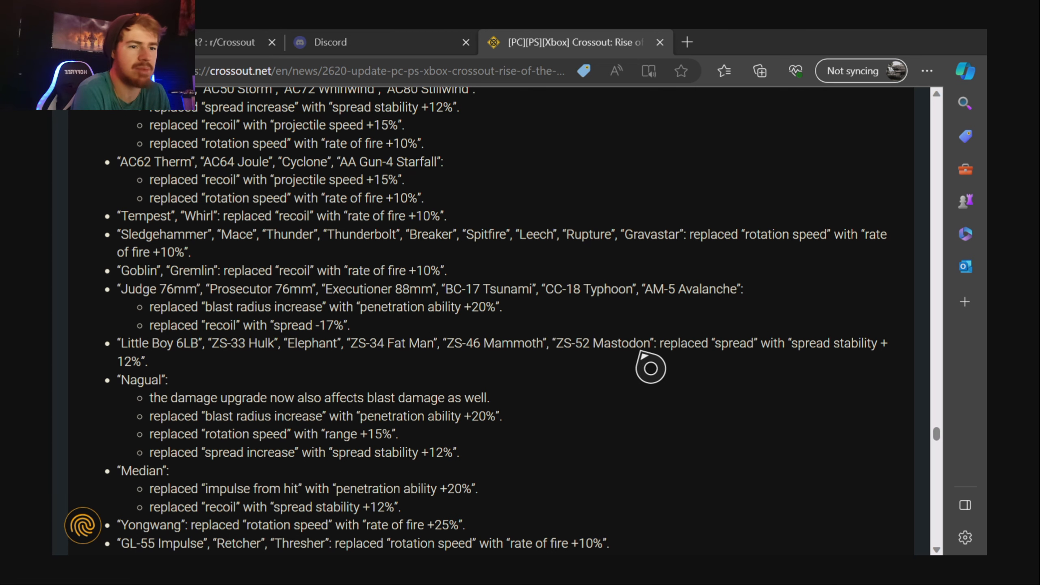
mouse_move(222, 367)
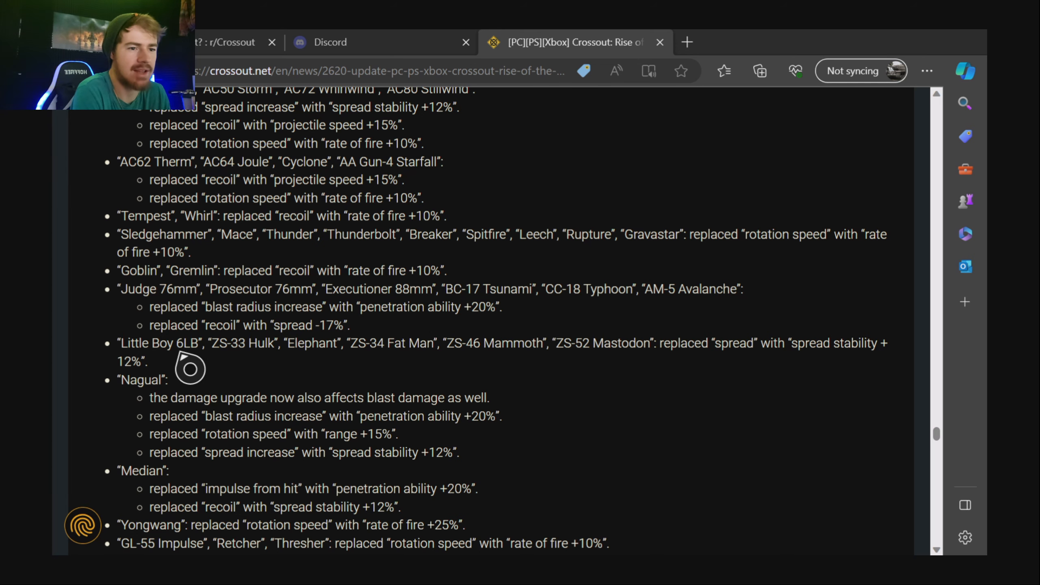
mouse_move(133, 408)
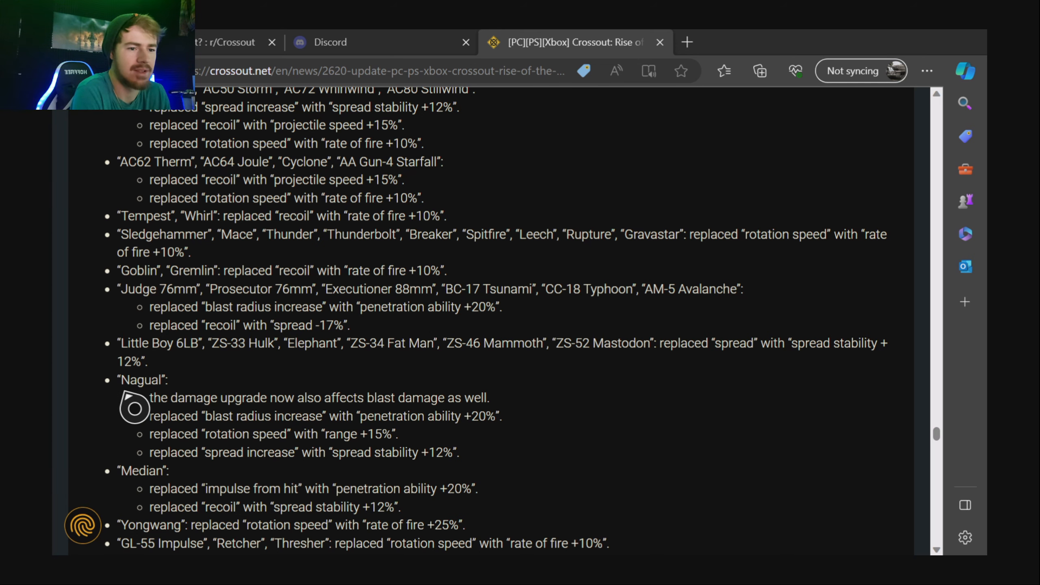
Continue down past Fortune's entry until the 'Improved vehicle position synchronization' heading appears.
scroll("down", 3)
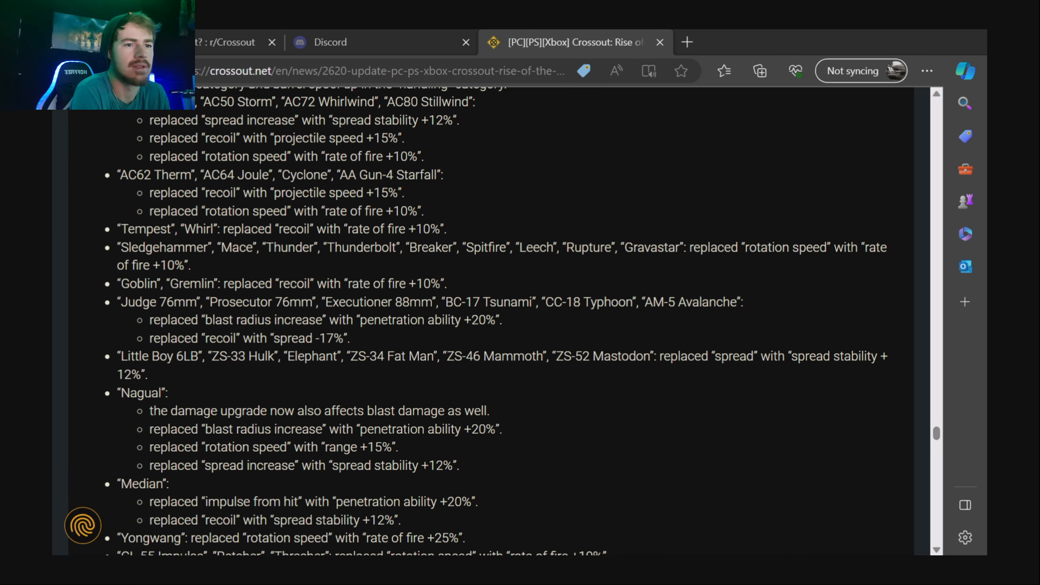
scroll("down", 3)
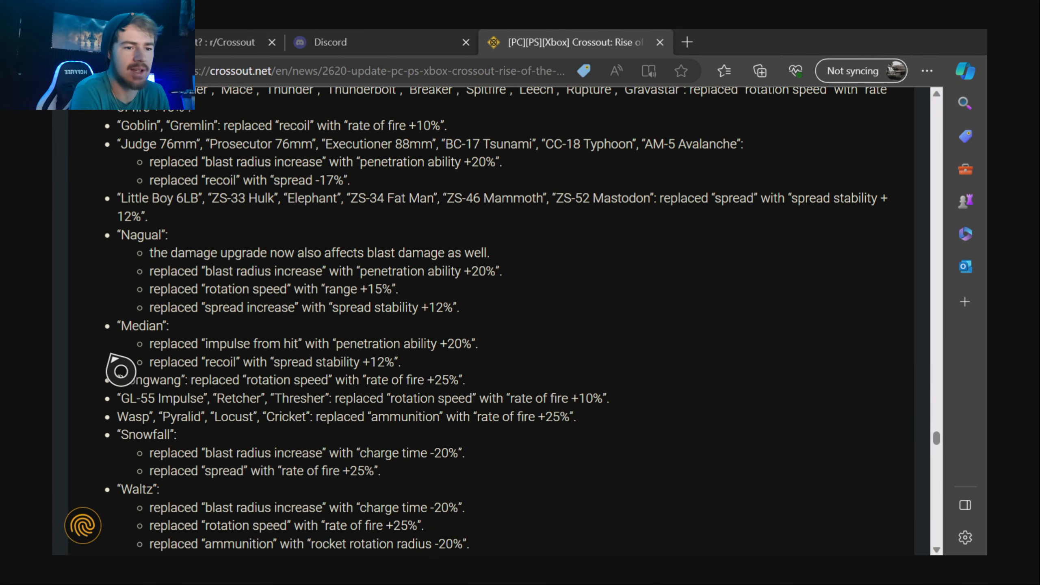
mouse_move(421, 316)
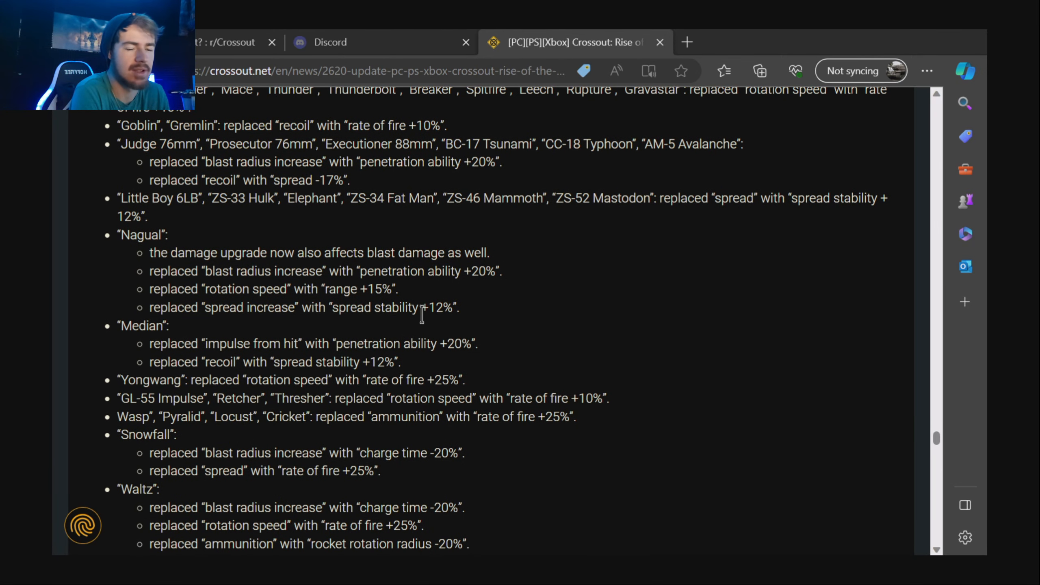
scroll("down", 3)
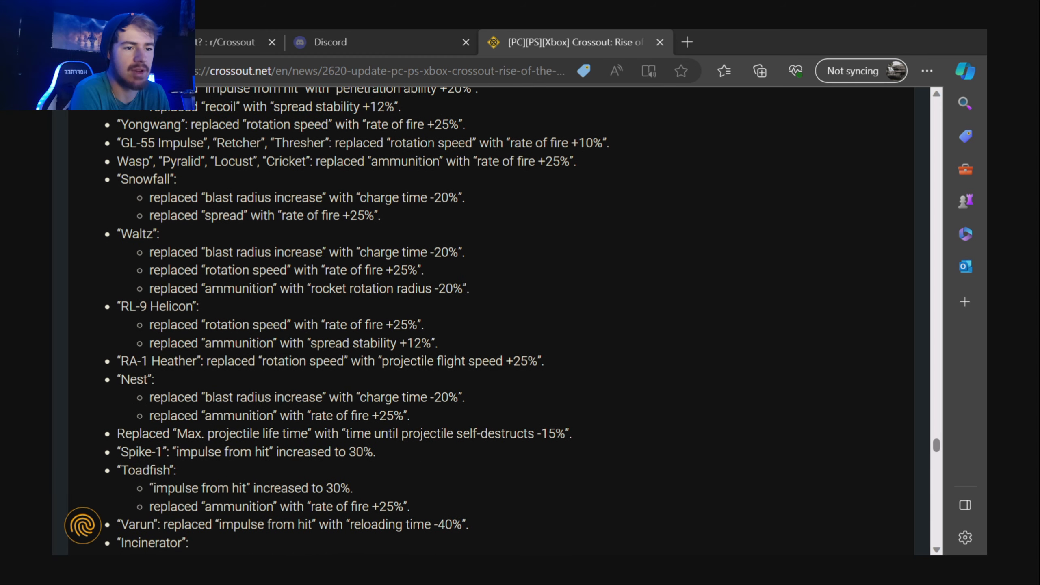
scroll("down", 3)
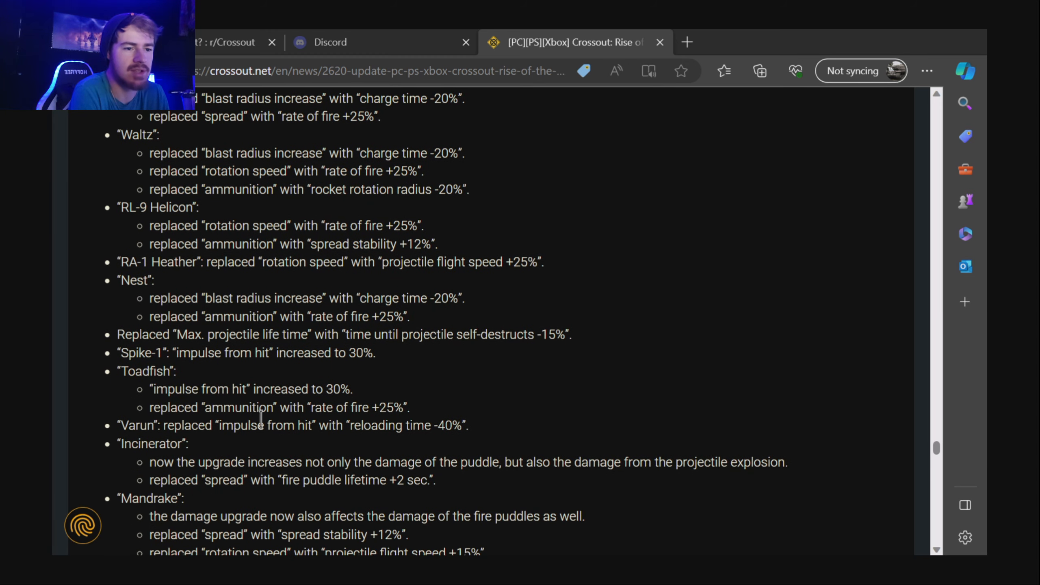
scroll("down", 3)
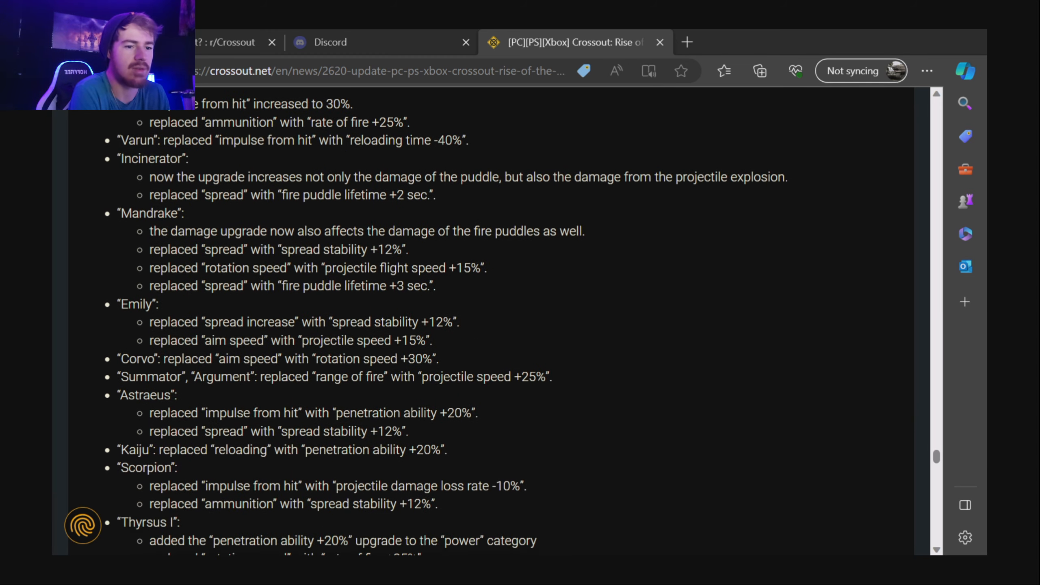
scroll("down", 3)
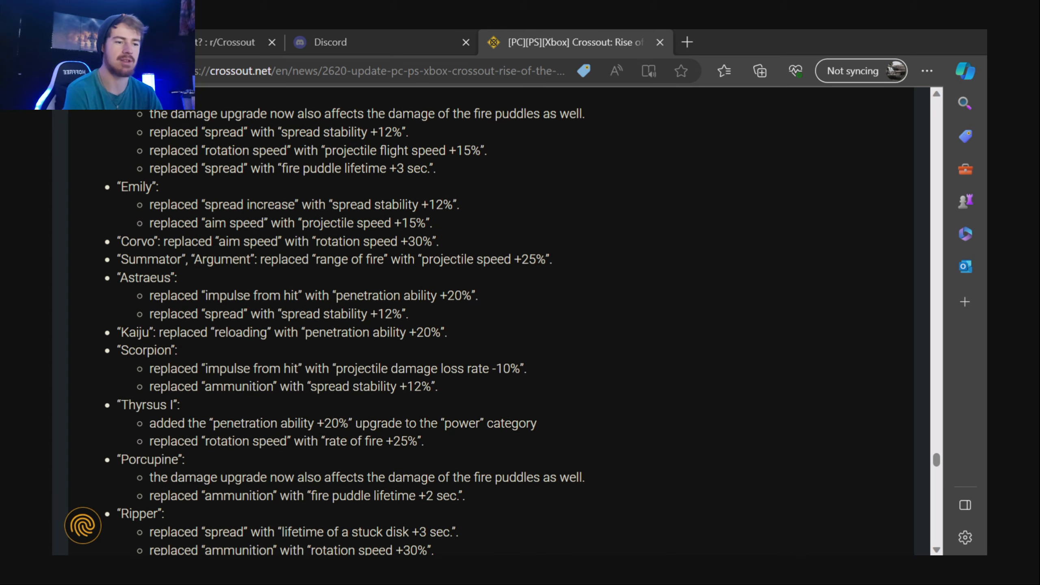
scroll("down", 3)
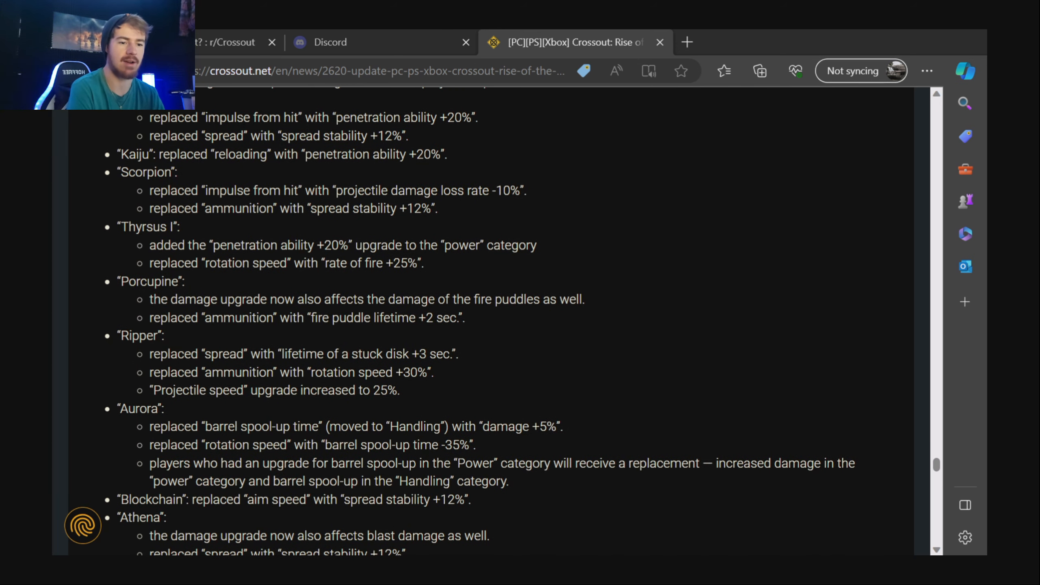
scroll("down", 3)
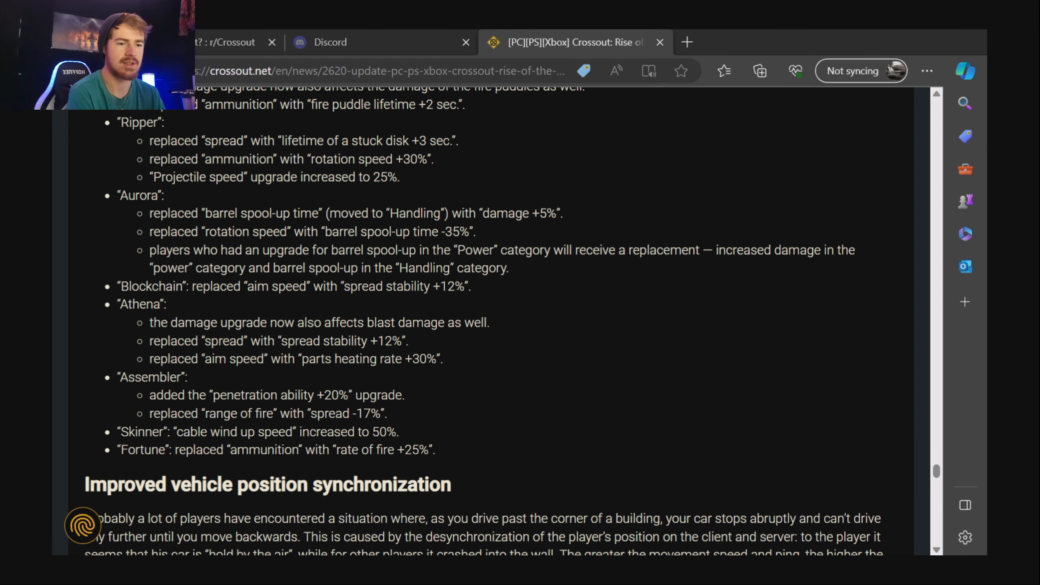
Scroll back up the notes to the Judge 76mm, Nagual and Median upgrade replacement entries.
scroll("up", 3)
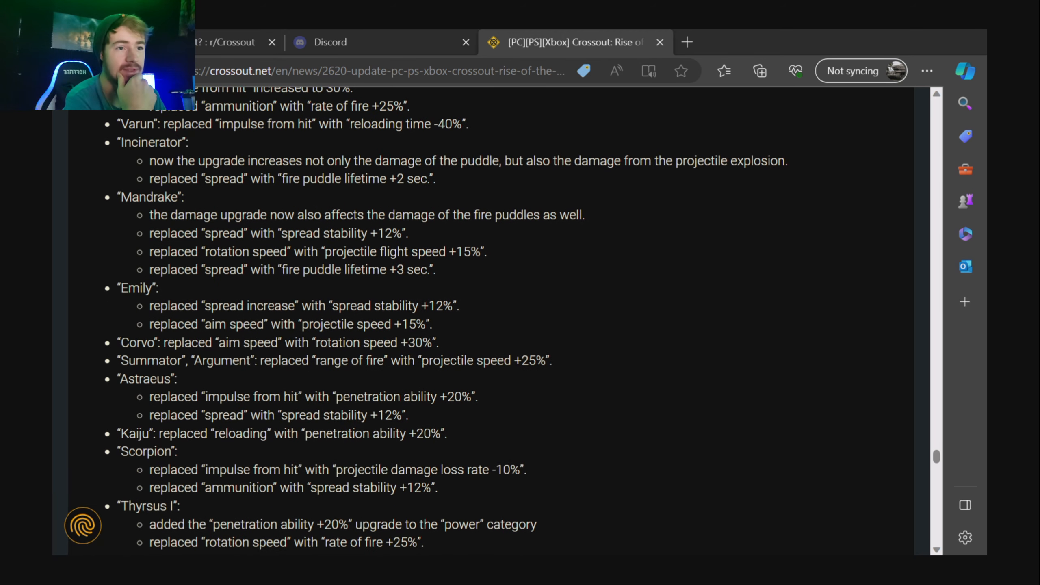
scroll("up", 3)
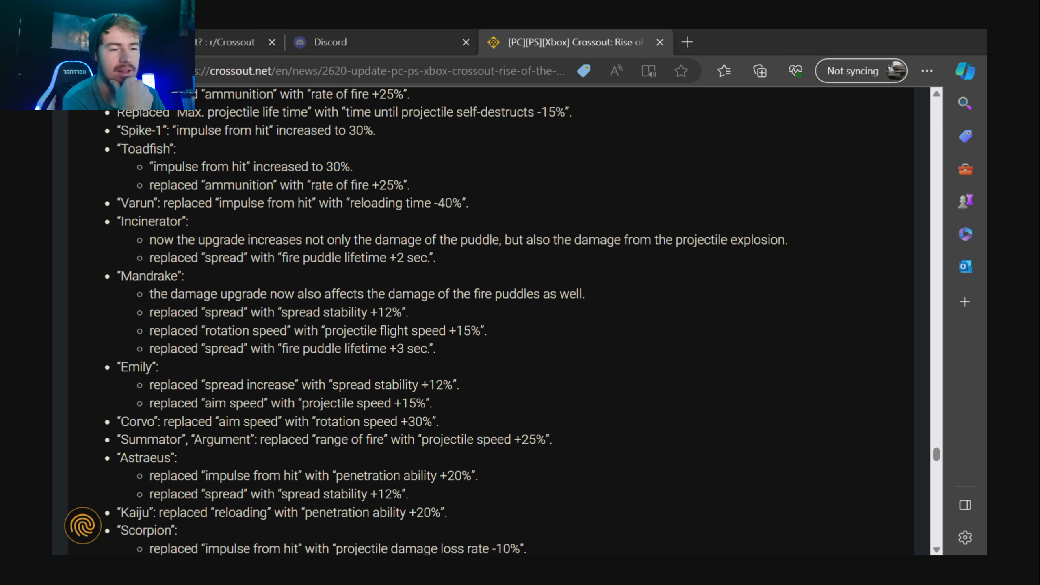
scroll("up", 3)
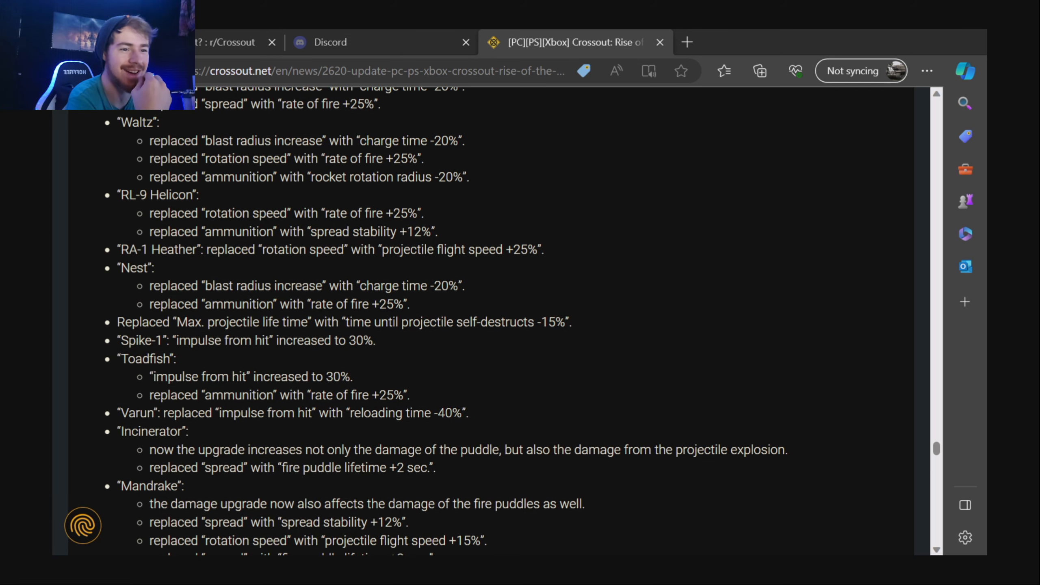
scroll("down", 3)
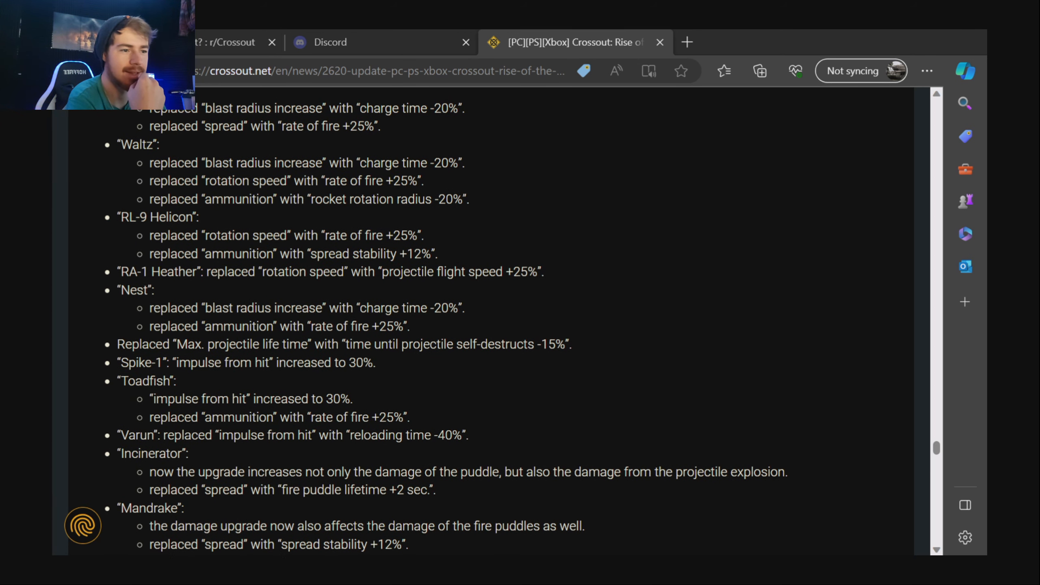
scroll("up", 3)
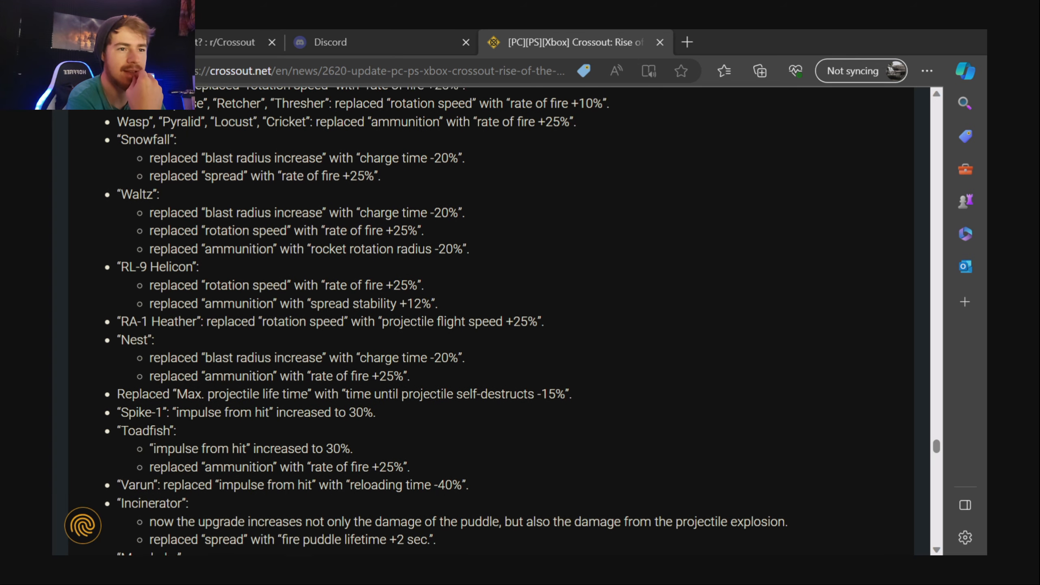
scroll("up", 3)
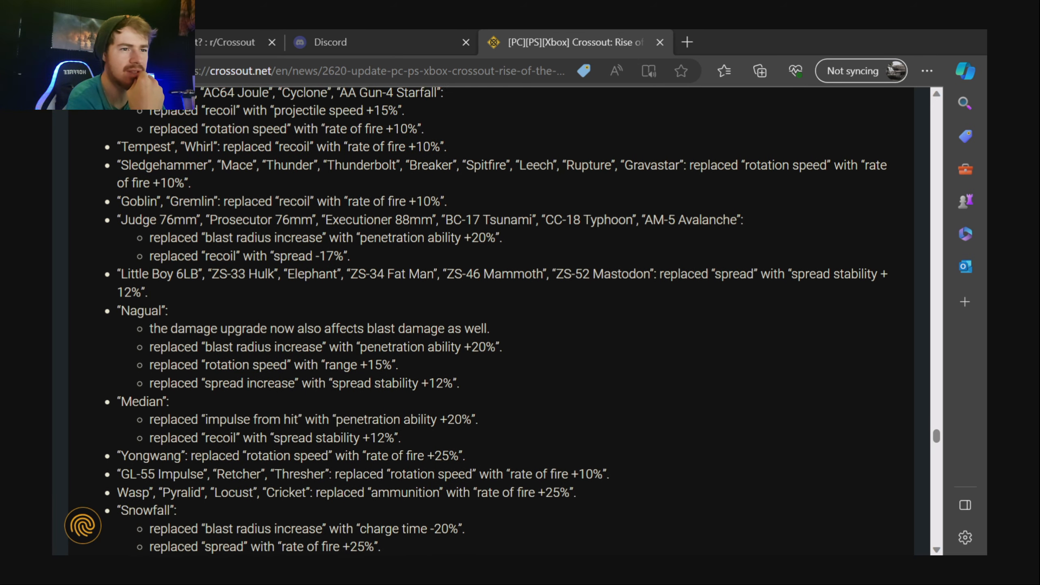
scroll("up", 3)
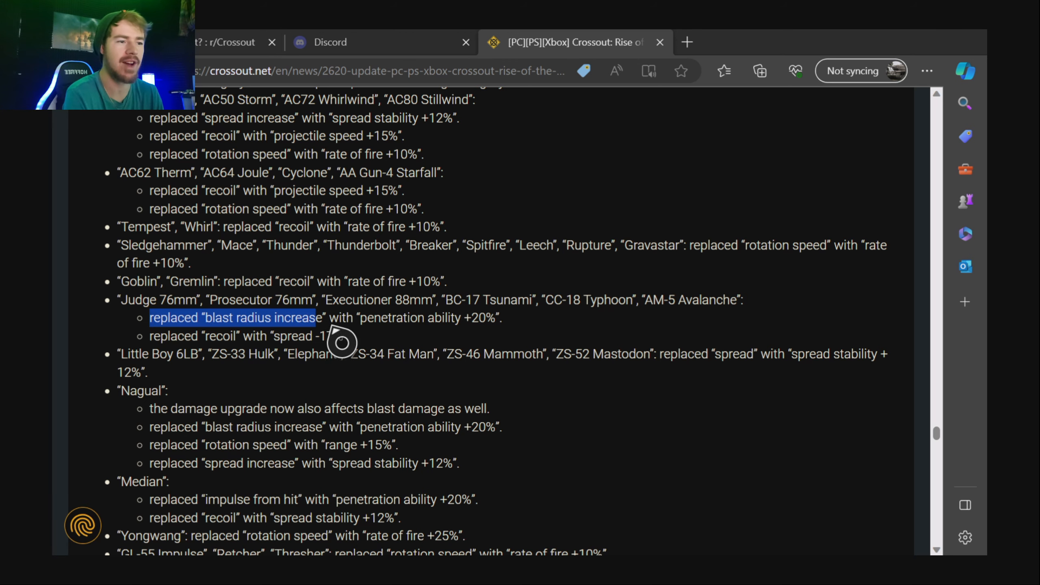
Highlight the Judge 76mm replacement lines, clear it, then scroll down to 'Improved vehicle position synchronization'.
left_click_drag(345, 325, 551, 345)
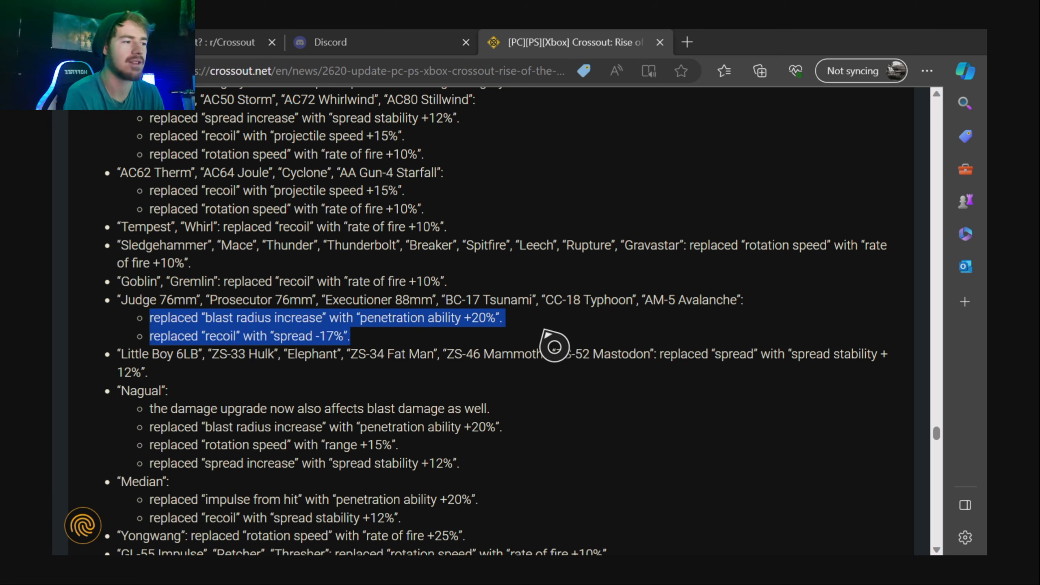
left_click(139, 306)
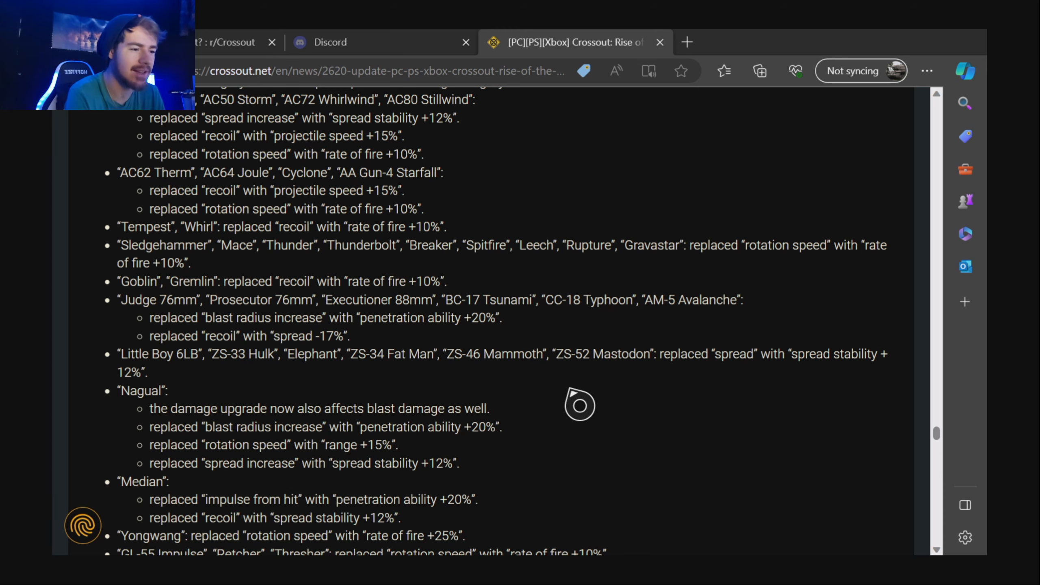
scroll("down", 3)
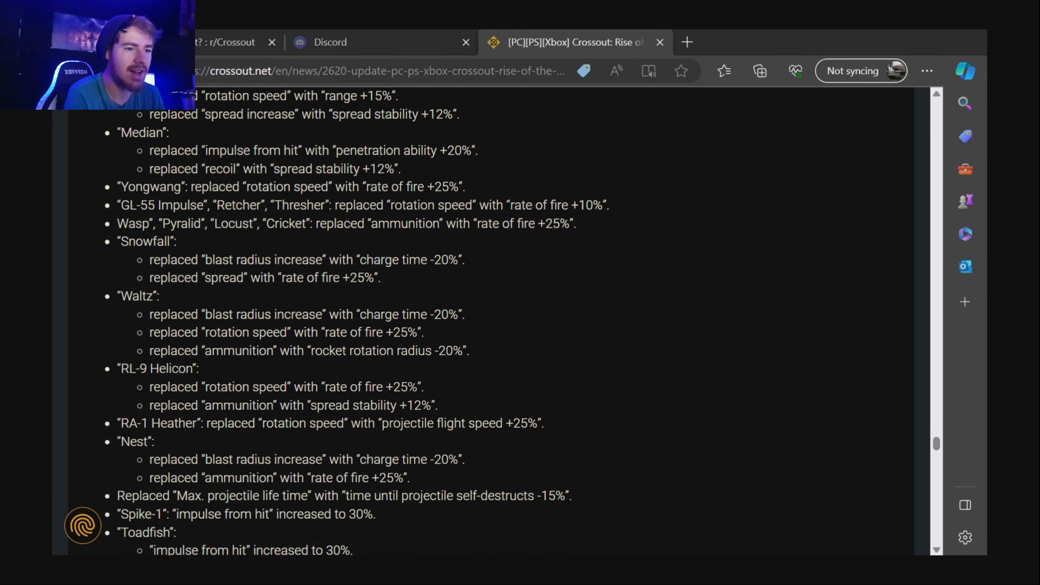
scroll("down", 3)
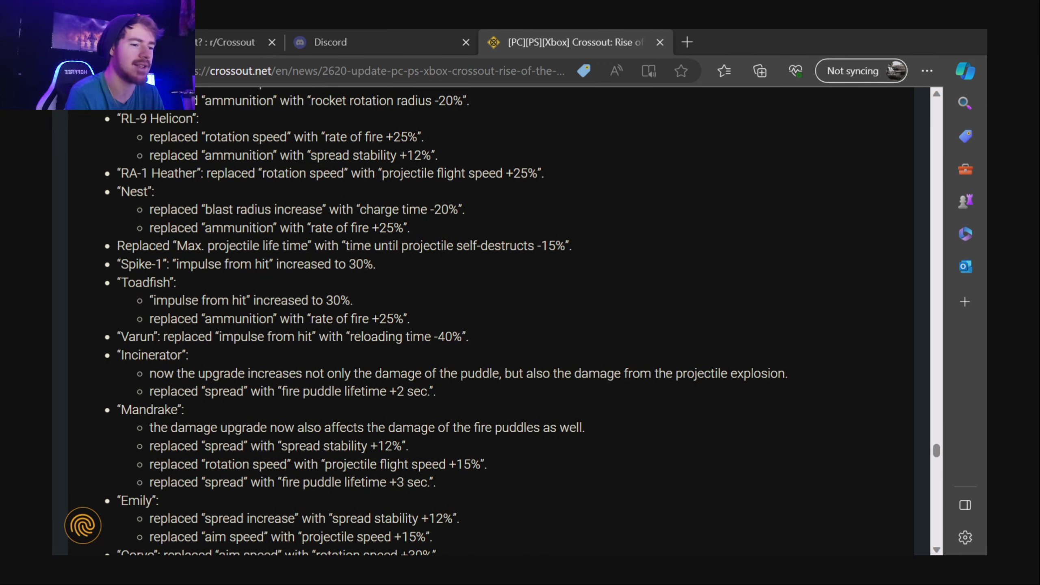
scroll("down", 3)
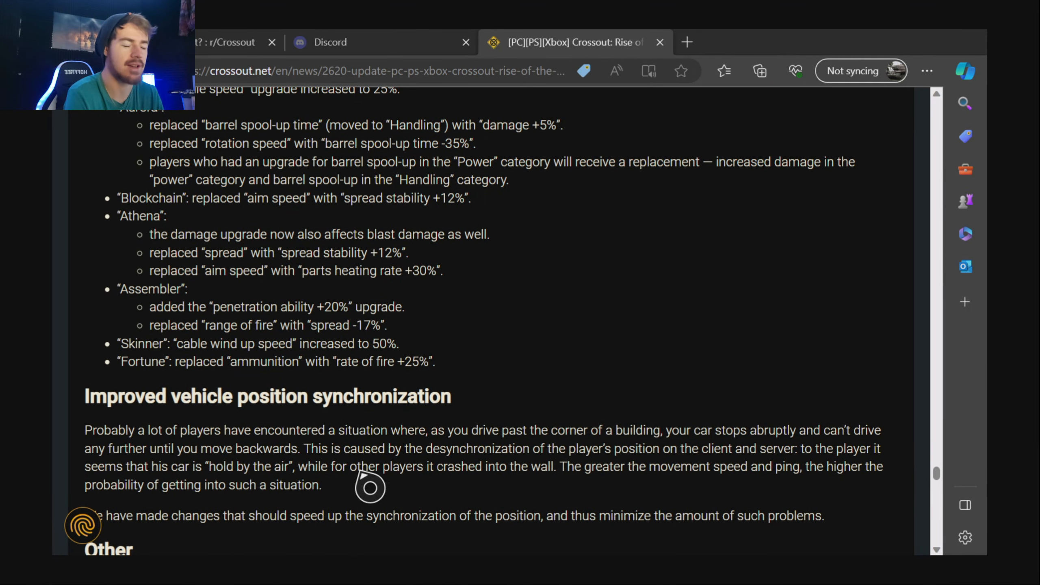
mouse_move(349, 493)
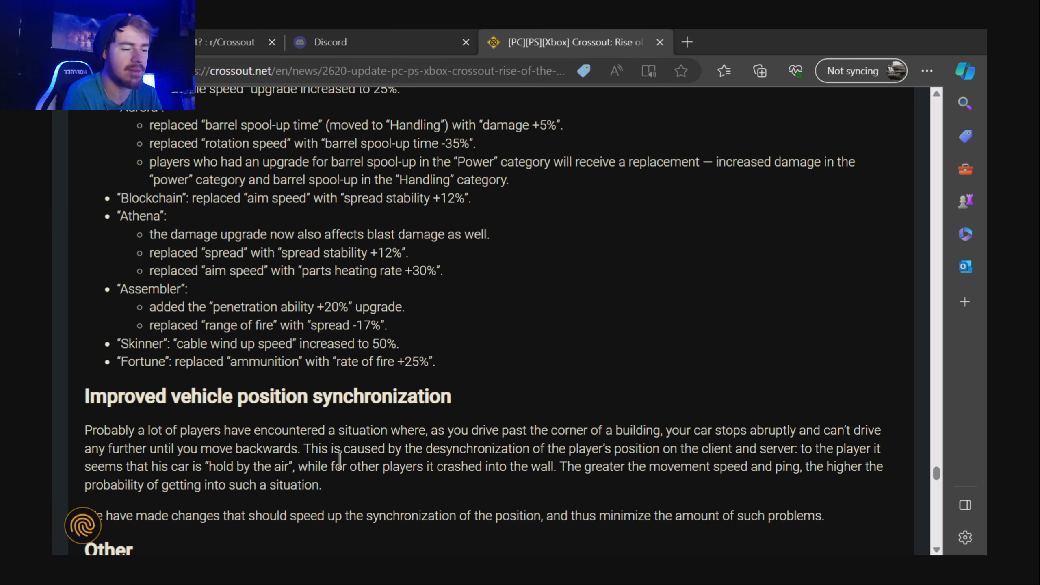
Scroll down through the Other, Interface, Sound and bug-fix sections of the notes.
scroll("down", 3)
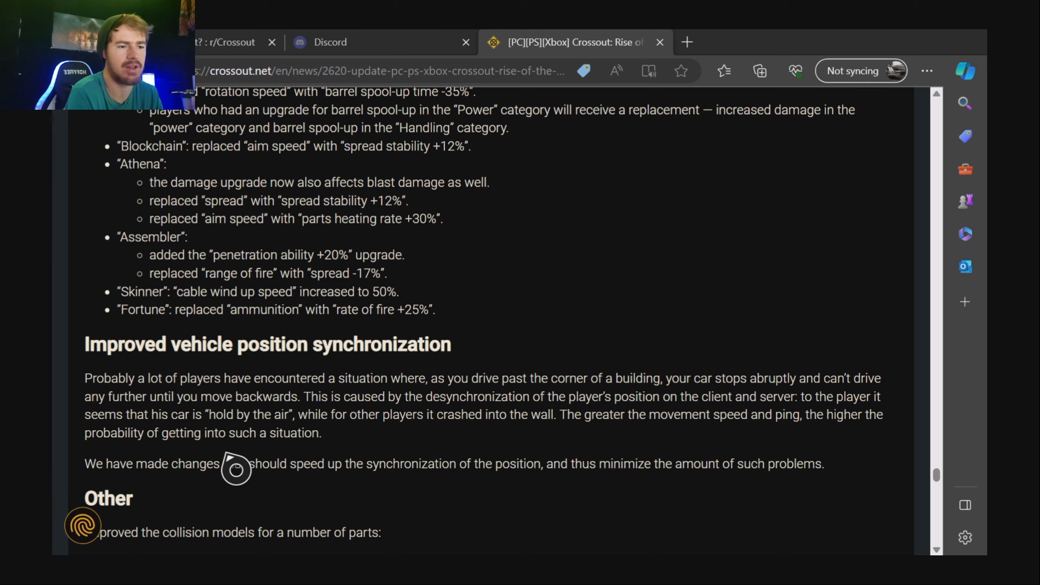
scroll("down", 3)
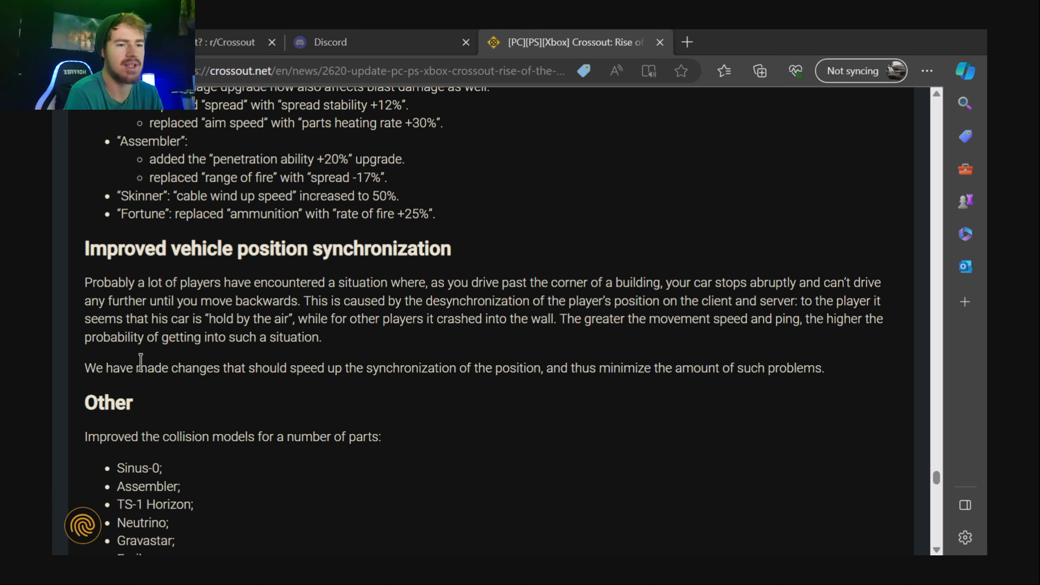
scroll("down", 3)
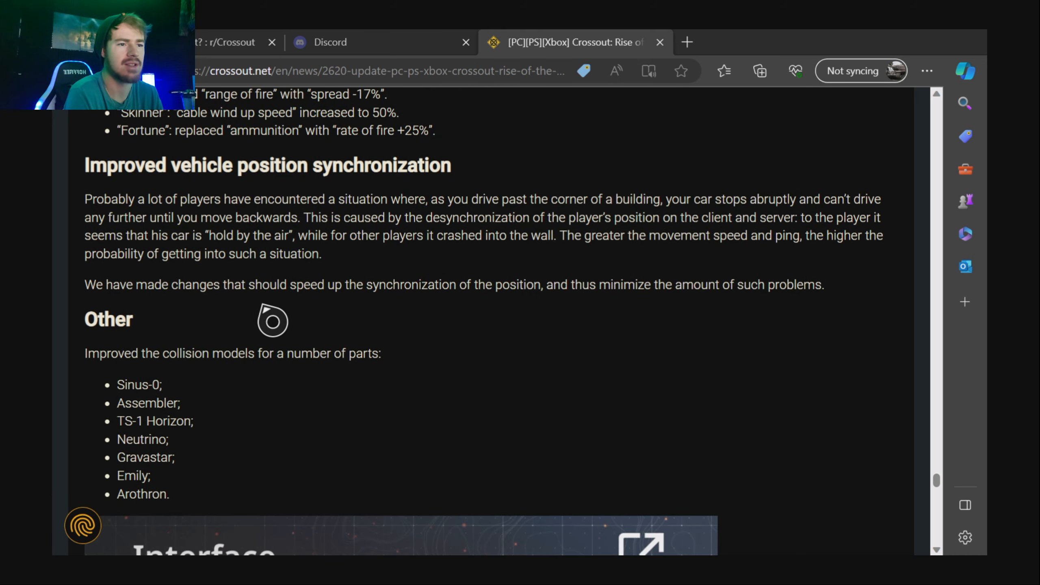
mouse_move(551, 322)
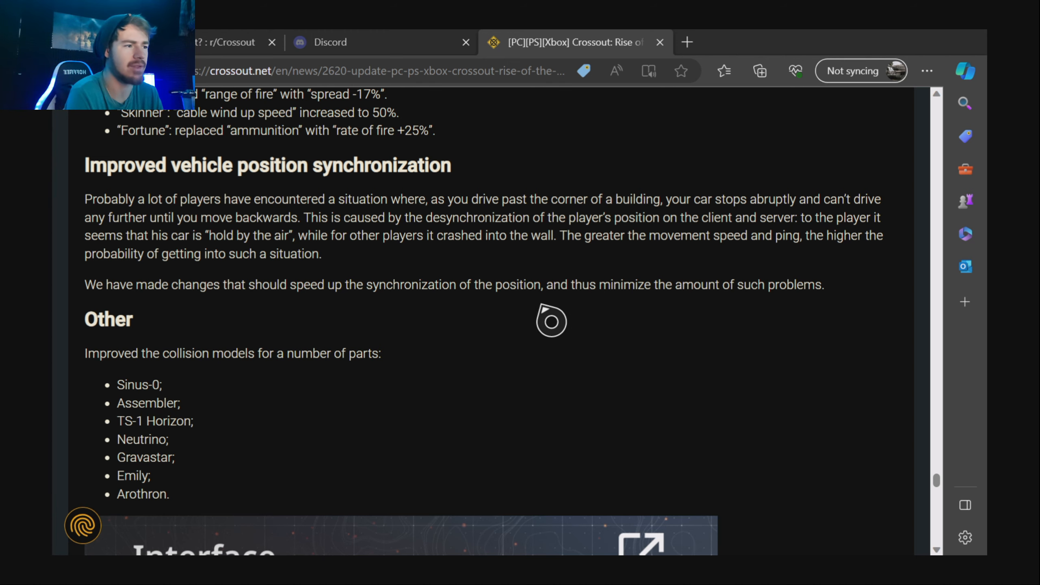
scroll("down", 3)
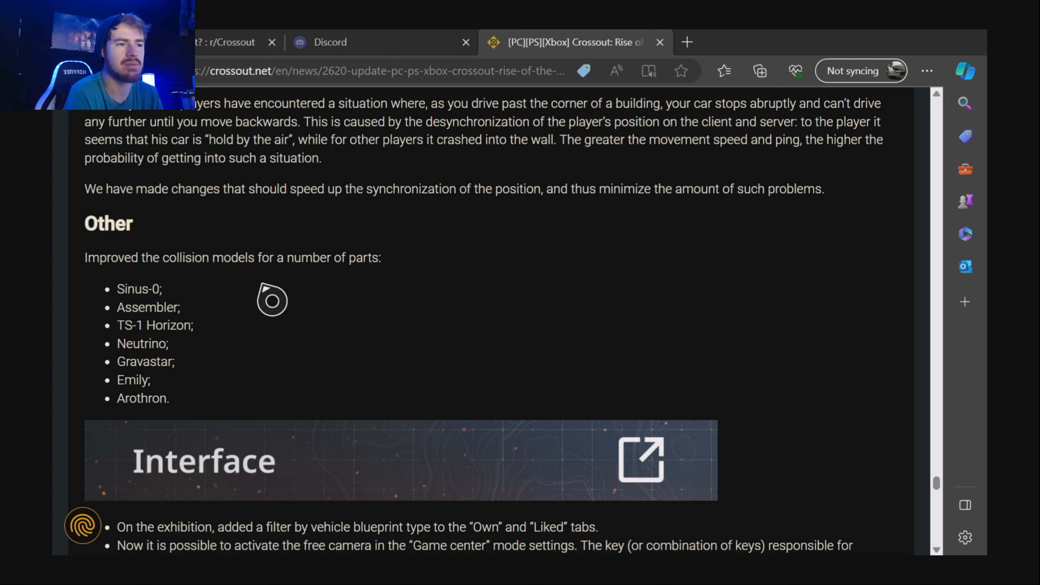
mouse_move(216, 346)
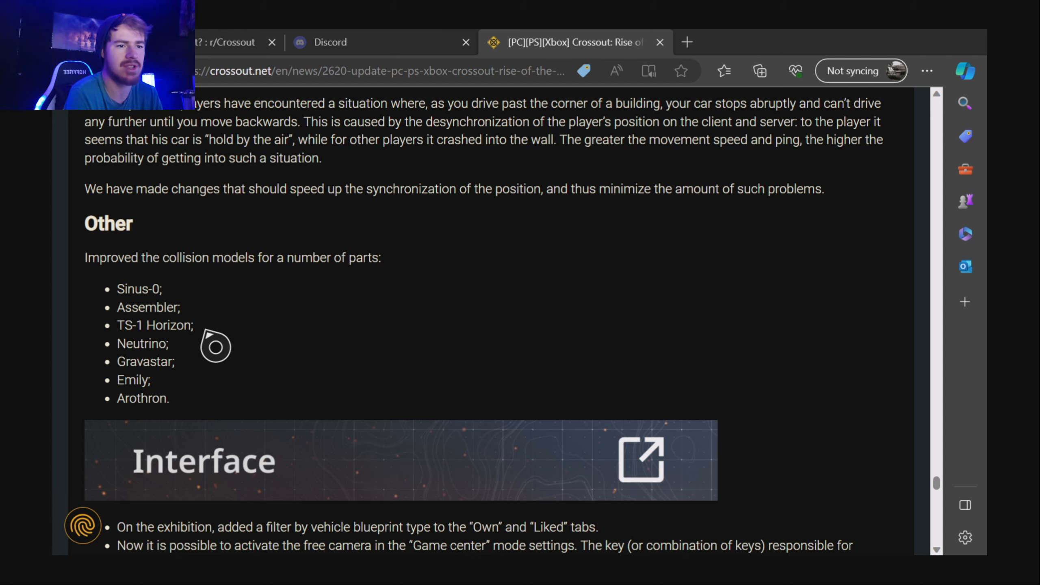
scroll("down", 3)
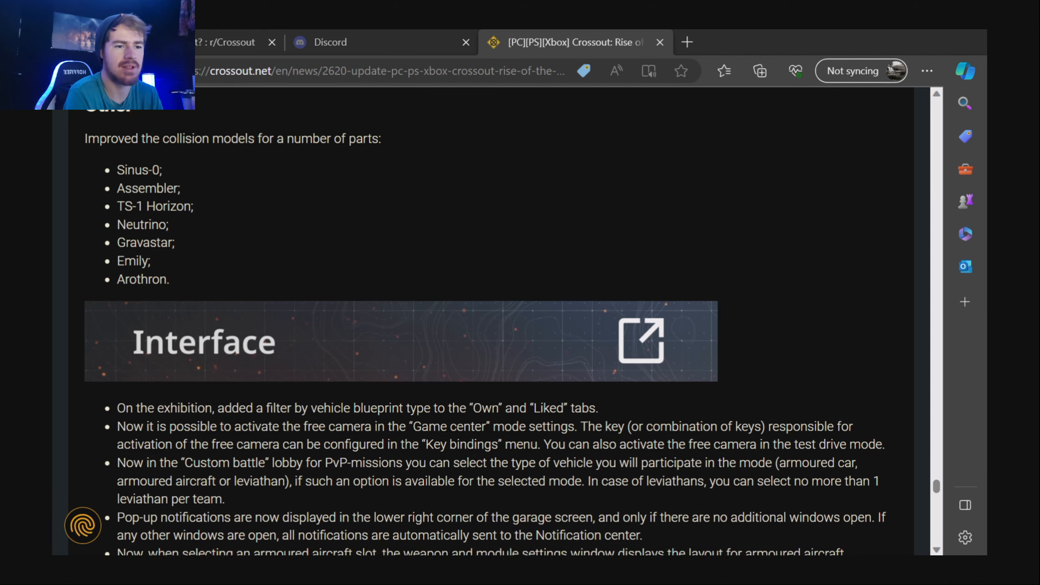
scroll("down", 3)
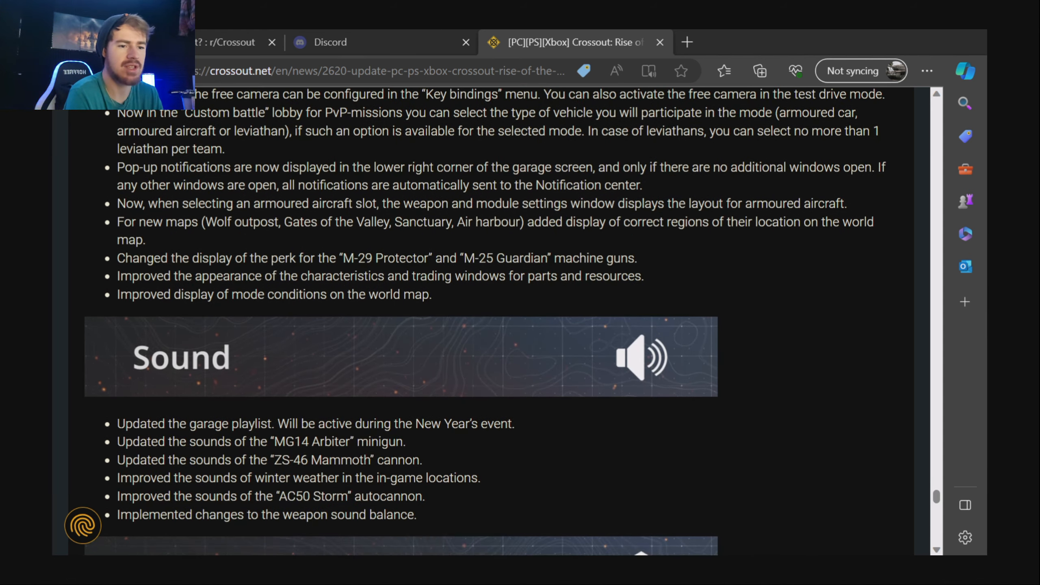
scroll("down", 3)
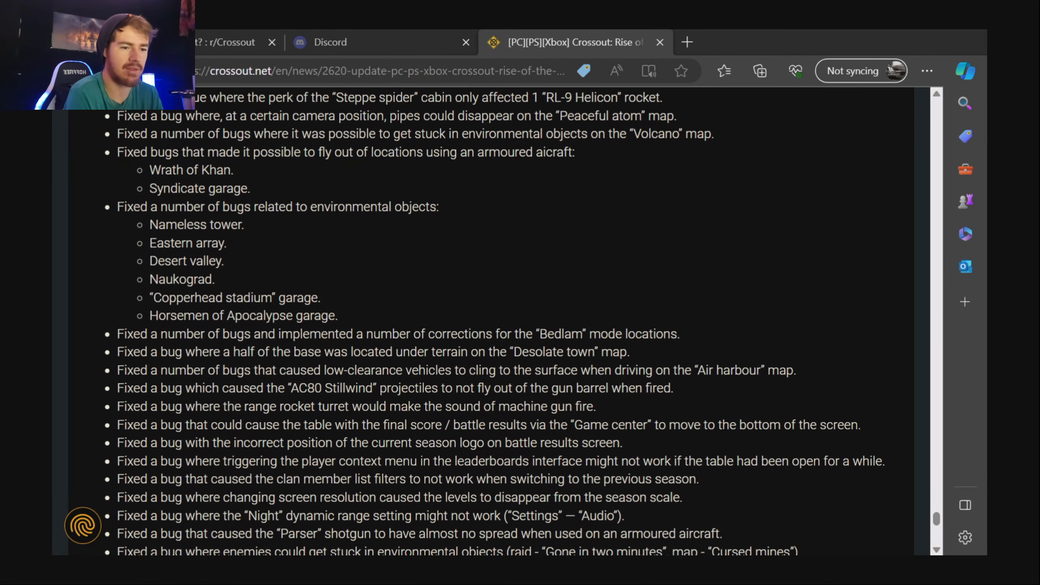
Return up the page to the 'Menace of the Machines' pack video and its contents list.
scroll("up", 3)
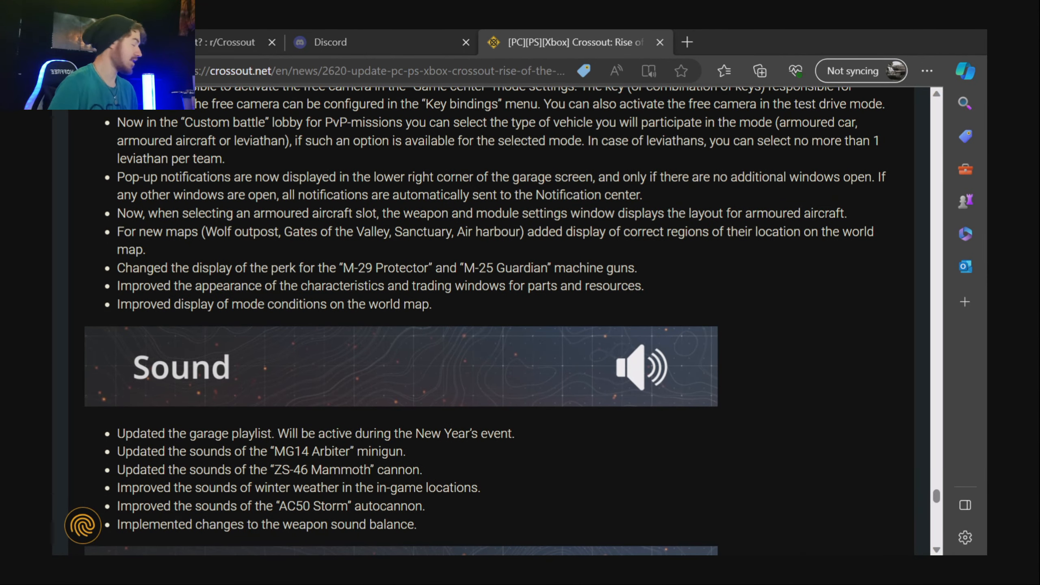
scroll("down", 3)
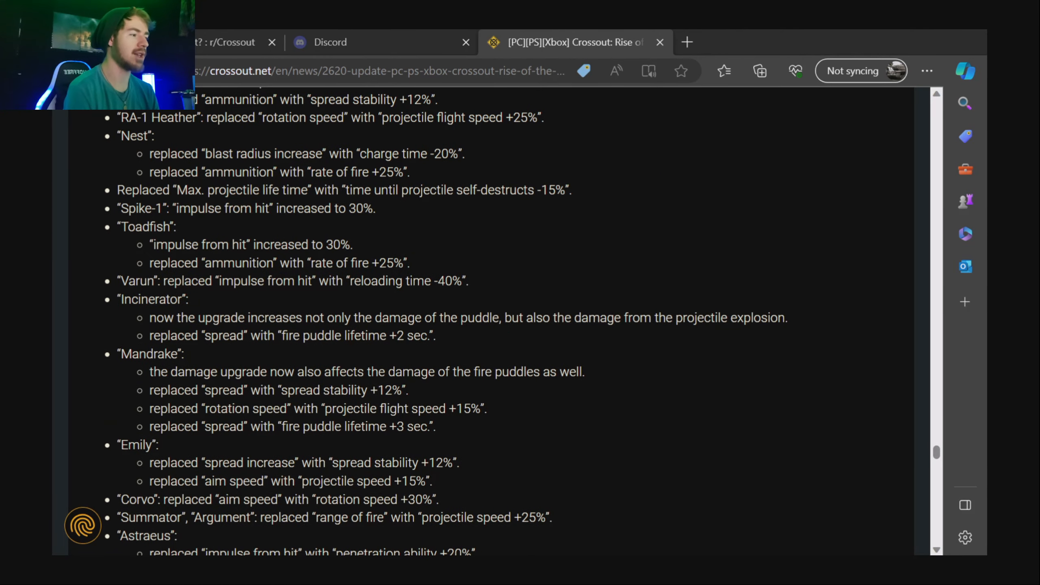
mouse_move(937, 479)
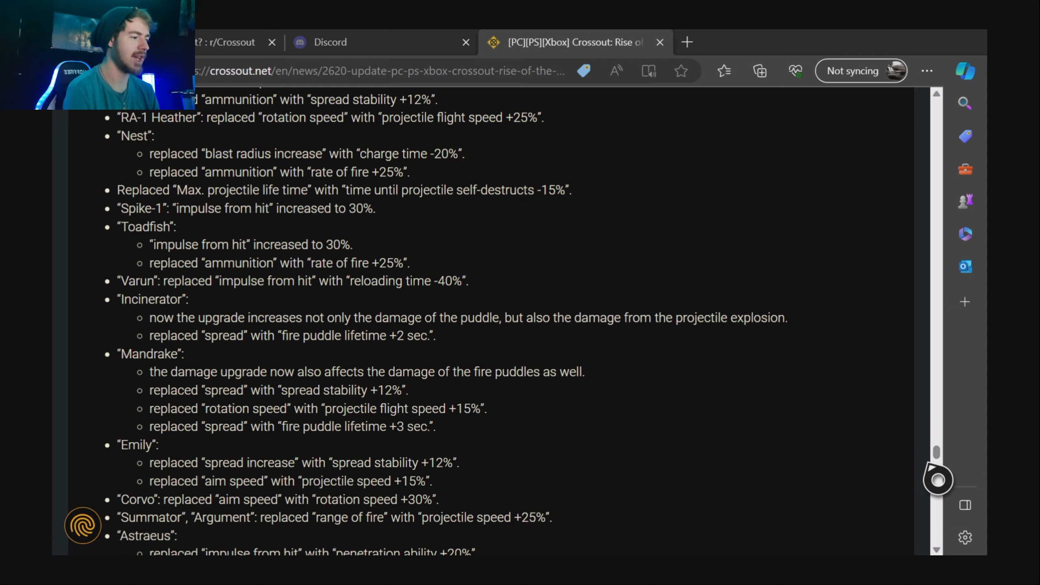
scroll("down", 3)
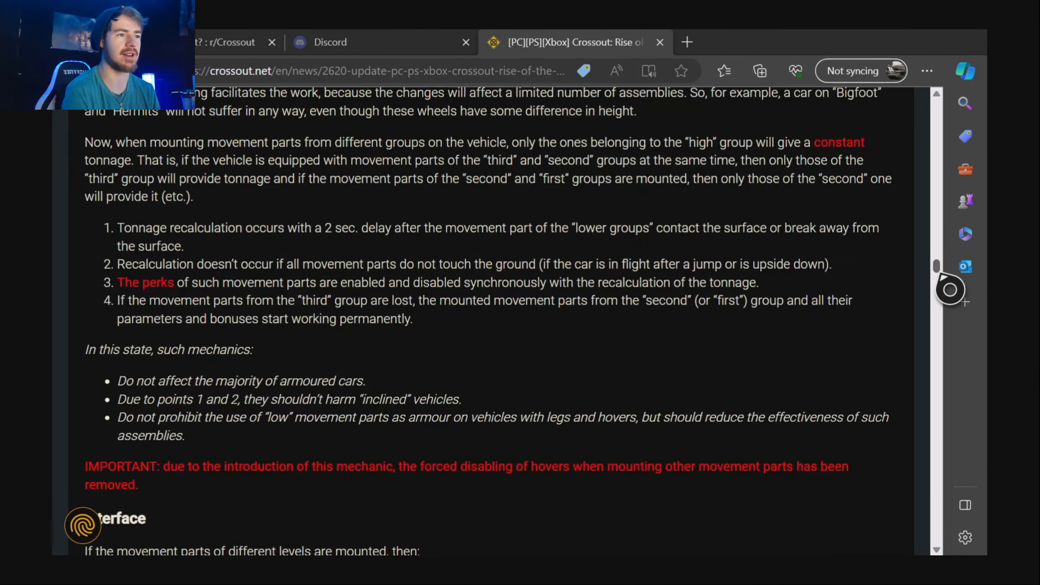
scroll("down", 3)
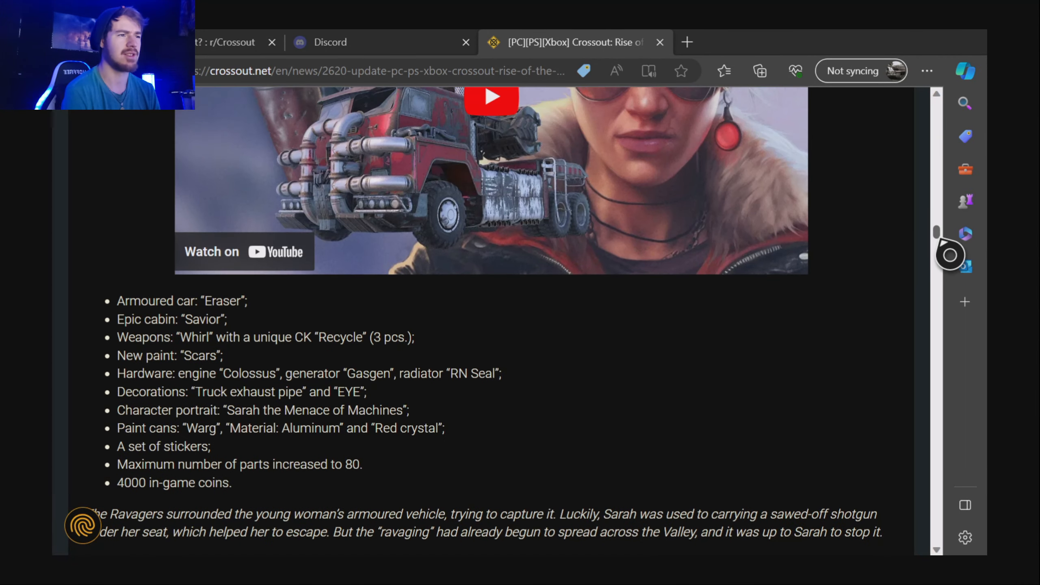